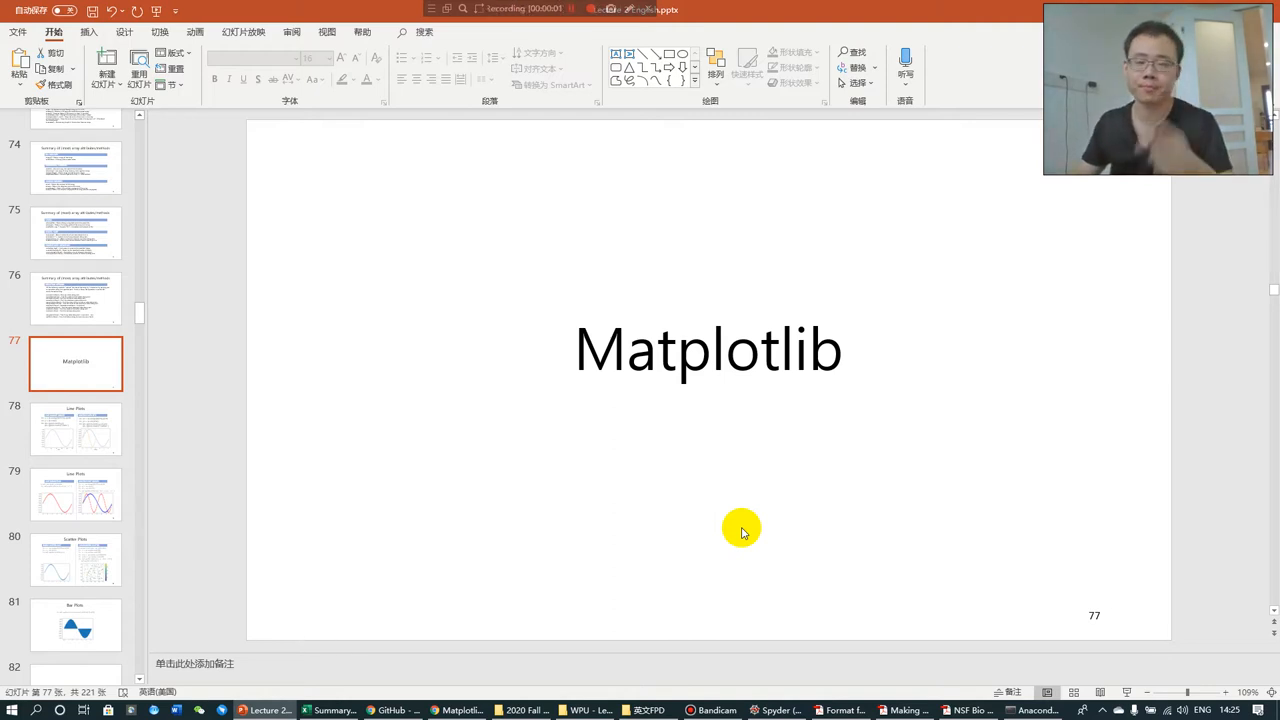
{"action": "mouse_move", "coordinate": [164, 446]}
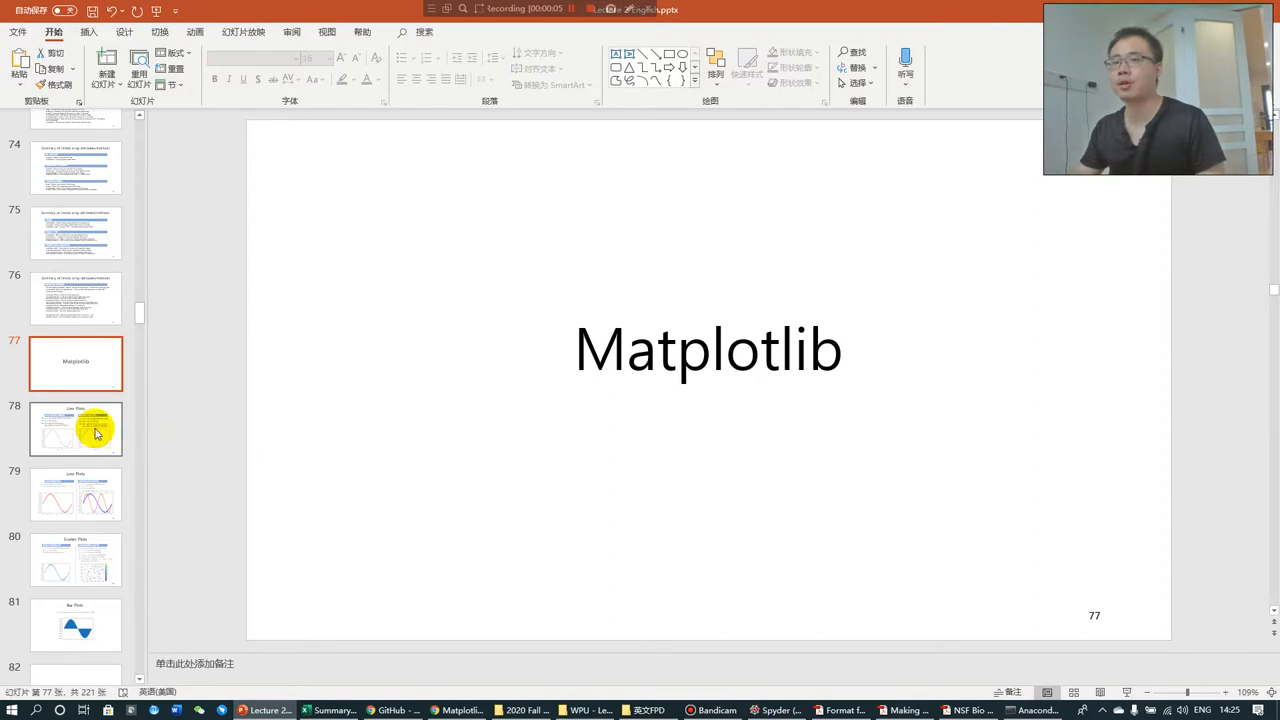
{"action": "mouse_move", "coordinate": [96, 432]}
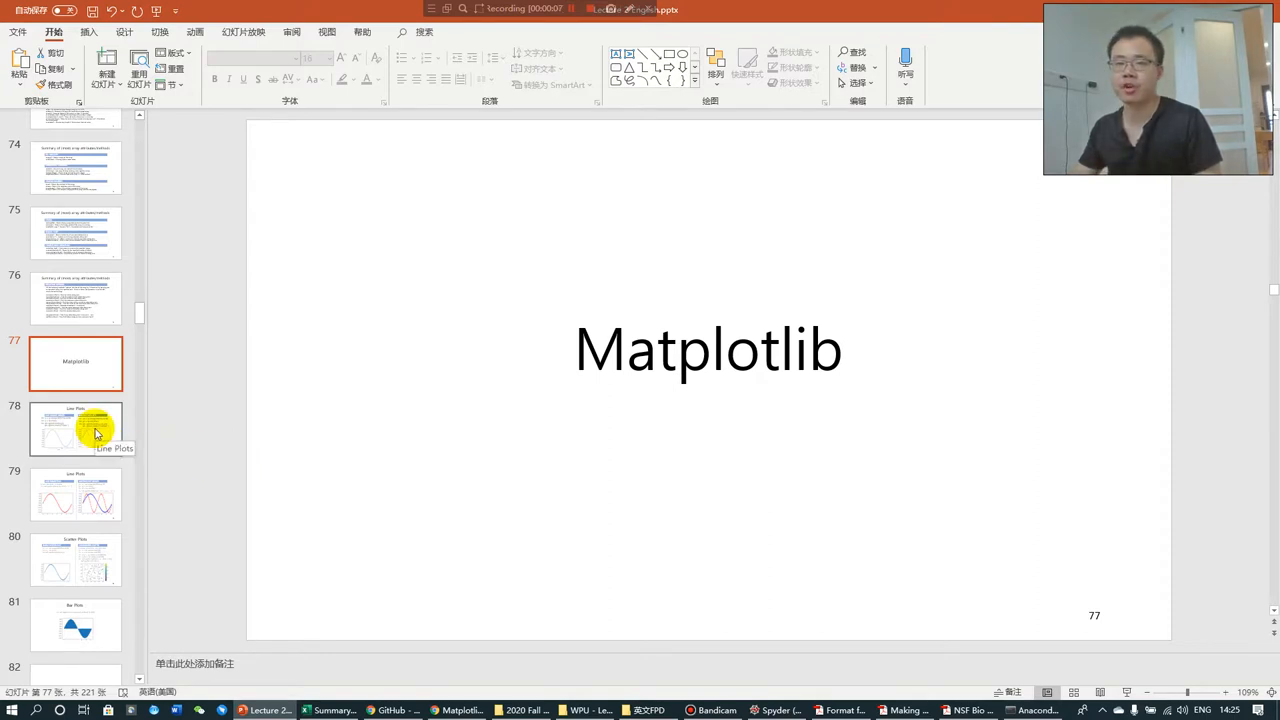
Show slide 78, Line Plots, with its sine-wave plotting code examples.
{"action": "left_click", "coordinate": [76, 428]}
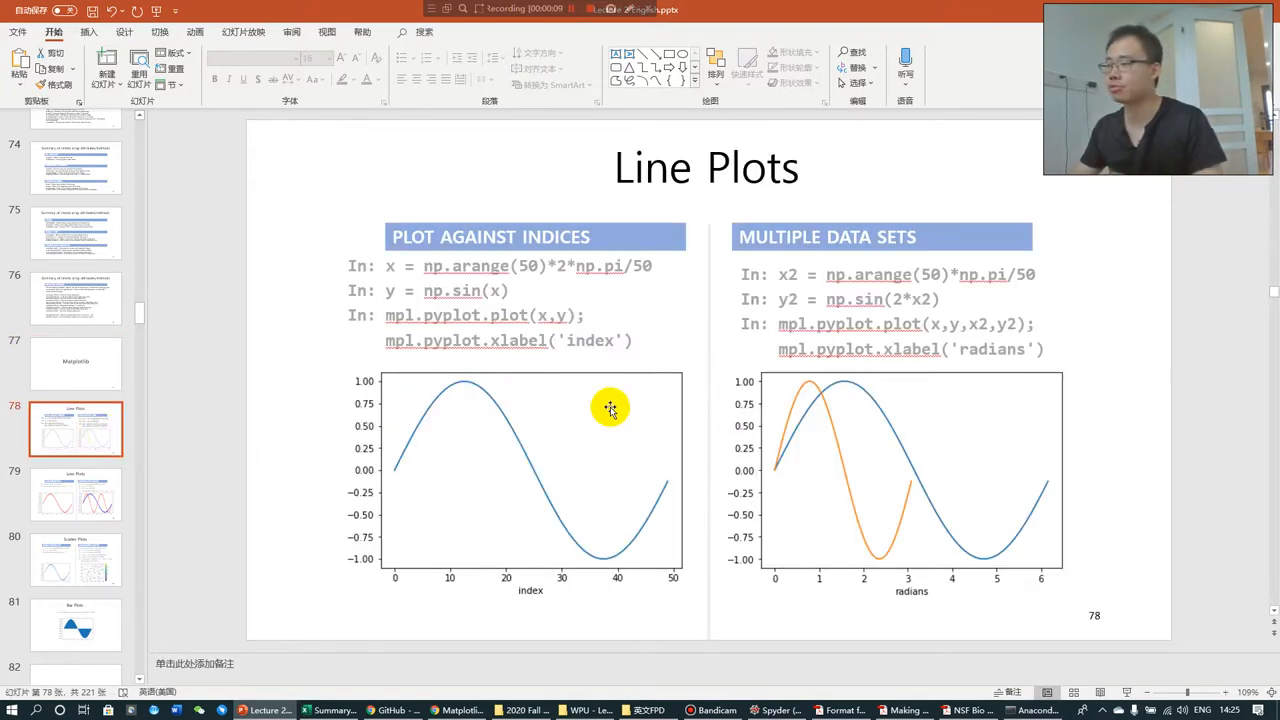
{"action": "mouse_move", "coordinate": [658, 572]}
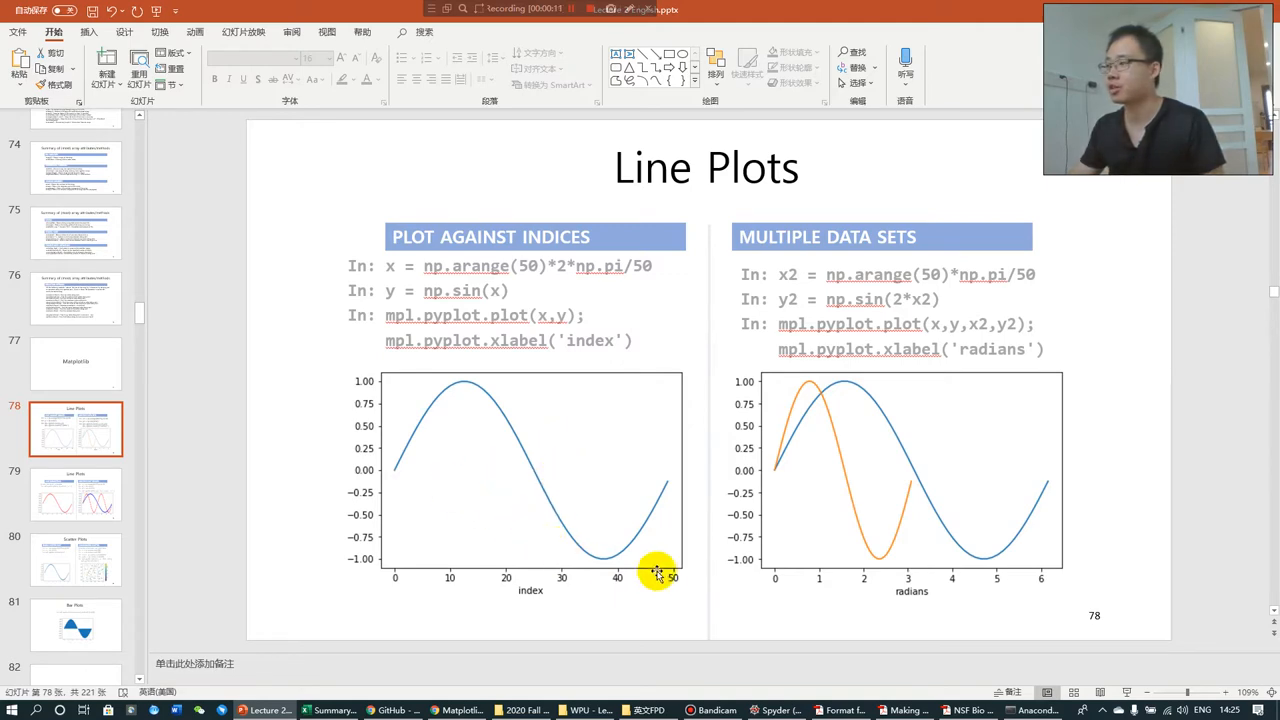
{"action": "mouse_move", "coordinate": [428, 634]}
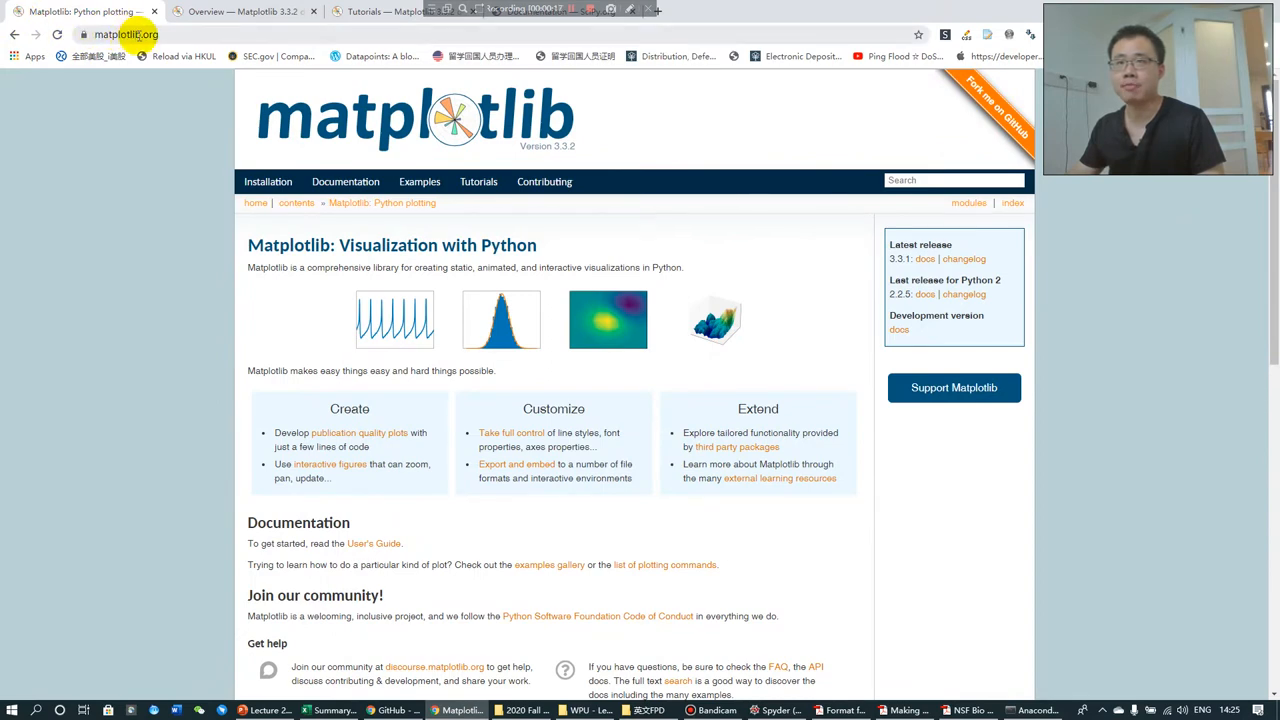
{"action": "mouse_move", "coordinate": [628, 320]}
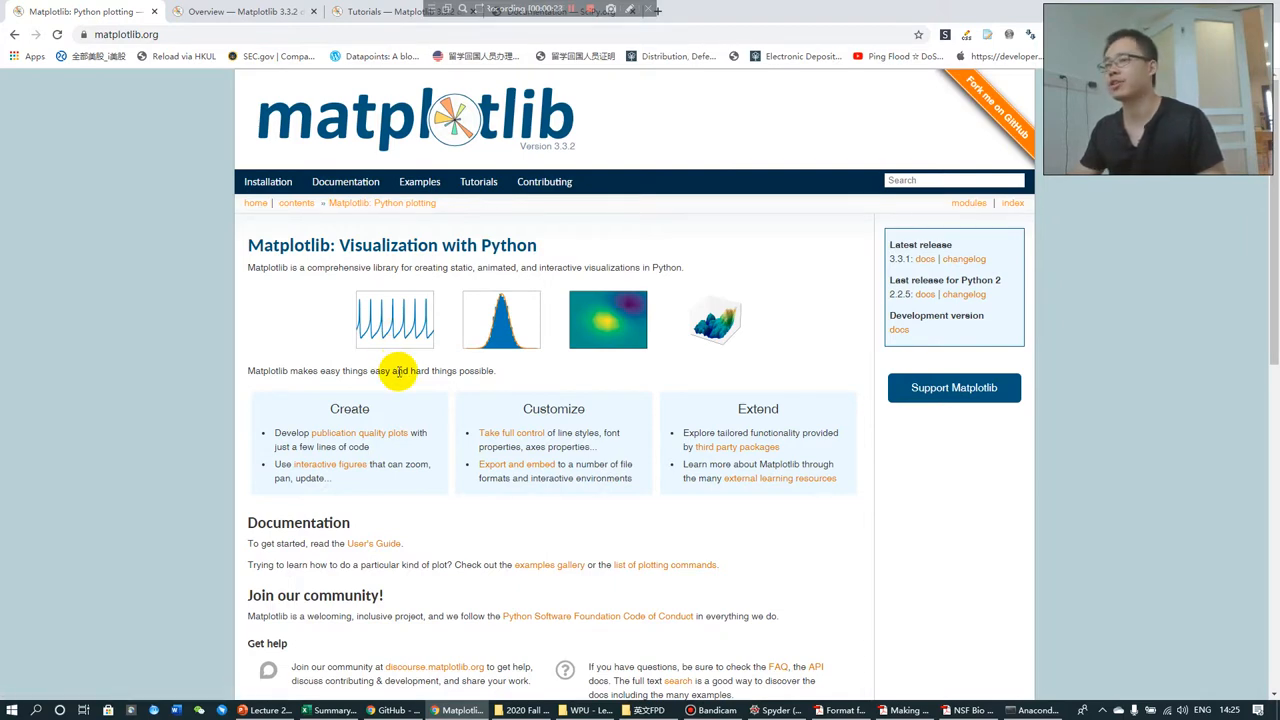
{"action": "mouse_move", "coordinate": [398, 254]}
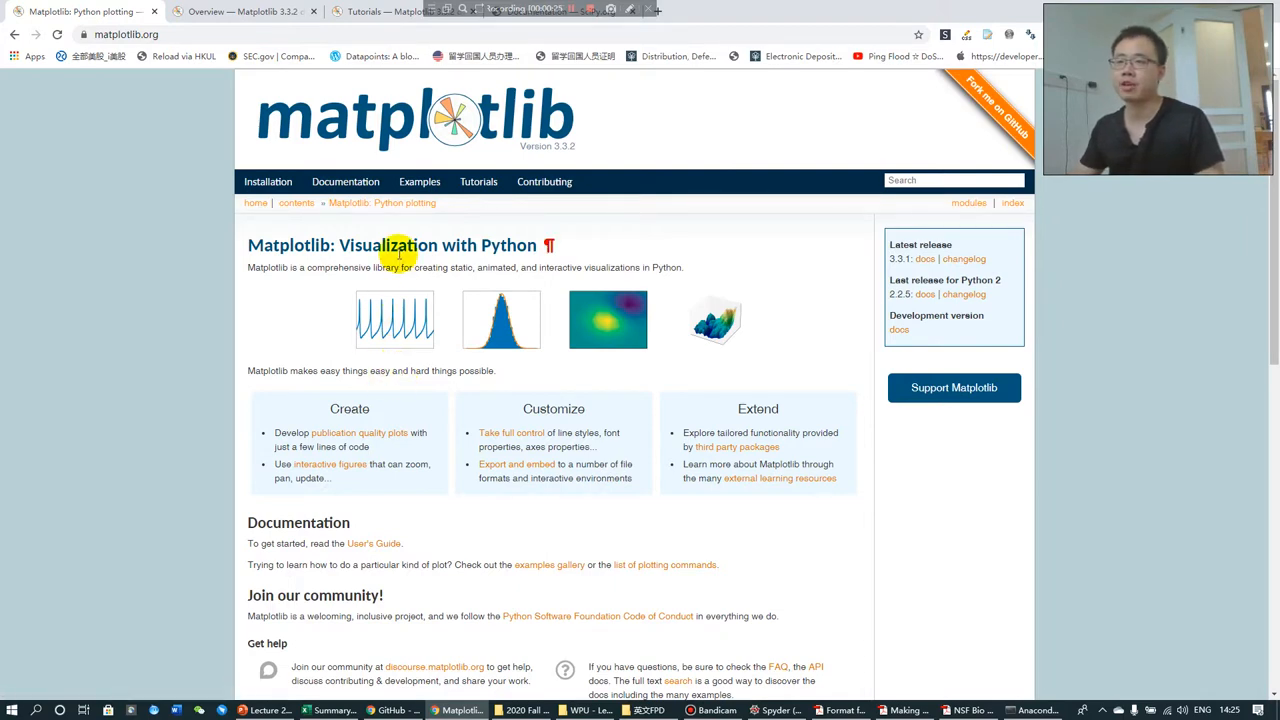
Browse the matplotlib.org home page, then the documentation Overview down toward the Tutorials.
{"action": "scroll", "scroll_direction": "down", "scroll_amount": 3}
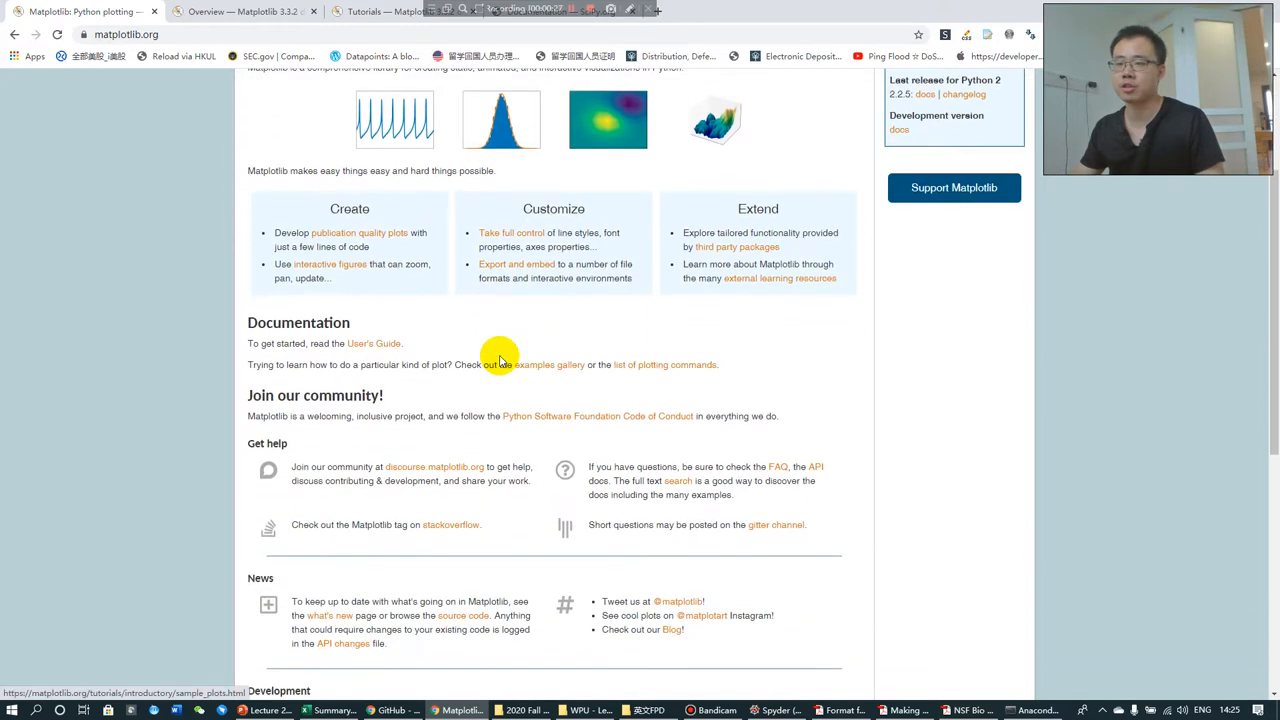
{"action": "left_click", "coordinate": [264, 12]}
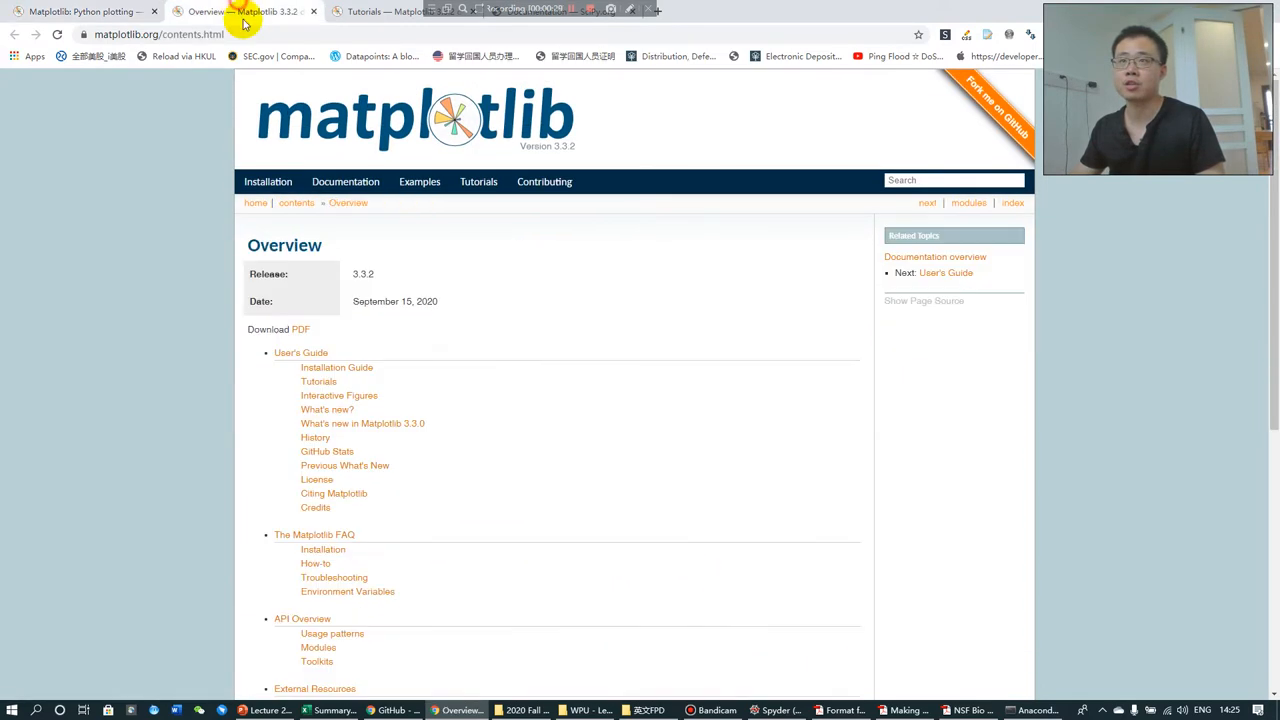
{"action": "scroll", "scroll_direction": "down", "scroll_amount": 3}
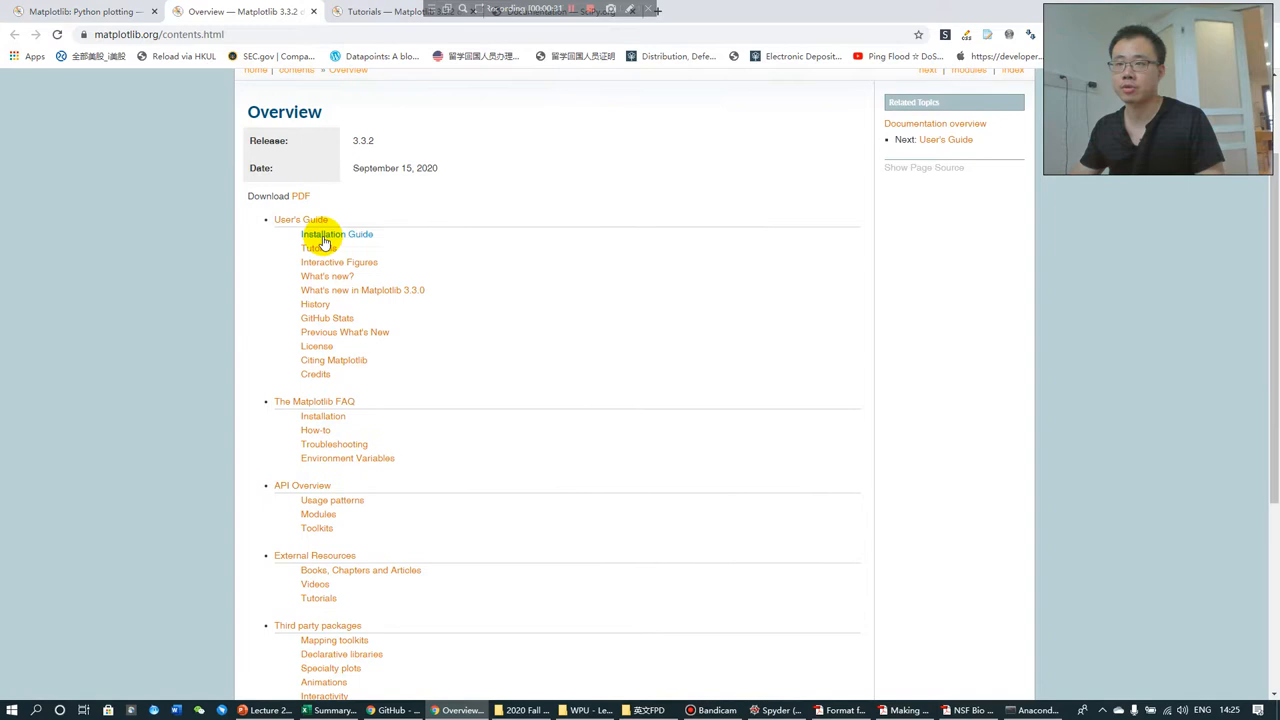
{"action": "mouse_move", "coordinate": [378, 364]}
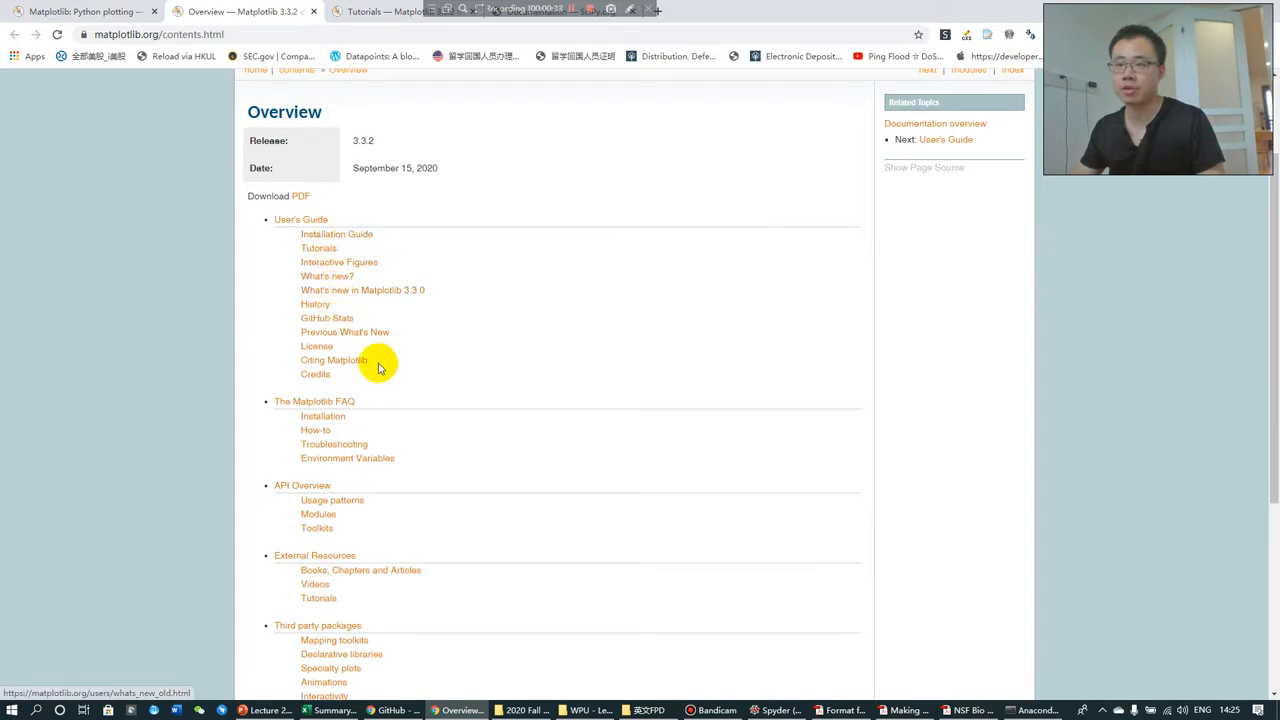
{"action": "scroll", "scroll_direction": "down", "scroll_amount": 3}
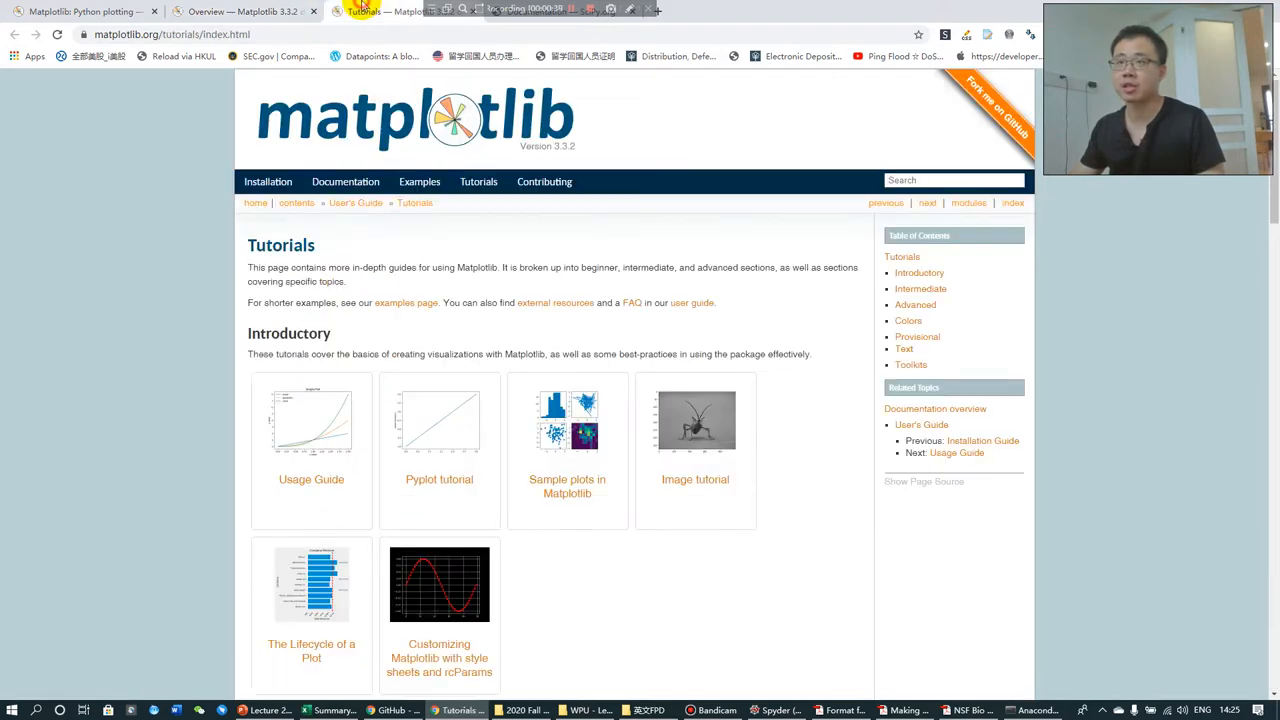
{"action": "scroll", "scroll_direction": "down", "scroll_amount": 3}
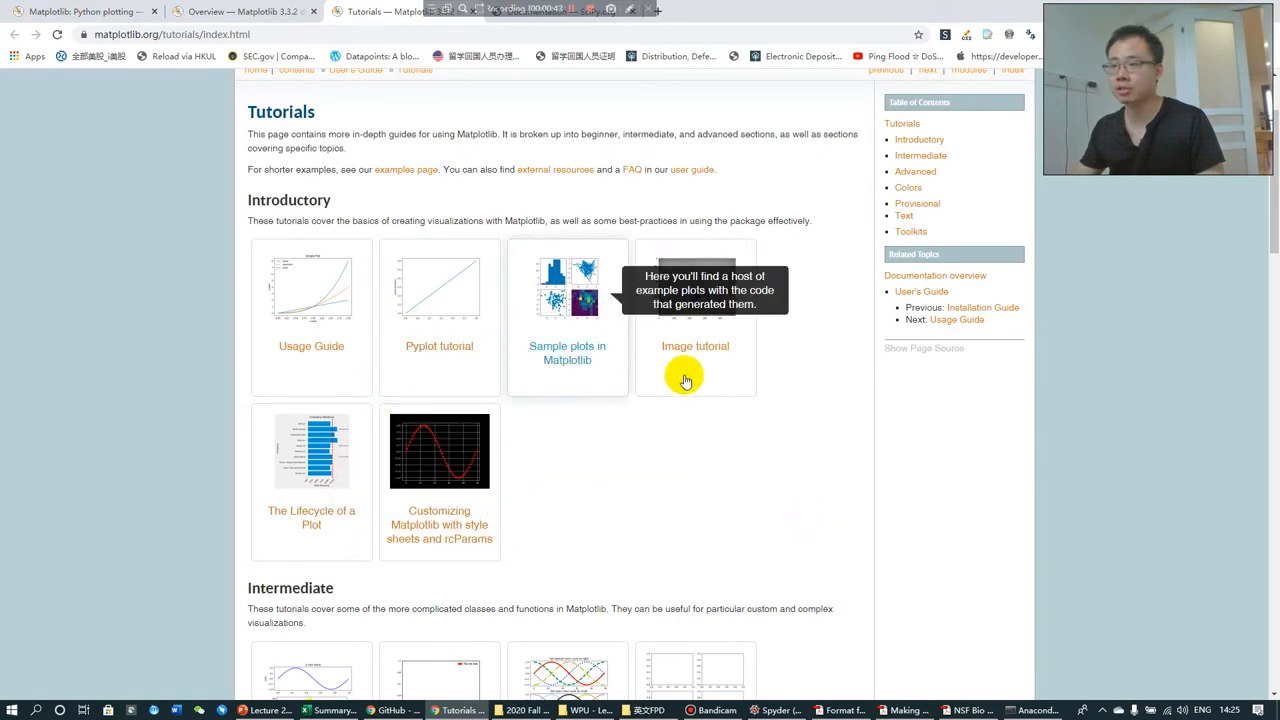
{"action": "mouse_move", "coordinate": [516, 356]}
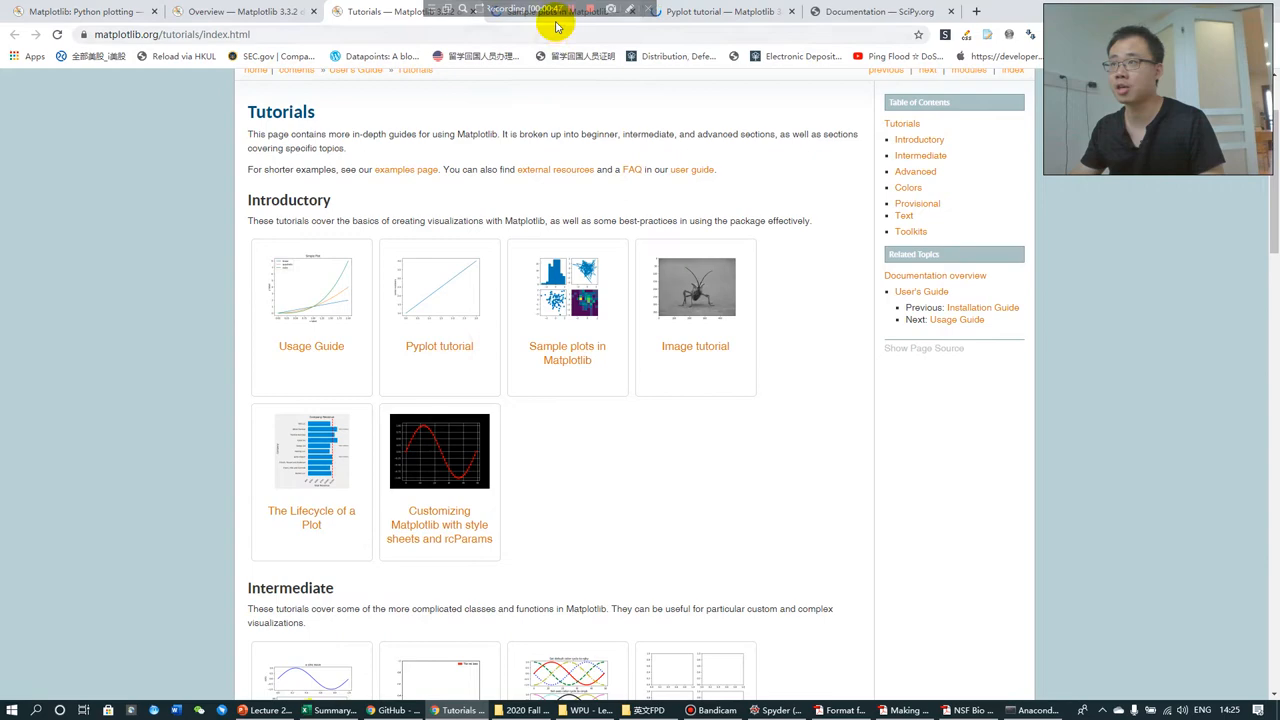
Open the 'Sample plots in Matplotlib' tutorial and browse its first example plots.
{"action": "left_click", "coordinate": [568, 352]}
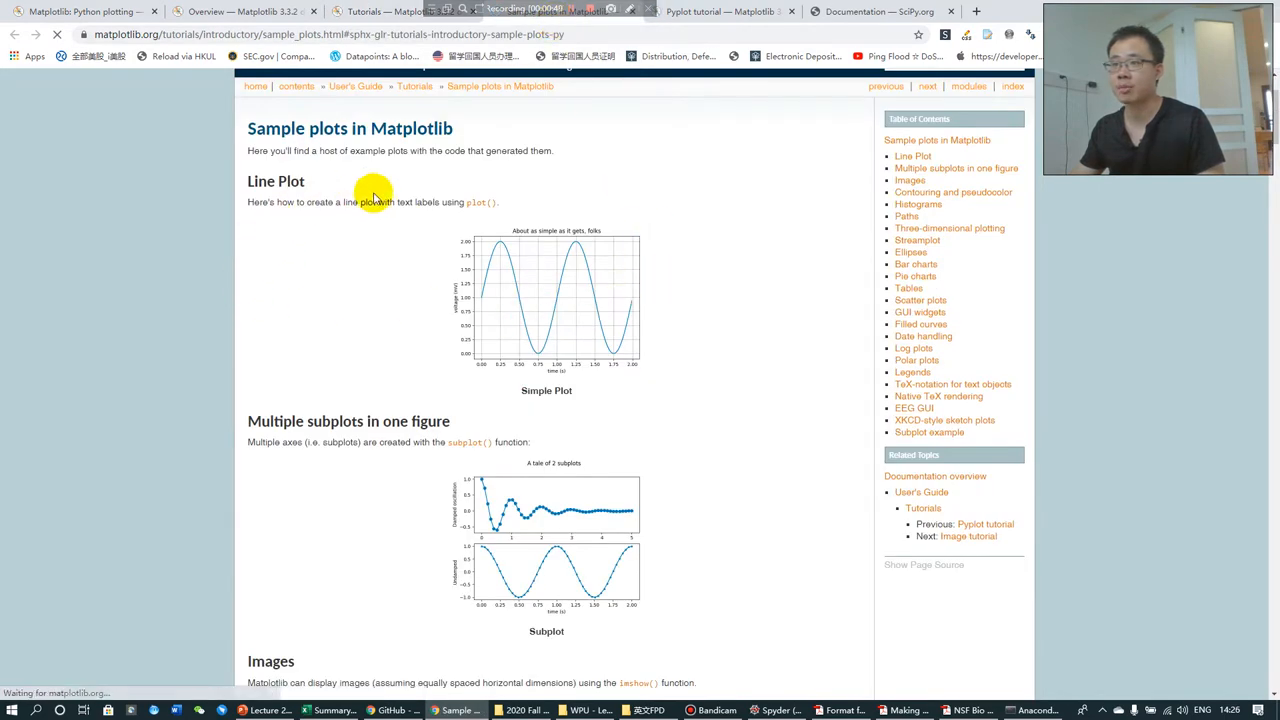
{"action": "mouse_move", "coordinate": [658, 364]}
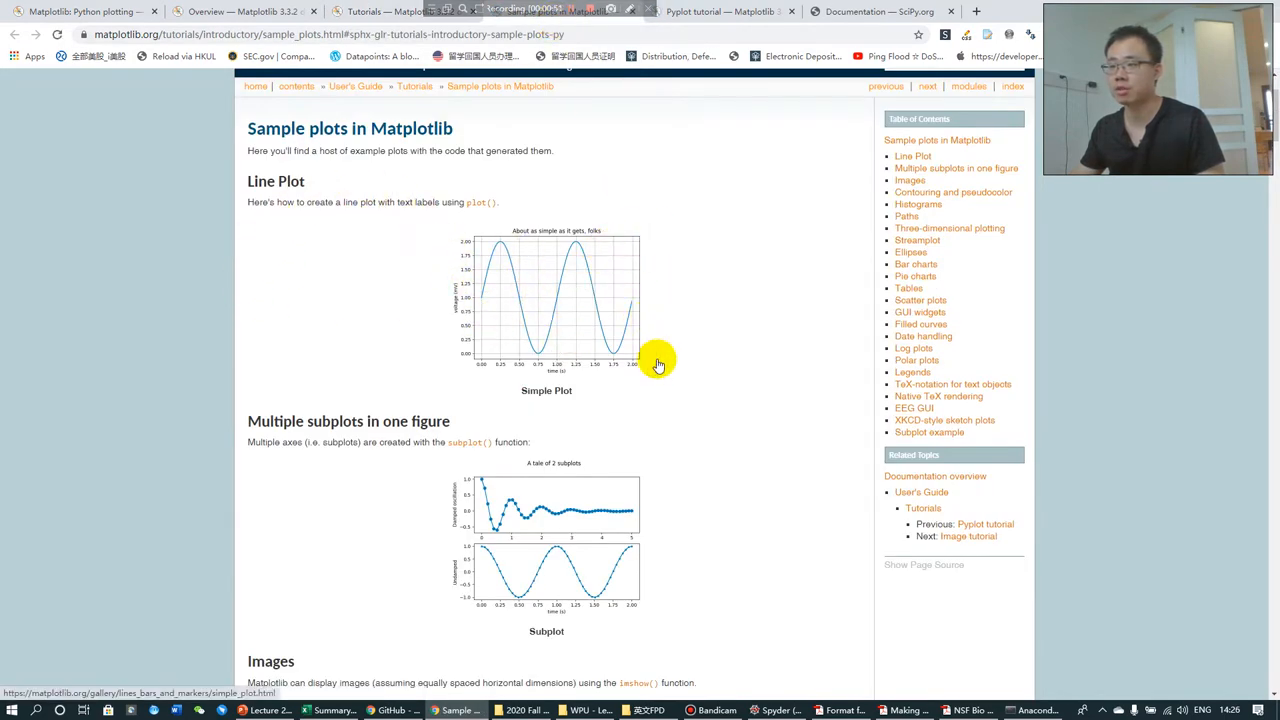
{"action": "scroll", "scroll_direction": "down", "scroll_amount": 3}
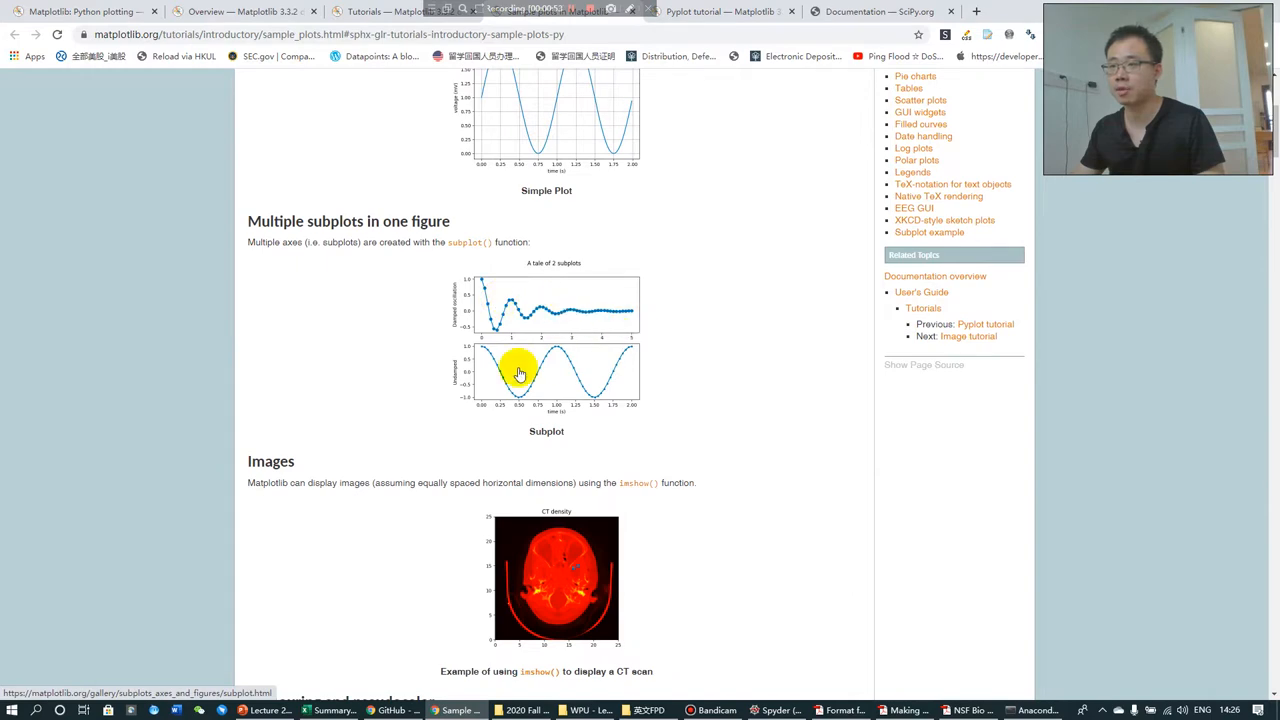
{"action": "scroll", "scroll_direction": "down", "scroll_amount": 3}
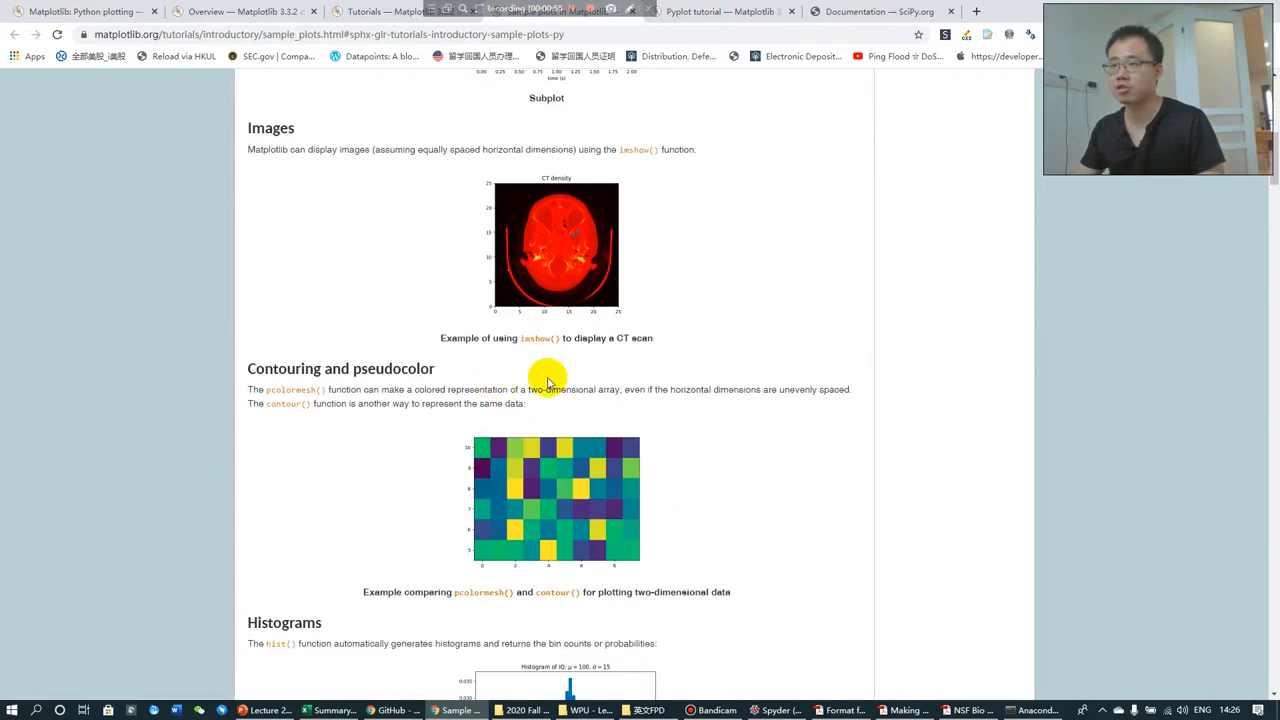
{"action": "scroll", "scroll_direction": "down", "scroll_amount": 3}
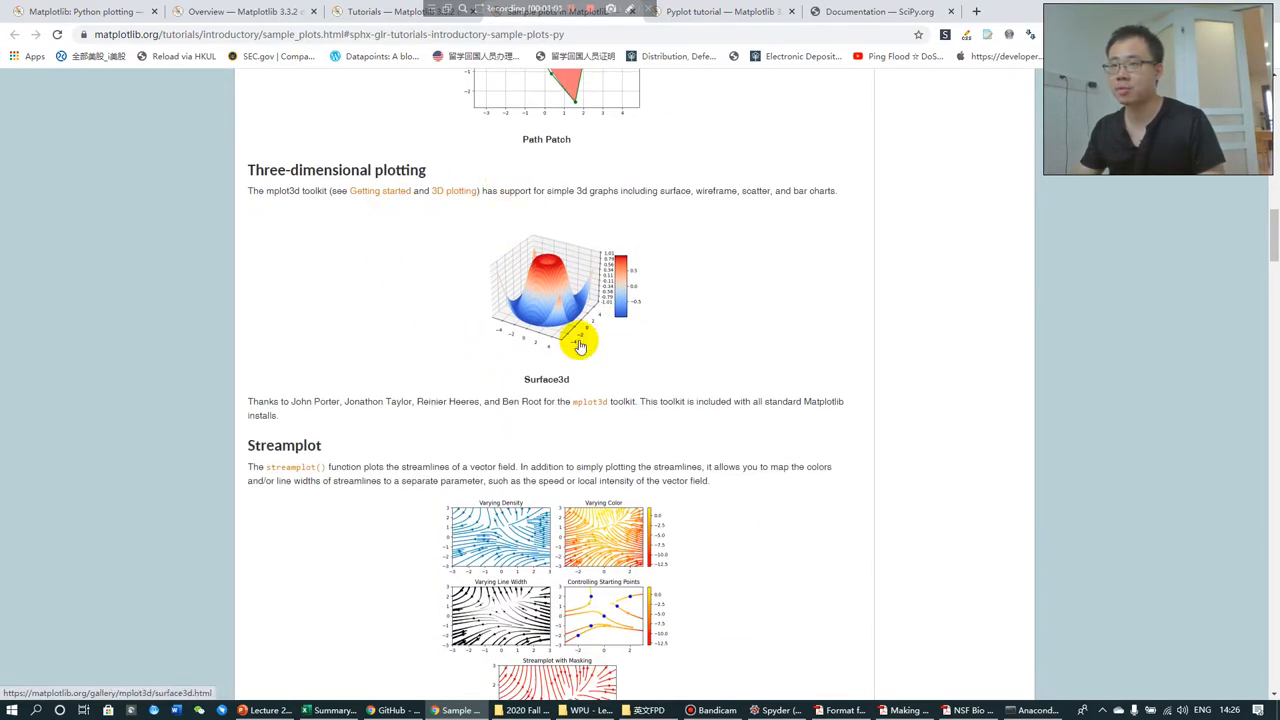
{"action": "scroll", "scroll_direction": "down", "scroll_amount": 3}
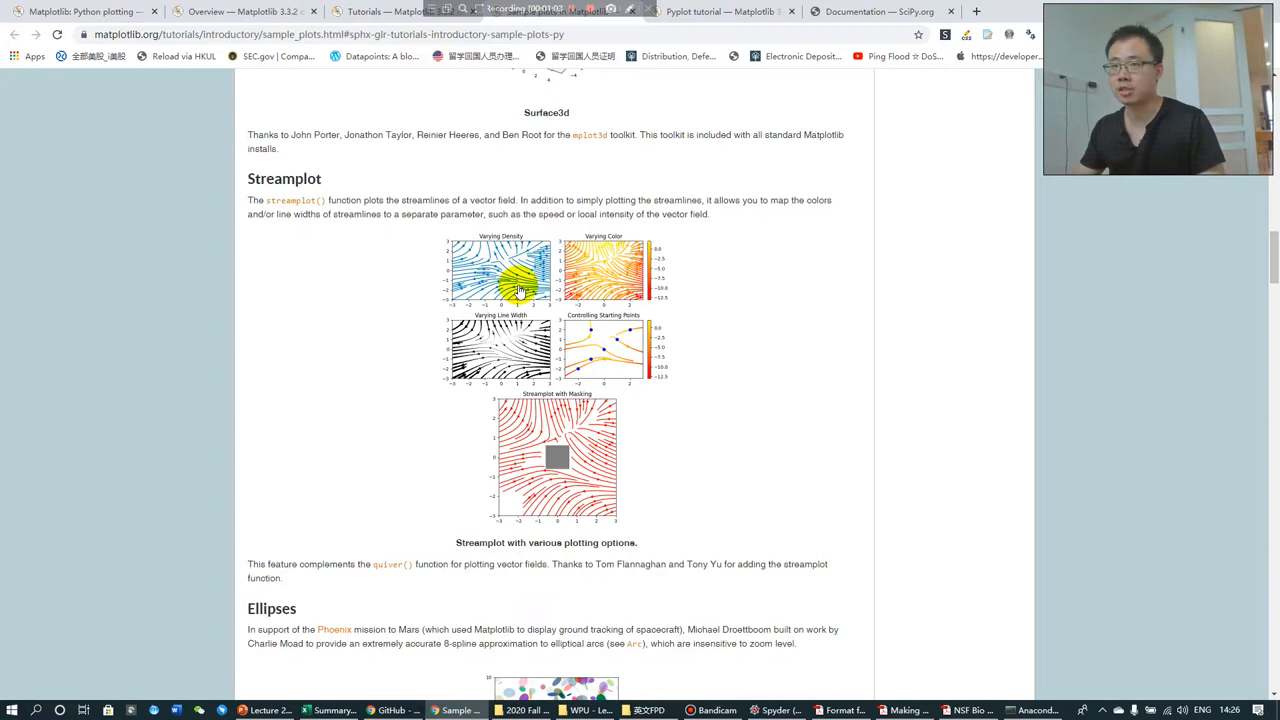
{"action": "scroll", "scroll_direction": "down", "scroll_amount": 3}
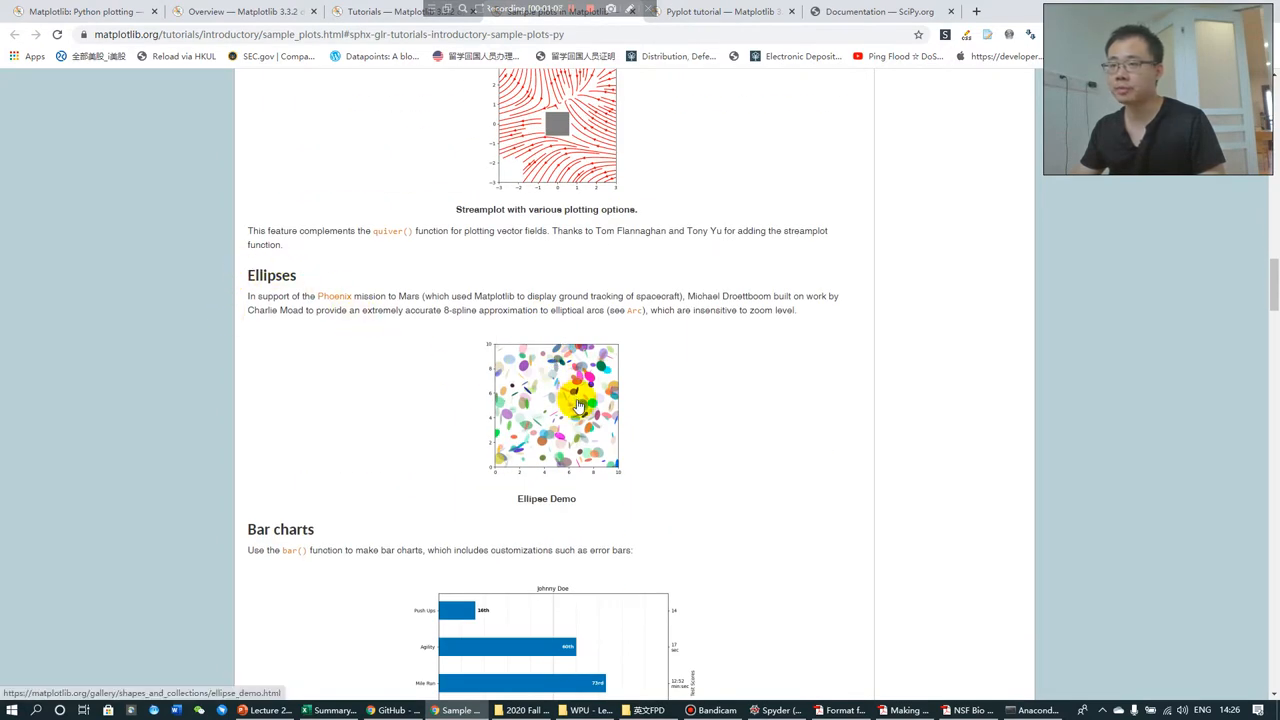
{"action": "scroll", "scroll_direction": "down", "scroll_amount": 3}
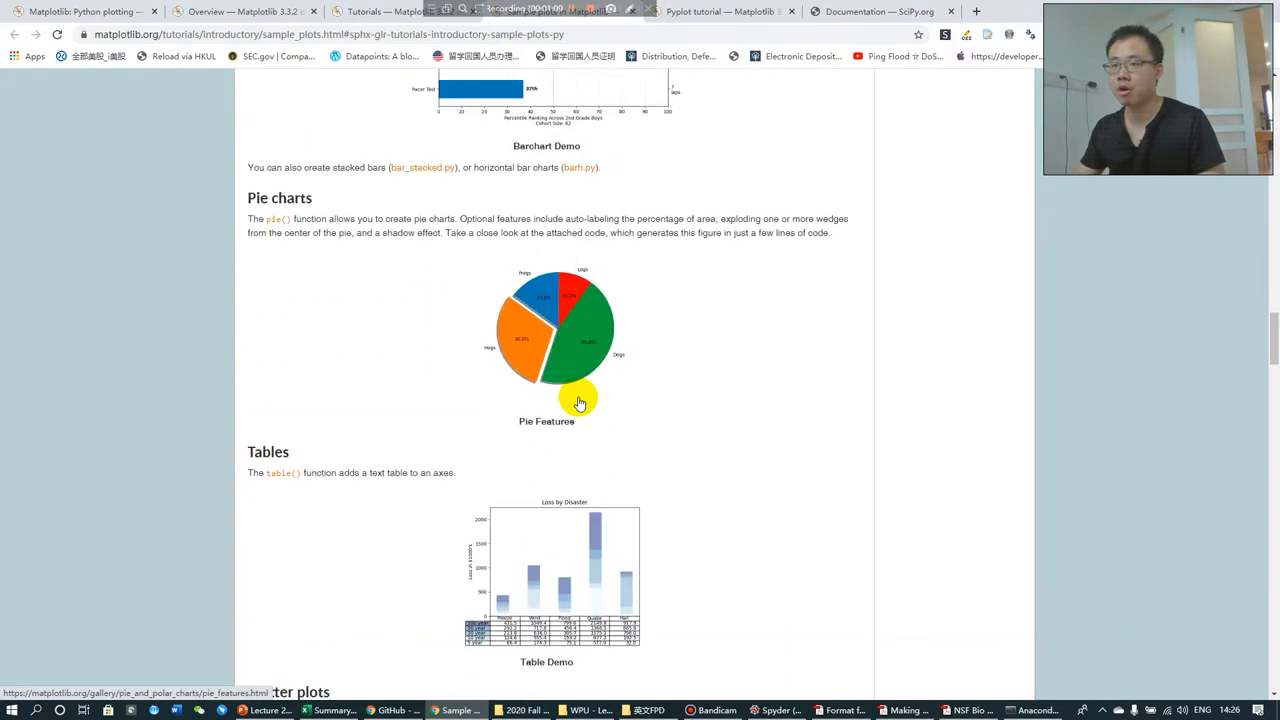
{"action": "scroll", "scroll_direction": "down", "scroll_amount": 3}
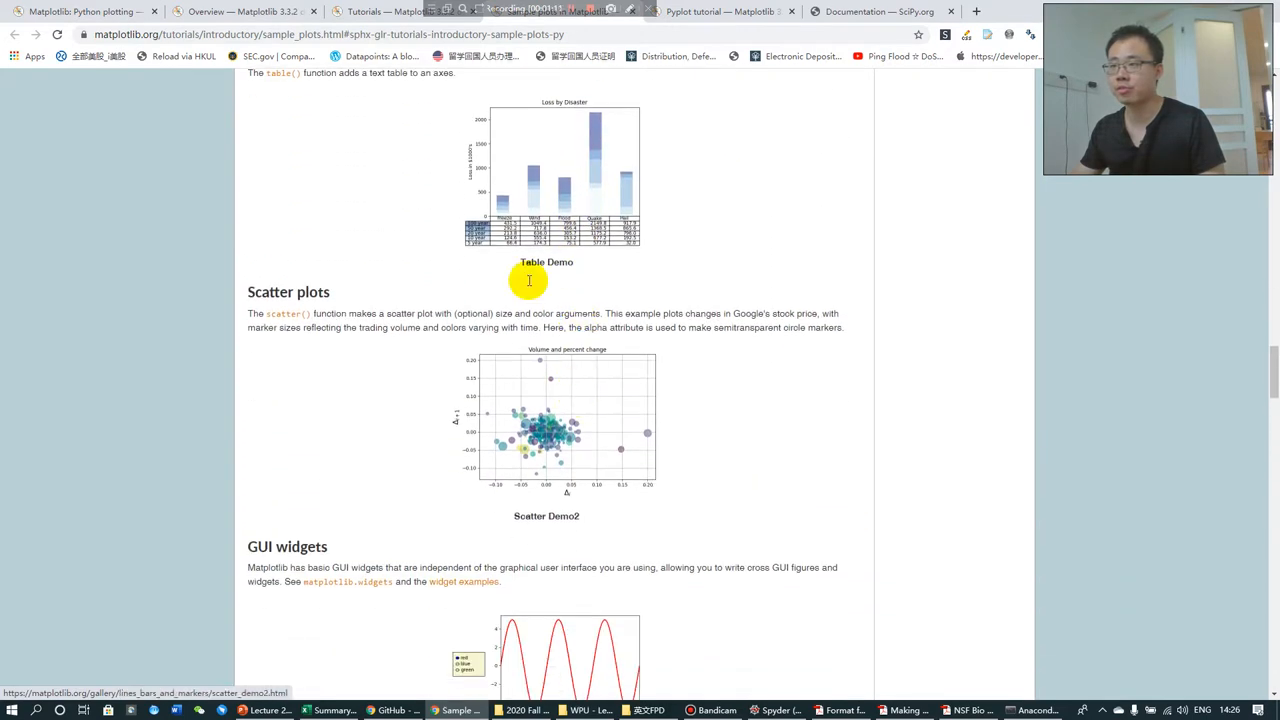
Continue through the rest of the sample plots gallery down to the Pyplot tutorial.
{"action": "scroll", "scroll_direction": "down", "scroll_amount": 3}
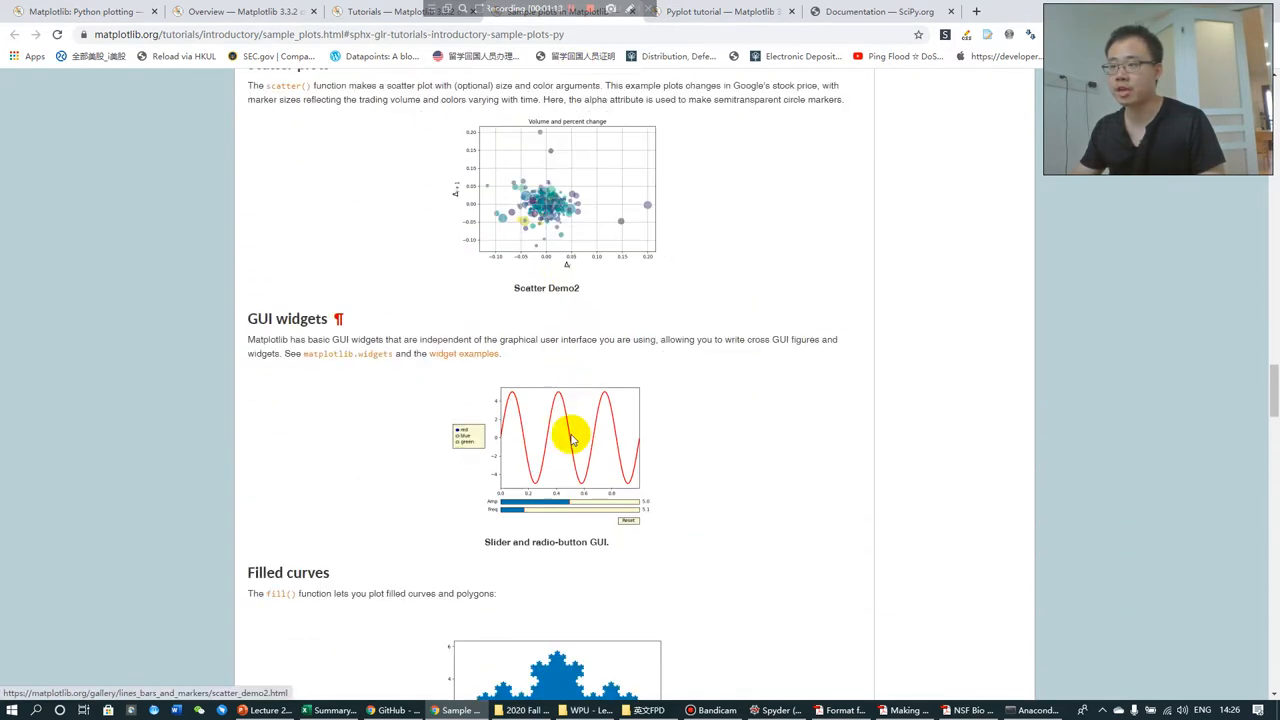
{"action": "scroll", "scroll_direction": "down", "scroll_amount": 3}
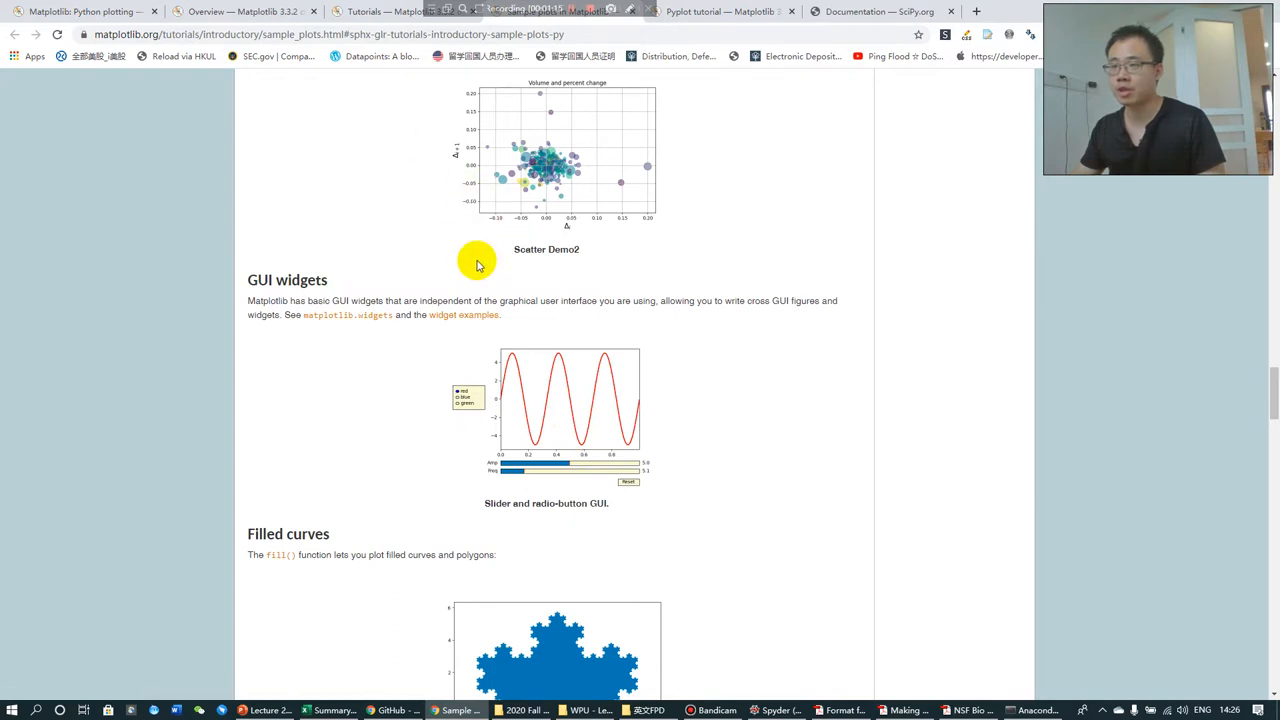
{"action": "scroll", "scroll_direction": "down", "scroll_amount": 3}
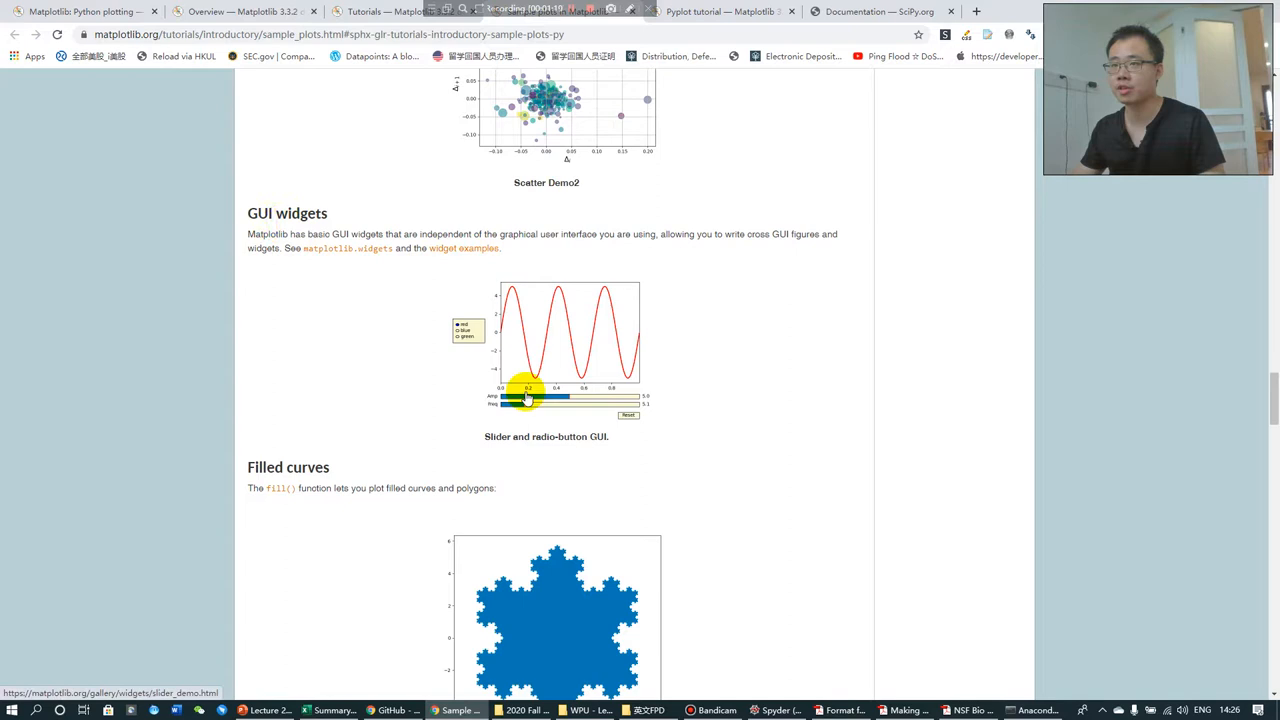
{"action": "scroll", "scroll_direction": "down", "scroll_amount": 3}
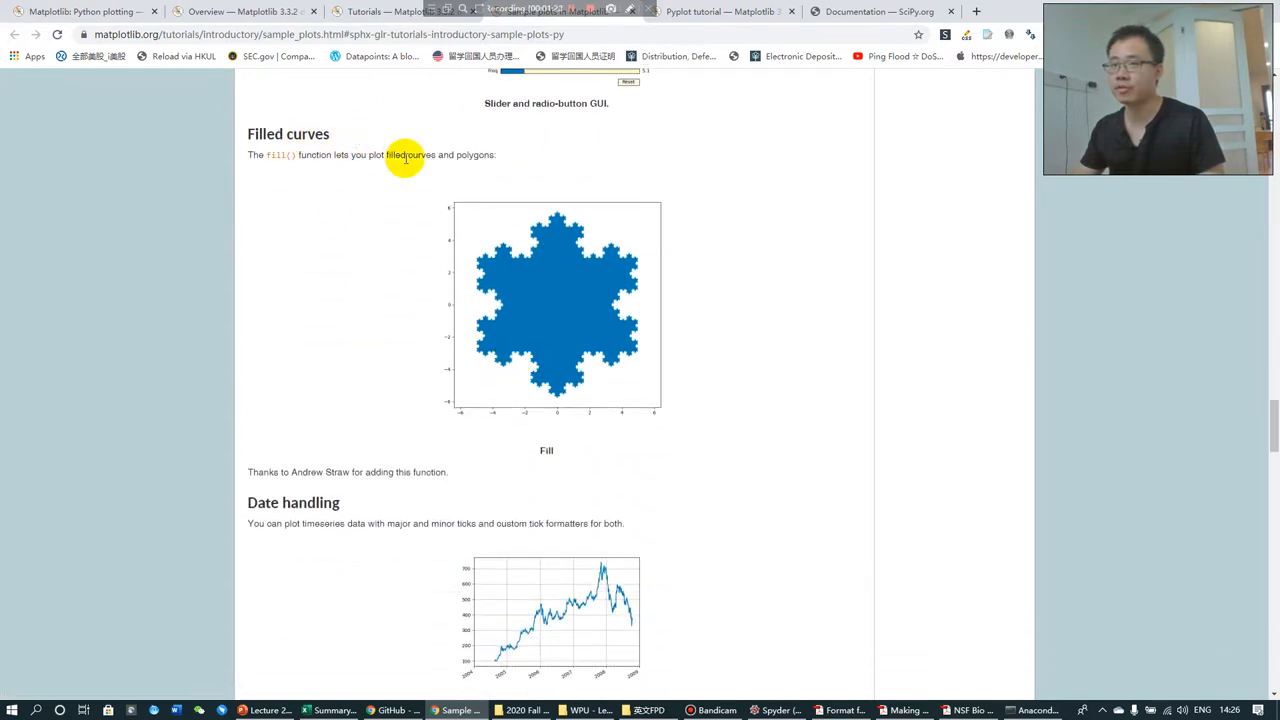
{"action": "scroll", "scroll_direction": "down", "scroll_amount": 3}
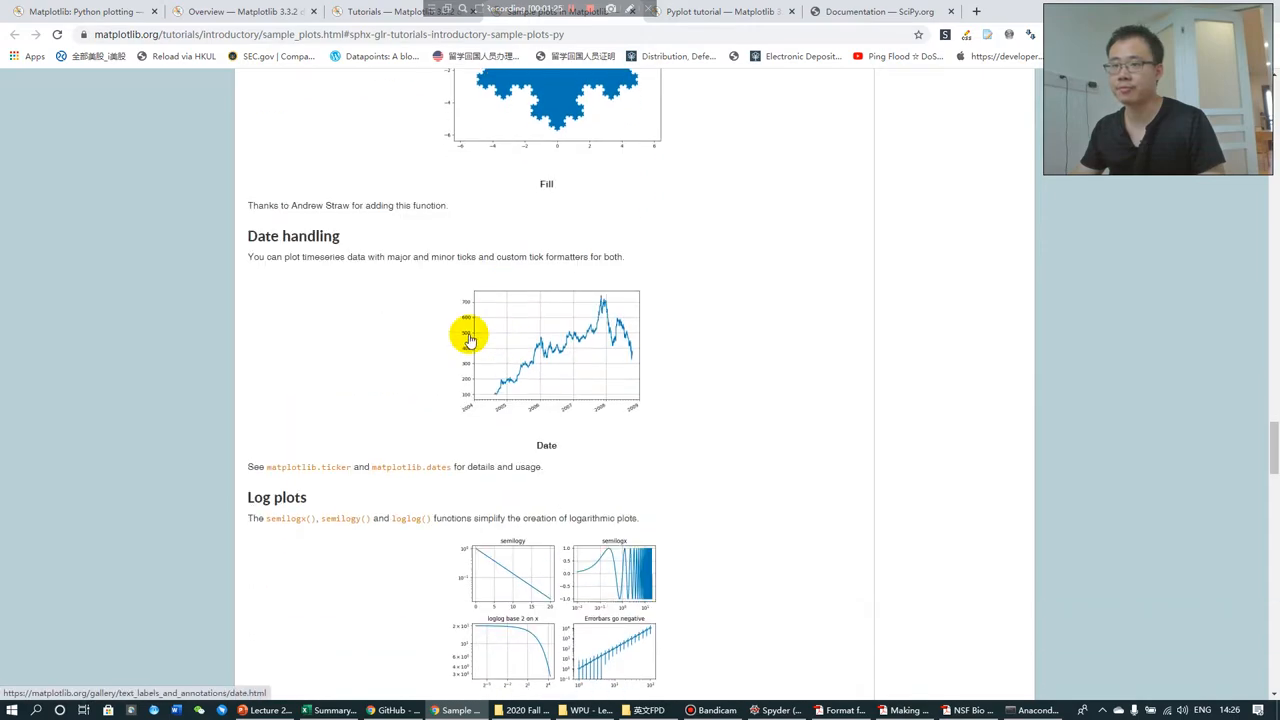
{"action": "scroll", "scroll_direction": "down", "scroll_amount": 3}
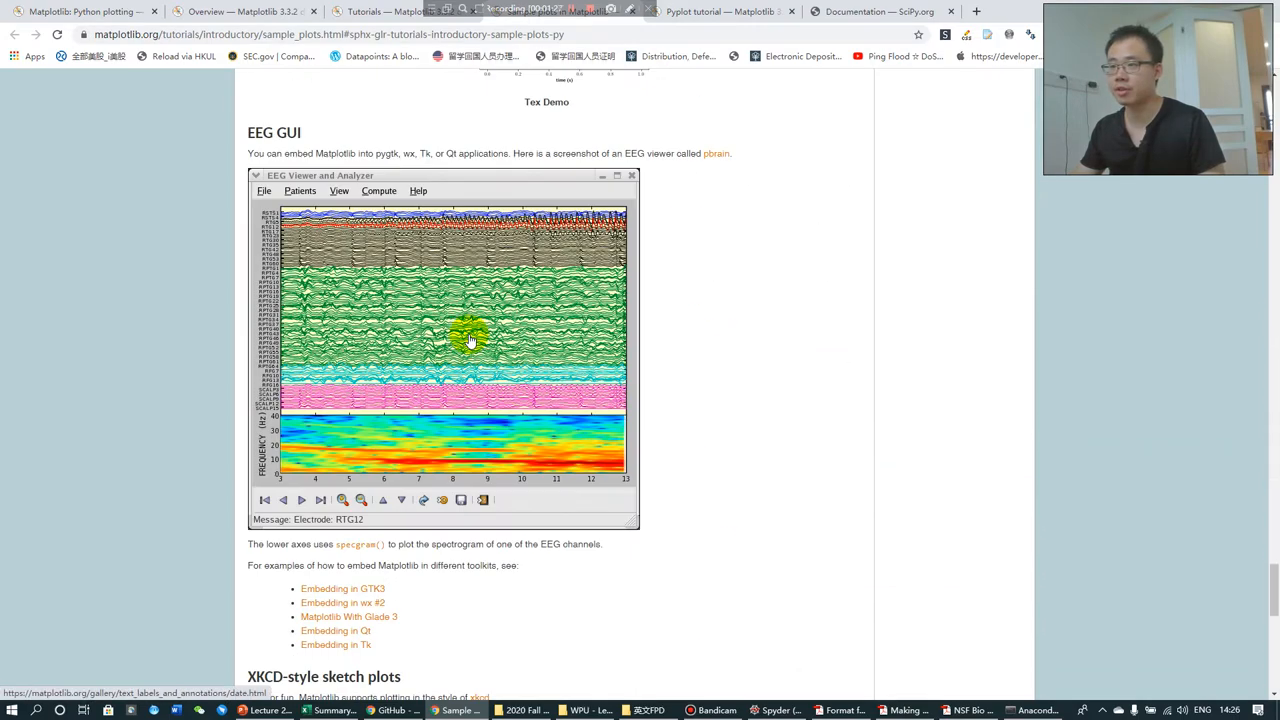
{"action": "scroll", "scroll_direction": "down", "scroll_amount": 3}
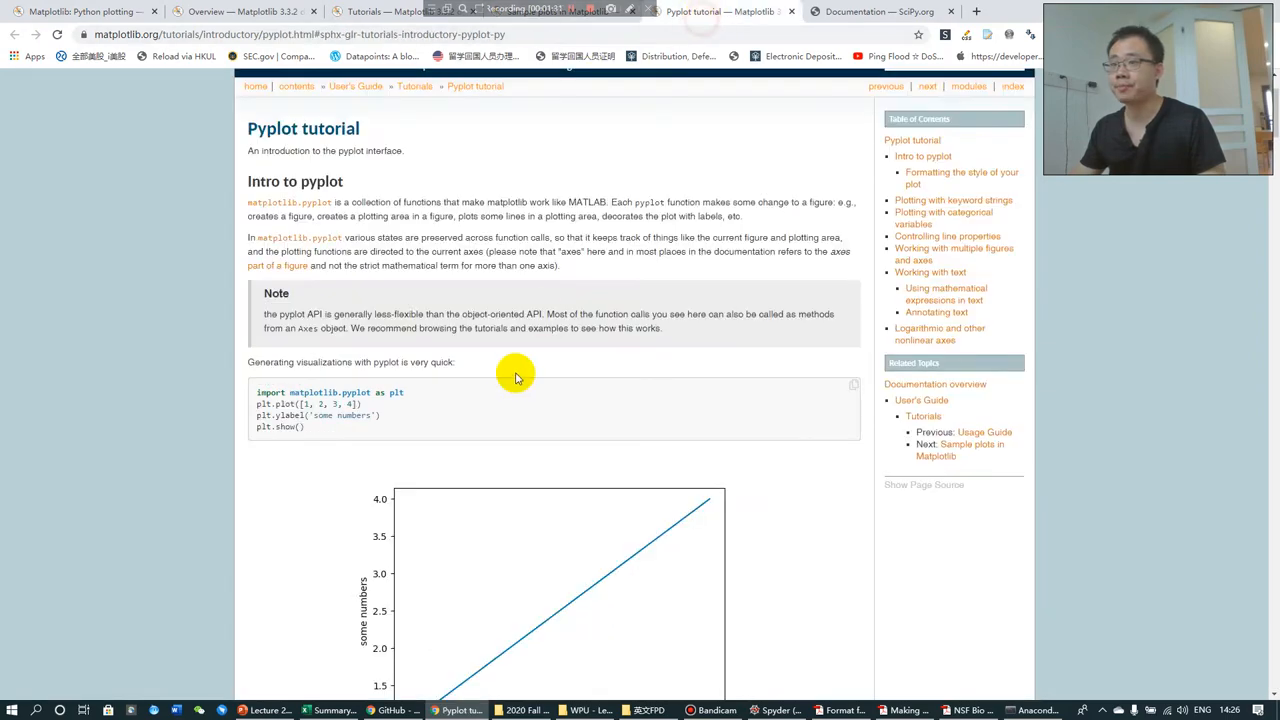
Skim the Pyplot tutorial's line properties table and annotation sections, then return to the top.
{"action": "scroll", "scroll_direction": "down", "scroll_amount": 3}
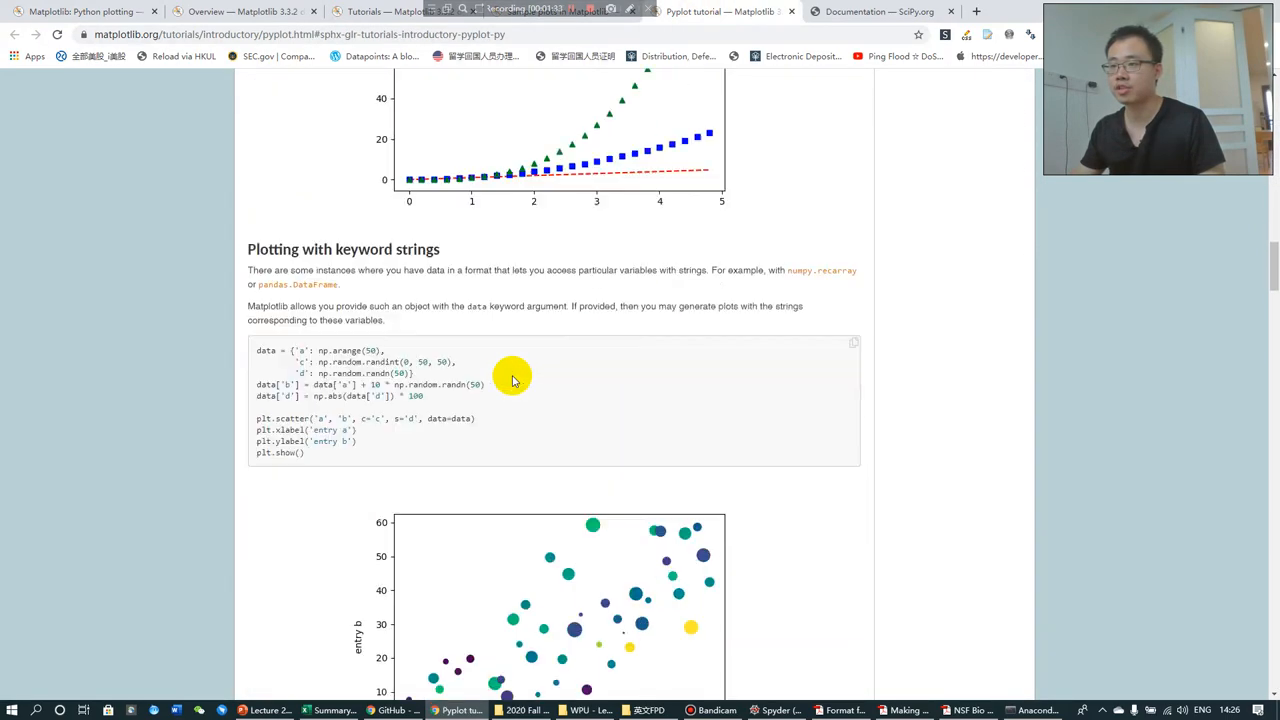
{"action": "scroll", "scroll_direction": "down", "scroll_amount": 3}
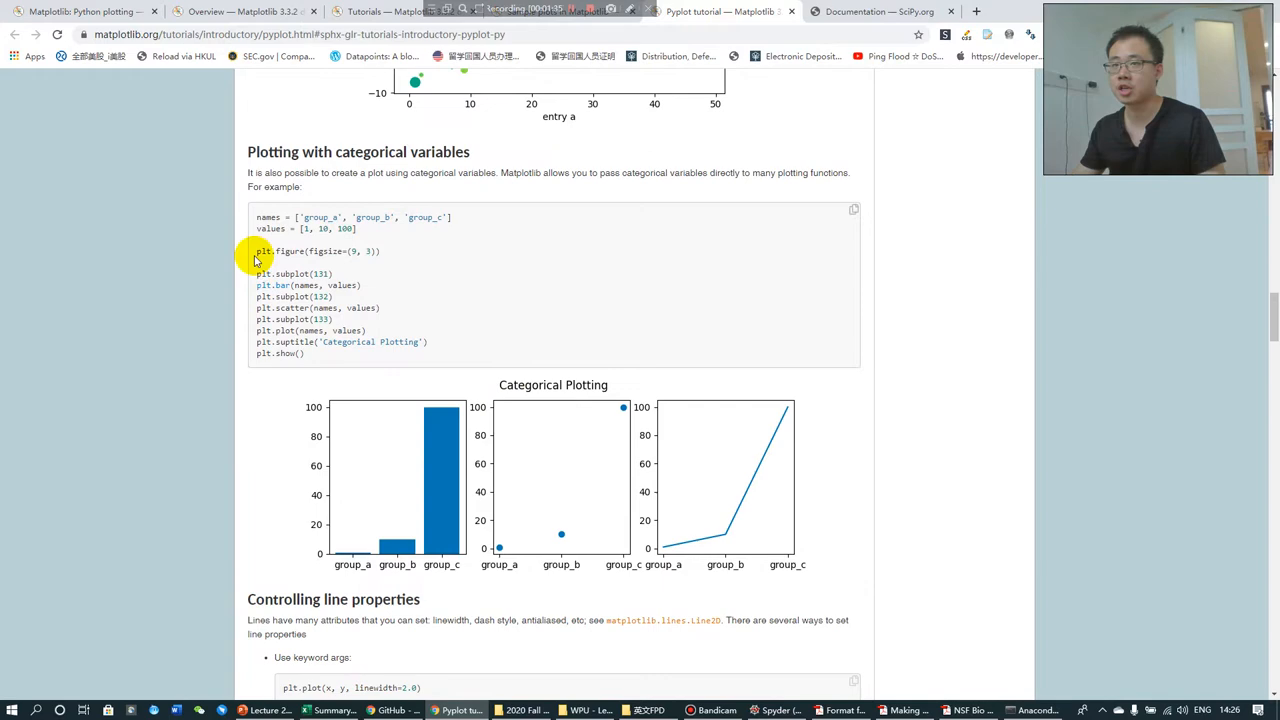
{"action": "scroll", "scroll_direction": "down", "scroll_amount": 3}
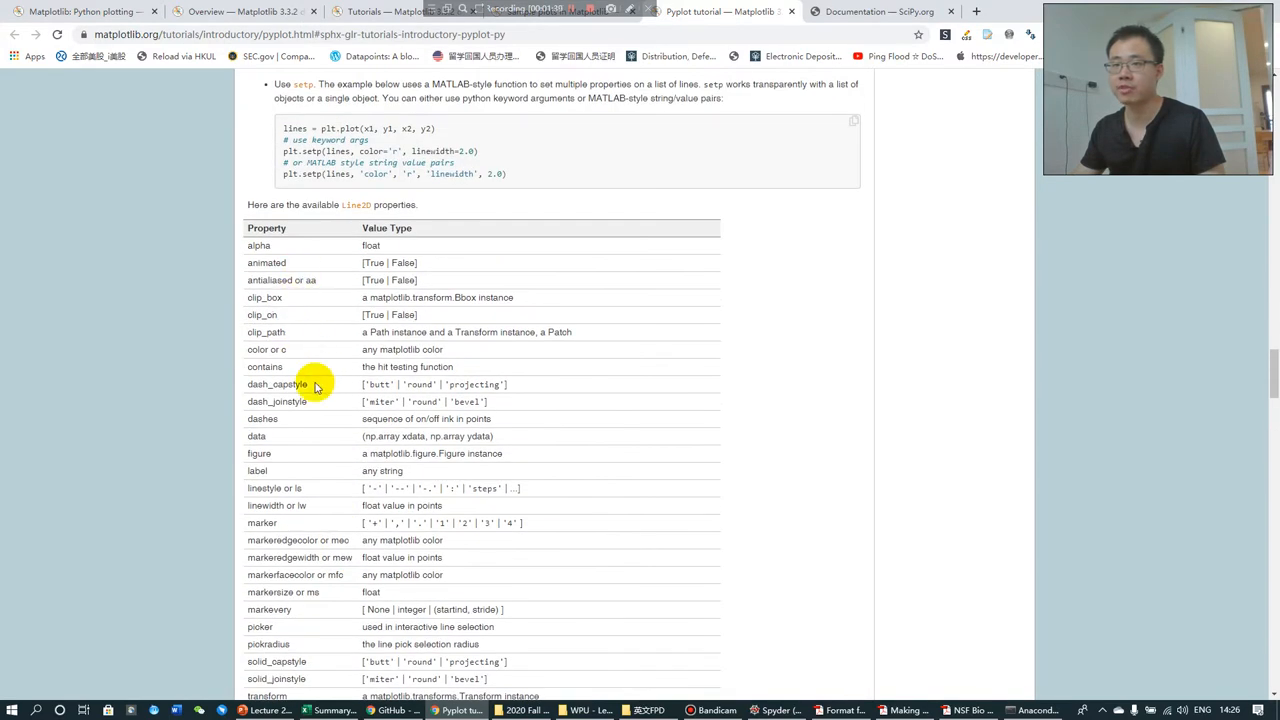
{"action": "scroll", "scroll_direction": "down", "scroll_amount": 3}
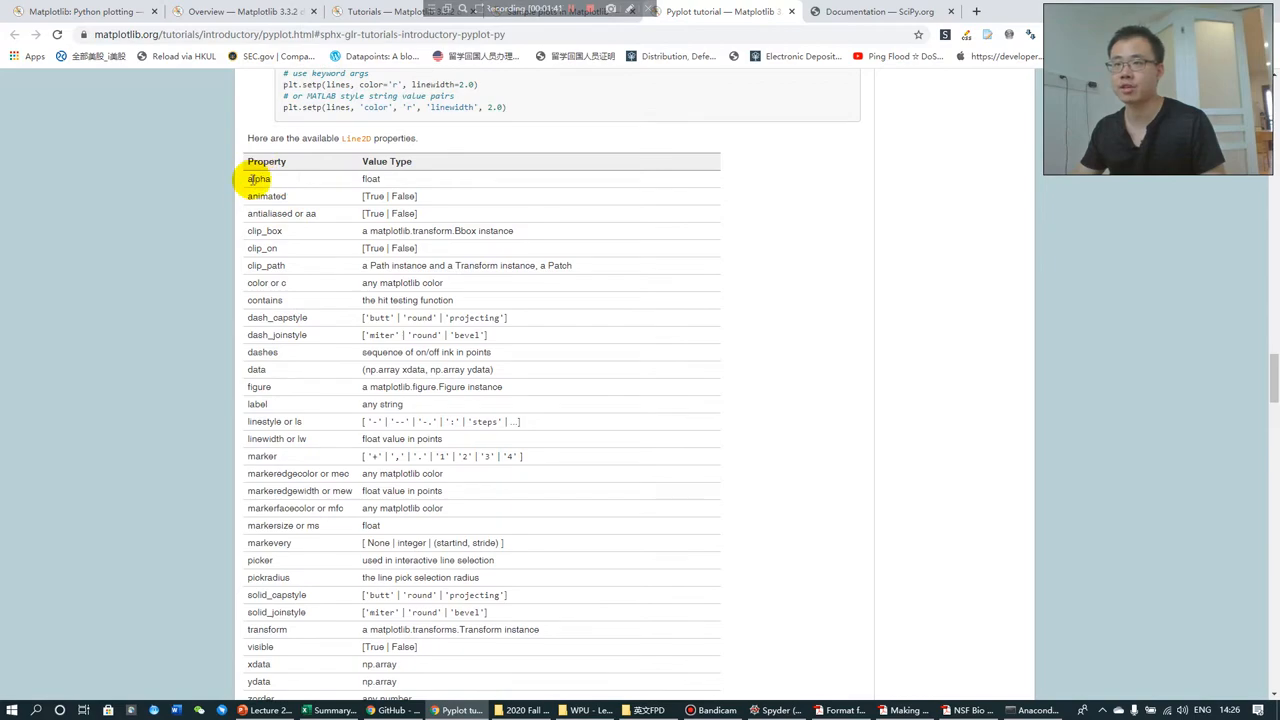
{"action": "scroll", "scroll_direction": "down", "scroll_amount": 3}
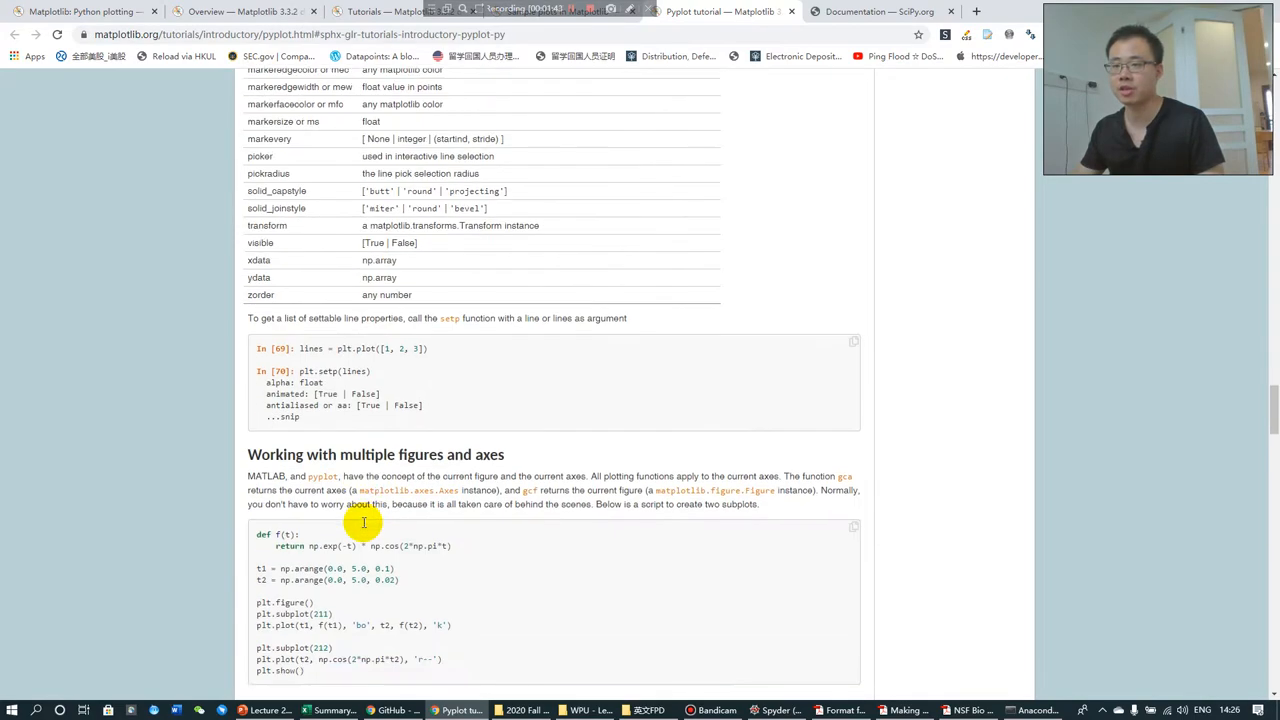
{"action": "scroll", "scroll_direction": "down", "scroll_amount": 3}
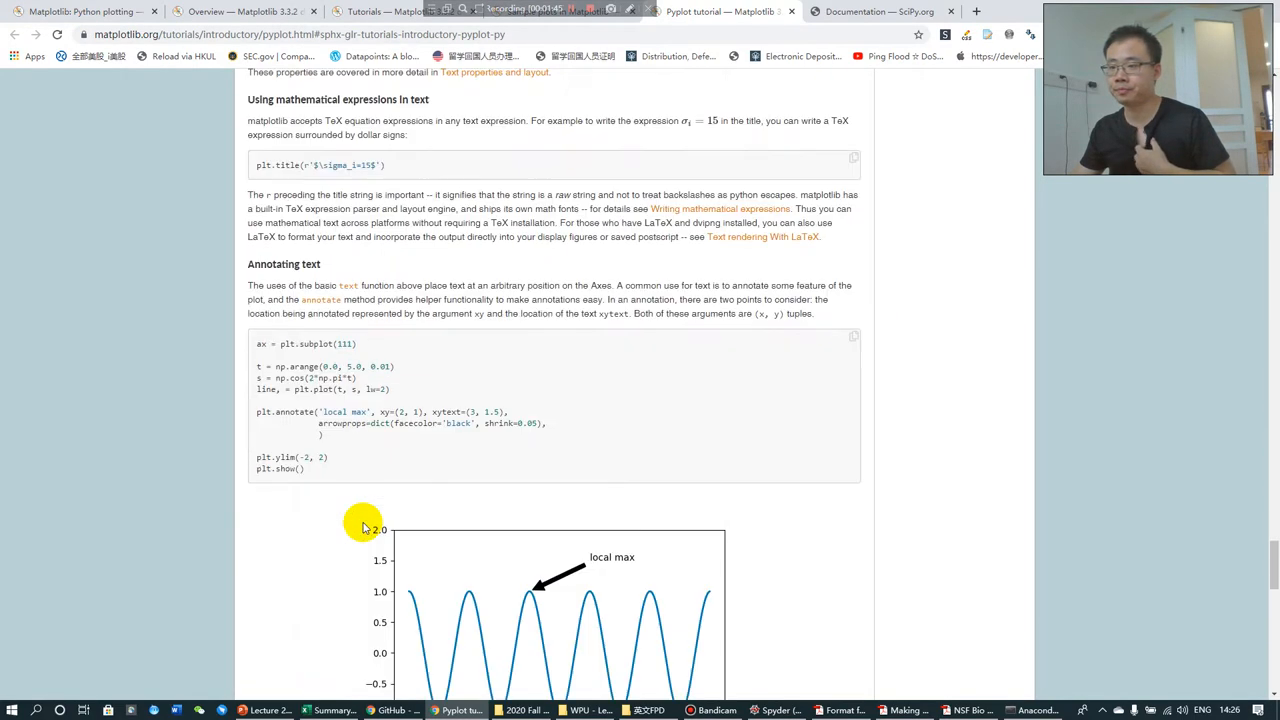
{"action": "scroll", "scroll_direction": "down", "scroll_amount": 3}
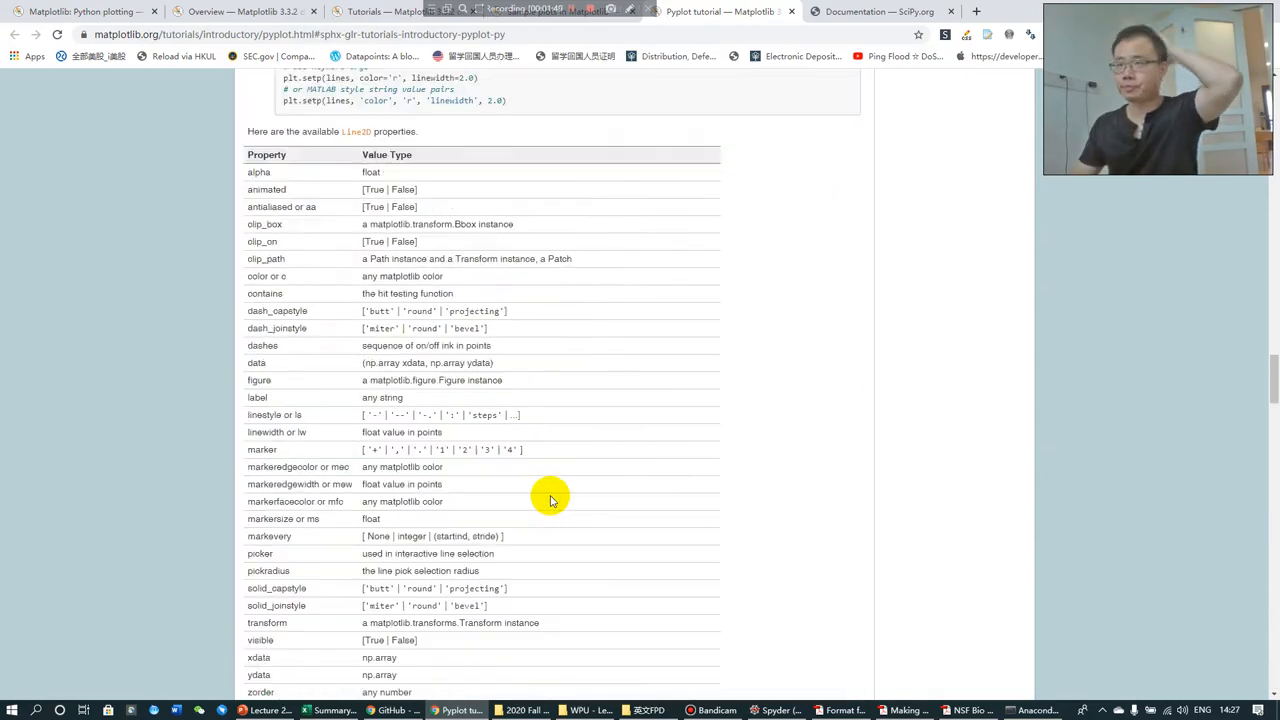
{"action": "scroll", "scroll_direction": "up", "scroll_amount": 3}
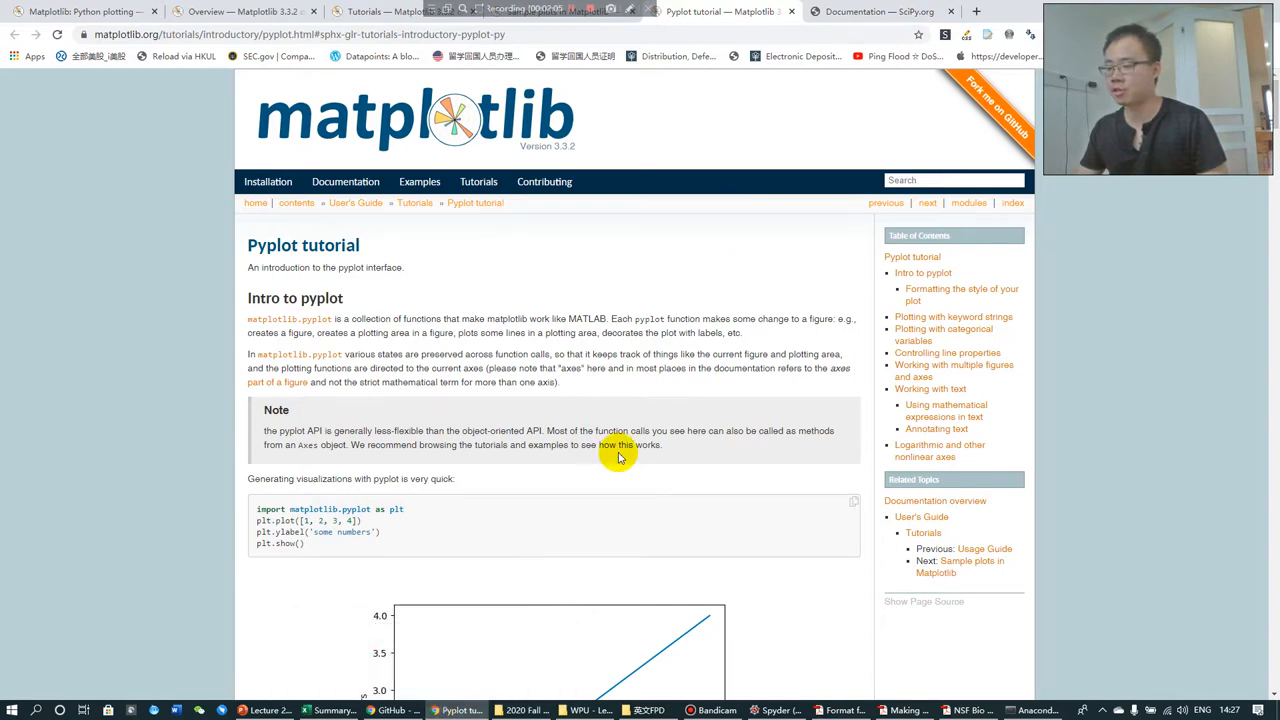
{"action": "mouse_move", "coordinate": [262, 710]}
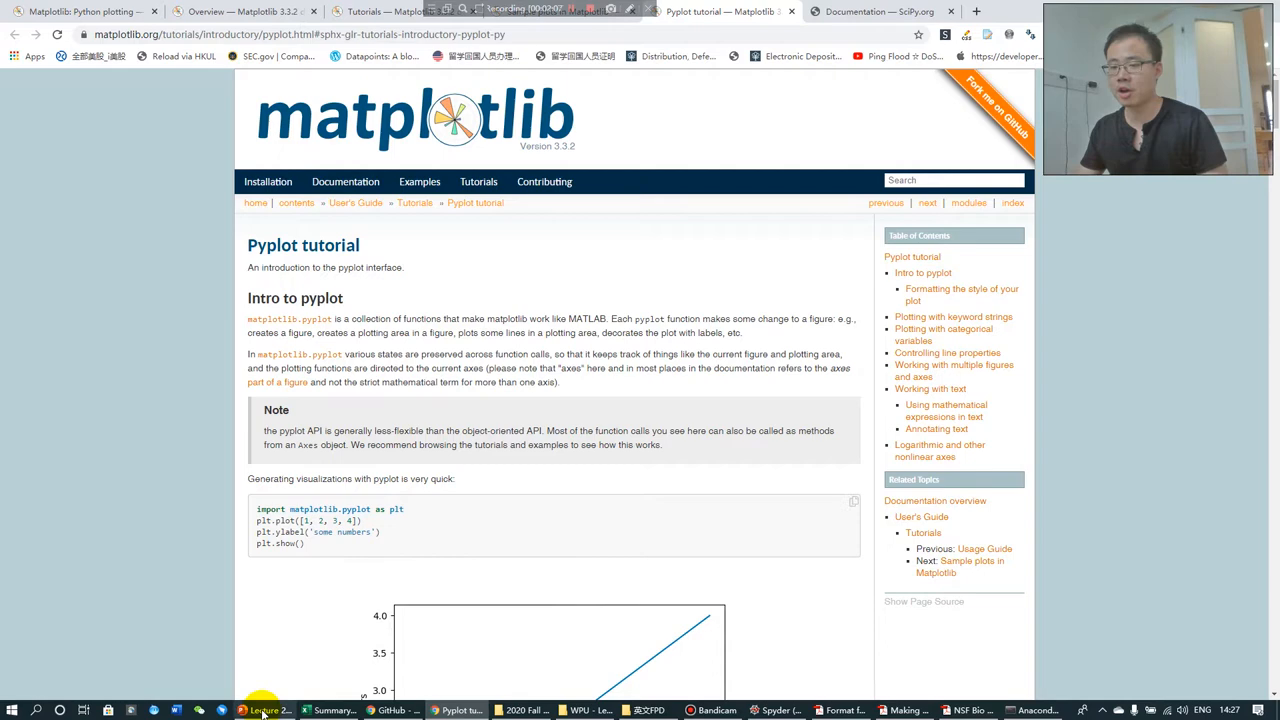
After x = np.arange(50)*2*np.pi/50 raises a NameError, enter import numpy as np in the console.
{"action": "left_click", "coordinate": [240, 710]}
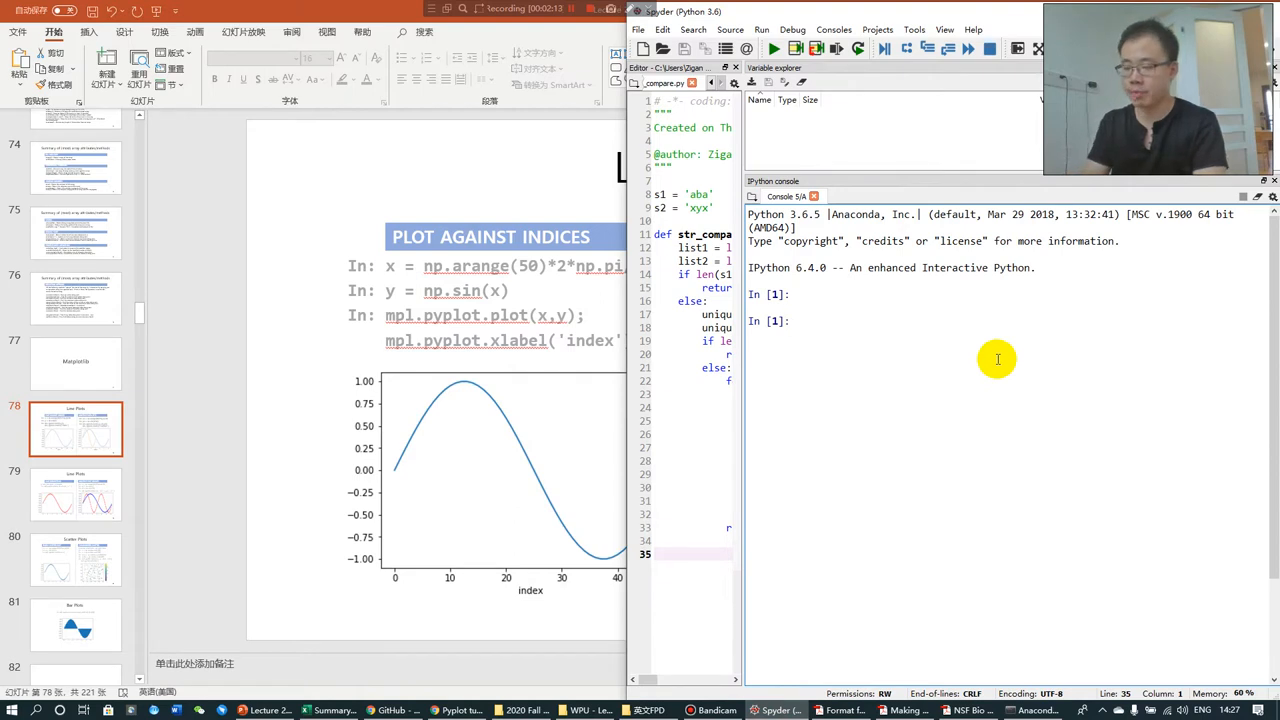
{"action": "mouse_move", "coordinate": [420, 318]}
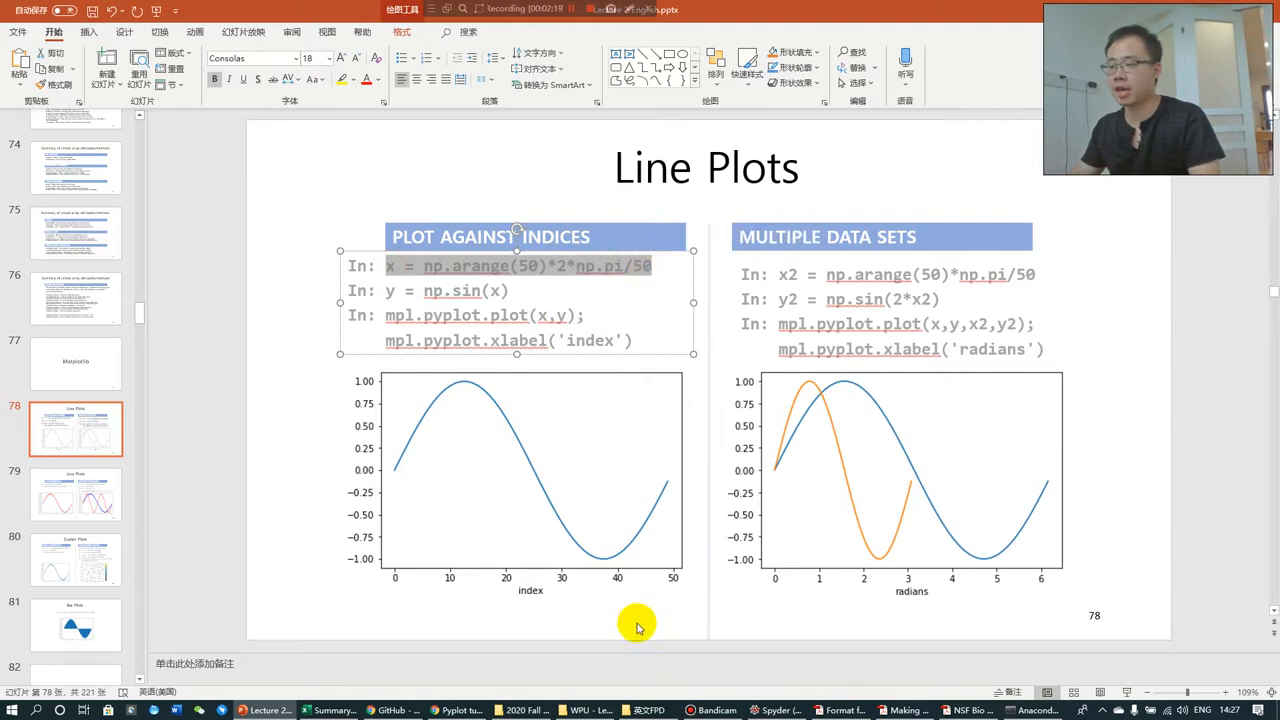
{"action": "left_click", "coordinate": [776, 710]}
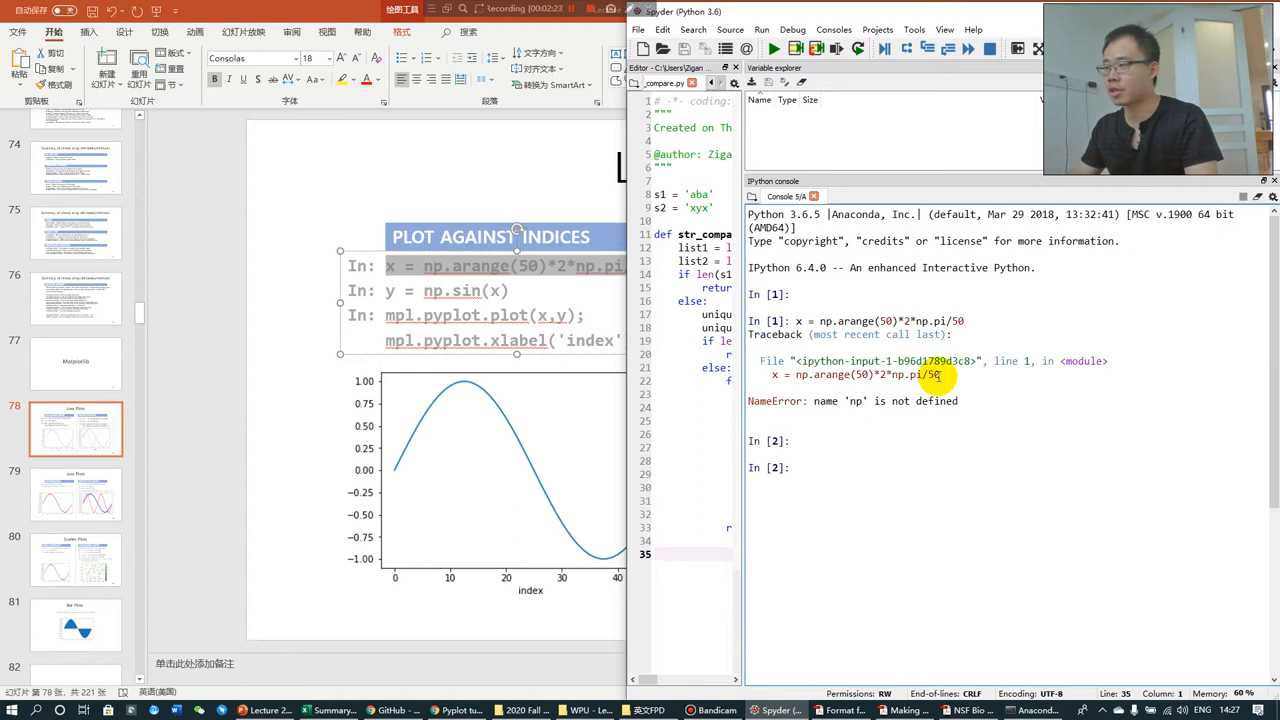
{"action": "type", "text": "import numpy"}
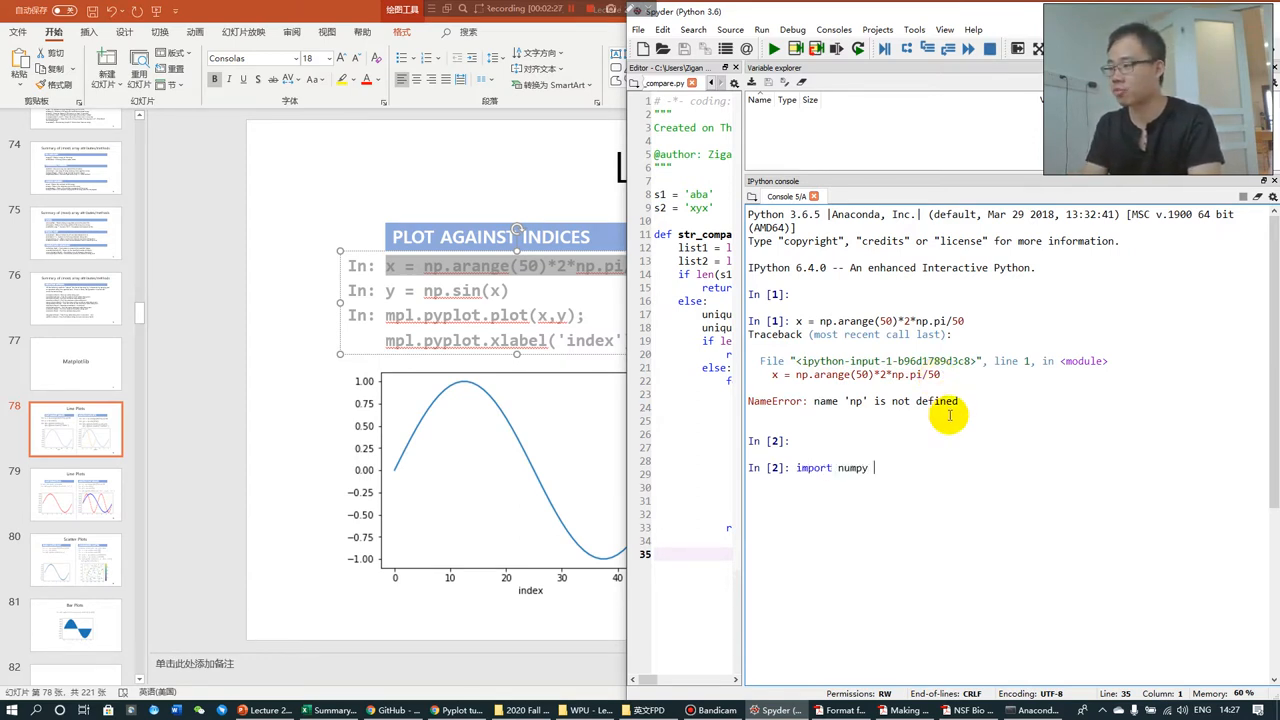
{"action": "type", "text": "as np"}
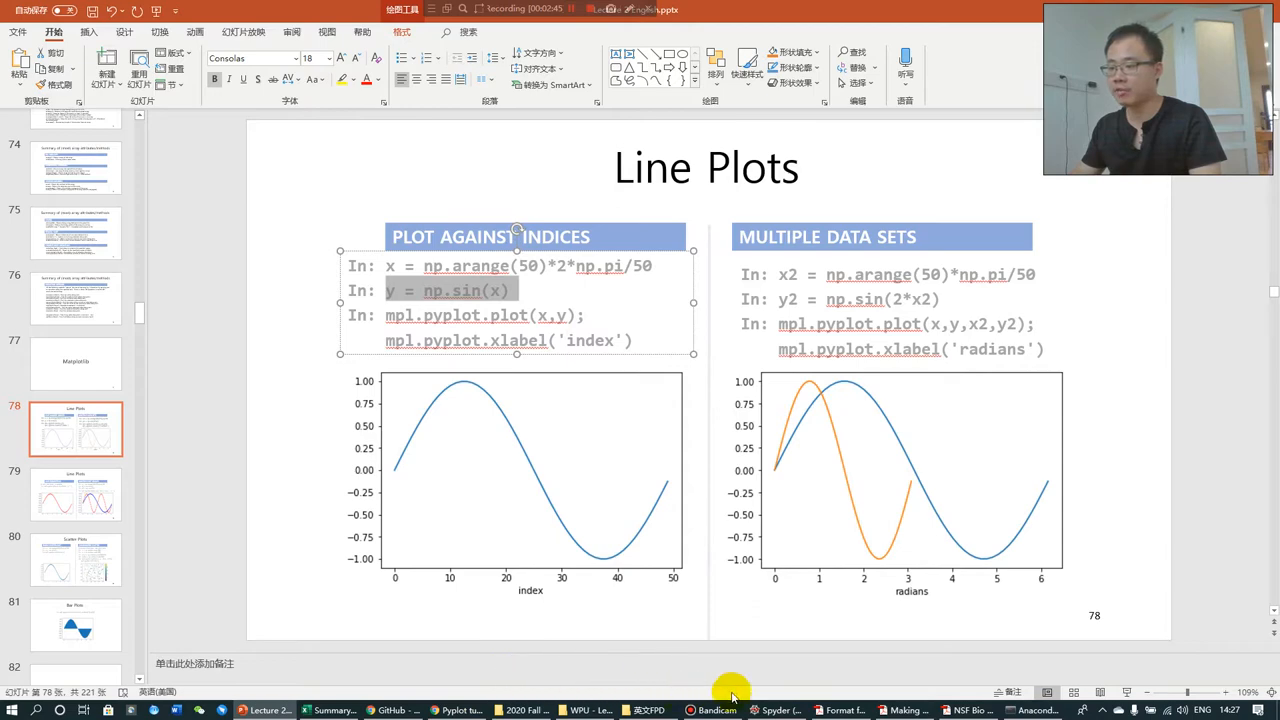
Compute y = np.sin(x), import matplotlib as mpl, and plot y against x inline.
{"action": "left_click", "coordinate": [780, 710]}
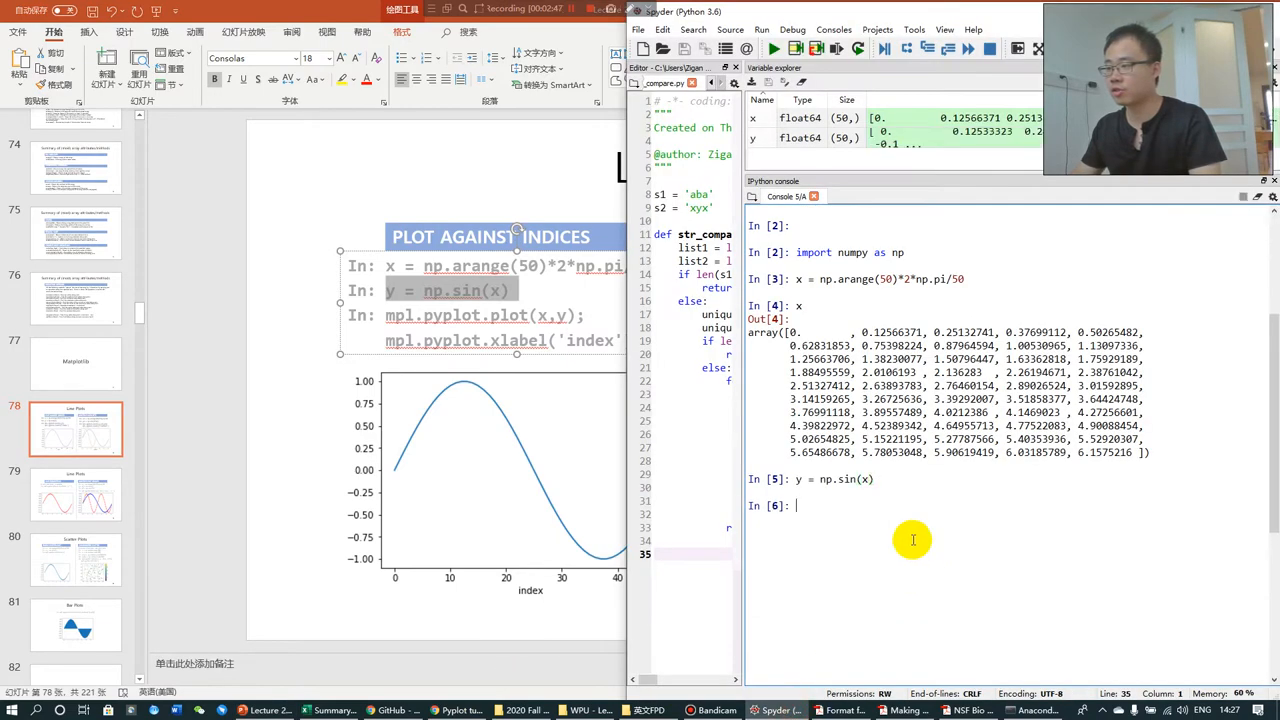
{"action": "key", "text": "Return"}
{"action": "type", "text": "import matplotlib as"}
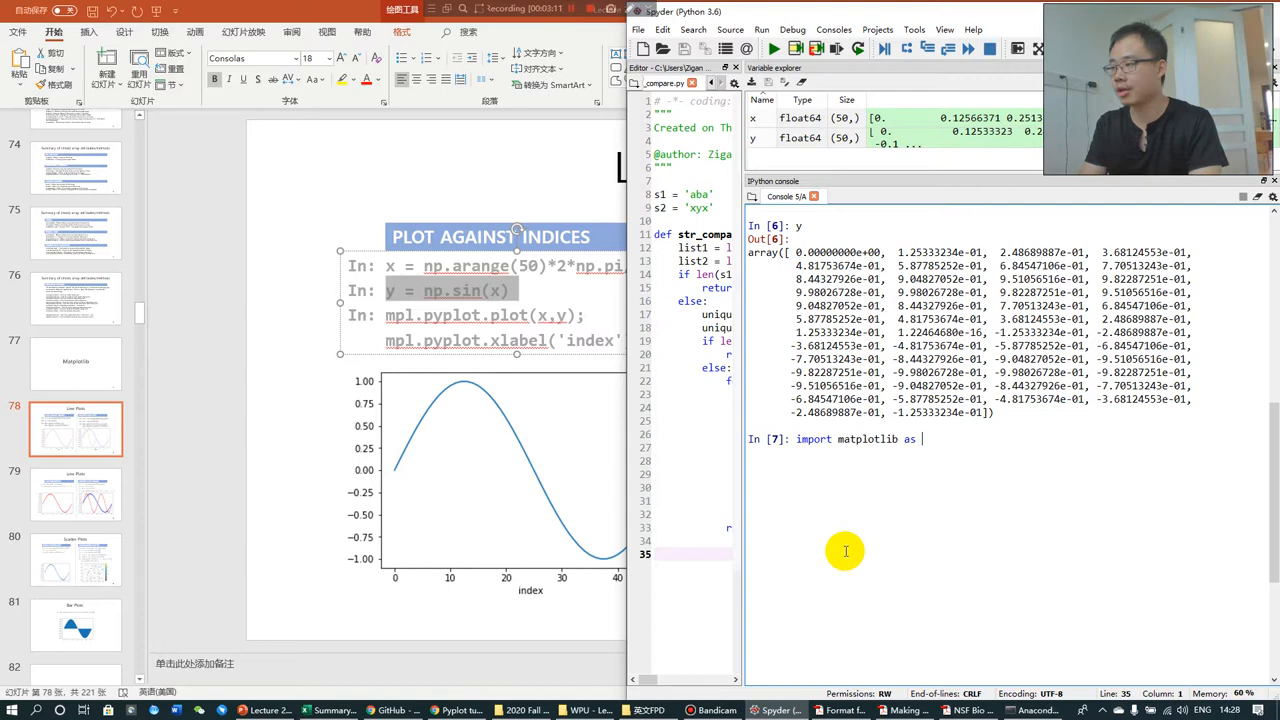
{"action": "type", "text": "mpl"}
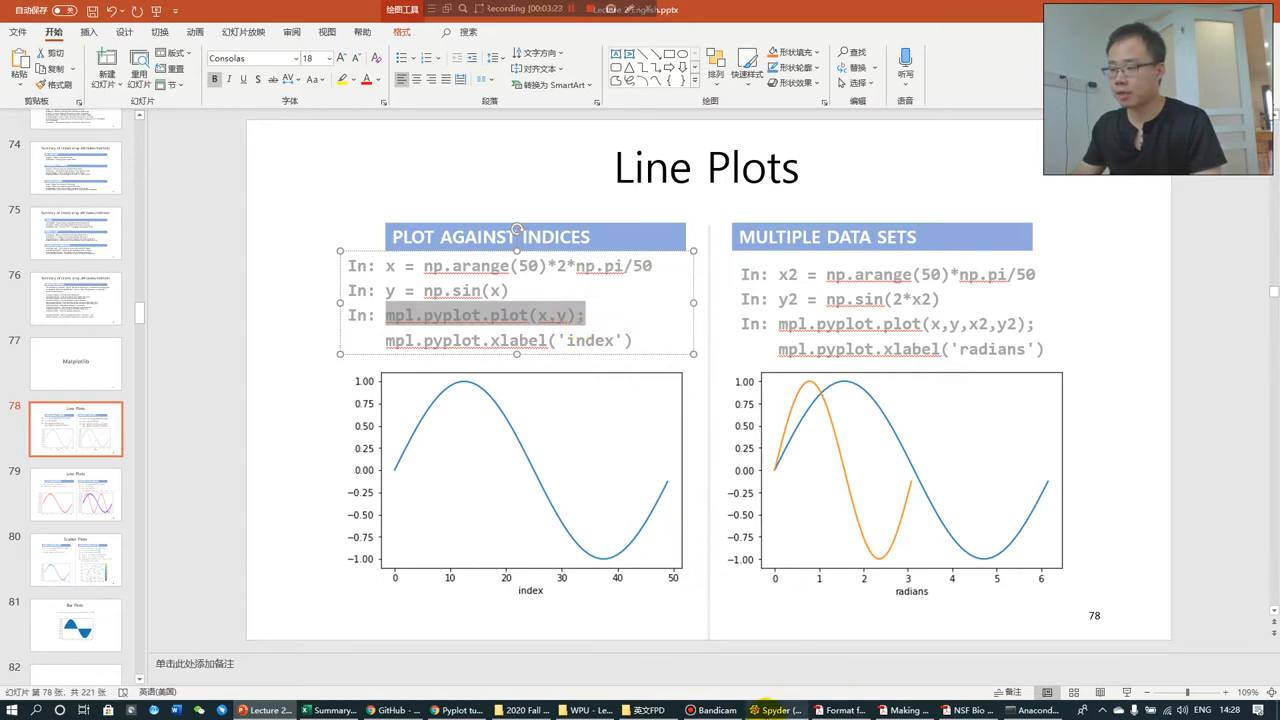
{"action": "left_click", "coordinate": [772, 710]}
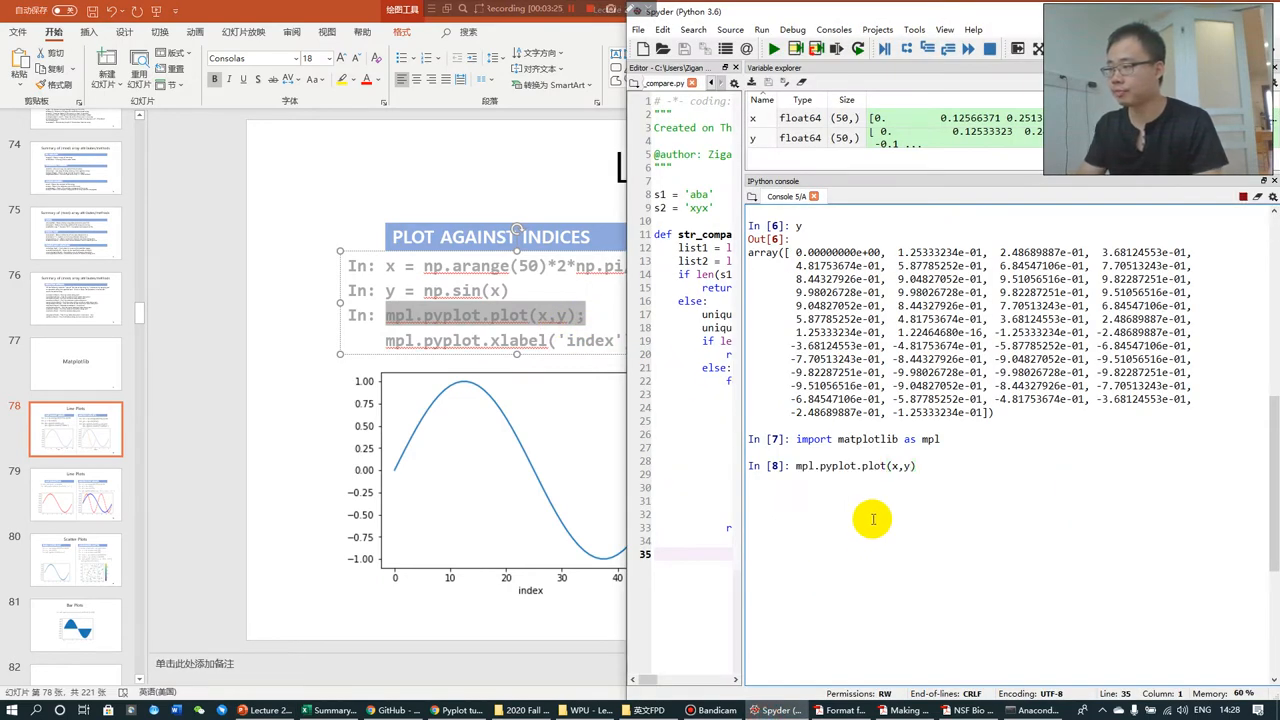
{"action": "key", "text": "enter"}
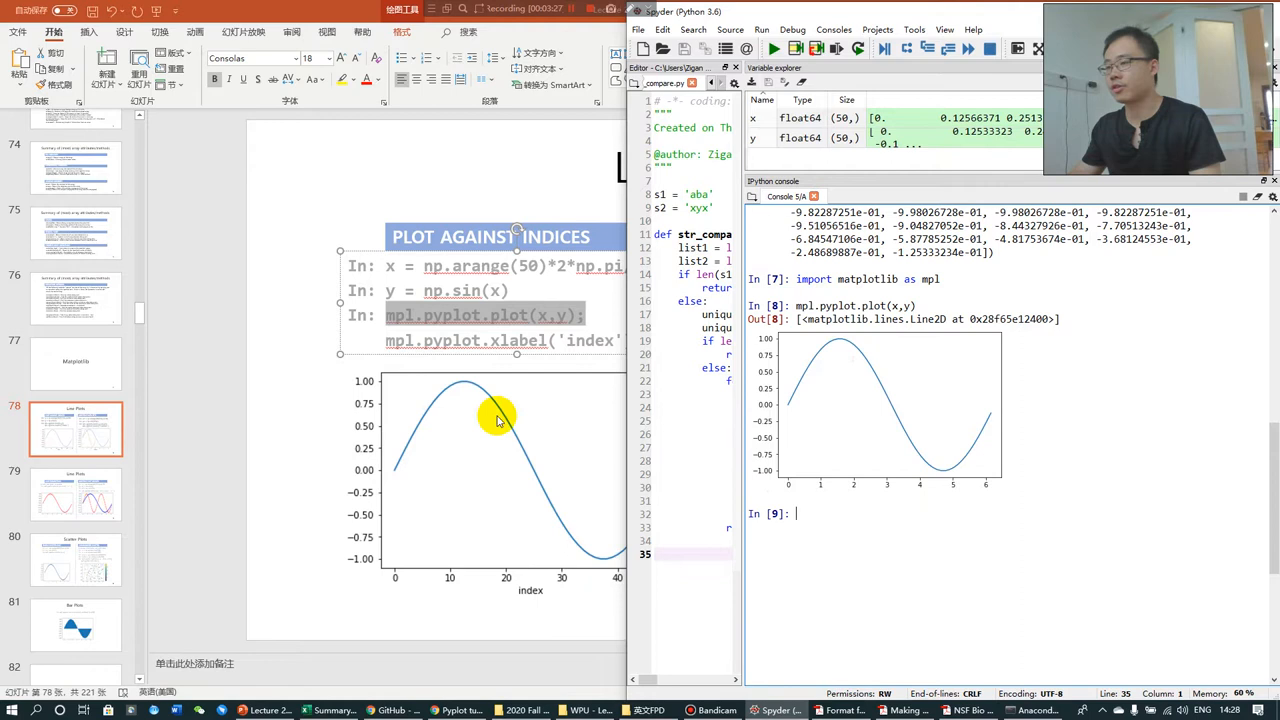
{"action": "mouse_move", "coordinate": [828, 474]}
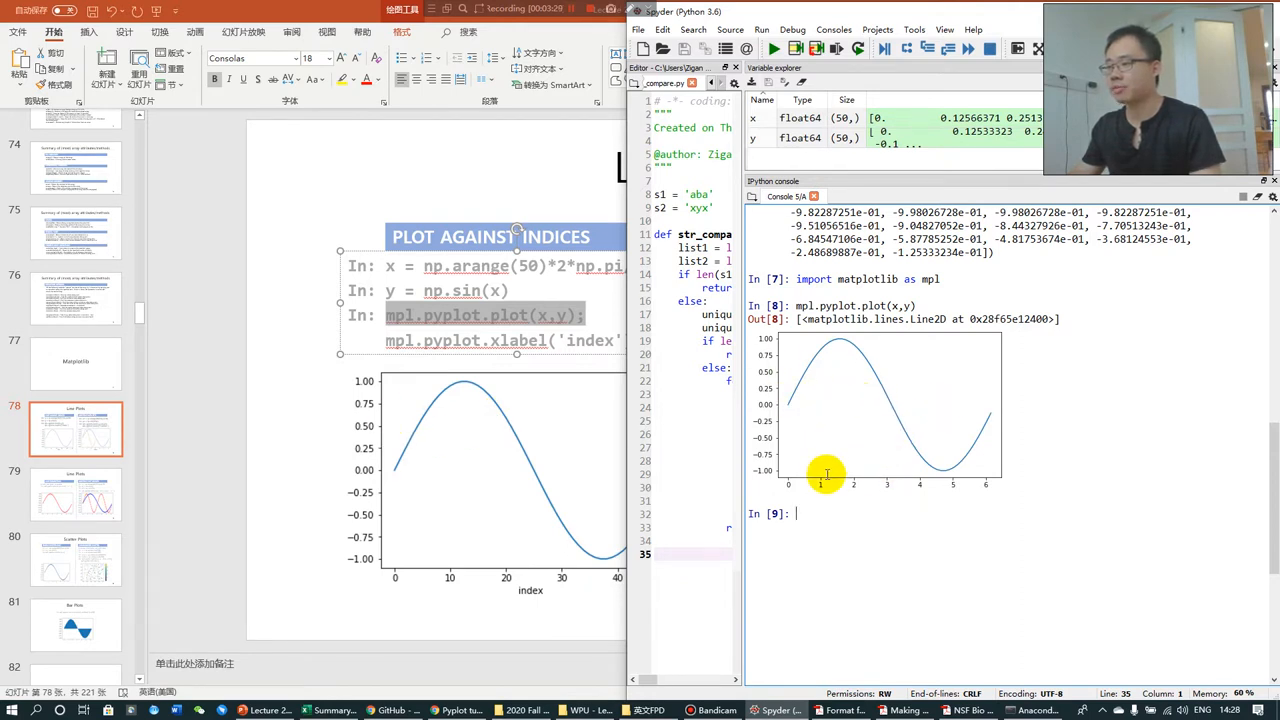
{"action": "mouse_move", "coordinate": [880, 500]}
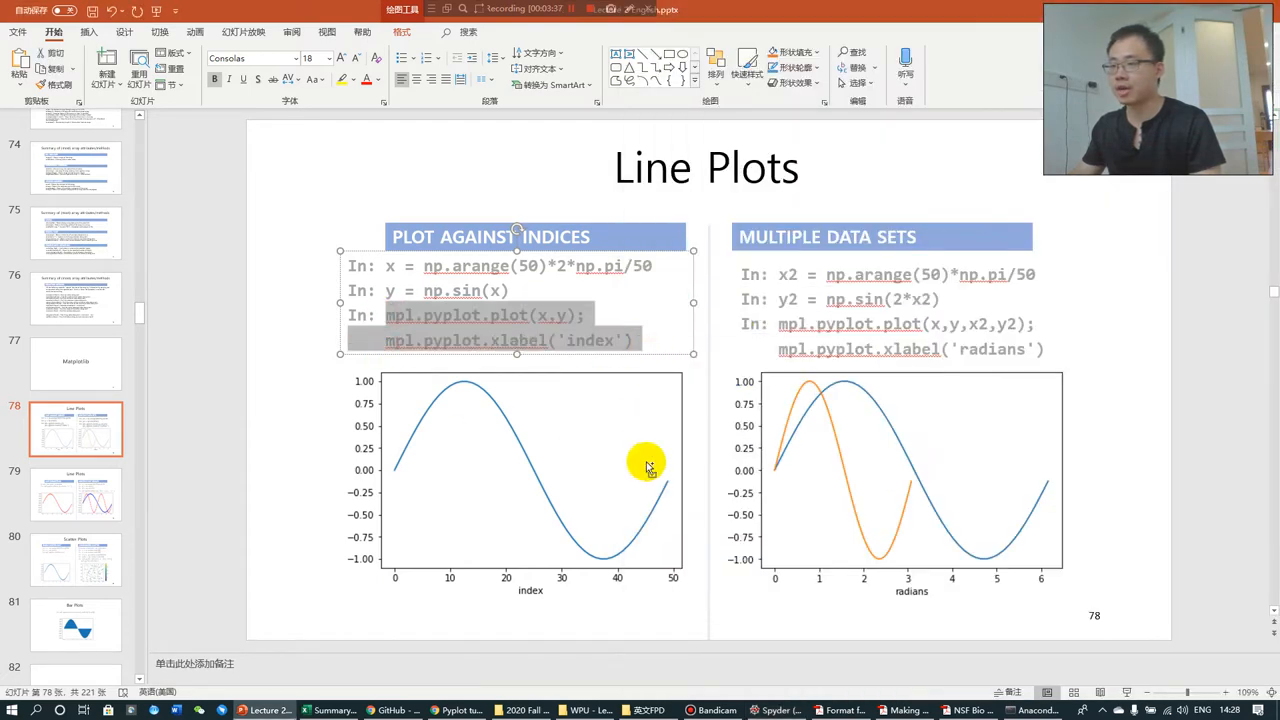
{"action": "mouse_move", "coordinate": [776, 710]}
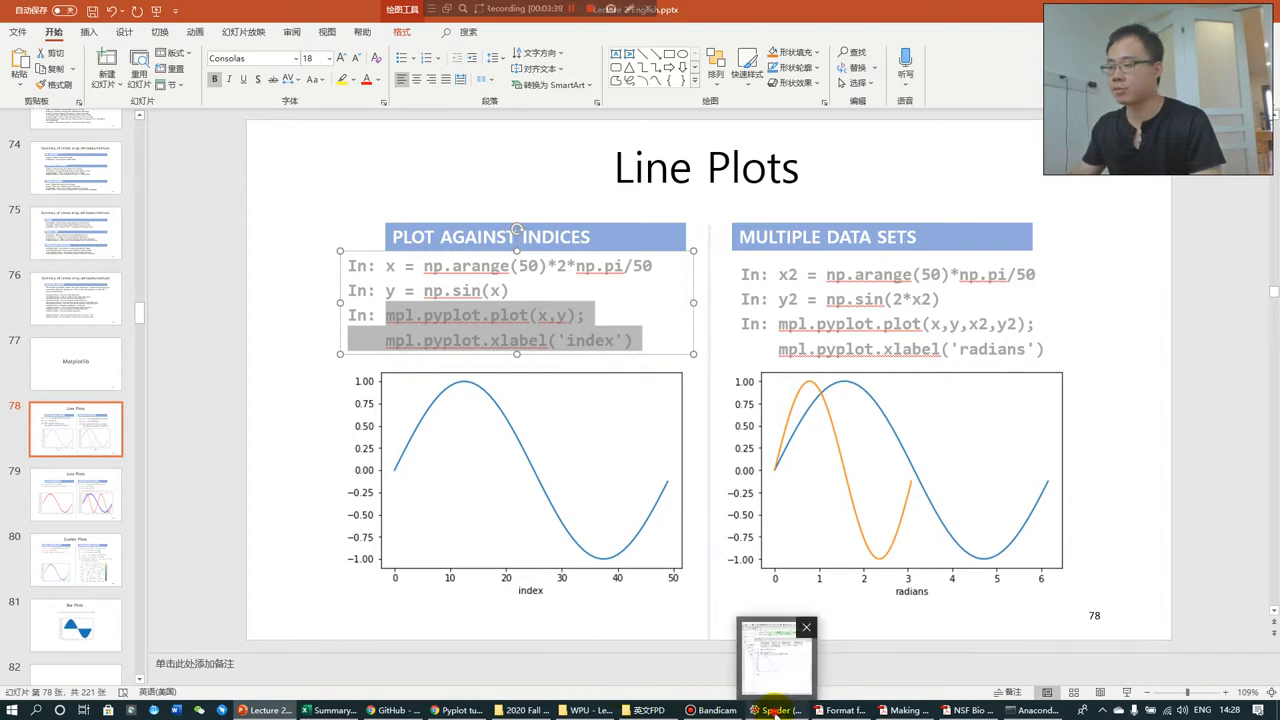
Replot y against x with xlabel changed from 'index' to 'horizontal axis x'.
{"action": "left_click", "coordinate": [776, 710]}
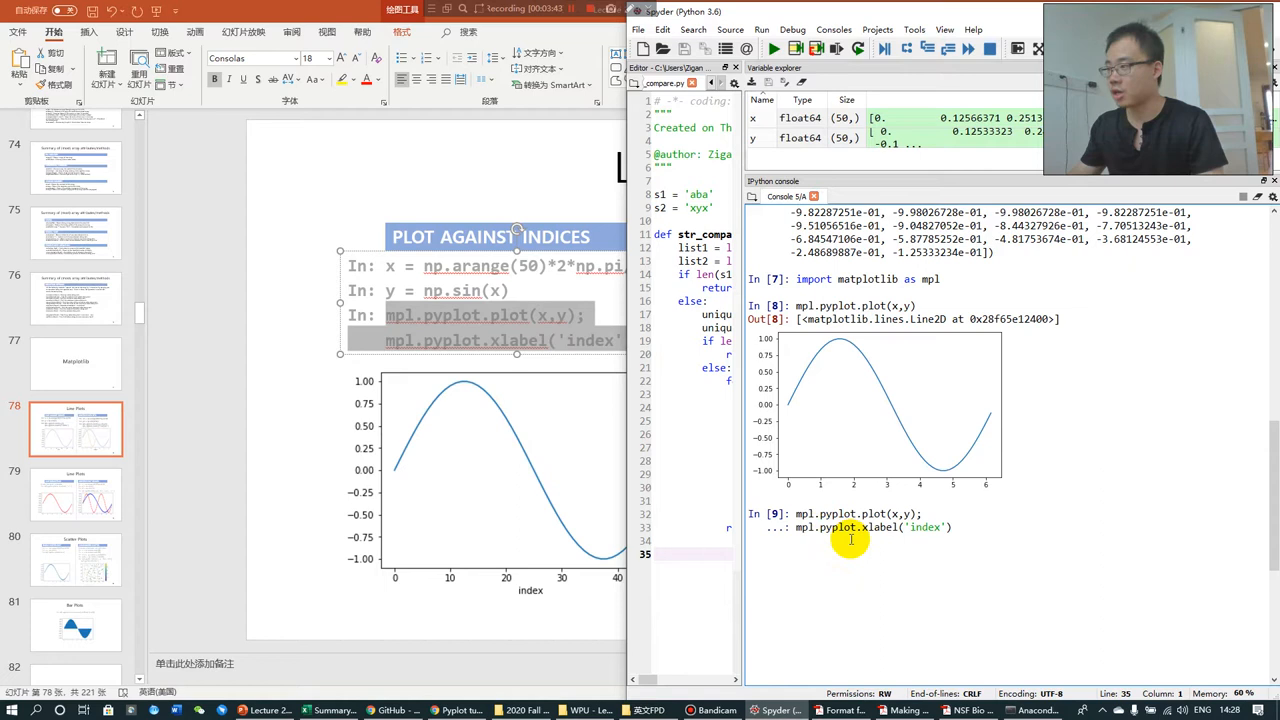
{"action": "mouse_move", "coordinate": [884, 488]}
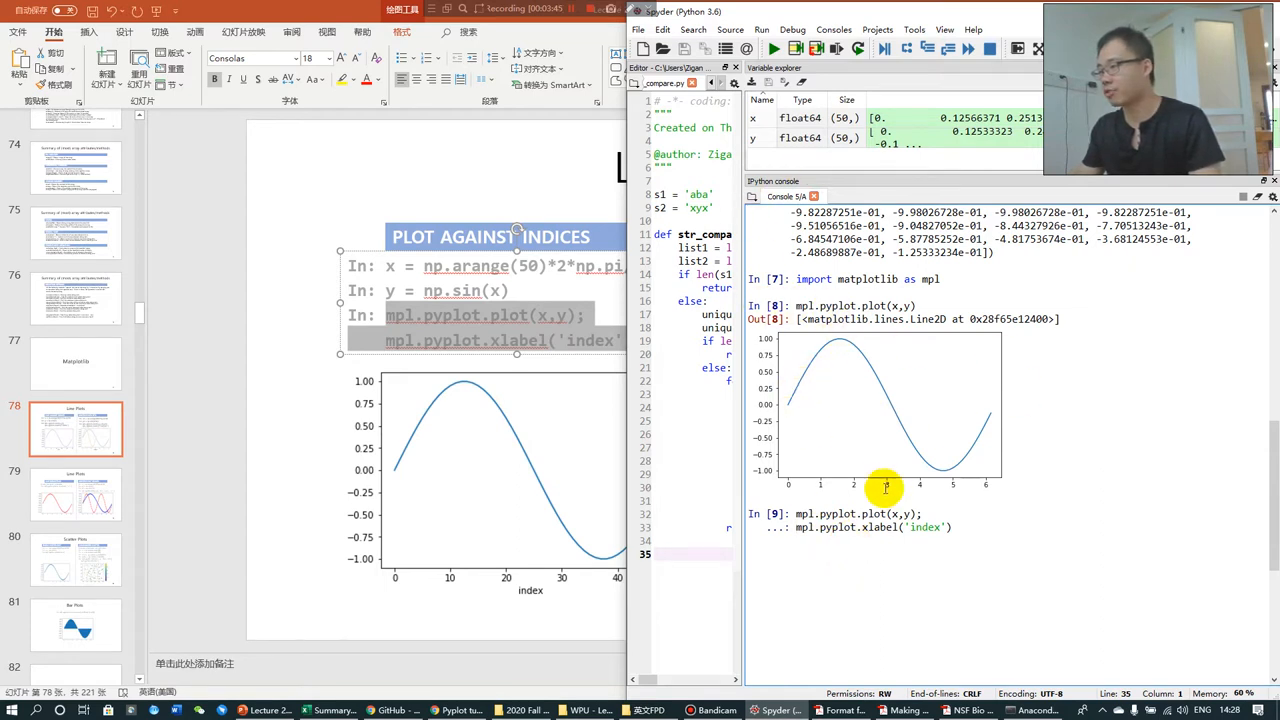
{"action": "double_click", "coordinate": [924, 528]}
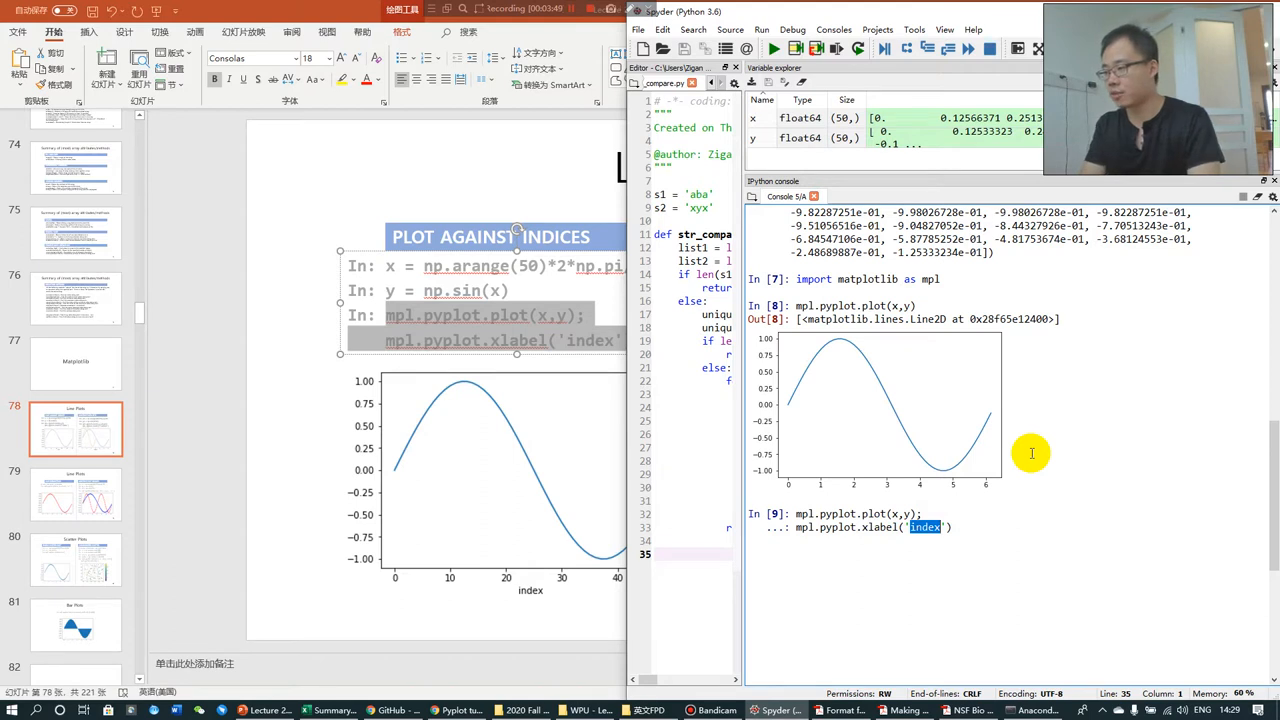
{"action": "type", "text": "horizontal axis"}
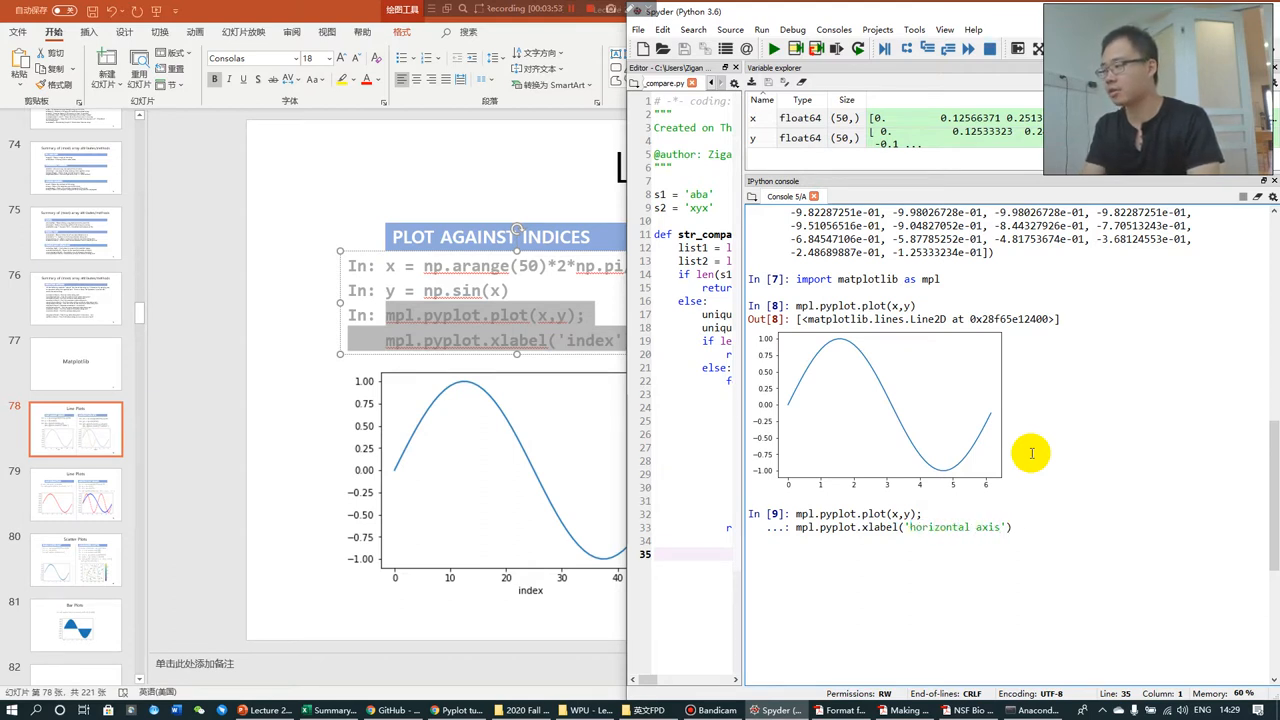
{"action": "type", "text": "x"}
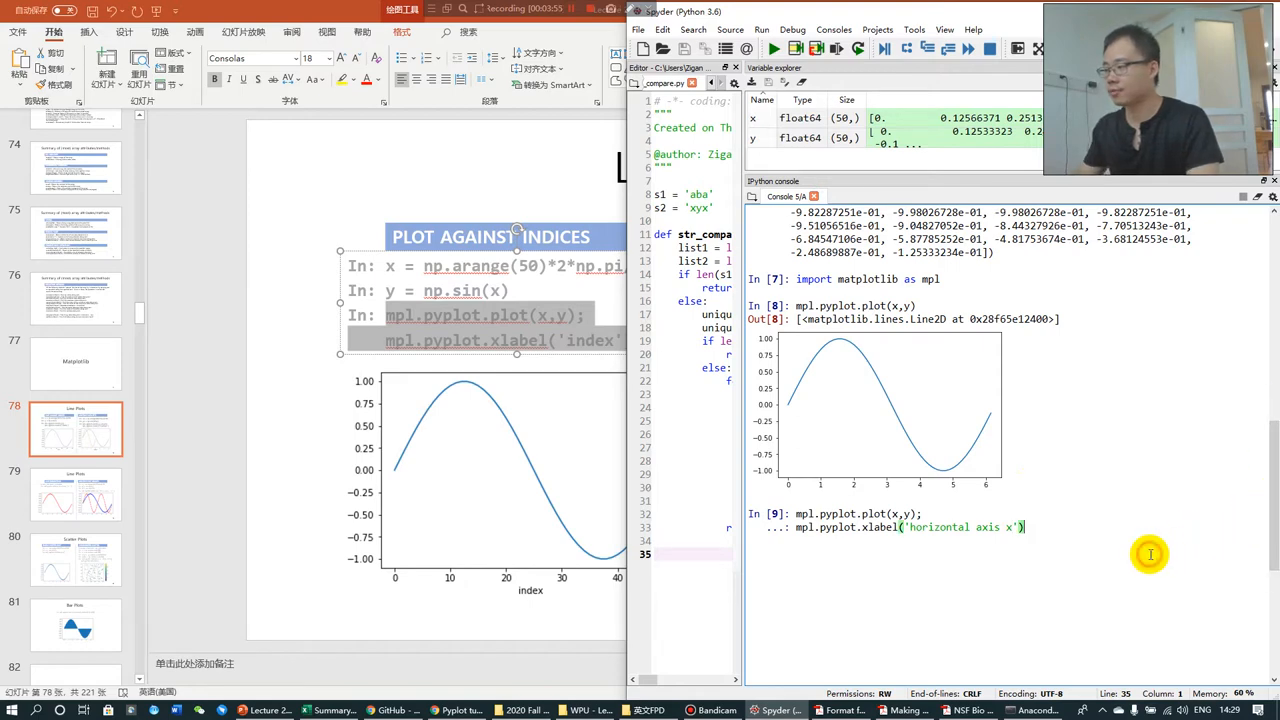
{"action": "key", "text": "enter"}
{"action": "type", "text": "mpl.pyplot.xlabel('radians')"}
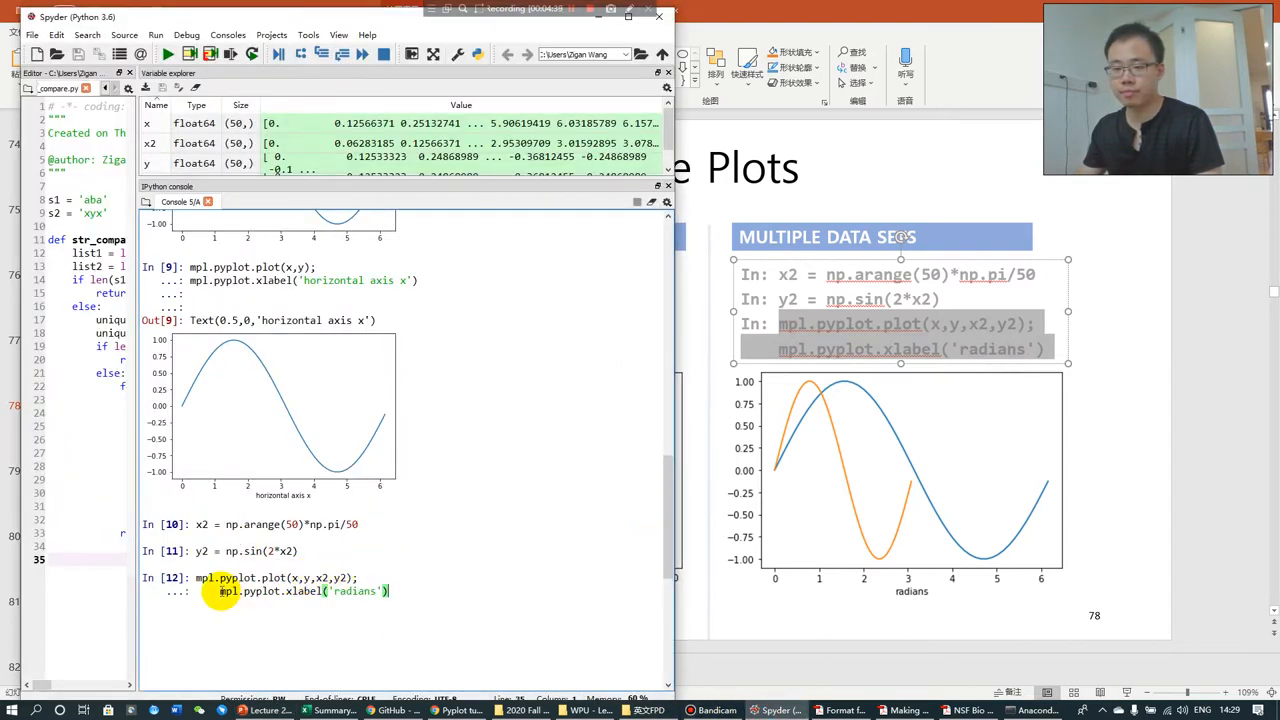
{"action": "mouse_move", "coordinate": [468, 582]}
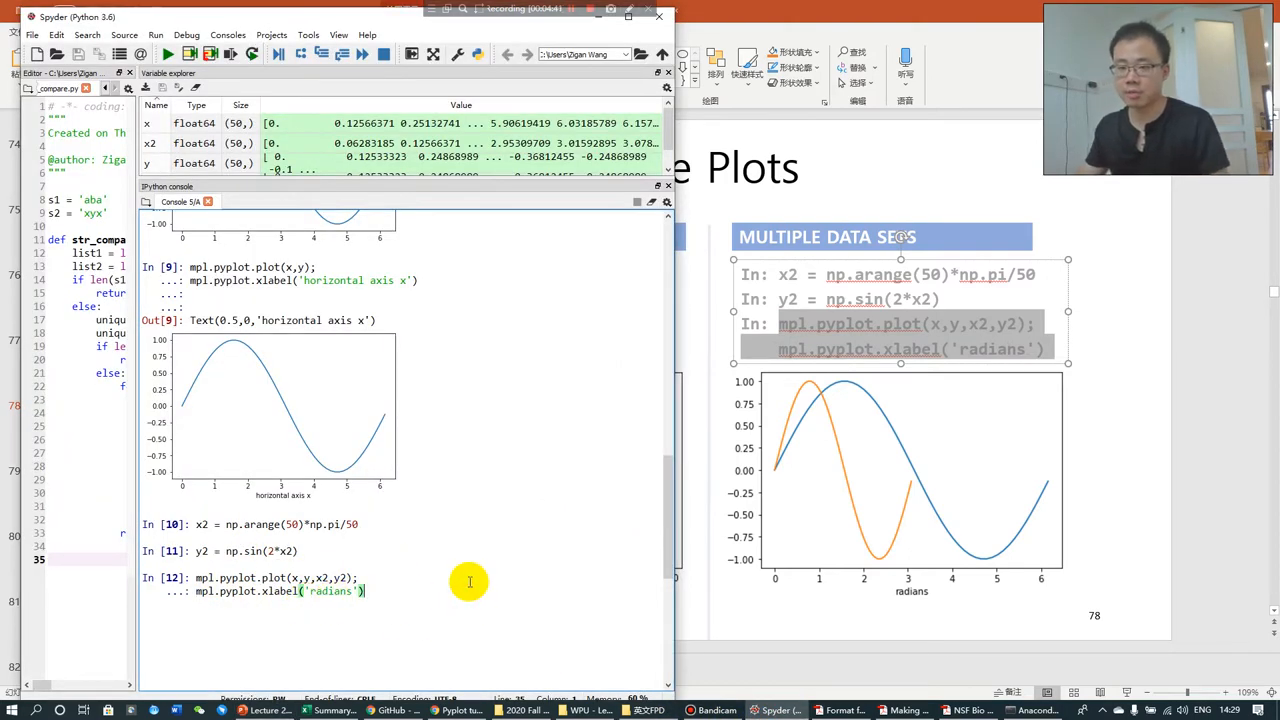
Run mpl.pyplot.plot(x,y,x2,y2) with xlabel('radians'), then plot x2 against y2 alone.
{"action": "key", "text": "enter"}
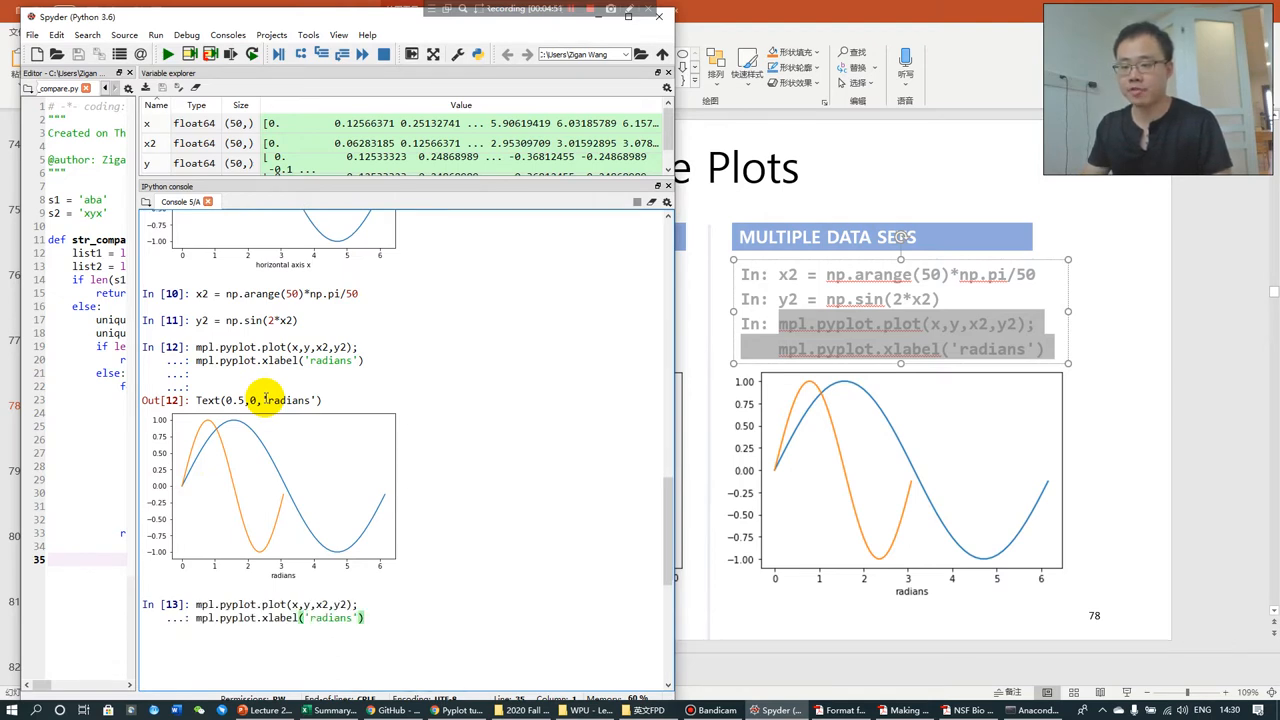
{"action": "key", "text": "Return"}
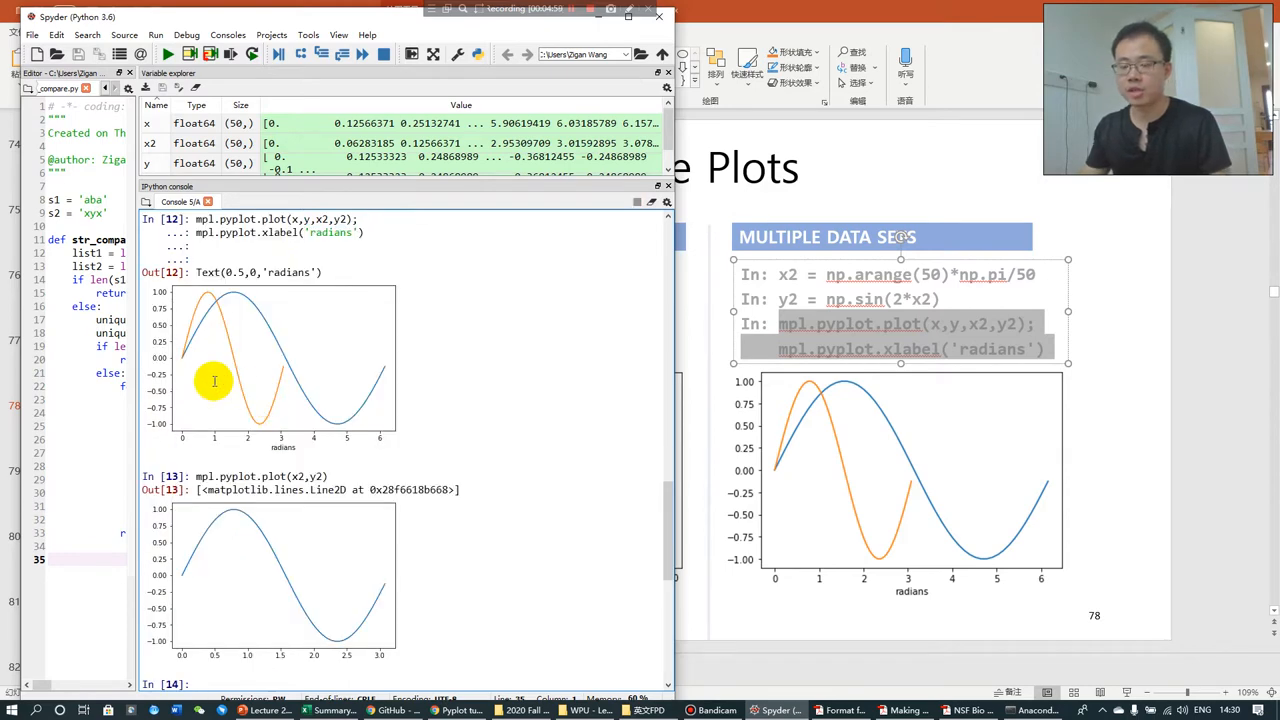
Plot the original sine curve alone, review earlier output, and recall the two-curve radians command.
{"action": "scroll", "scroll_direction": "down", "scroll_amount": 3}
{"action": "type", "text": "mpl.pyplot.plot(x,y)"}
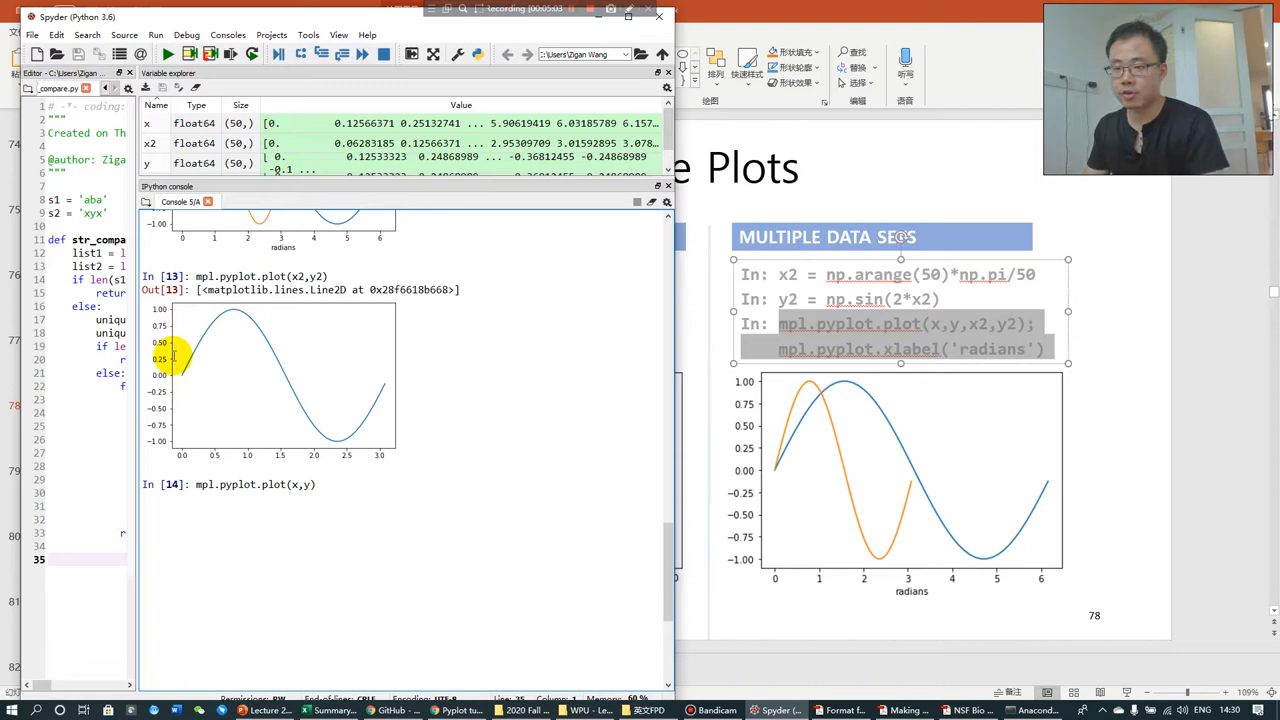
{"action": "key", "text": "Return"}
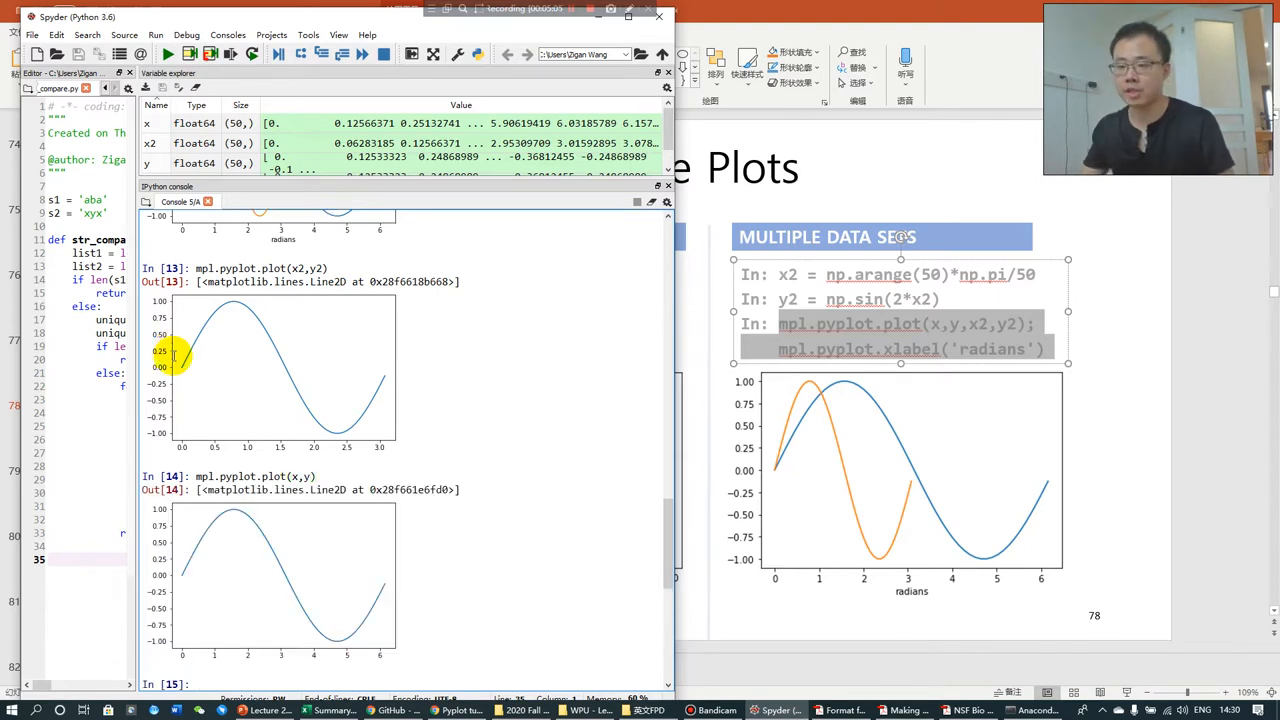
{"action": "mouse_move", "coordinate": [524, 456]}
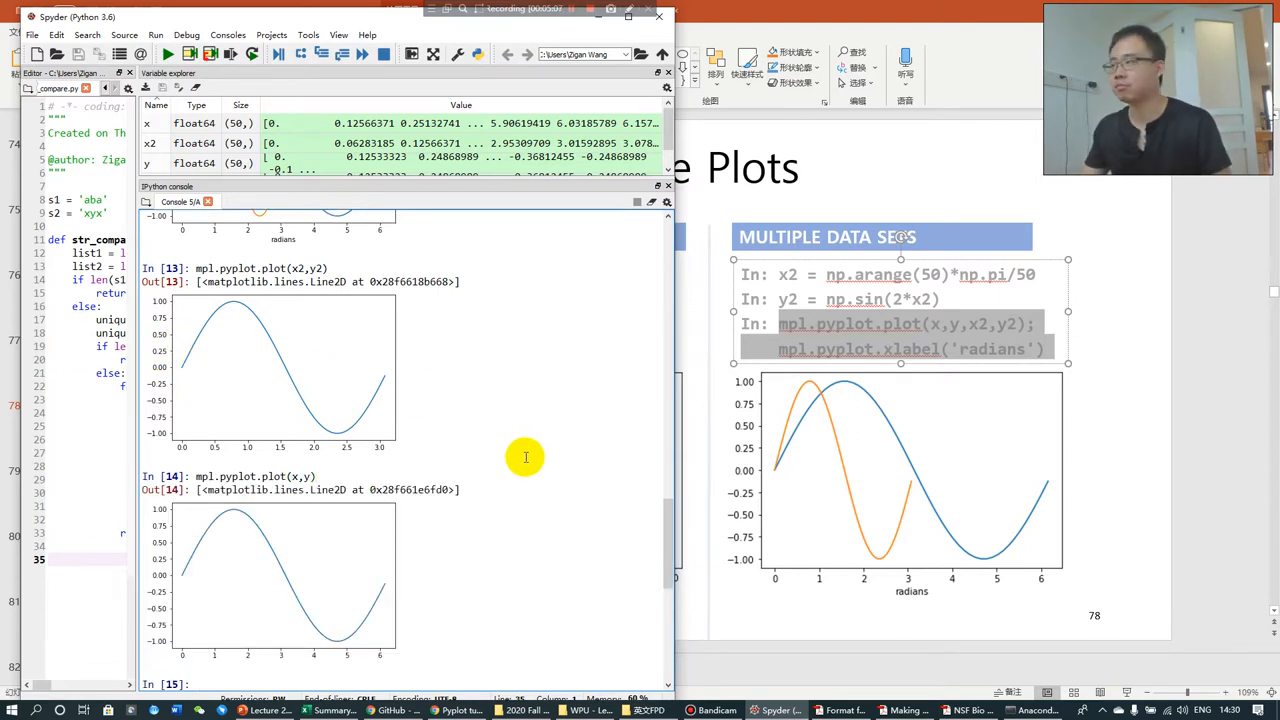
{"action": "mouse_move", "coordinate": [514, 446]}
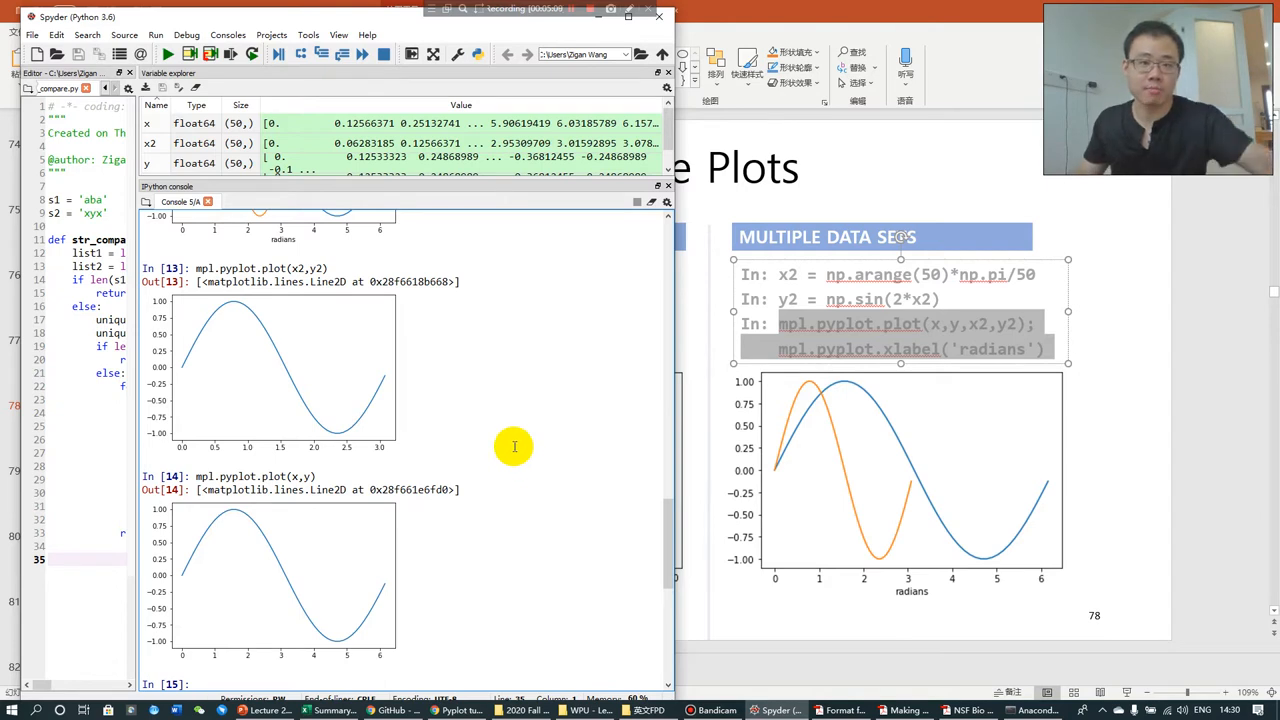
{"action": "scroll", "scroll_direction": "down", "scroll_amount": 3}
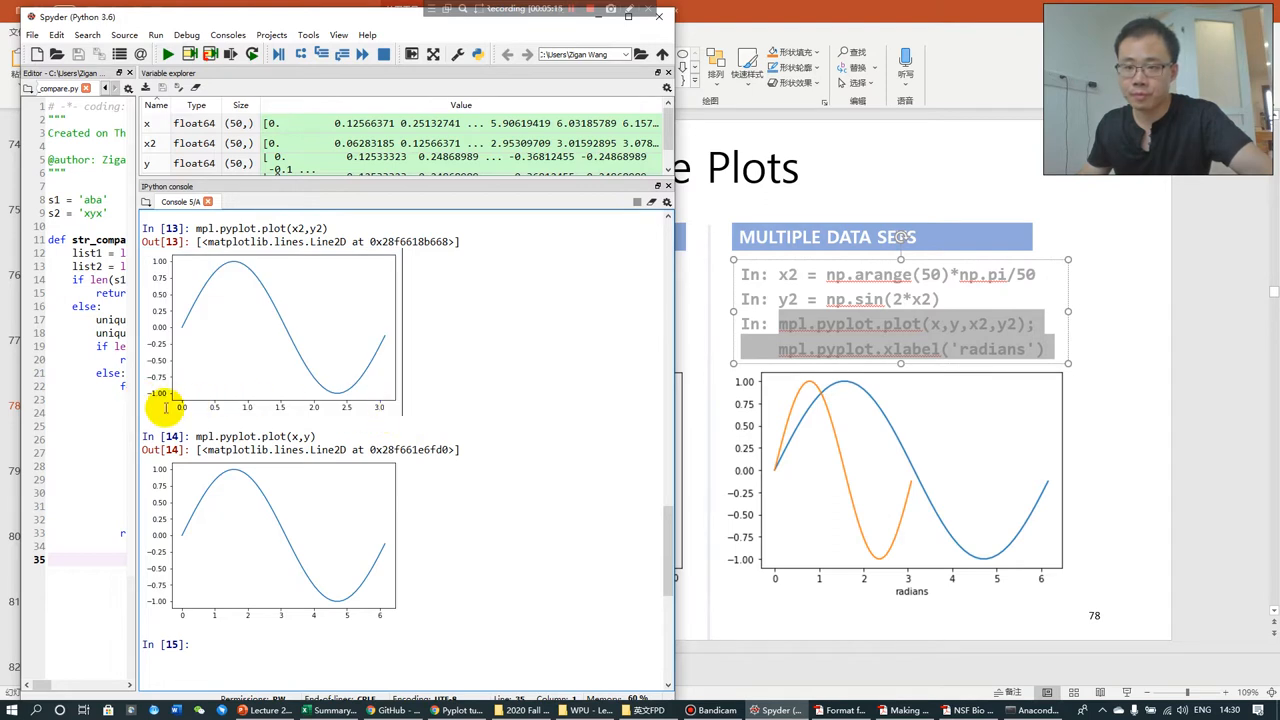
{"action": "mouse_move", "coordinate": [378, 620]}
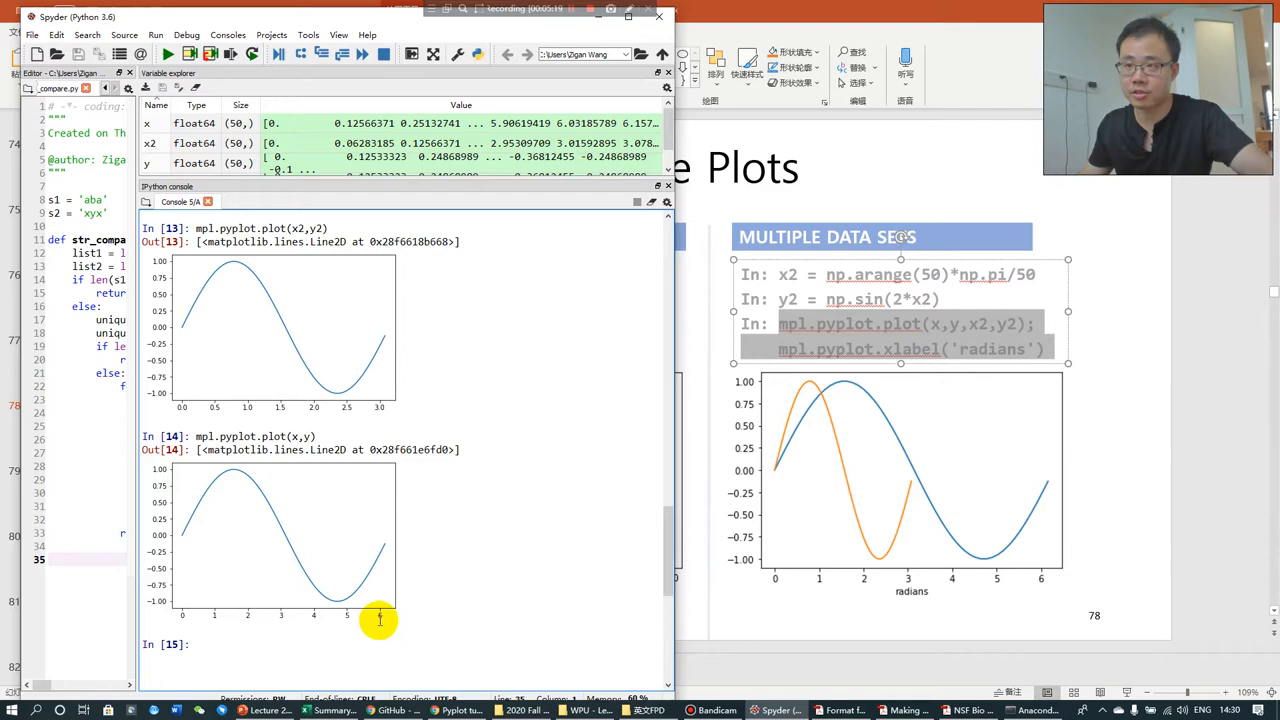
{"action": "scroll", "scroll_direction": "down", "scroll_amount": 3}
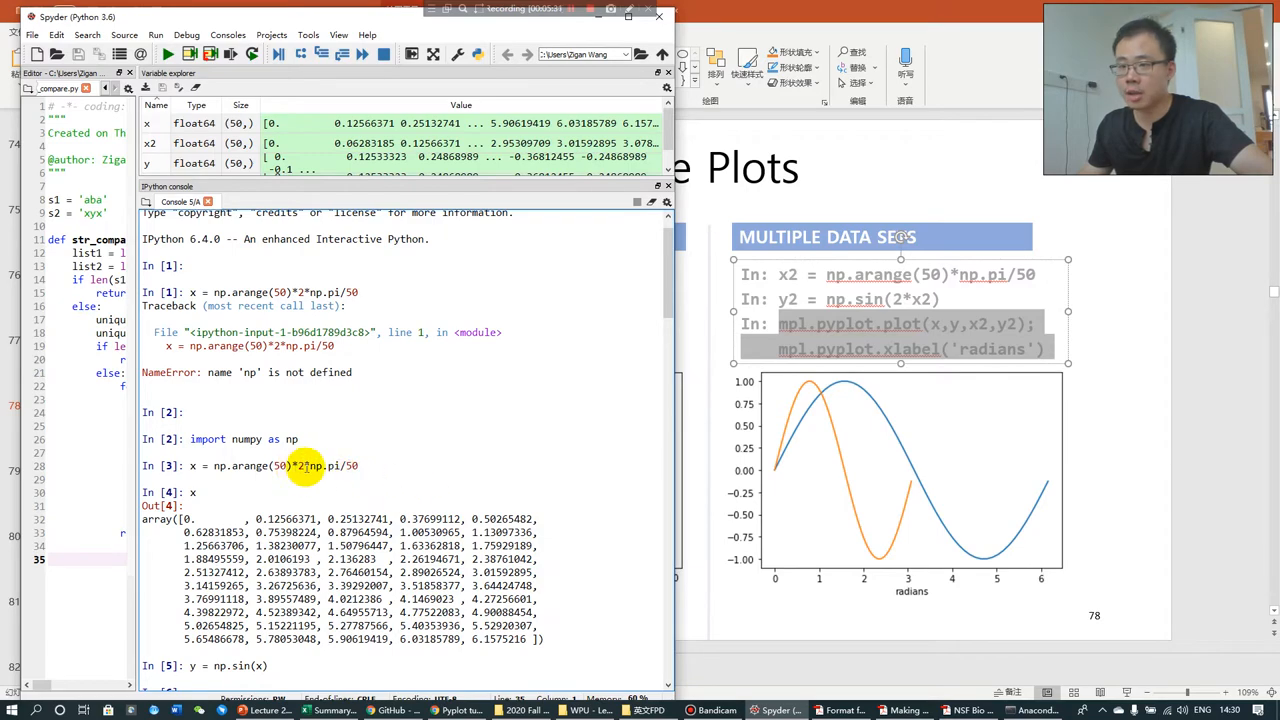
{"action": "scroll", "scroll_direction": "down", "scroll_amount": 3}
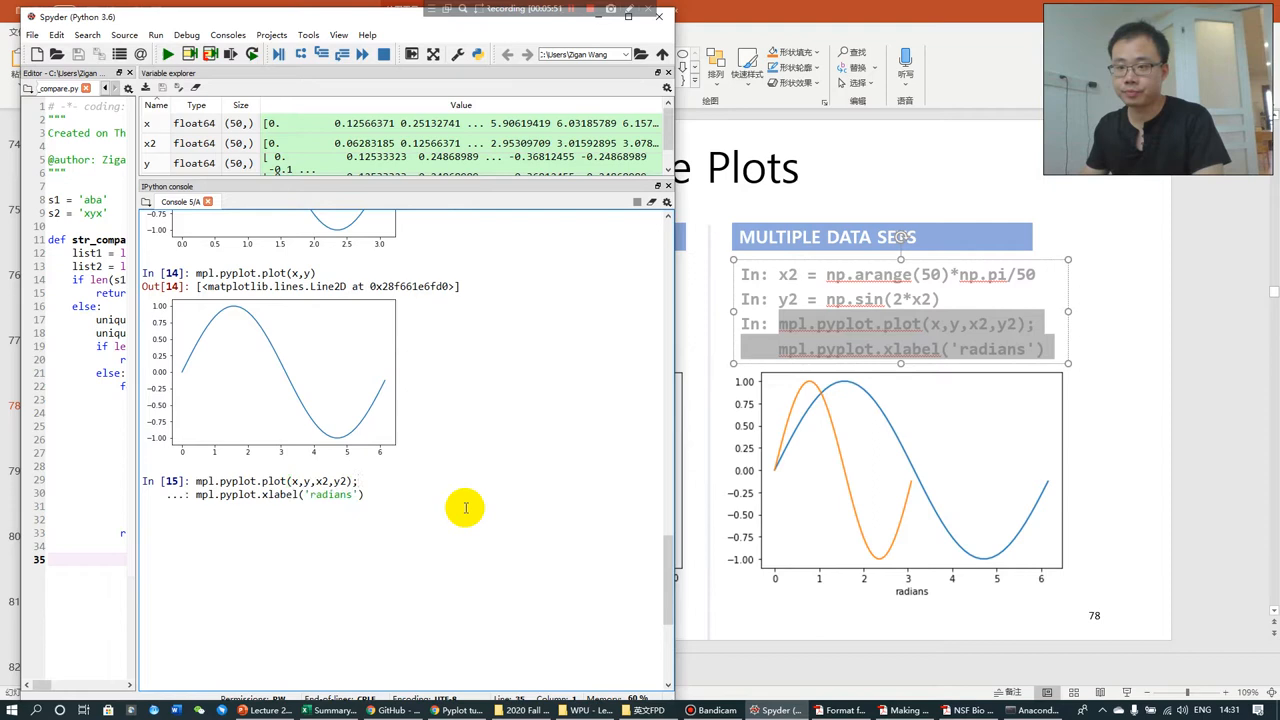
Define x3 = np.arange(50)*3*np.pi/50 and y3 as its sine from recalled lines.
{"action": "type", "text": "x2 = np.arange(50)*np.pi/50"}
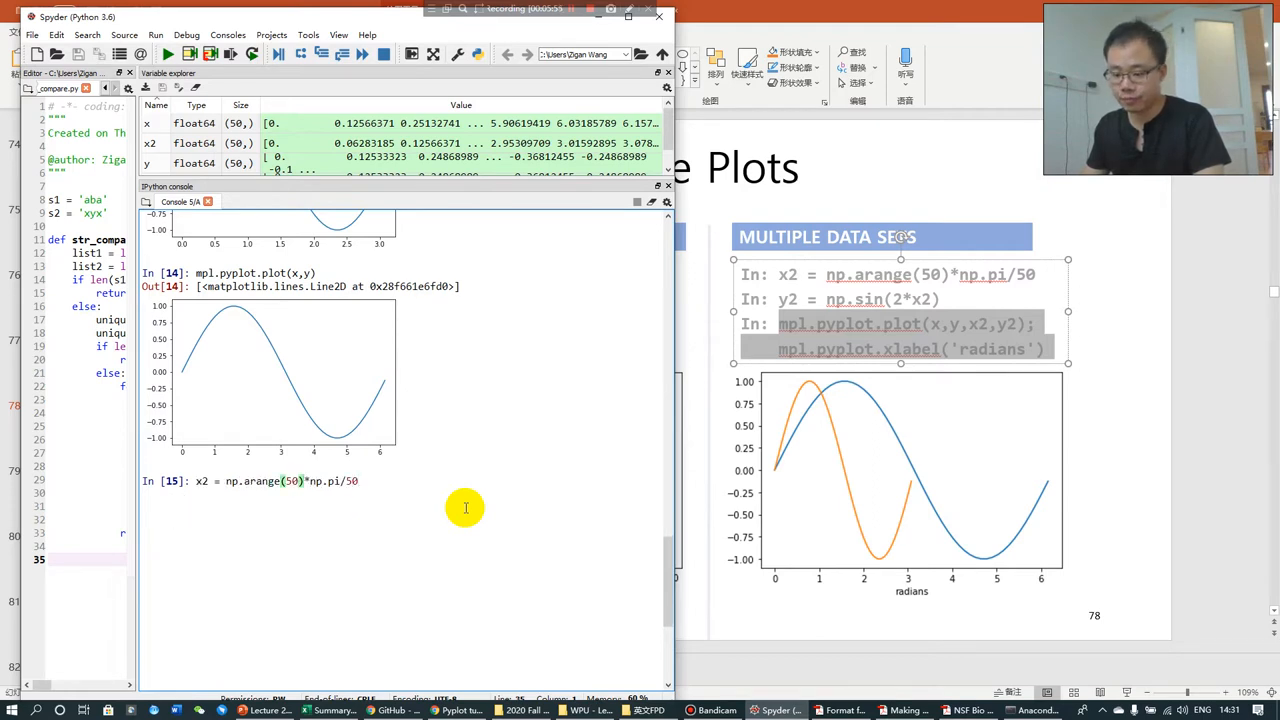
{"action": "type", "text": "3*"}
{"action": "type", "text": "y2 = np.sin(2*x2"}
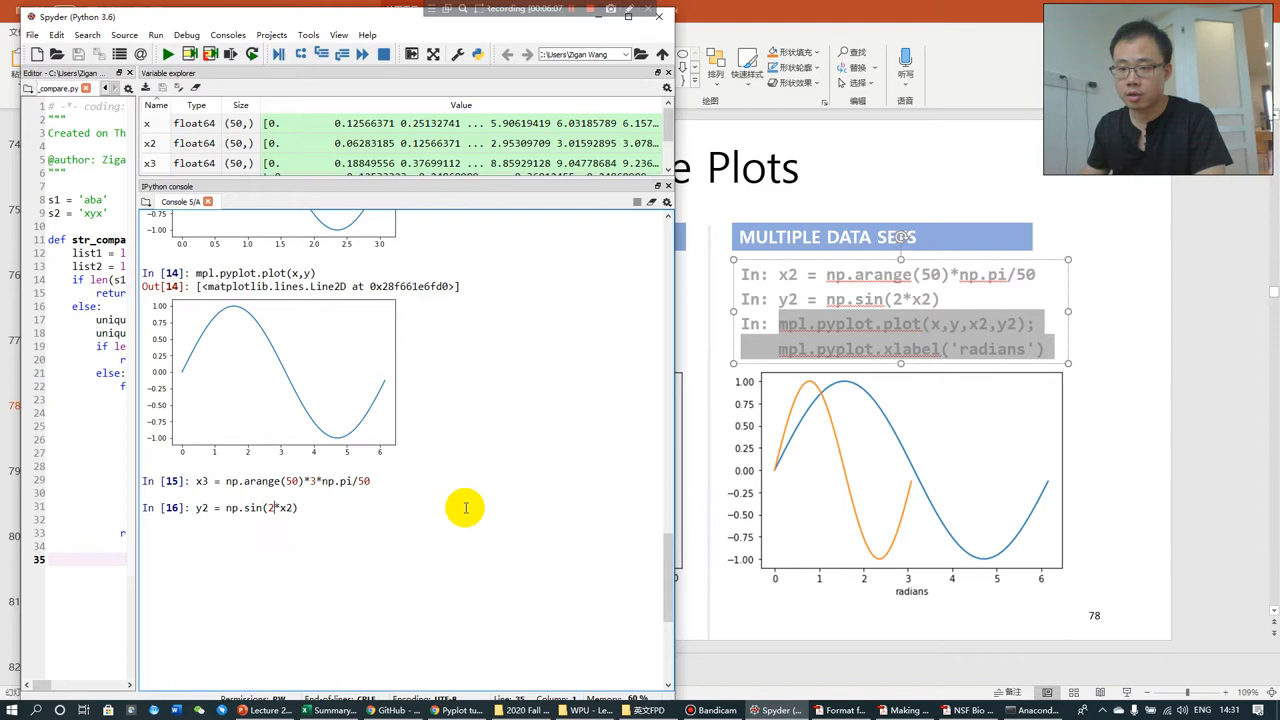
{"action": "type", "text": "3"}
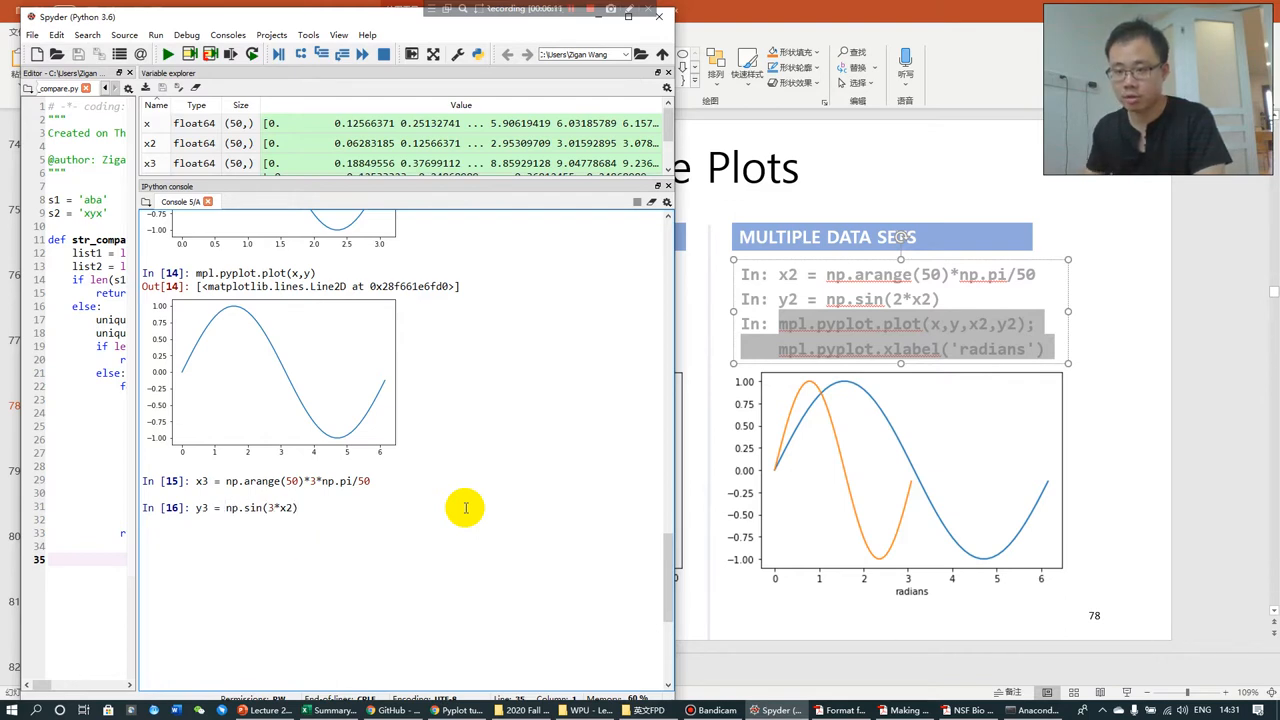
{"action": "type", "text": "x3 = np.arange(50)*3*np.pi/50"}
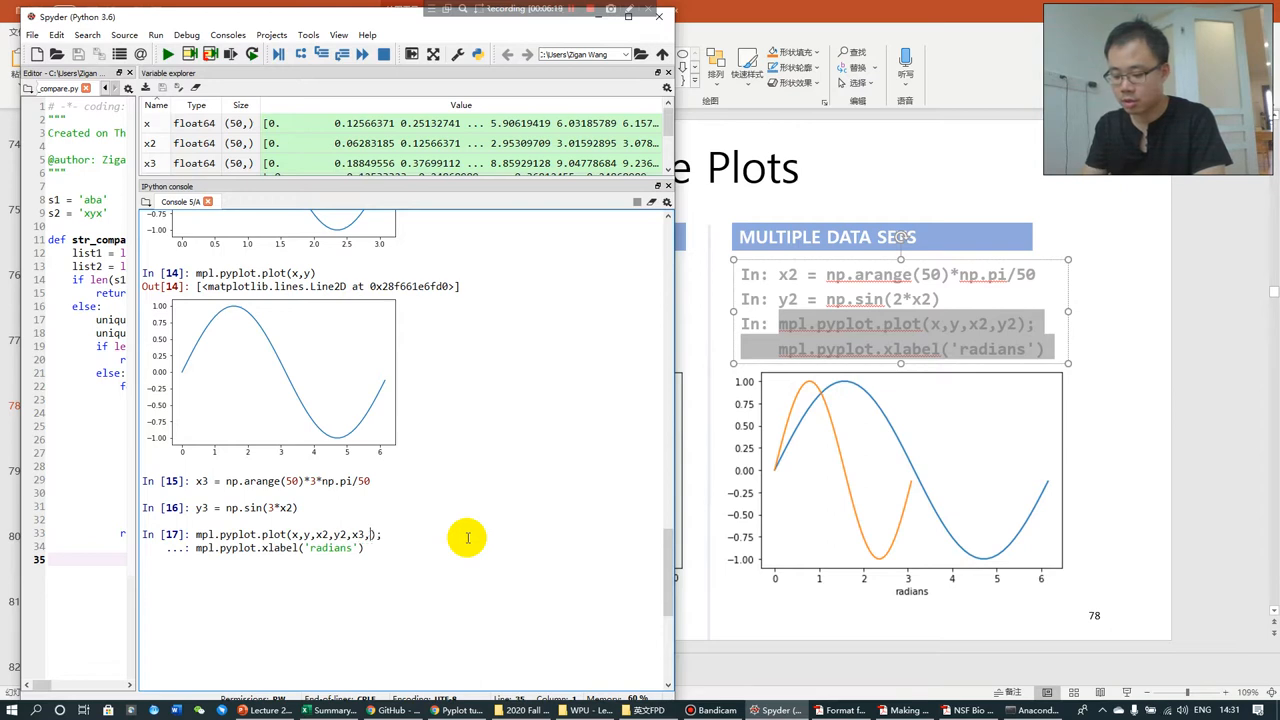
{"action": "type", "text": "y3"}
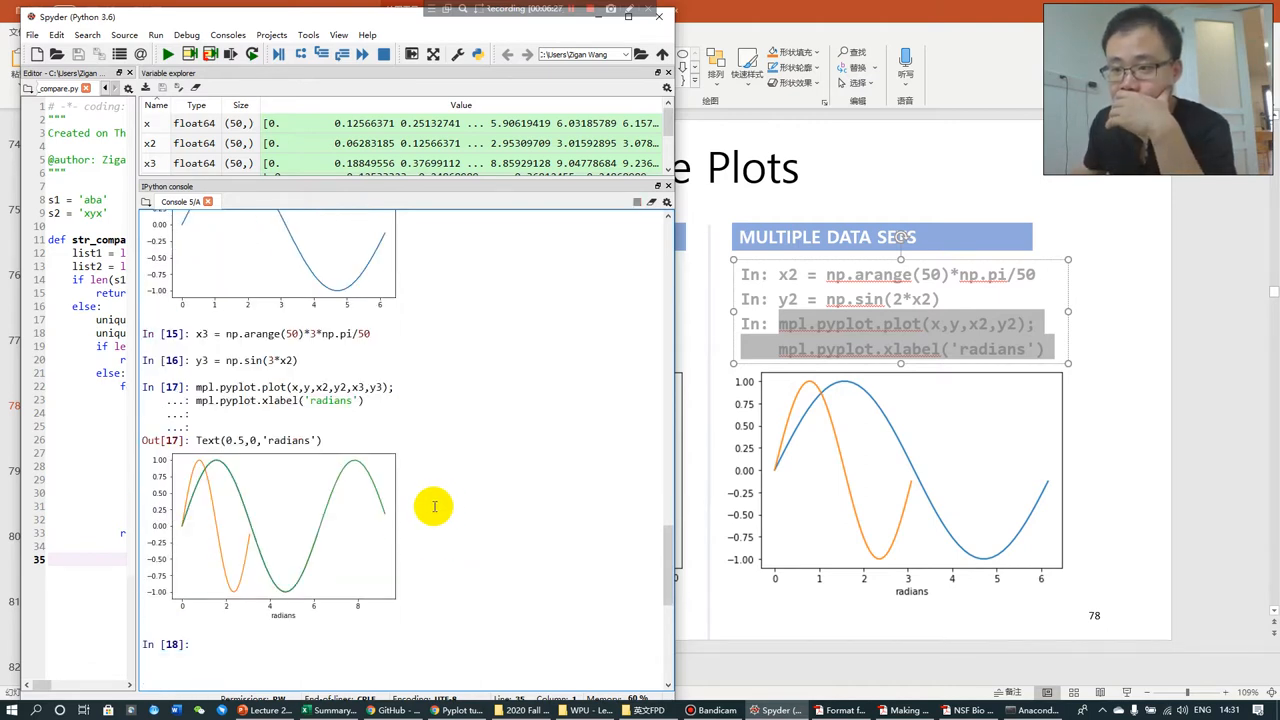
Plot all three curves with mpl.pyplot.plot(x,y,x2,y2,x3,y3) labelled 'radians'.
{"action": "scroll", "scroll_direction": "down", "scroll_amount": 3}
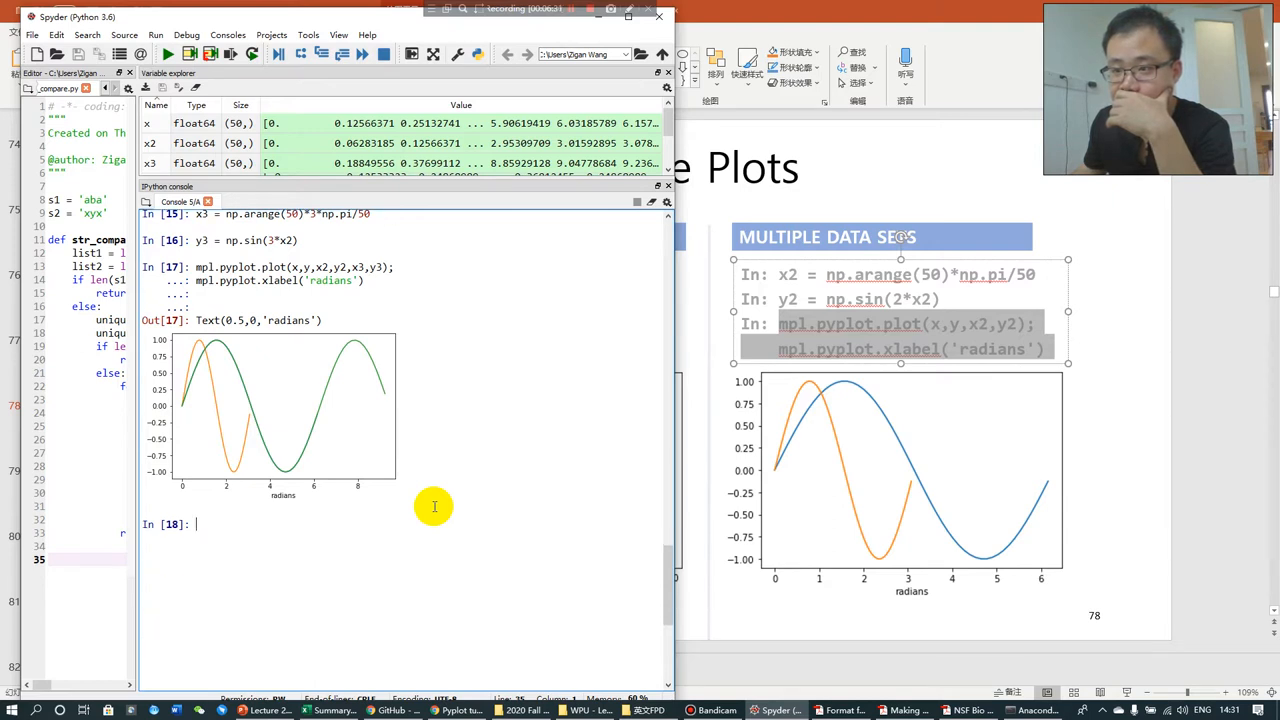
{"action": "scroll", "scroll_direction": "down", "scroll_amount": 3}
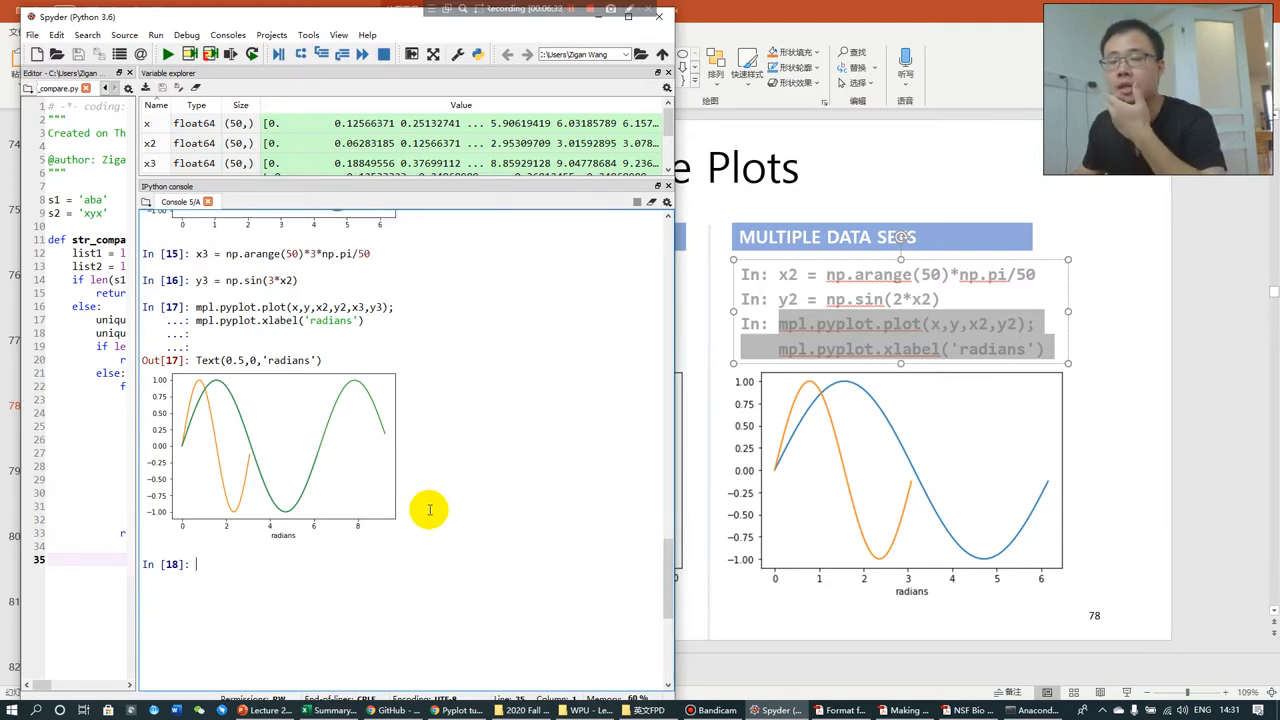
{"action": "mouse_move", "coordinate": [404, 590]}
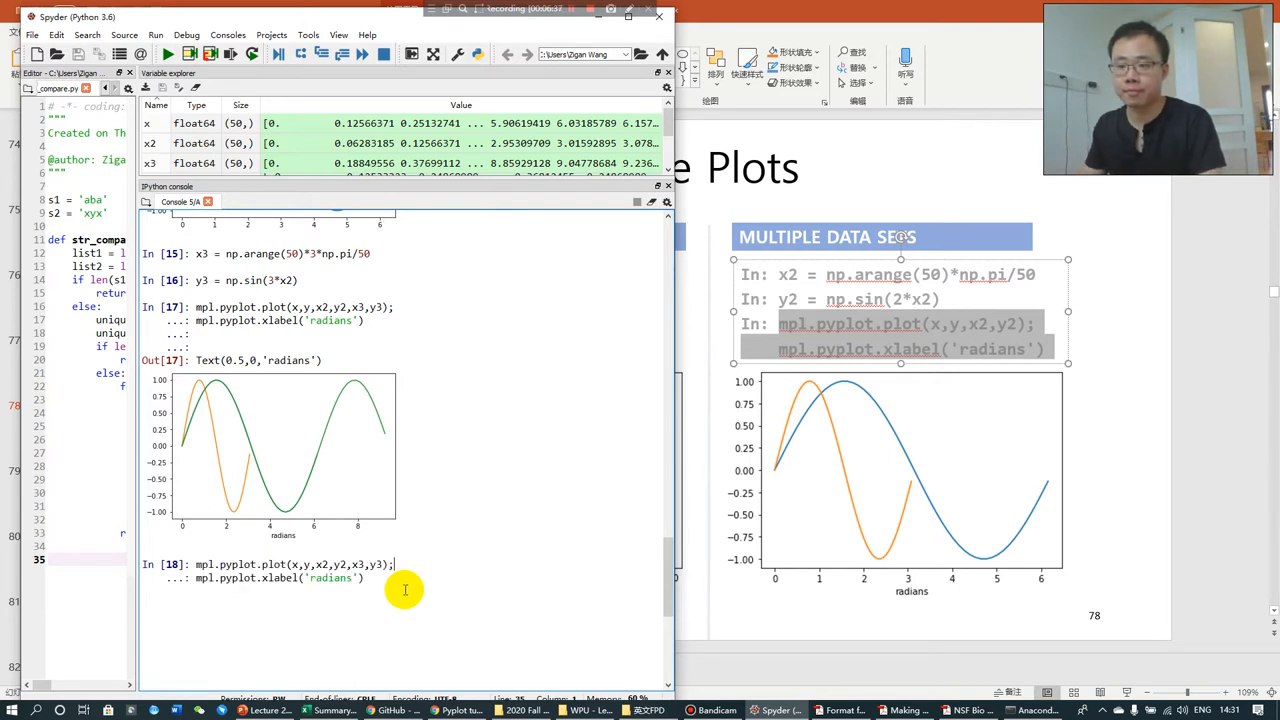
{"action": "key", "text": "enter"}
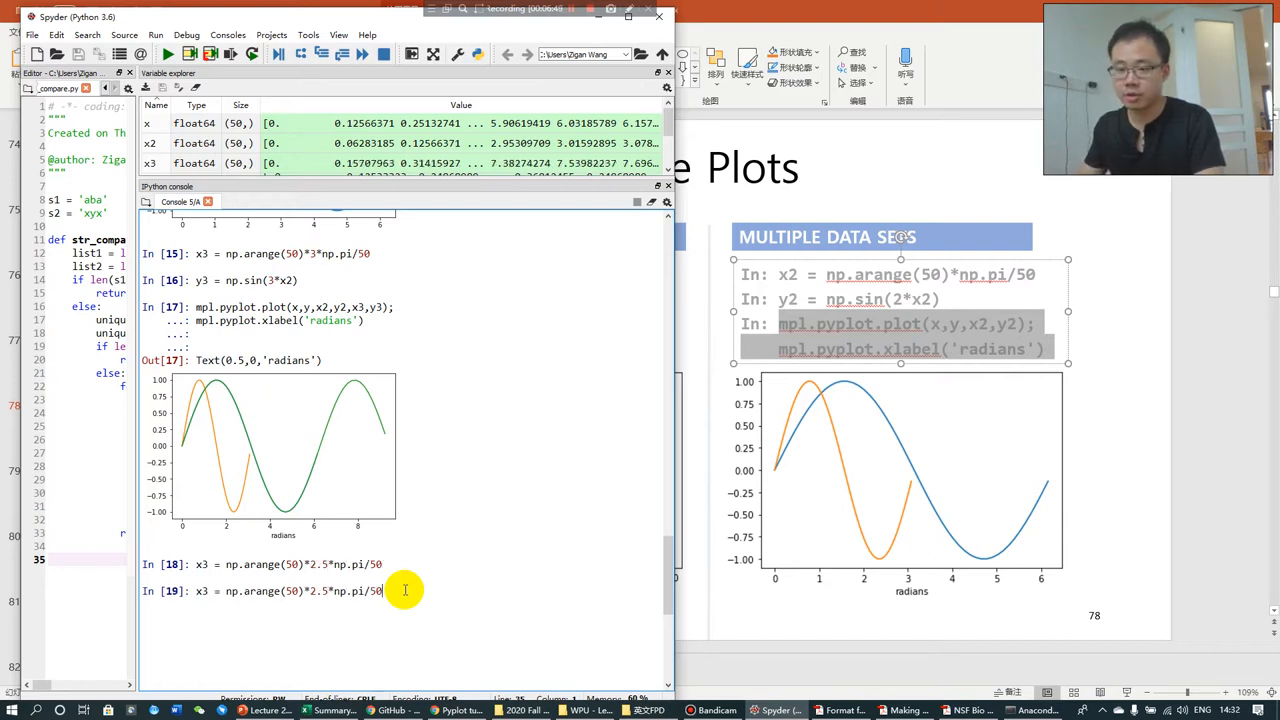
Redefine y3 as np.sin(4*x2) and rerun the three-curve radians plot.
{"action": "type", "text": "y3 = np.sin(3*x2)"}
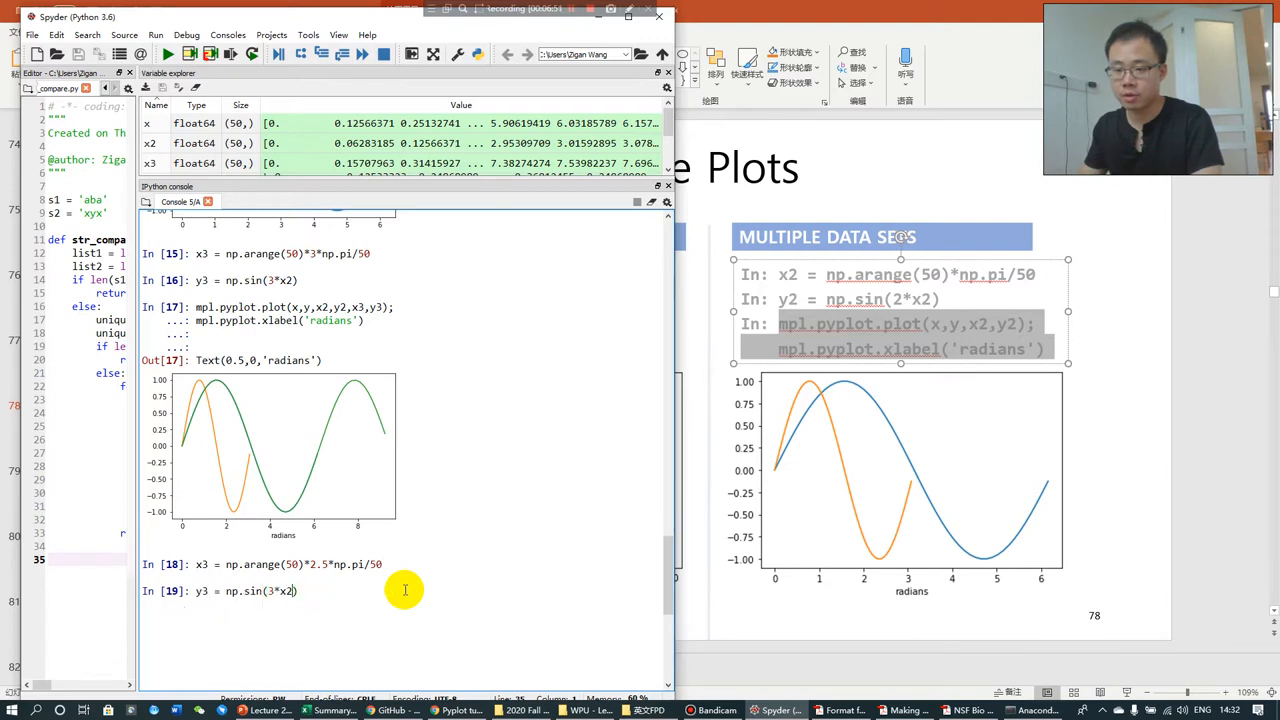
{"action": "type", "text": "4"}
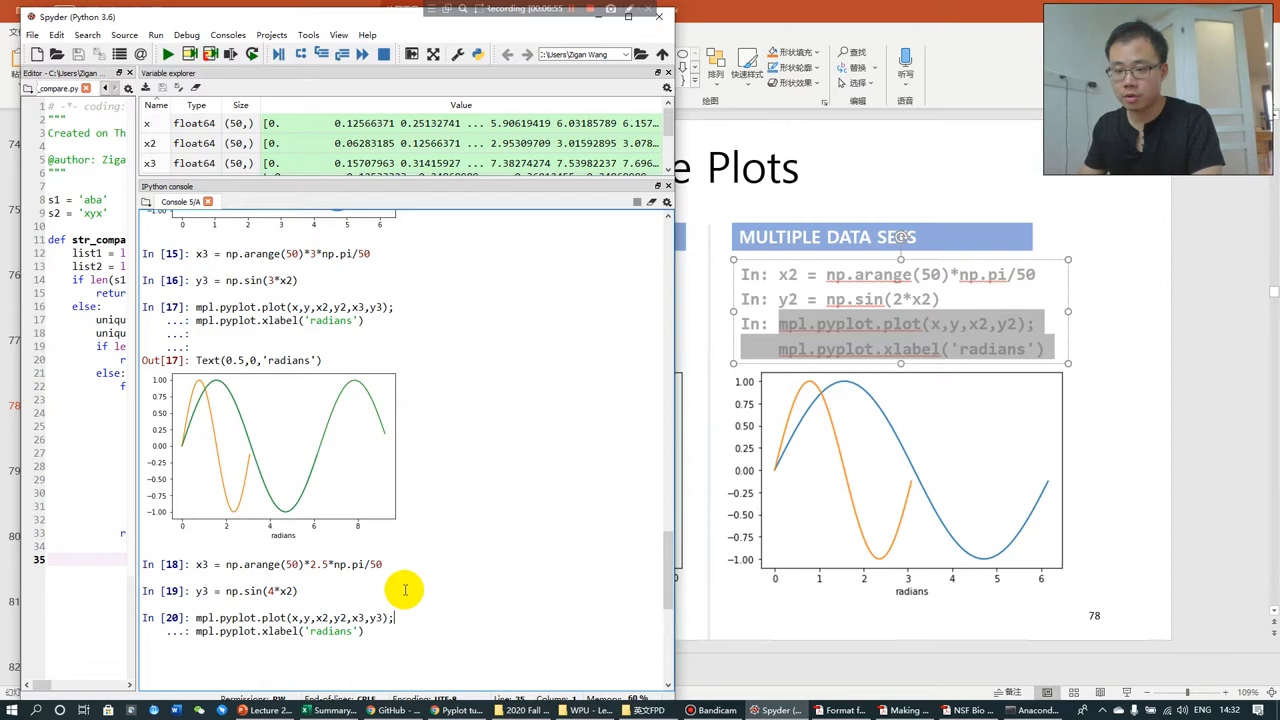
{"action": "key", "text": "enter"}
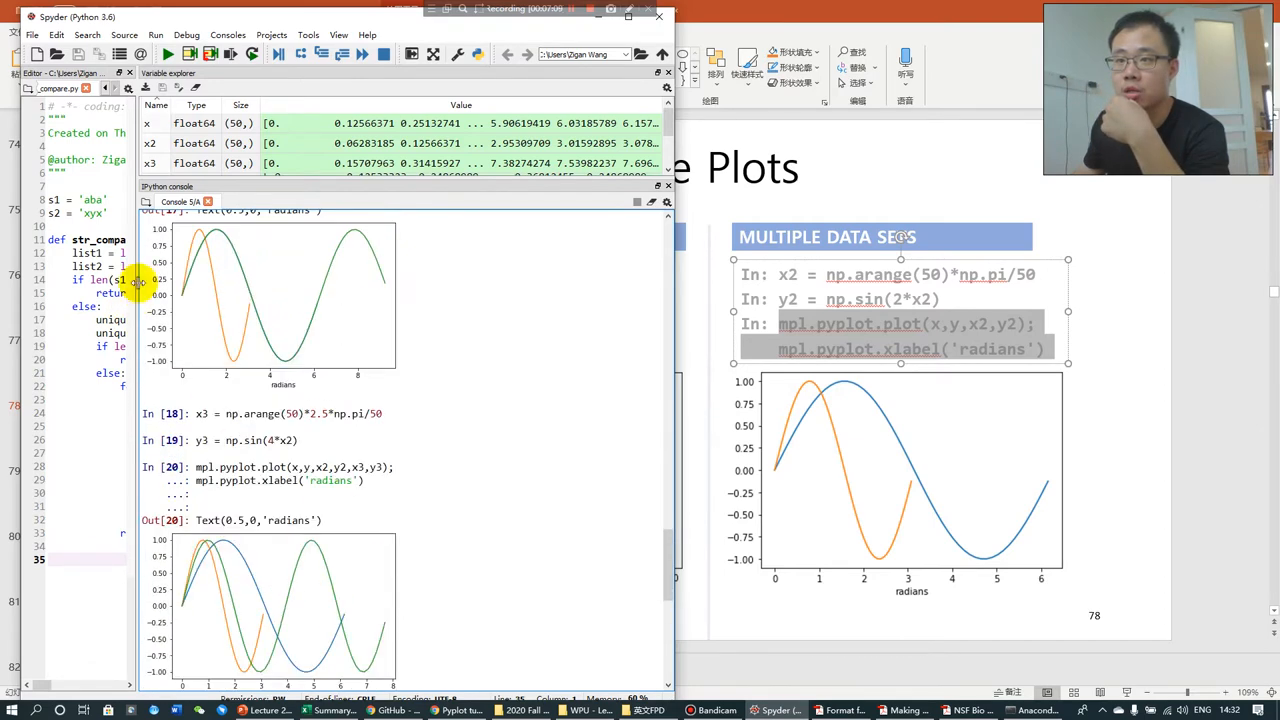
{"action": "mouse_move", "coordinate": [296, 356]}
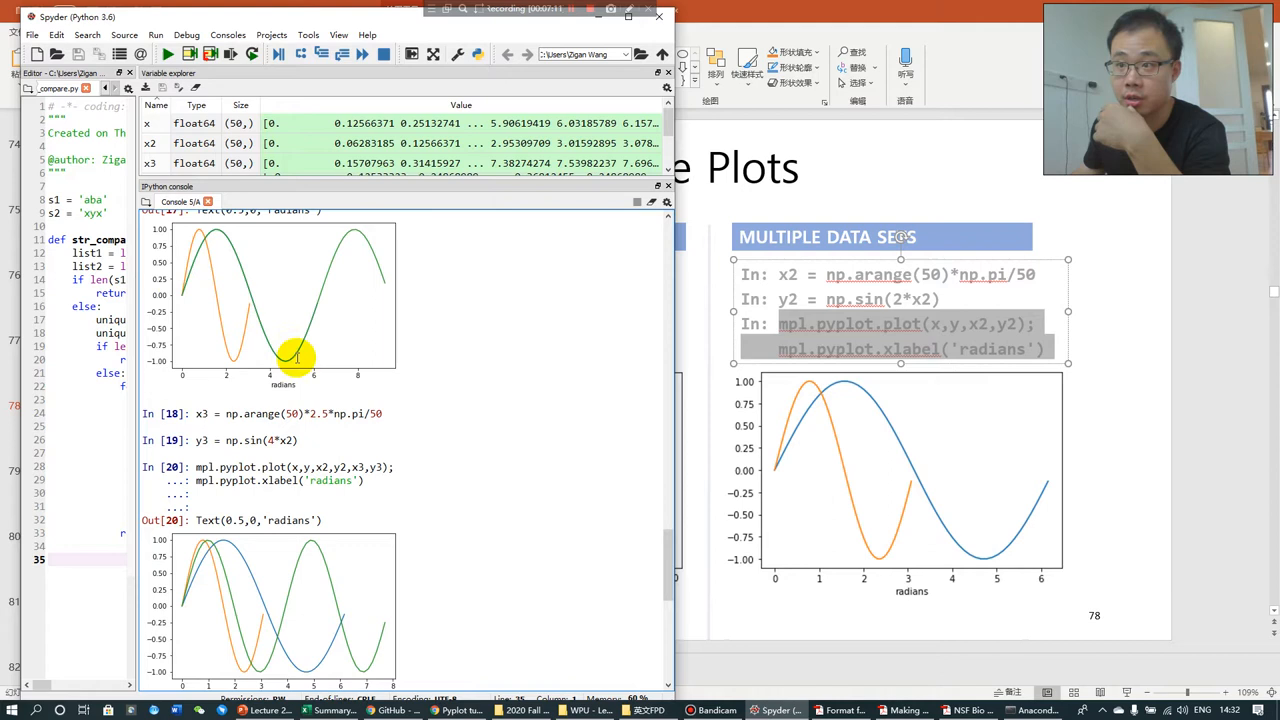
{"action": "mouse_move", "coordinate": [256, 332]}
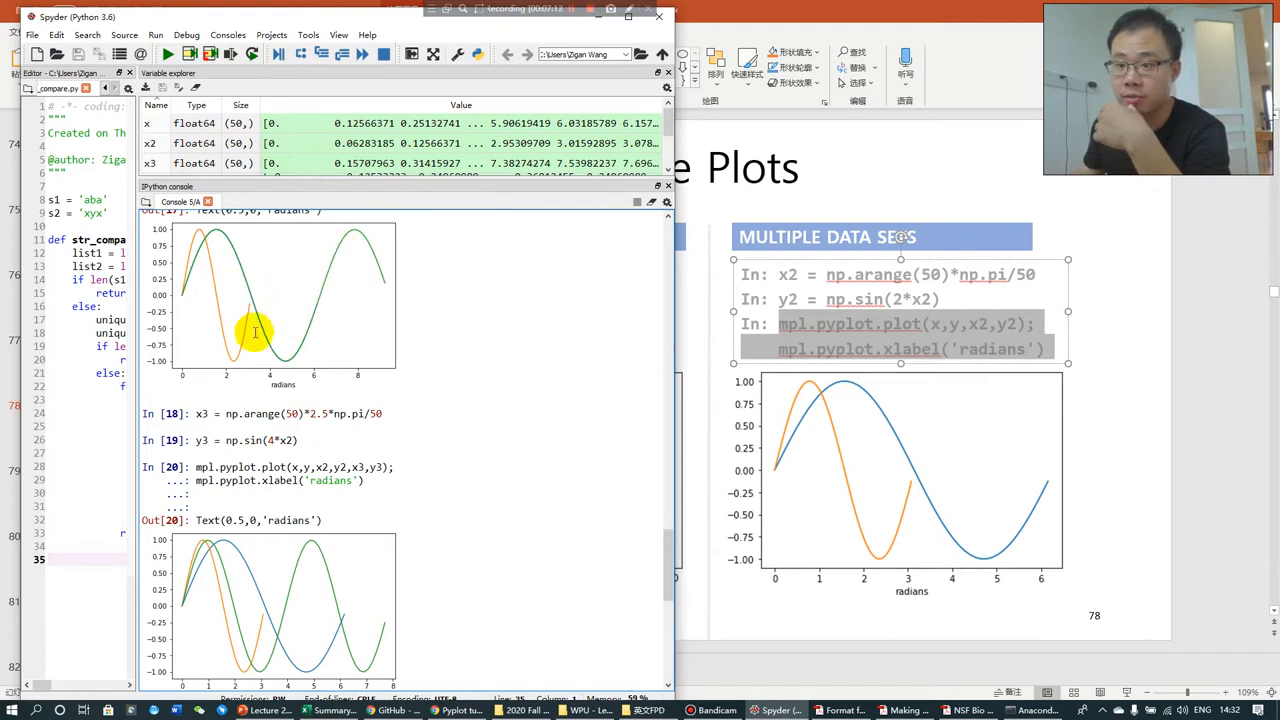
{"action": "mouse_move", "coordinate": [378, 400]}
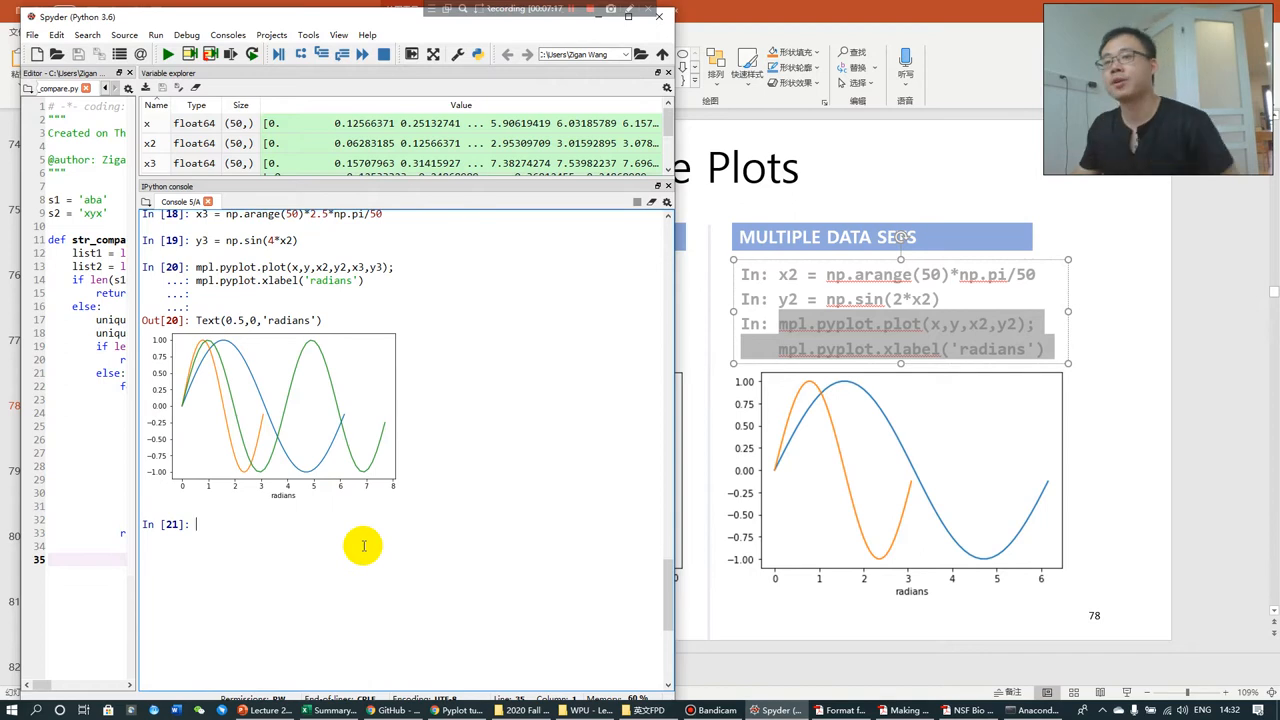
{"action": "mouse_move", "coordinate": [340, 546]}
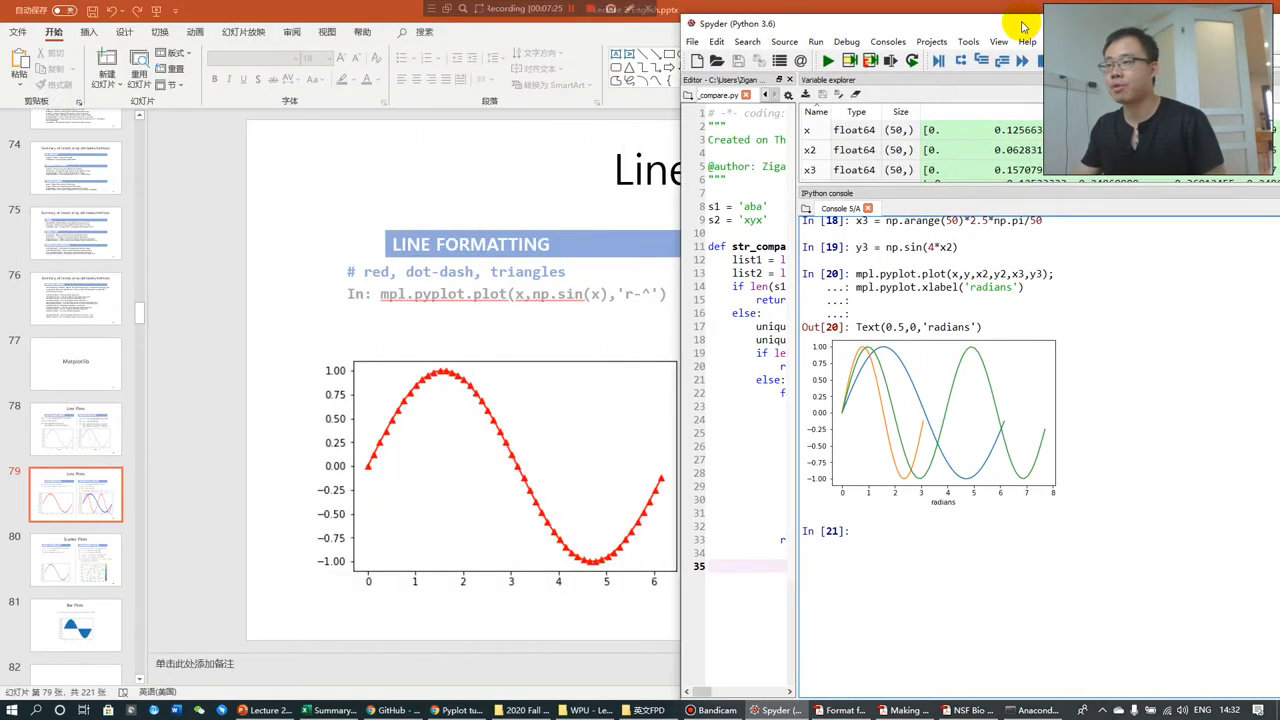
{"action": "mouse_move", "coordinate": [396, 304]}
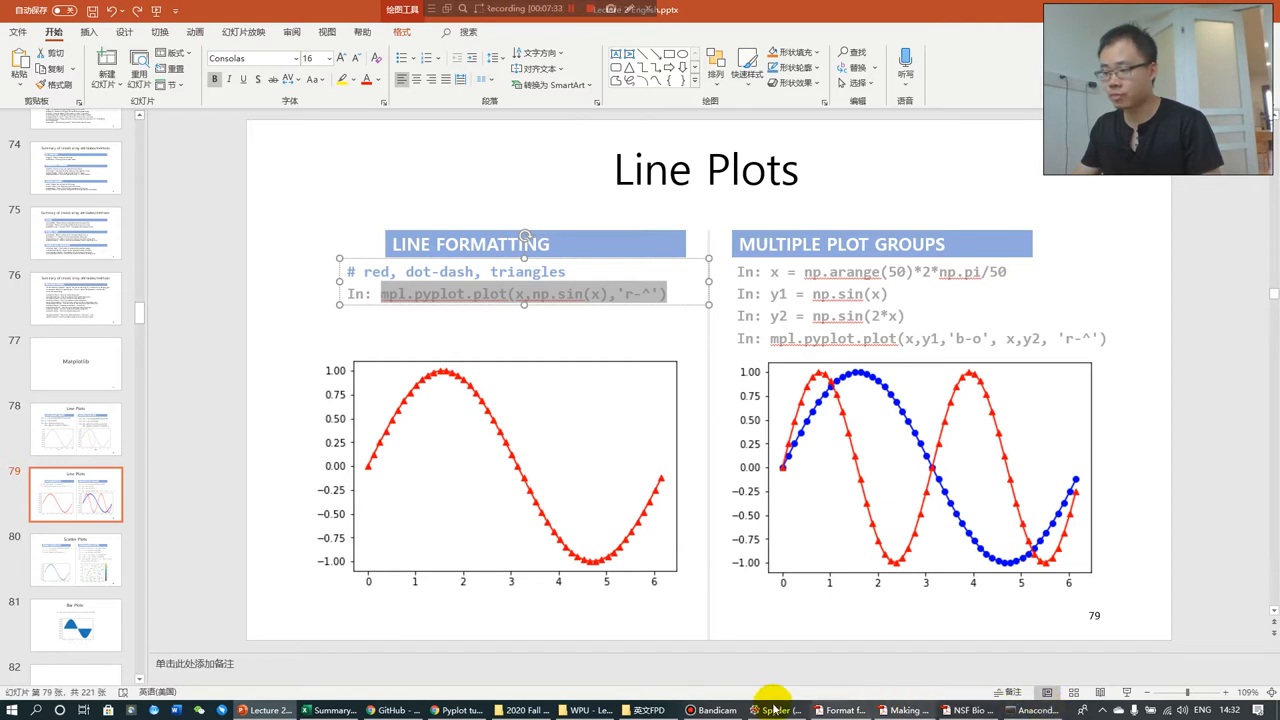
Plot sin(x) with mpl.pyplot.plot(x,np.sin(x),'r-^') as a red line with triangle markers.
{"action": "left_click", "coordinate": [772, 710]}
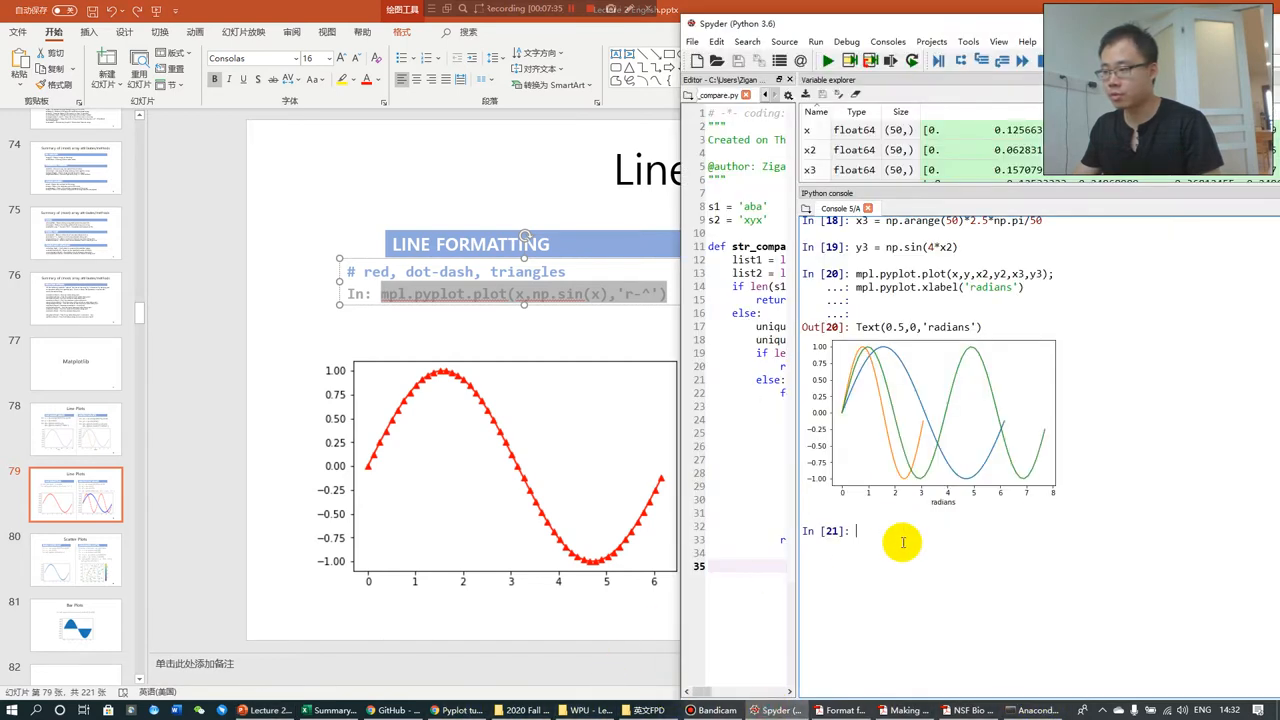
{"action": "type", "text": "mpl.pyplot.plot(x,np.sin(x),'r-^')"}
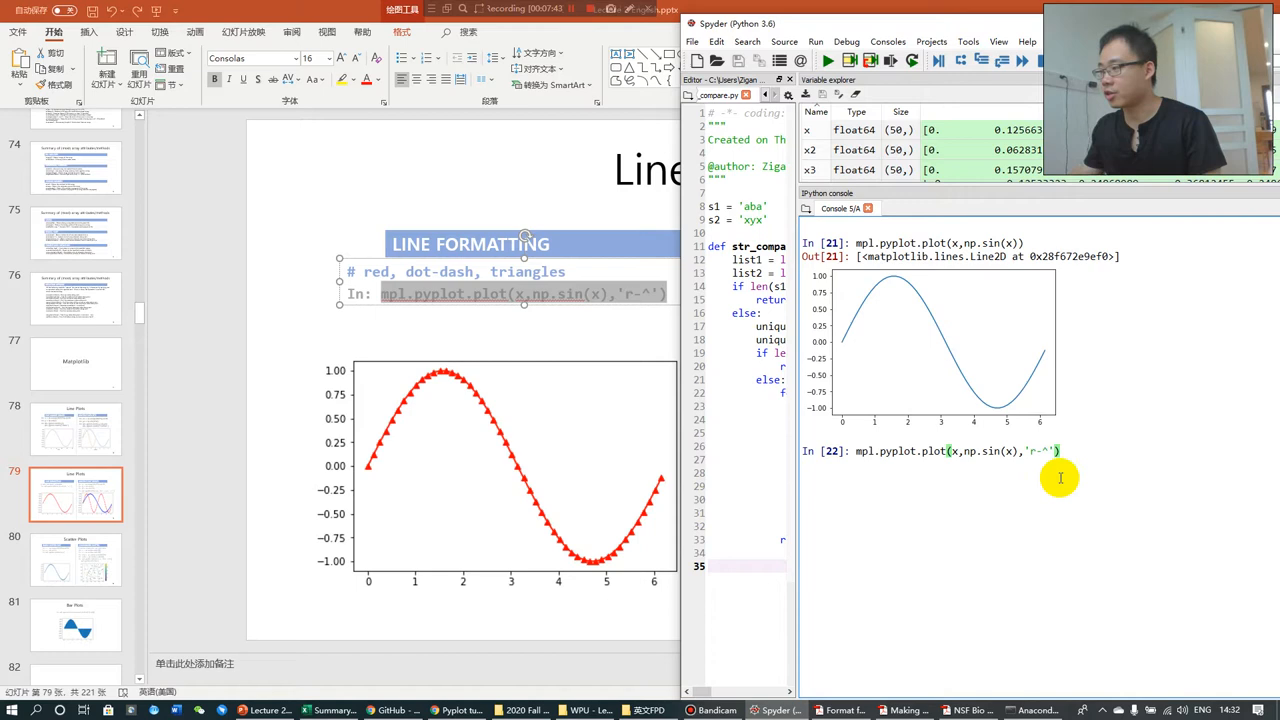
{"action": "key", "text": "Return"}
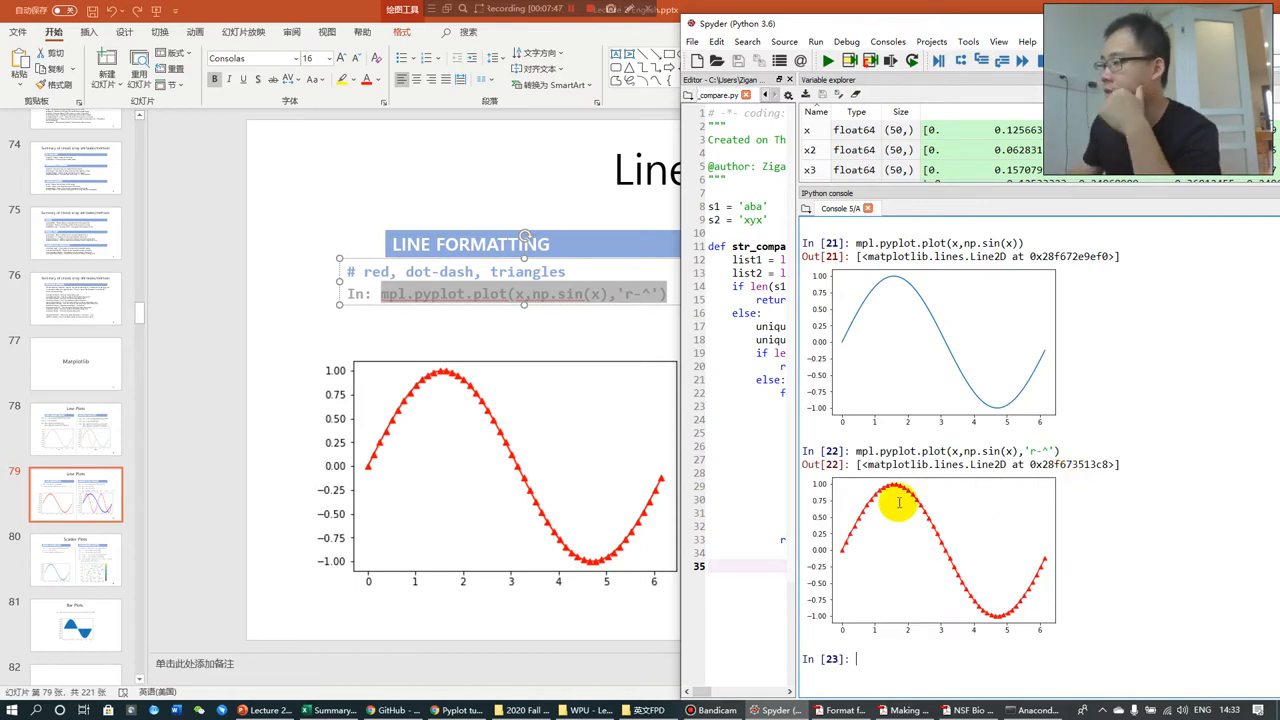
{"action": "mouse_move", "coordinate": [1062, 568]}
{"action": "type", "text": "mpl.pyplot.plot(x,np.sin(x),'b-^')"}
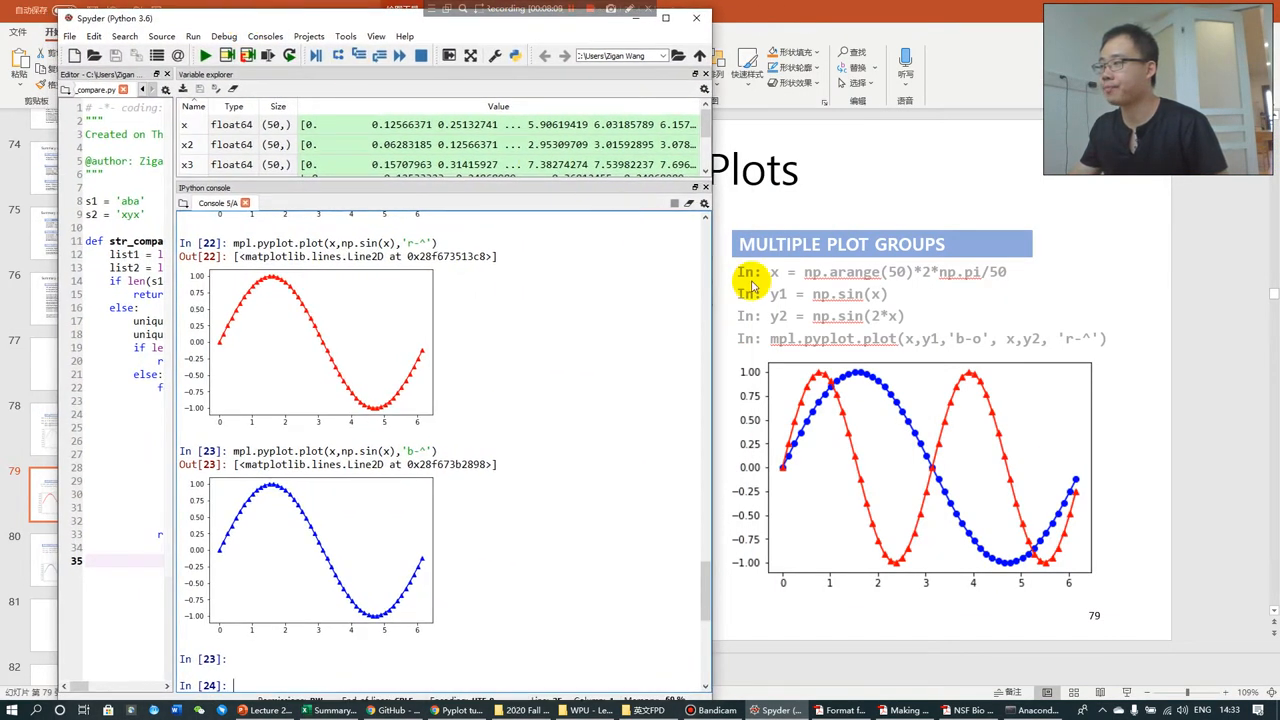
{"action": "mouse_move", "coordinate": [824, 336]}
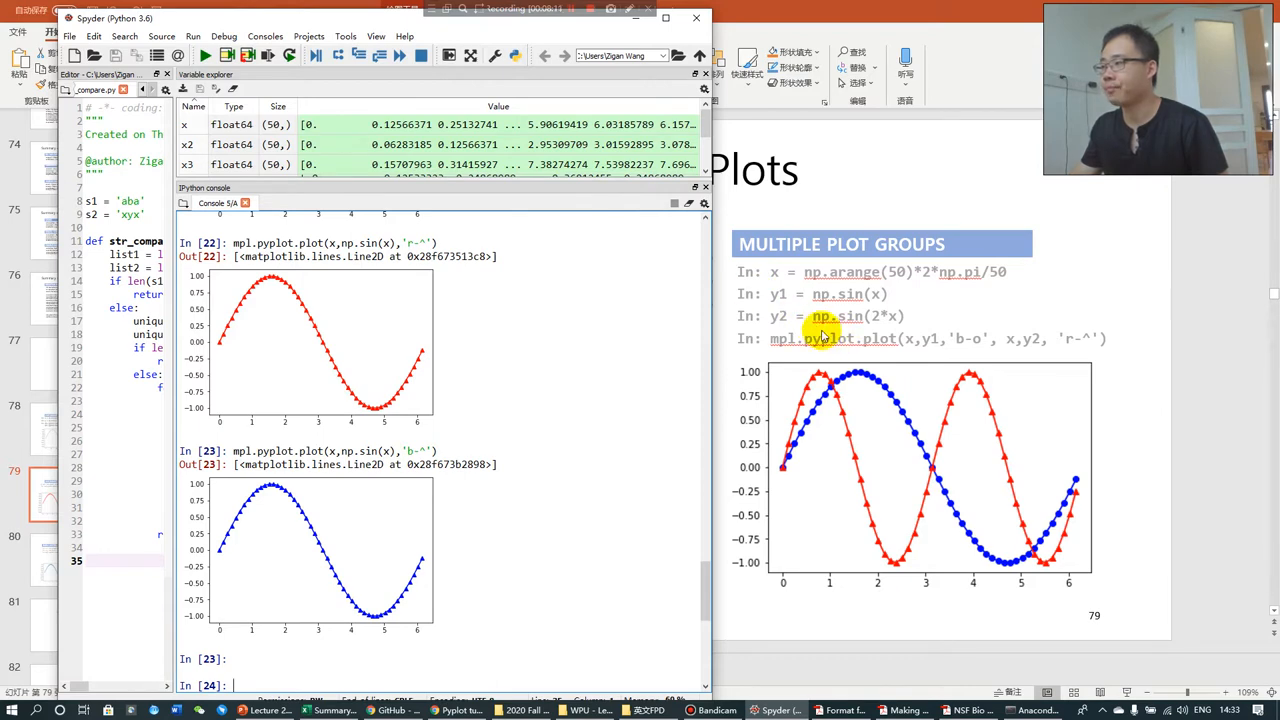
{"action": "mouse_move", "coordinate": [802, 292]}
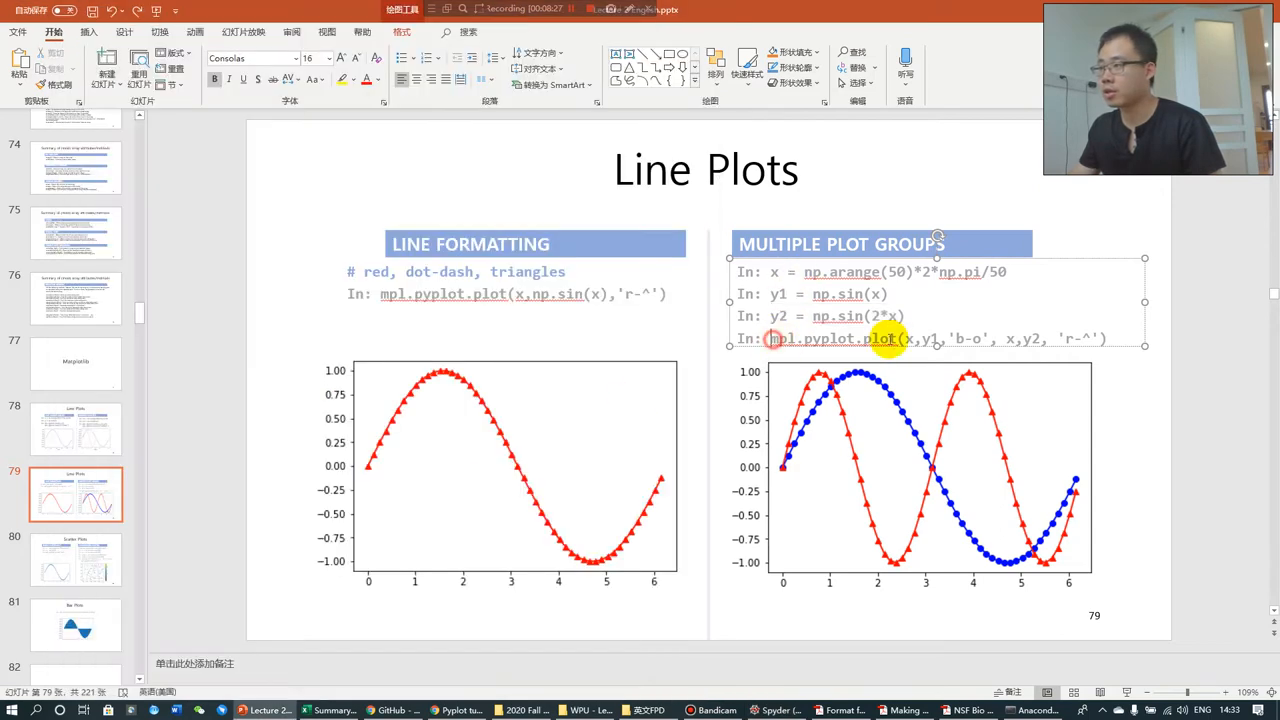
Enter mpl.pyplot.plot(x,y1,'b-o',x,y2,'r-^') to plot sin(x) blue circles with sin(2x) red triangles.
{"action": "left_click", "coordinate": [776, 710]}
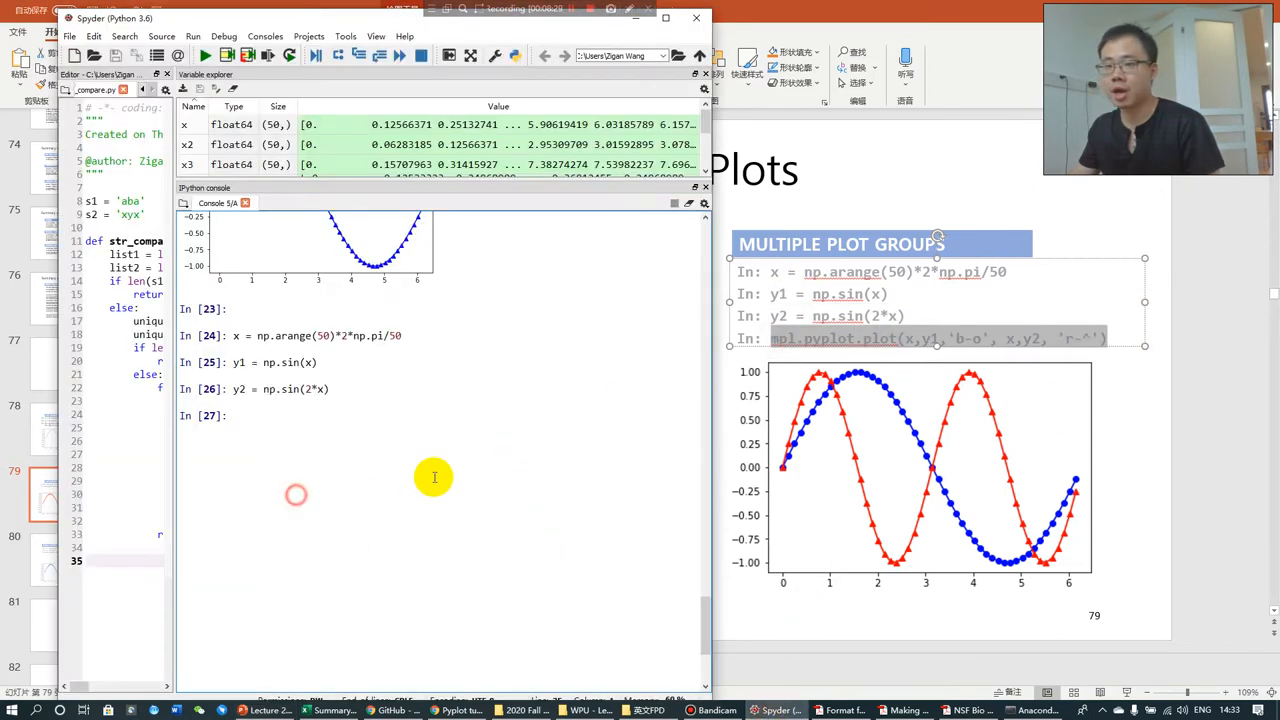
{"action": "type", "text": "mpl.pyplot.plot(x,y1, 'b-o', x,y2, 'r-^')"}
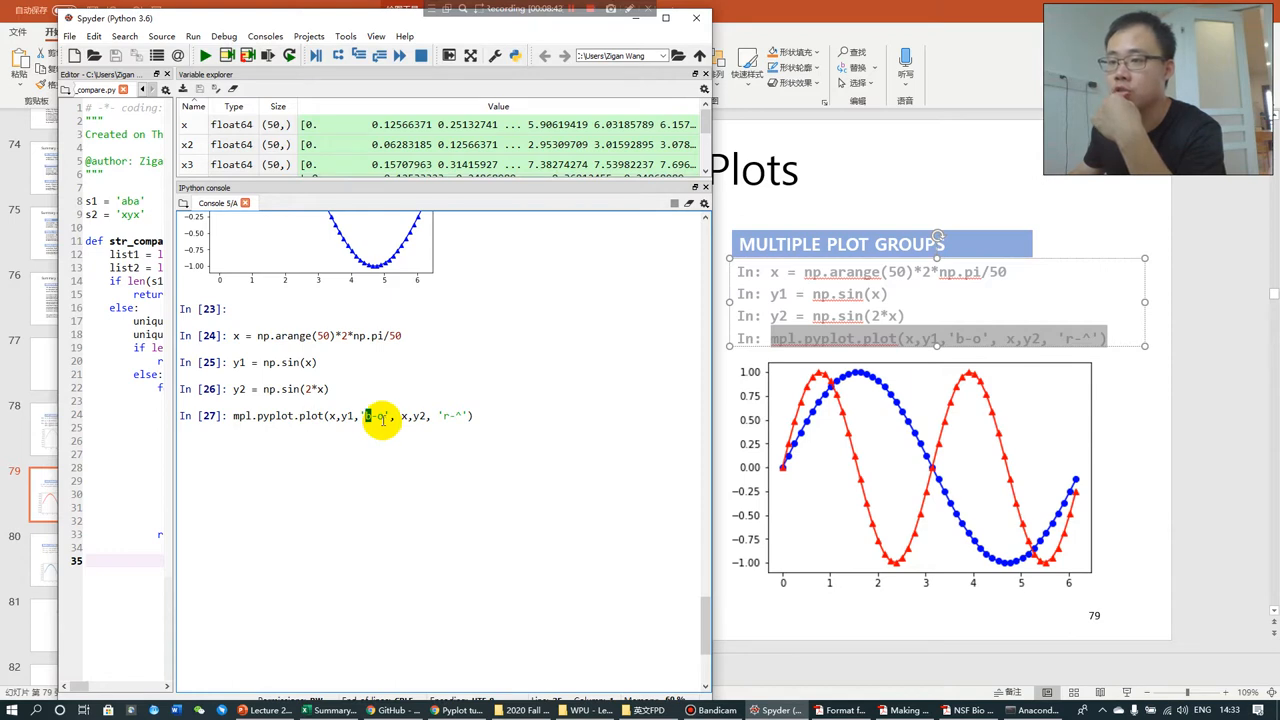
{"action": "mouse_move", "coordinate": [450, 416]}
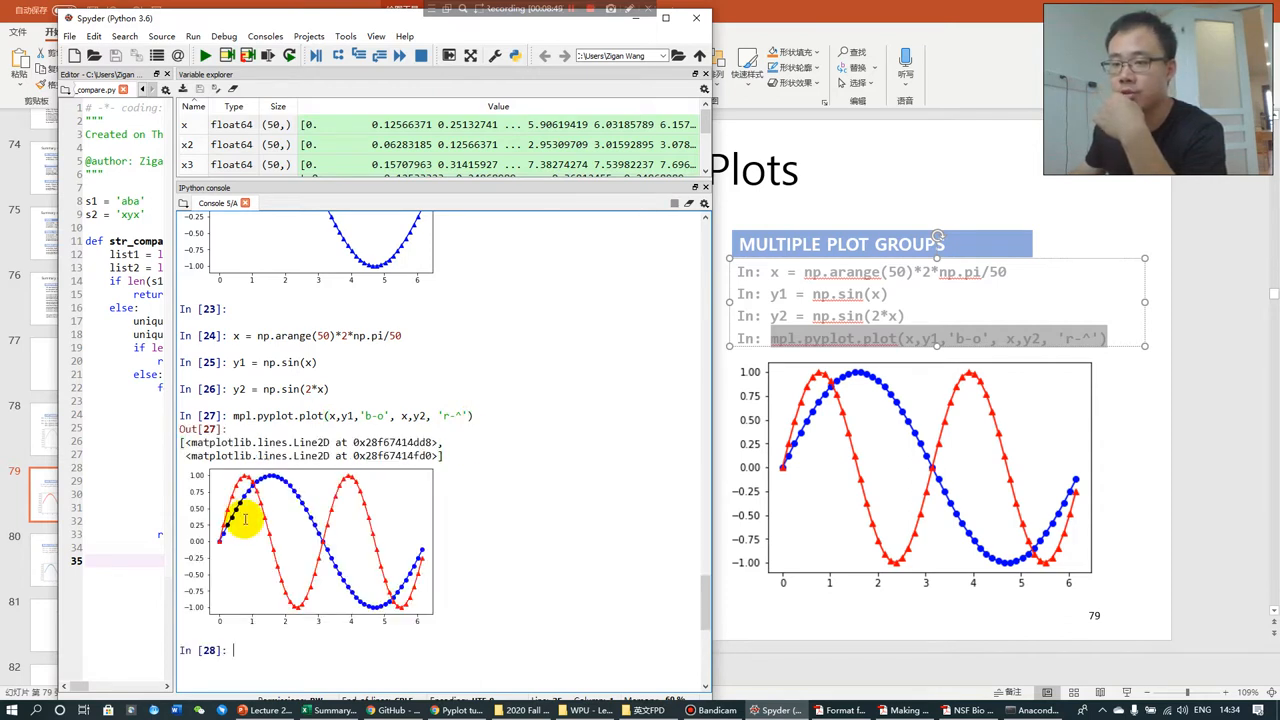
{"action": "mouse_move", "coordinate": [660, 484]}
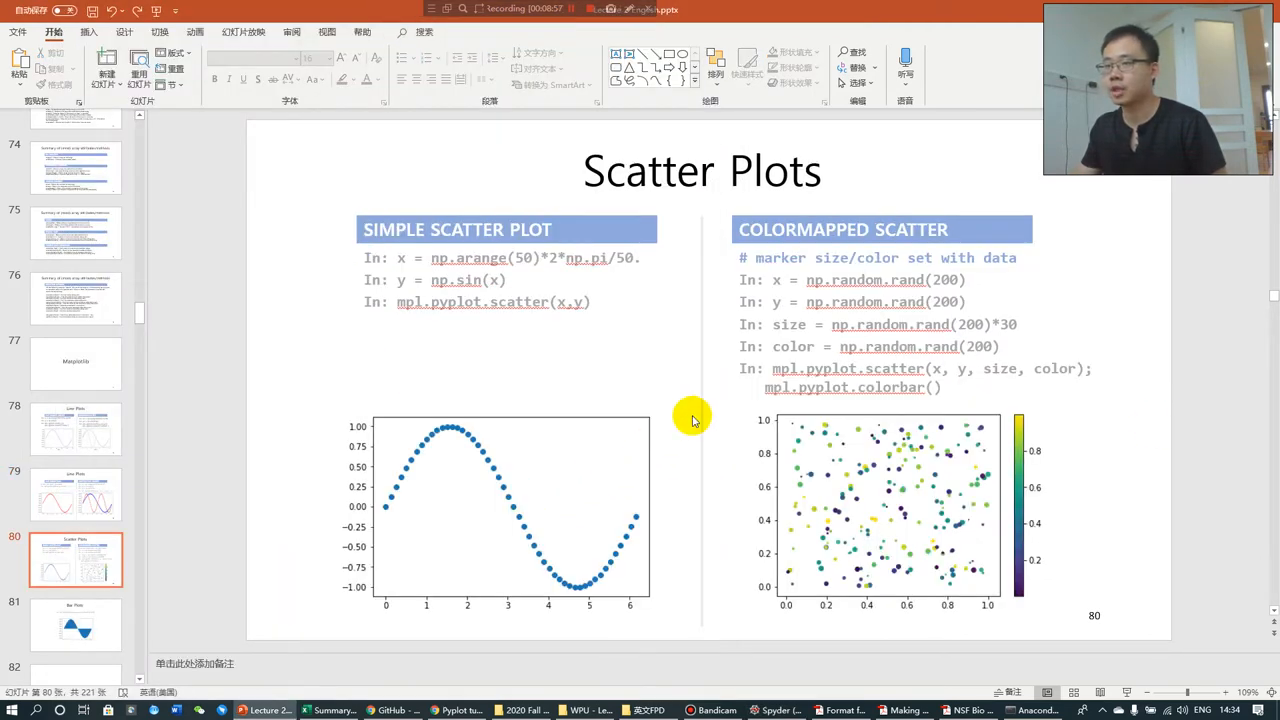
{"action": "mouse_move", "coordinate": [684, 404]}
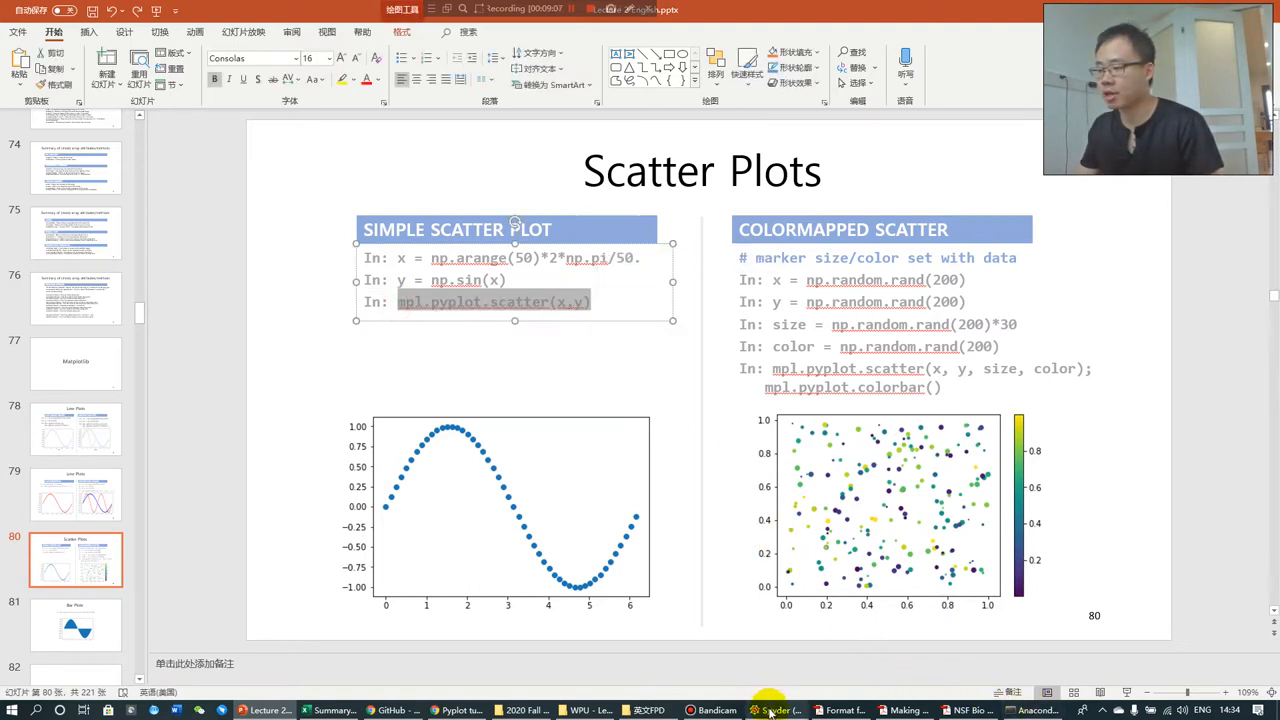
Run mpl.pyplot.scatter(x,y) from the slide to show sin(x) as a scatter of dots.
{"action": "left_click", "coordinate": [76, 494]}
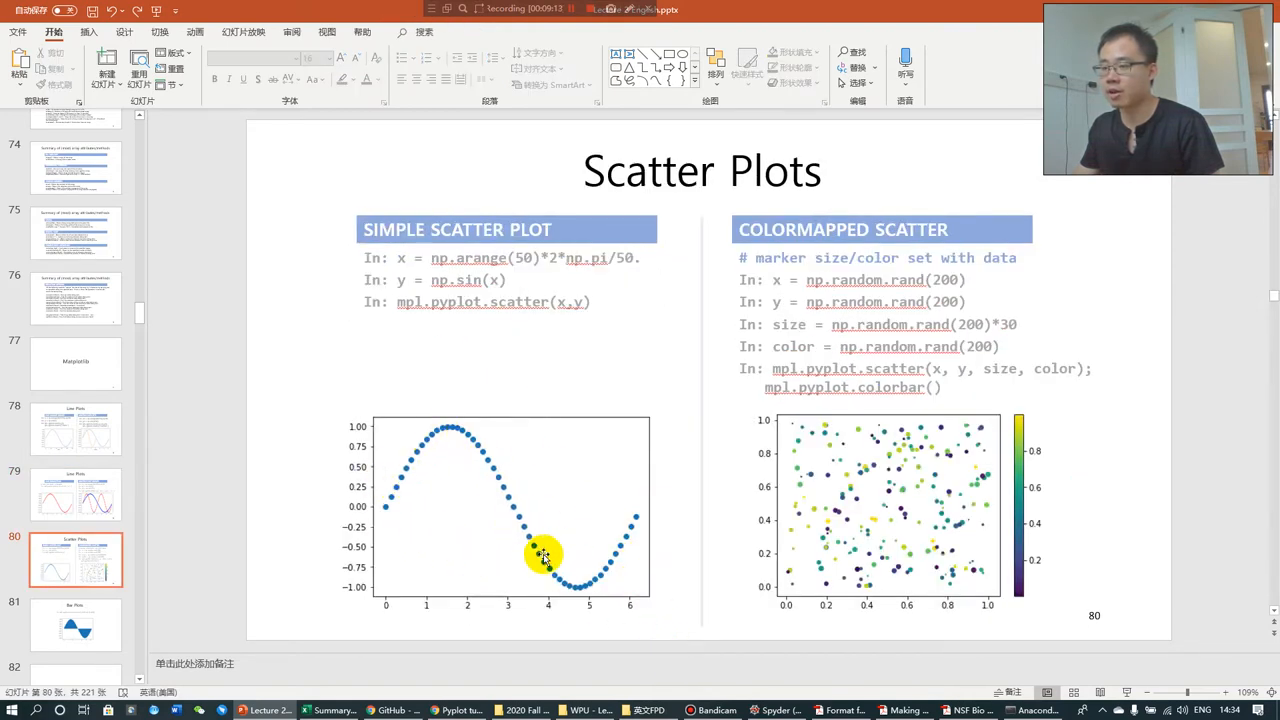
{"action": "left_click", "coordinate": [776, 710]}
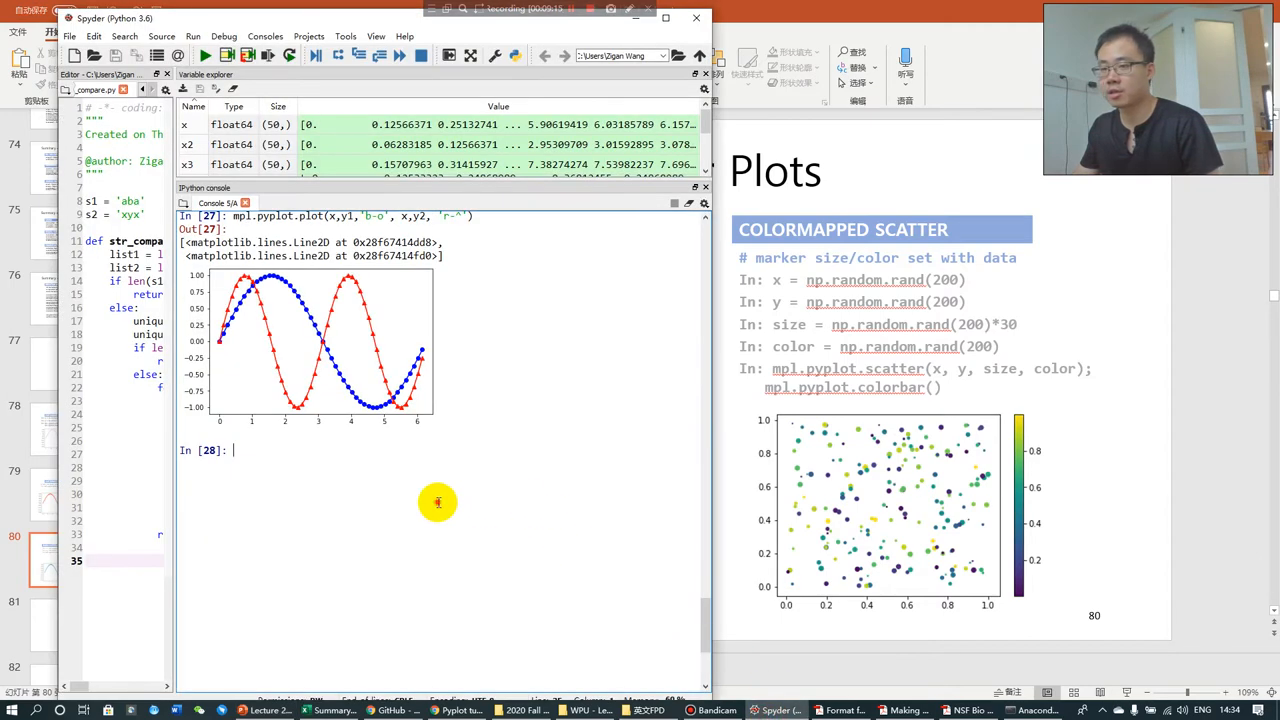
{"action": "type", "text": "mpl.pyplot.scatter(x,y)"}
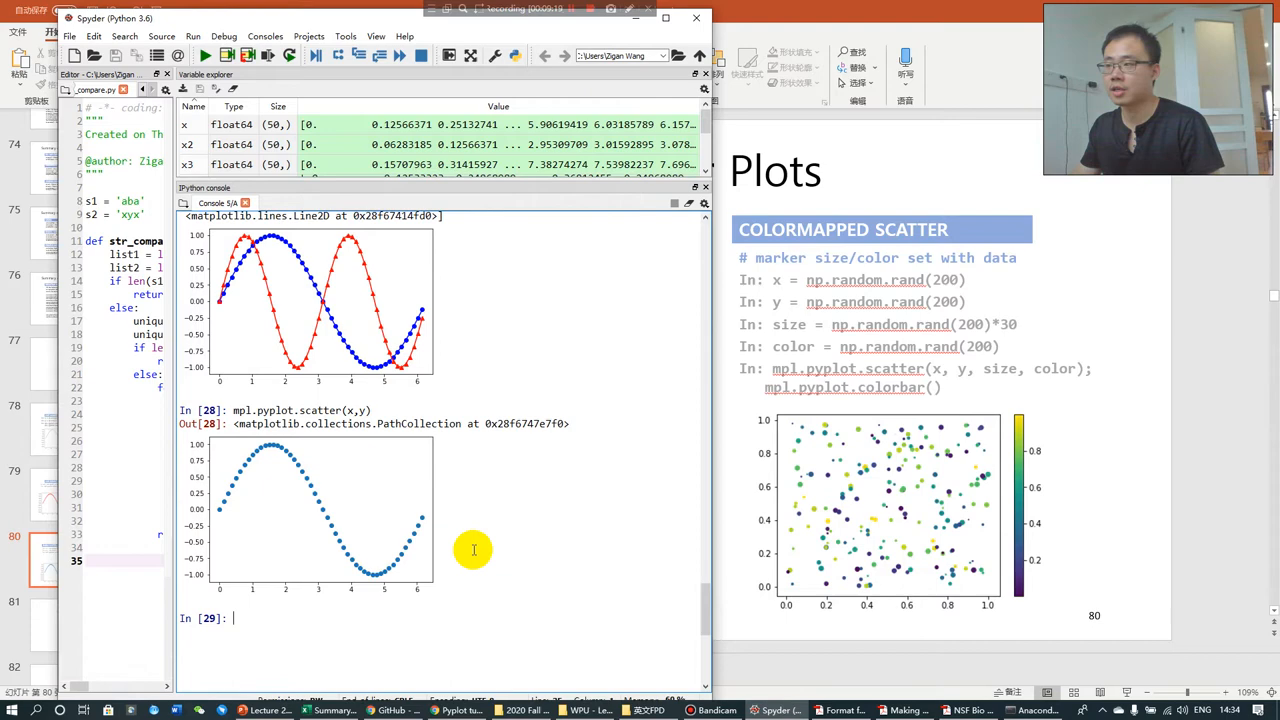
{"action": "scroll", "scroll_direction": "down", "scroll_amount": 3}
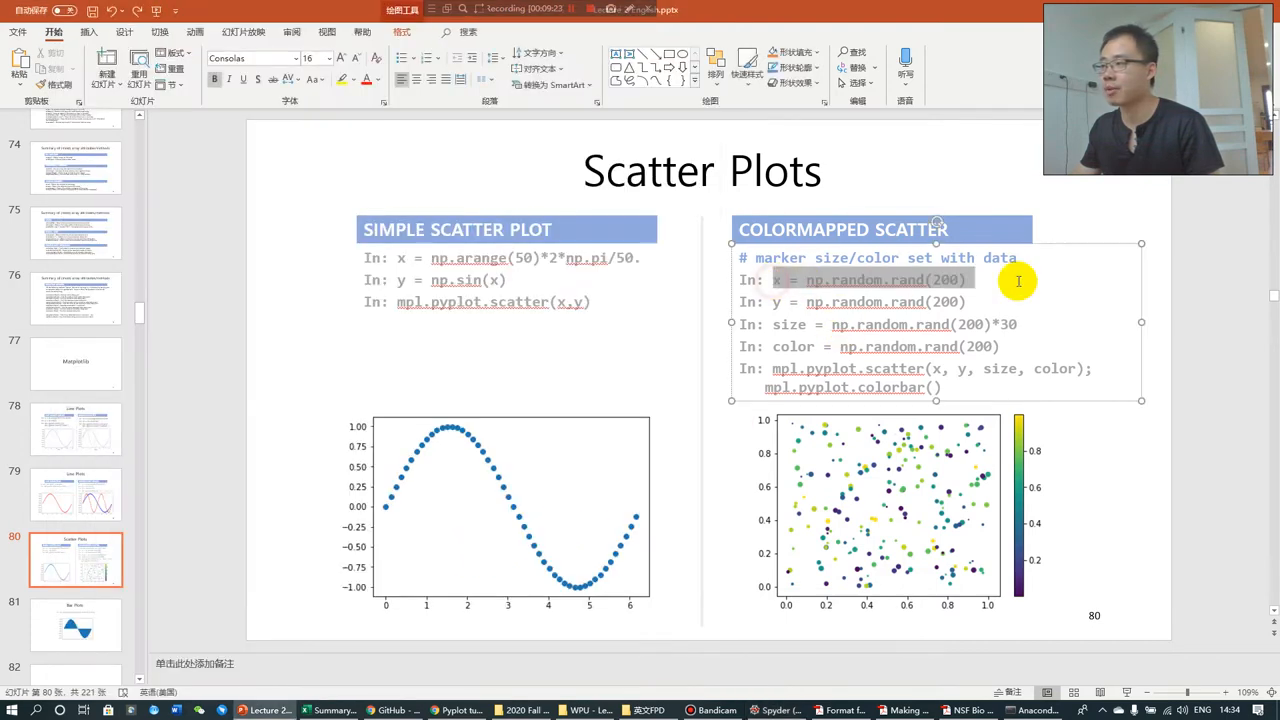
Define x and y as np.random.rand(200) and scatter the 200 random points.
{"action": "left_click", "coordinate": [776, 710]}
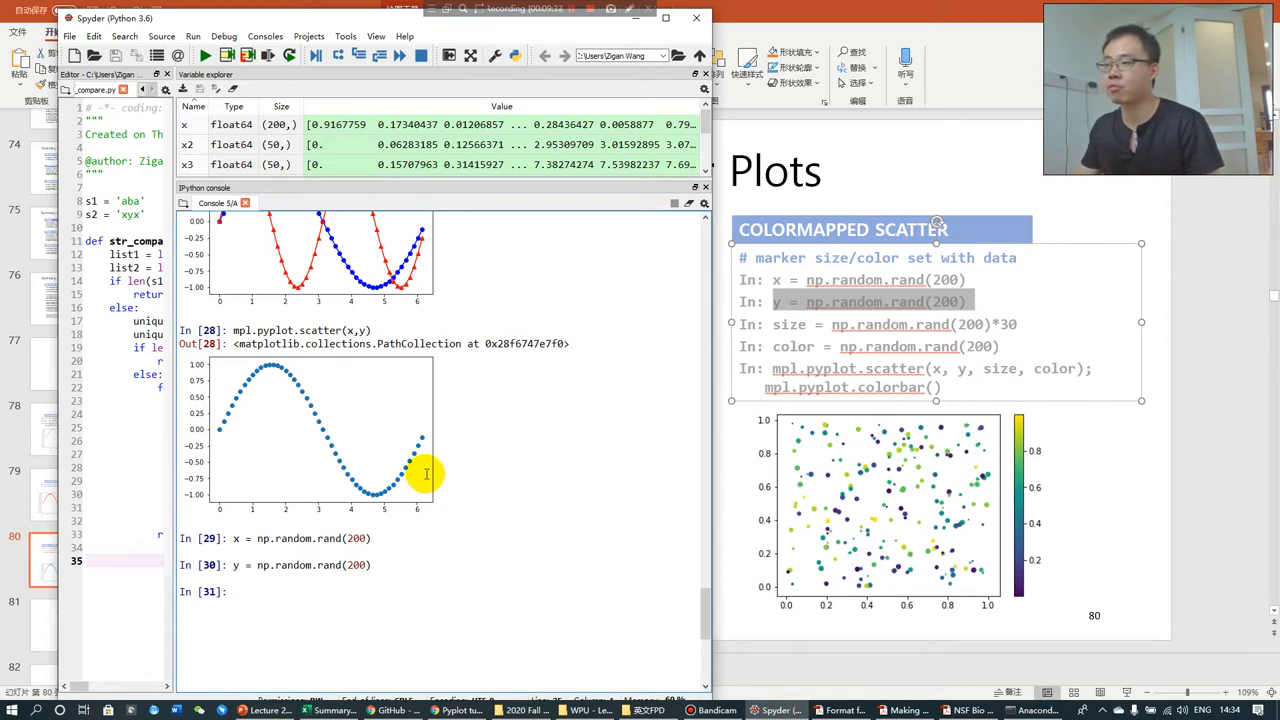
{"action": "left_click", "coordinate": [264, 710]}
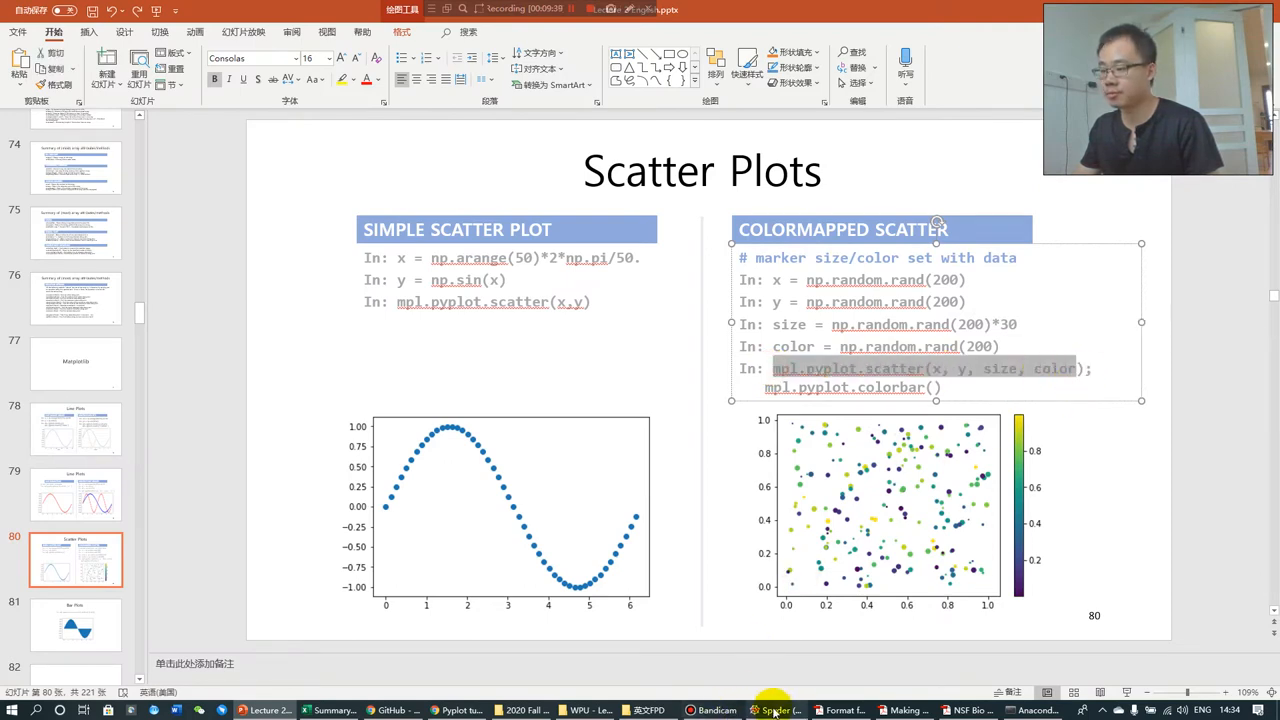
{"action": "left_click", "coordinate": [776, 710]}
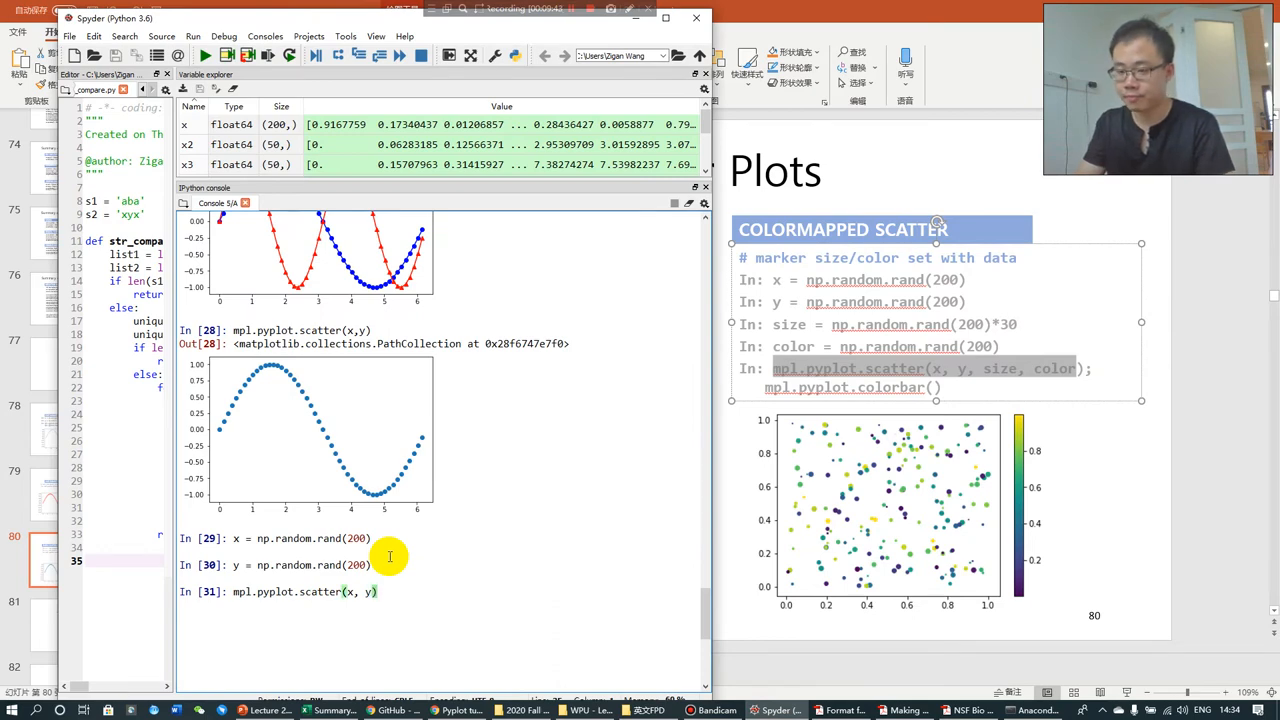
{"action": "key", "text": "enter"}
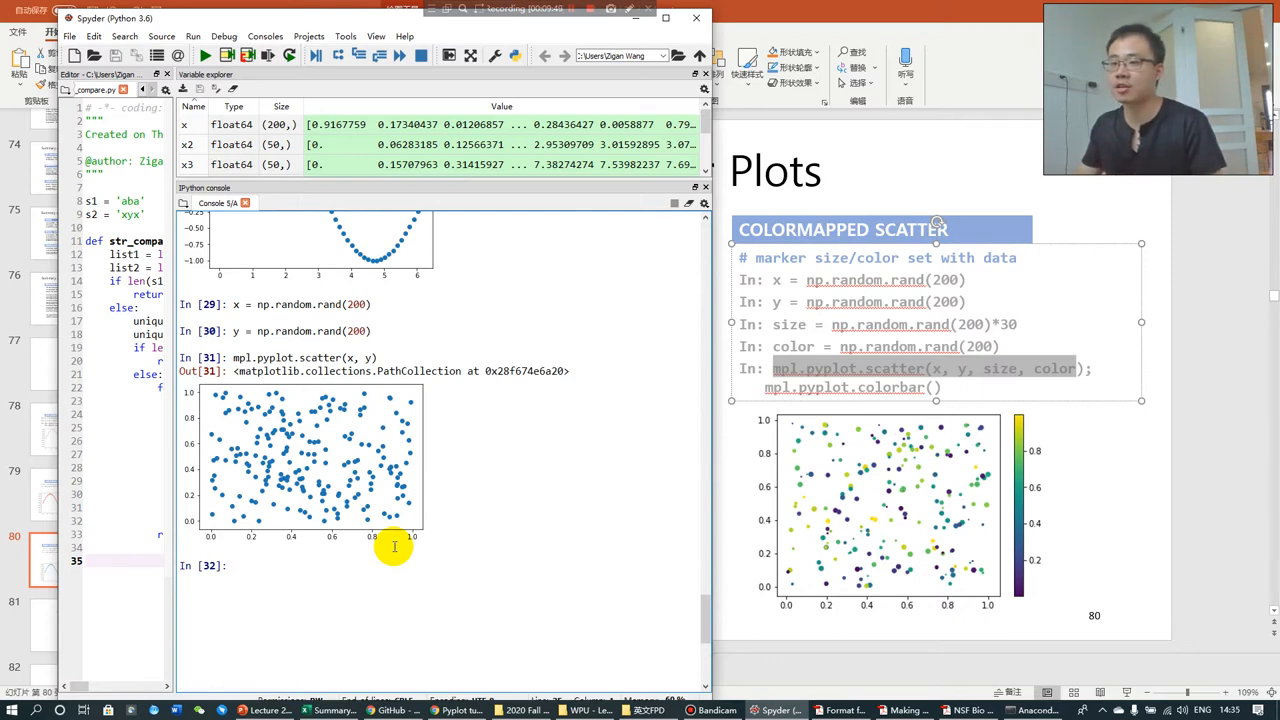
{"action": "mouse_move", "coordinate": [880, 308]}
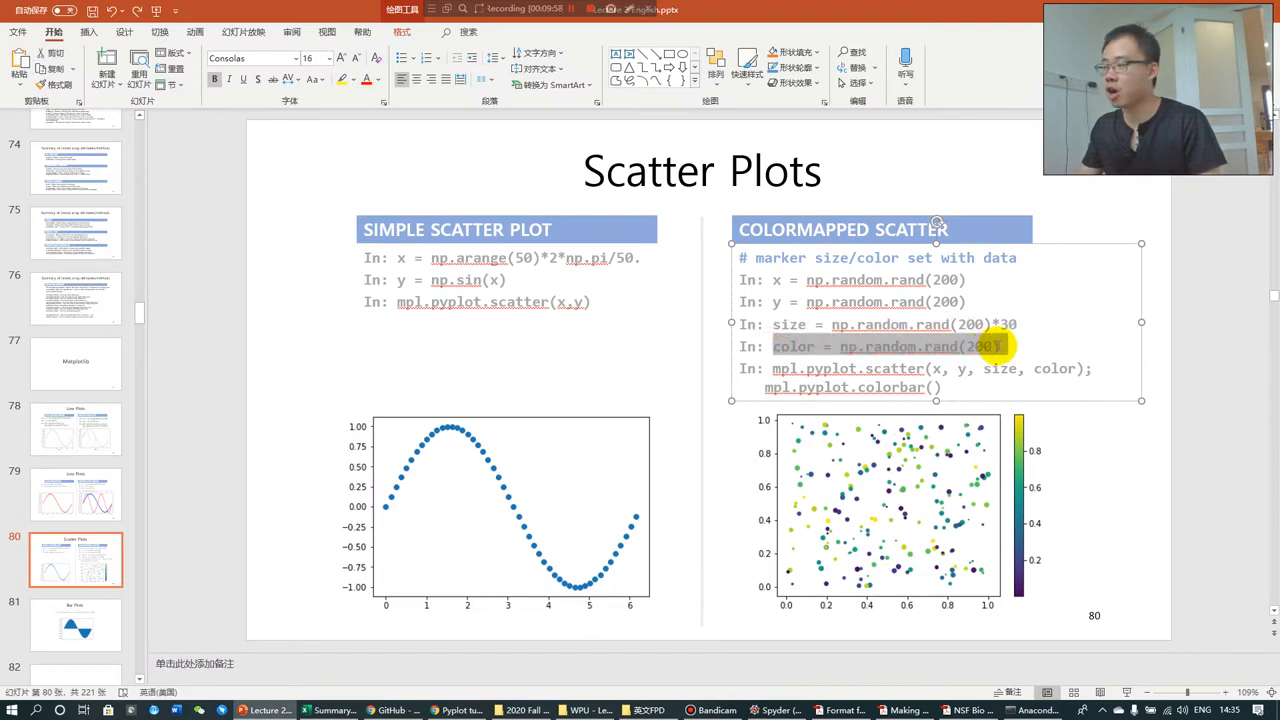
Run mpl.pyplot.scatter(x, y, size, color) to redraw the random scatter with varied marker sizes and colours.
{"action": "left_click", "coordinate": [776, 710]}
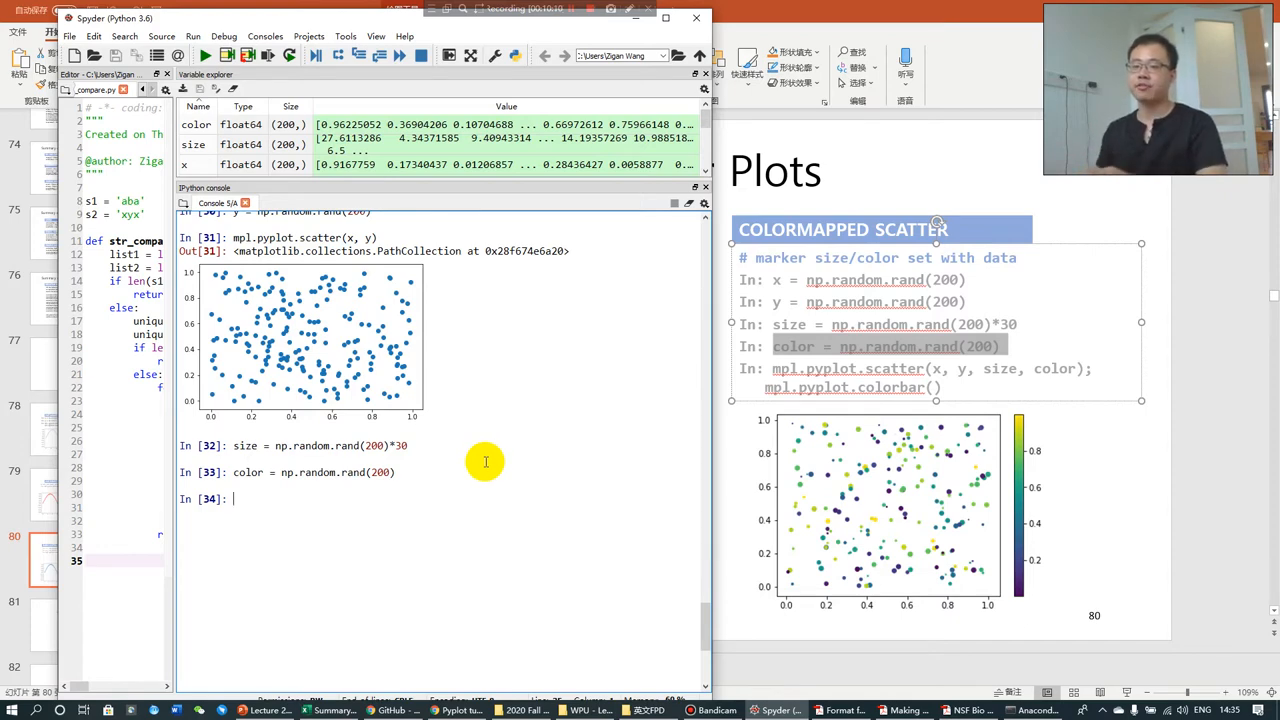
{"action": "type", "text": "mpl.pyplot.scatter(x, y)"}
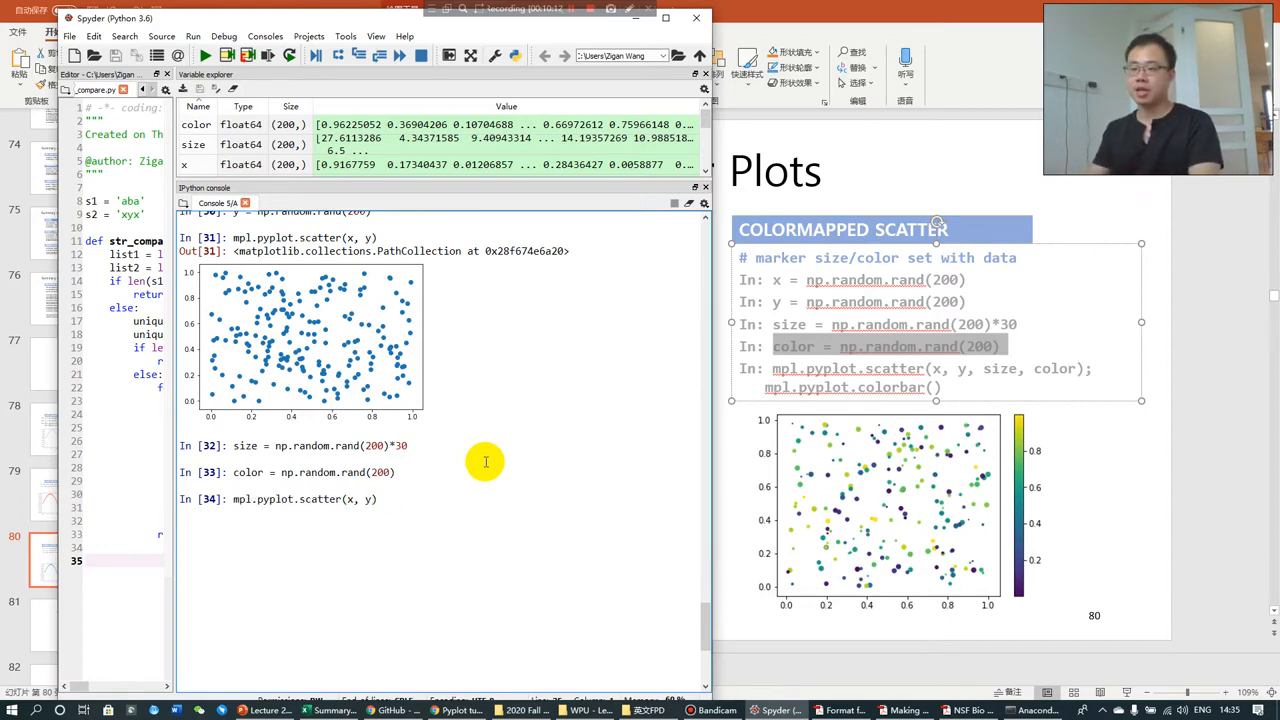
{"action": "type", "text": ",size, color"}
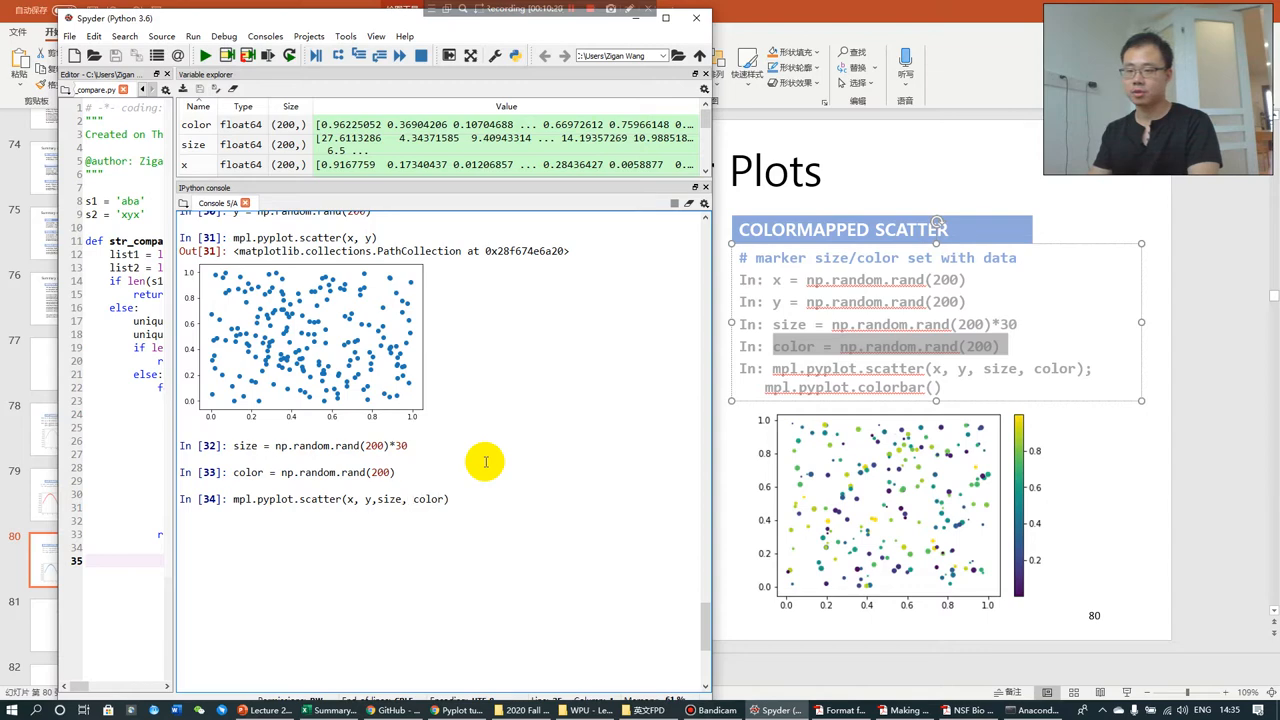
{"action": "type", "text": ")"}
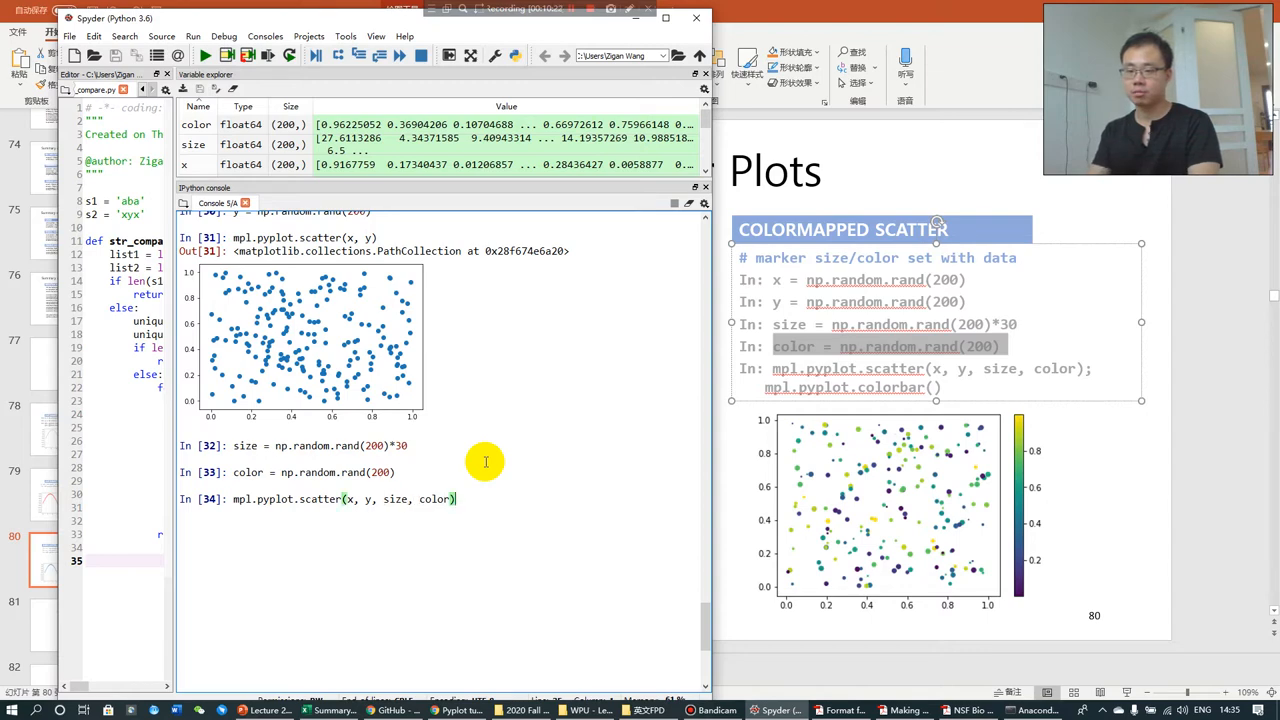
{"action": "key", "text": "enter"}
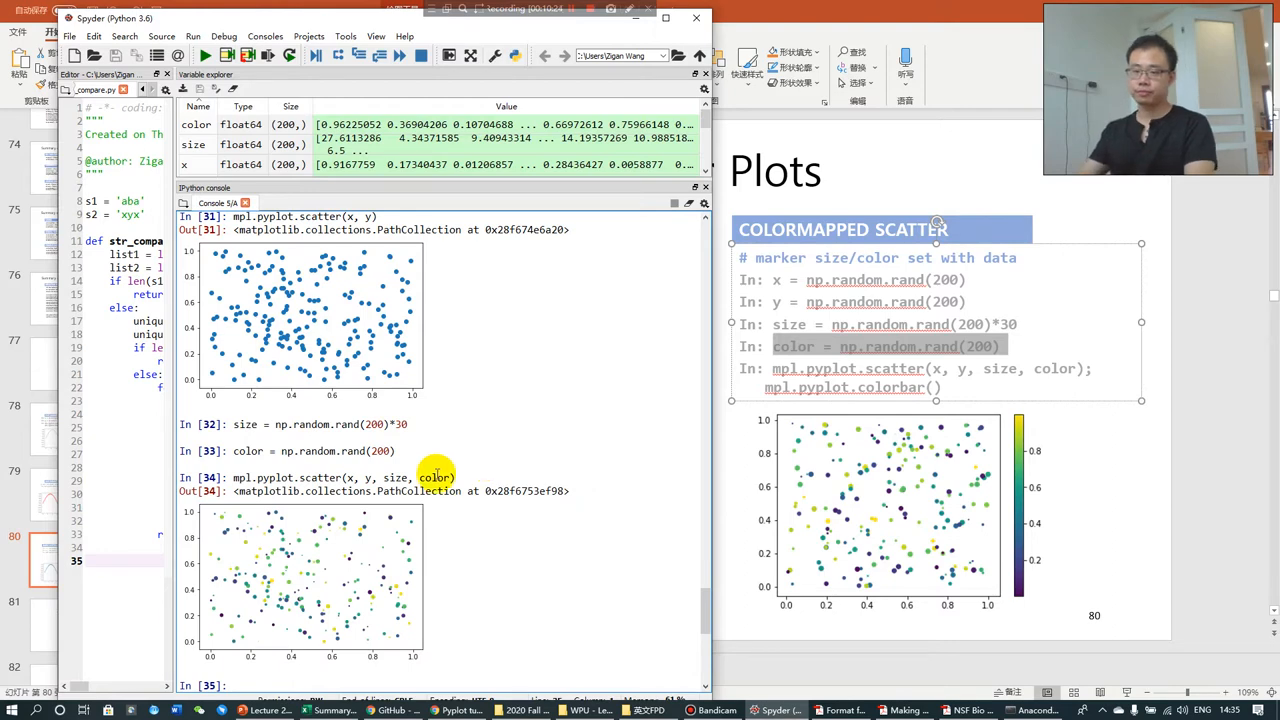
{"action": "scroll", "scroll_direction": "down", "scroll_amount": 3}
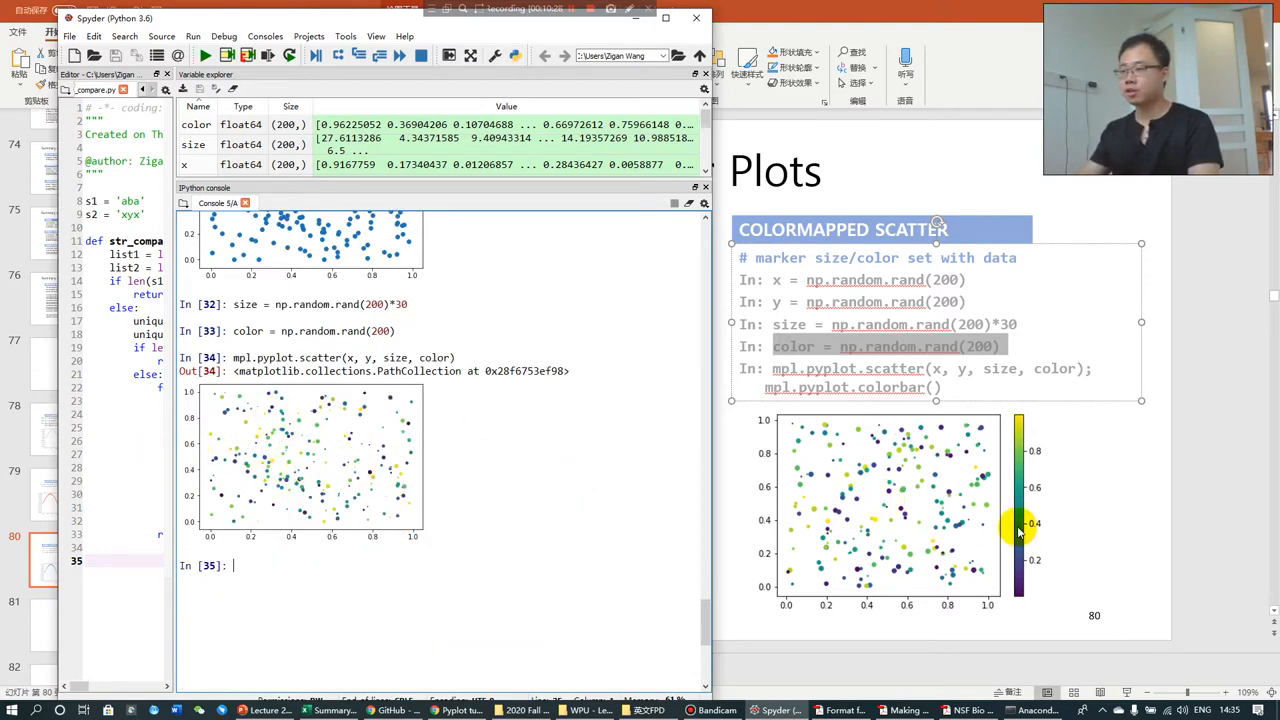
{"action": "mouse_move", "coordinate": [860, 424]}
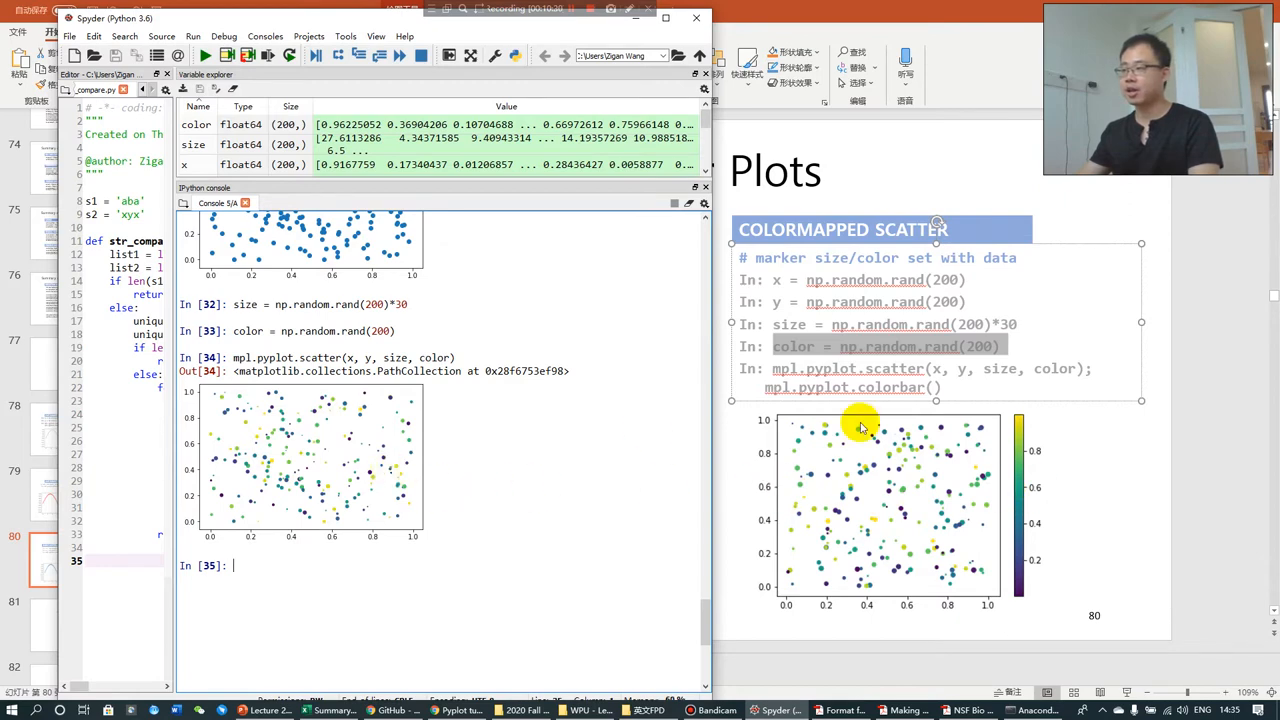
{"action": "mouse_move", "coordinate": [504, 508]}
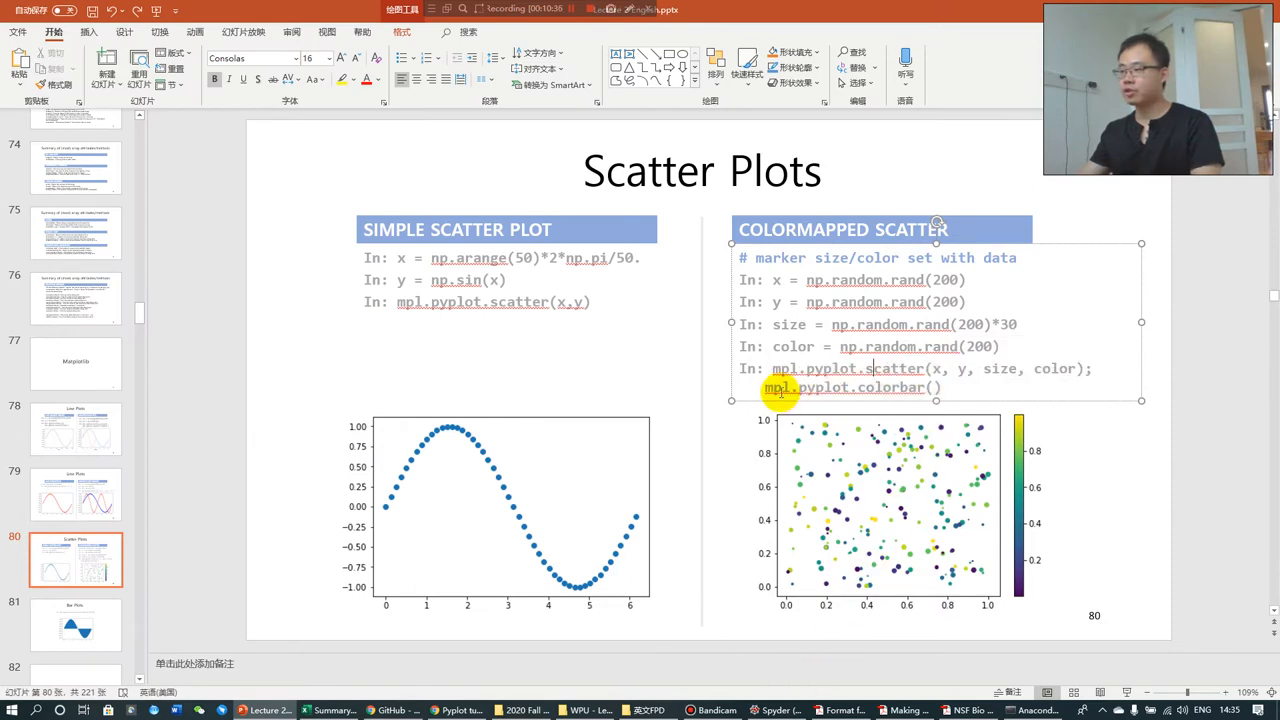
Run mpl.pyplot.colorbar() alone (RuntimeError), then scatter(x, y, size, color) with colorbar() on one line.
{"action": "left_click", "coordinate": [776, 710]}
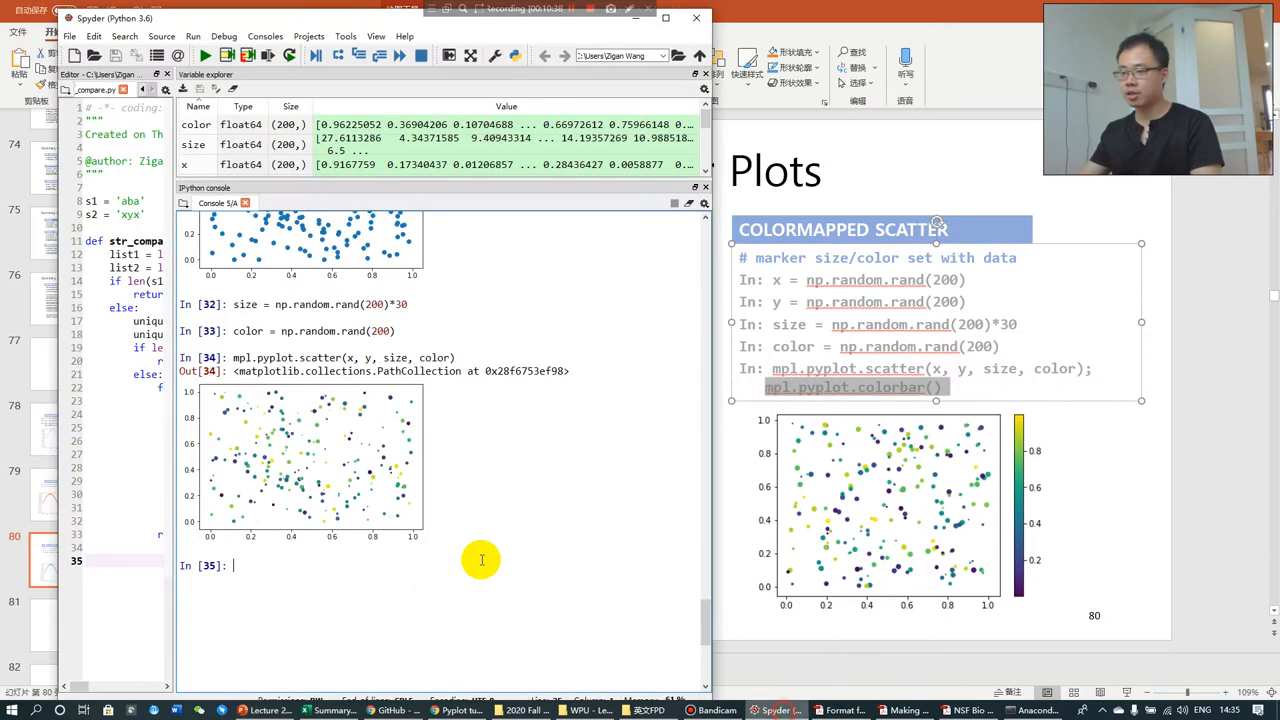
{"action": "key", "text": "enter"}
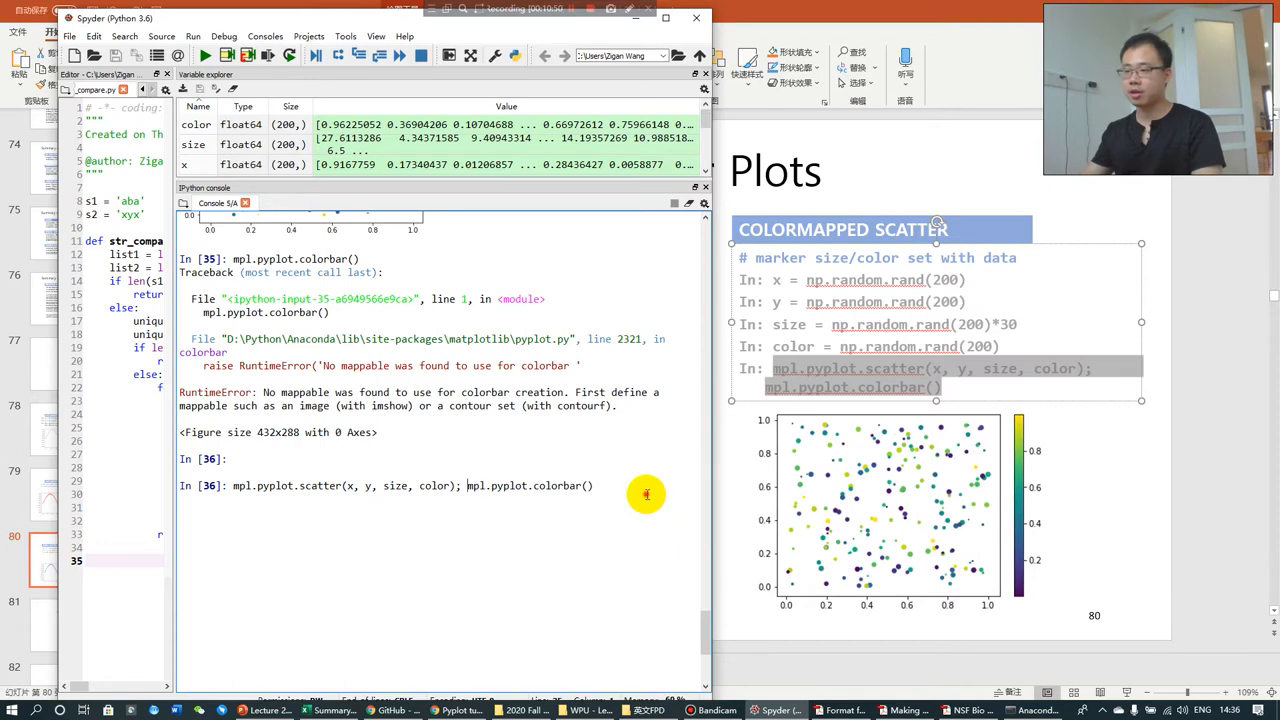
{"action": "key", "text": "enter"}
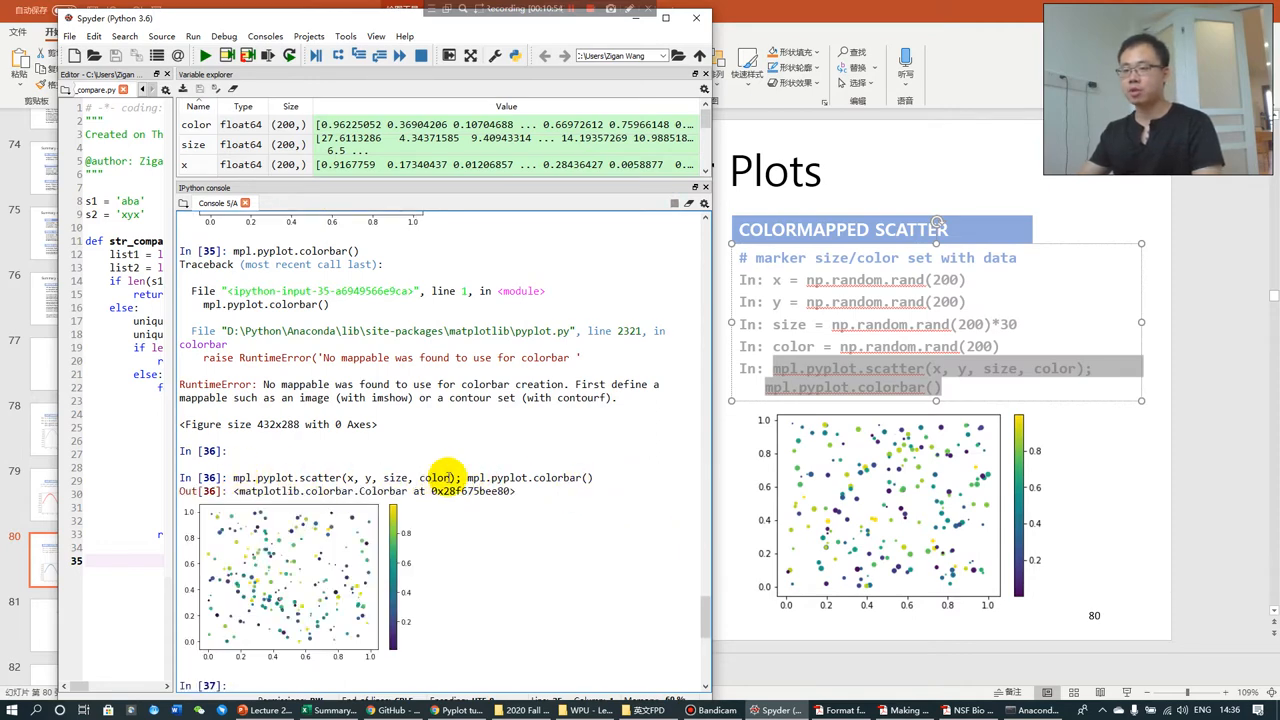
{"action": "mouse_move", "coordinate": [448, 476]}
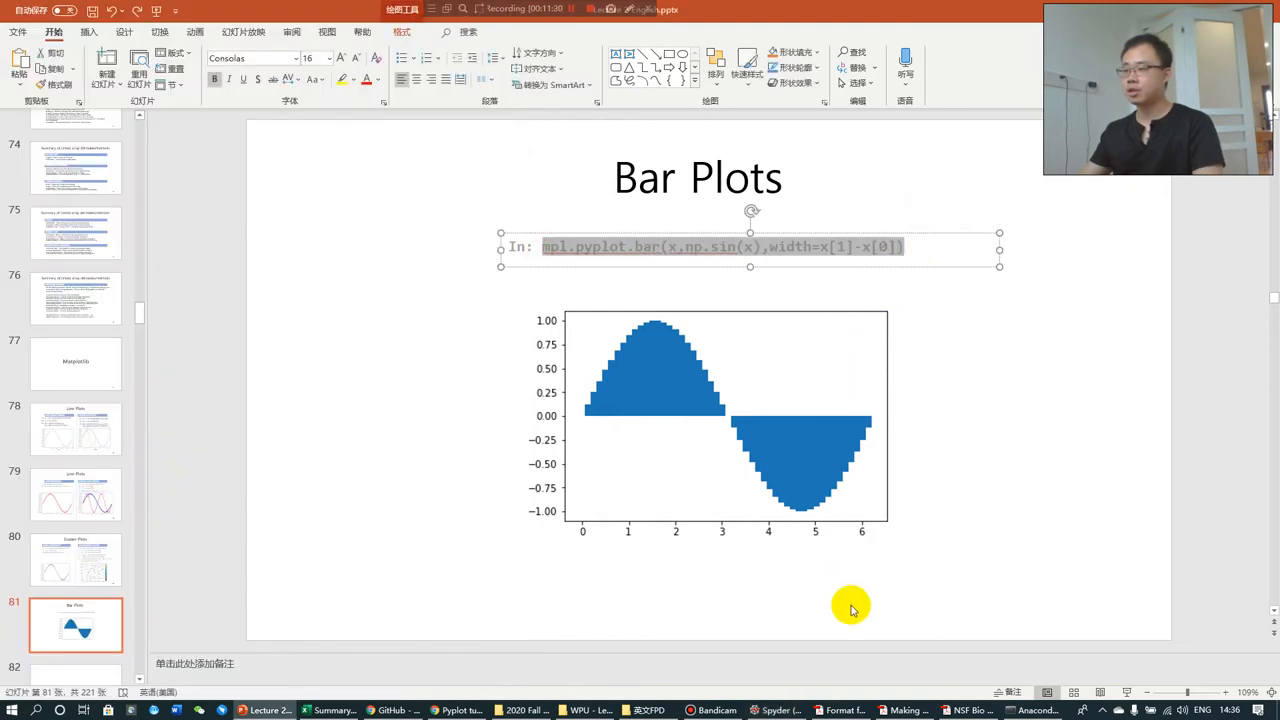
Run mpl.pyplot.bar(x,np.sin(x),width=x[1]-x[0]) to draw the sin(x) bar chart.
{"action": "left_click", "coordinate": [776, 710]}
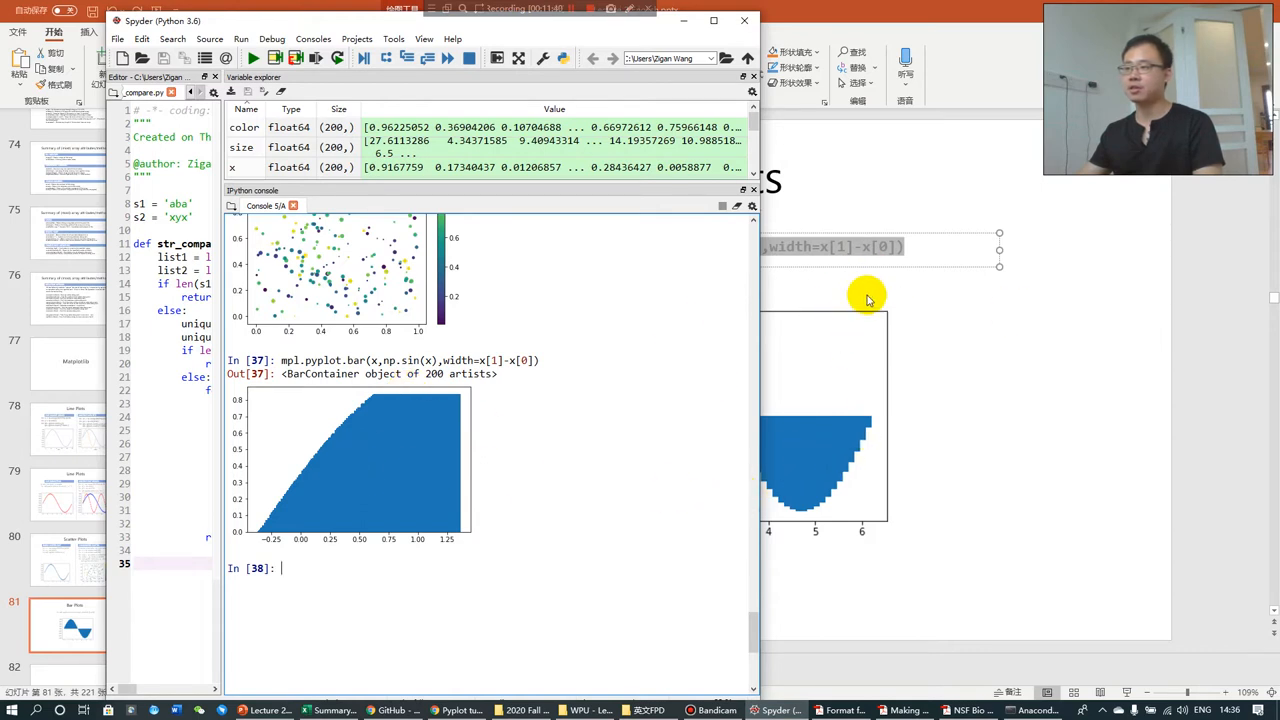
{"action": "mouse_move", "coordinate": [424, 500]}
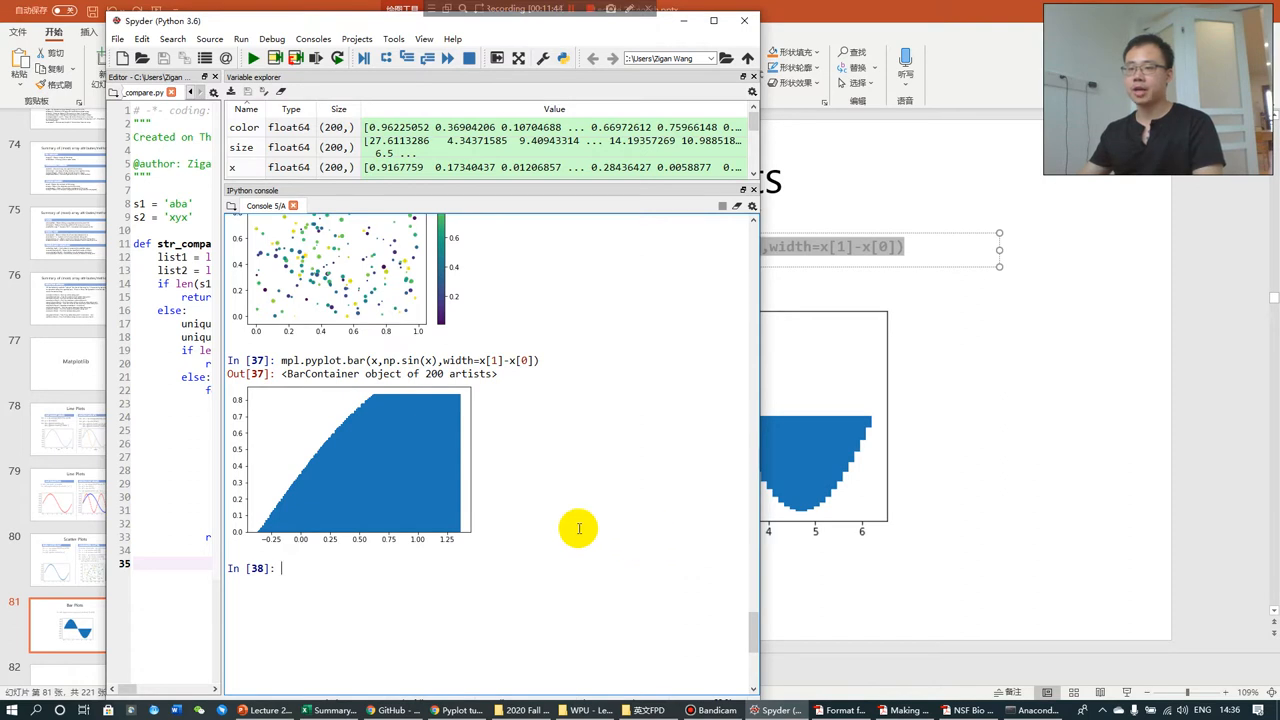
{"action": "mouse_move", "coordinate": [476, 580]}
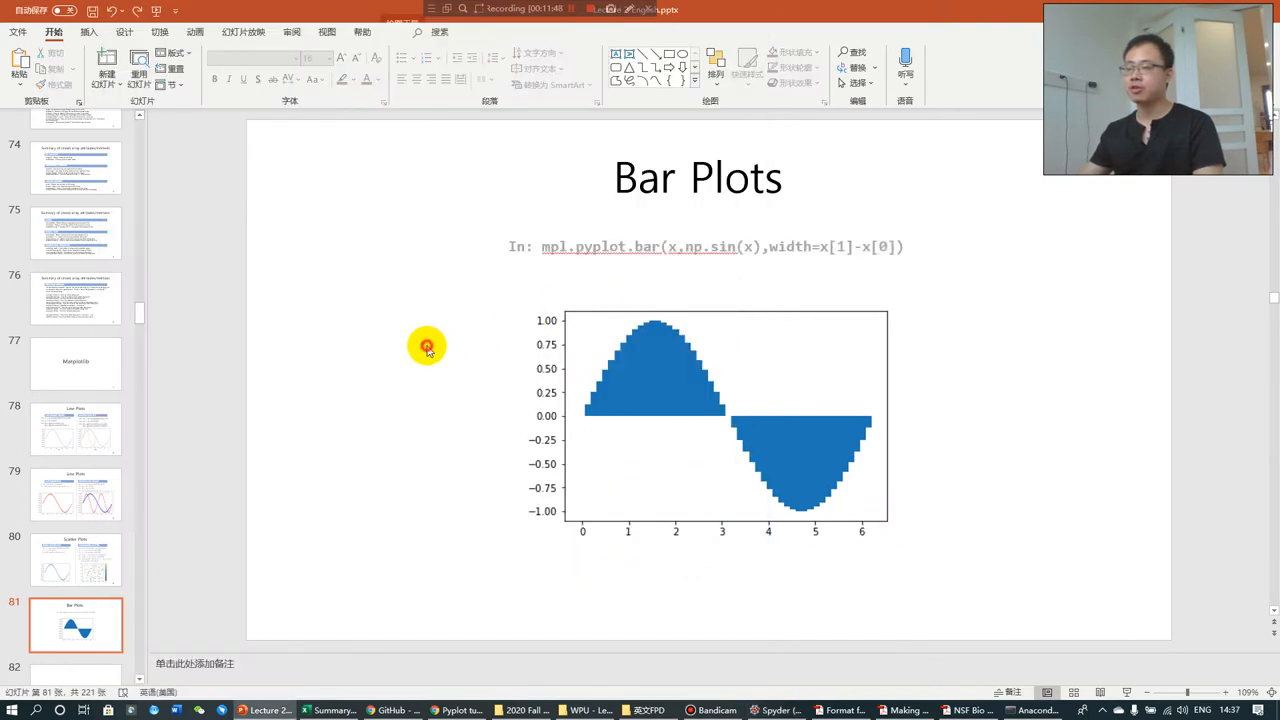
{"action": "mouse_move", "coordinate": [424, 676]}
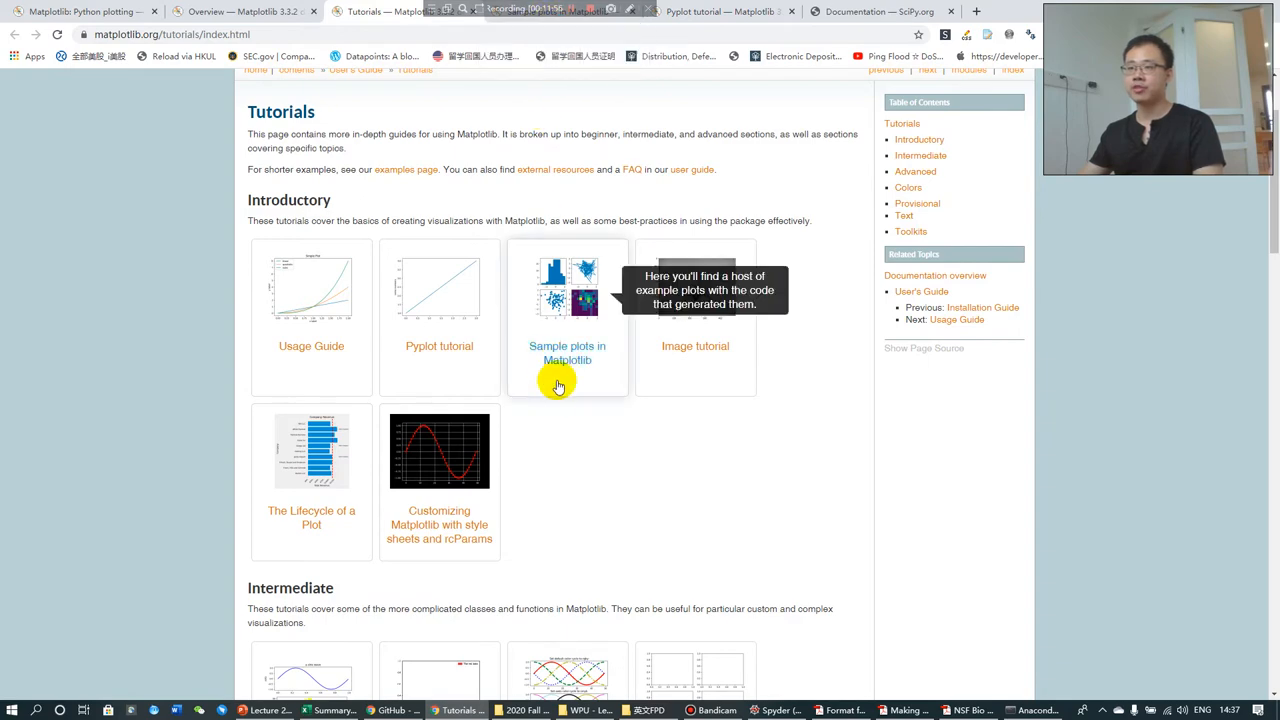
Scroll through the Choosing Colormaps tutorial's colormap galleries and plotting code.
{"action": "scroll", "scroll_direction": "down", "scroll_amount": 3}
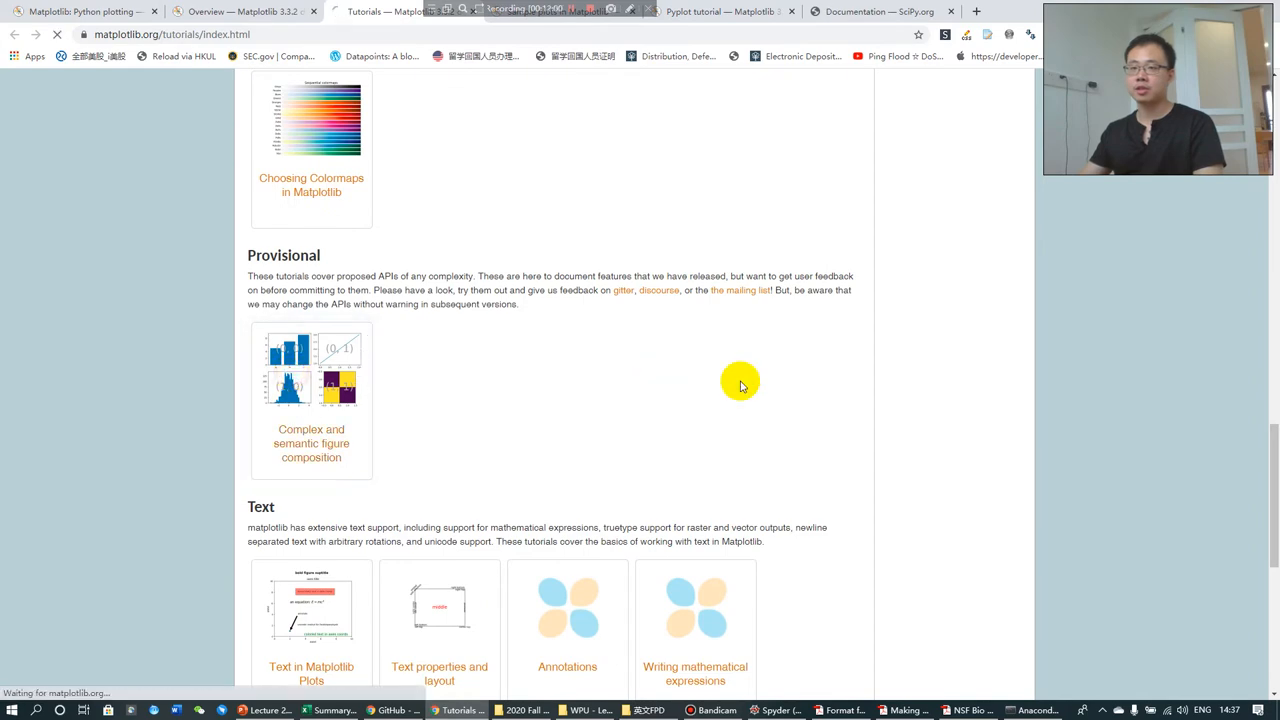
{"action": "mouse_move", "coordinate": [344, 378]}
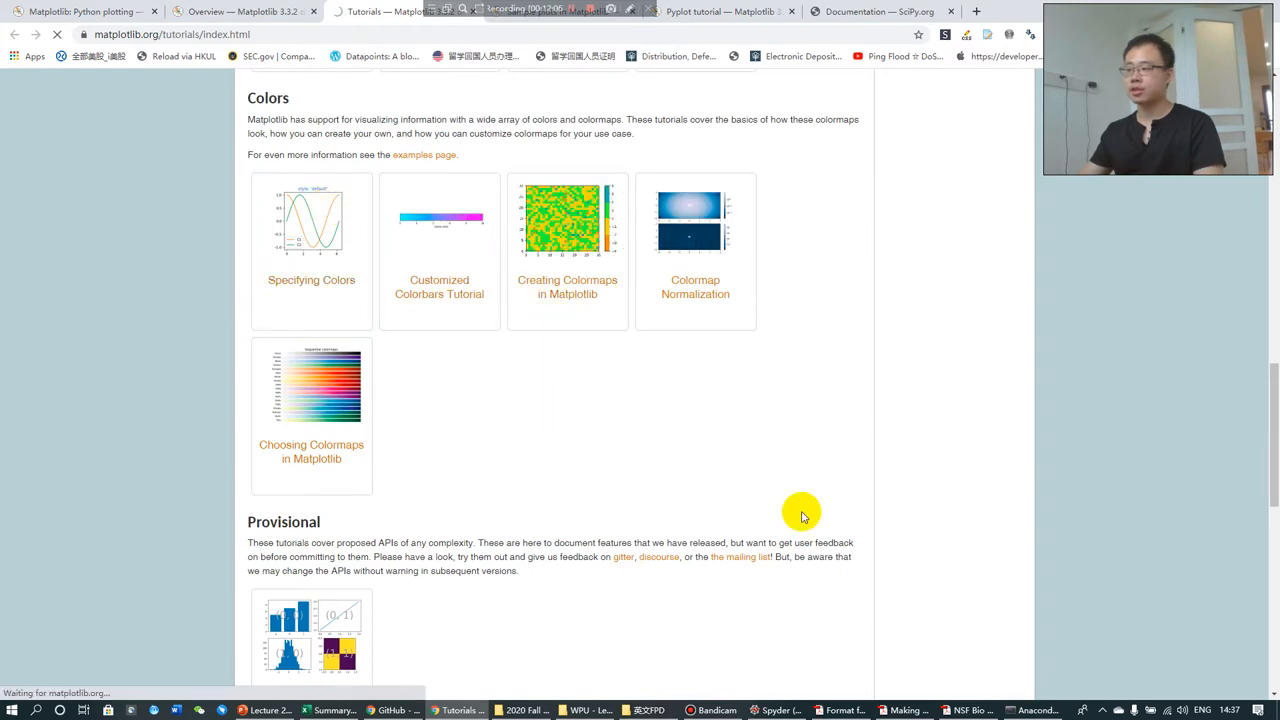
{"action": "scroll", "scroll_direction": "up", "scroll_amount": 3}
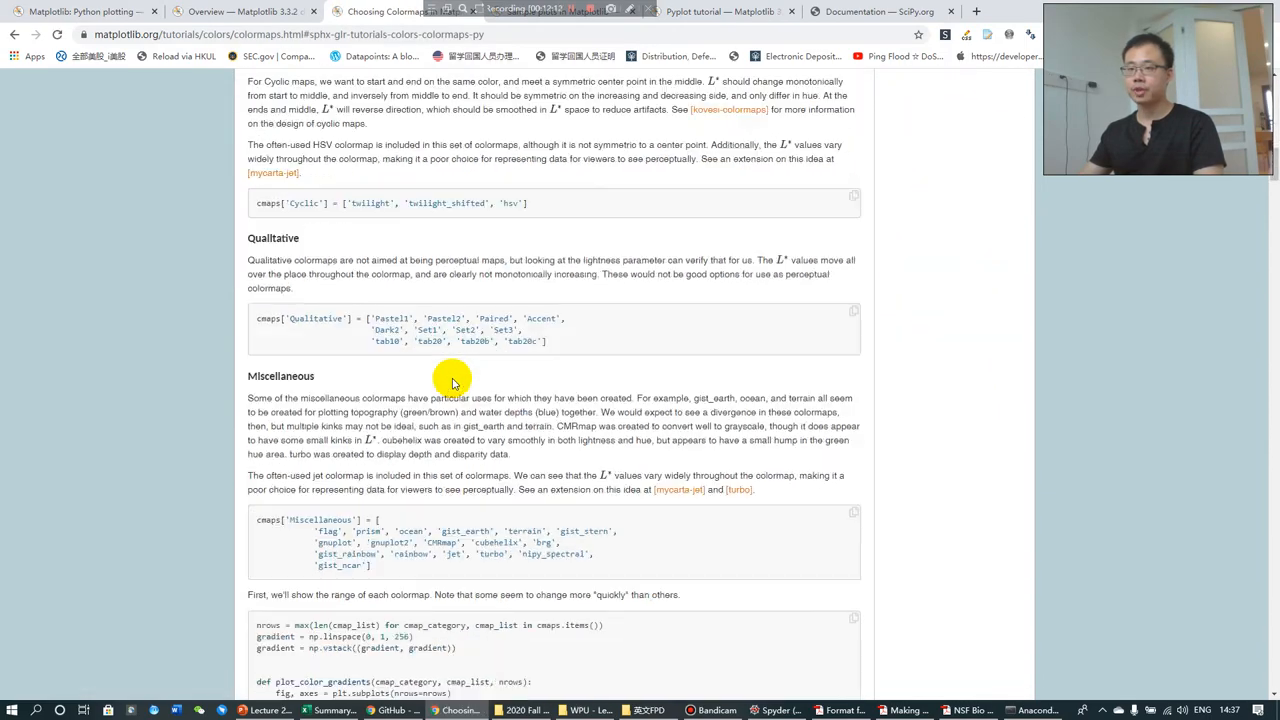
{"action": "scroll", "scroll_direction": "down", "scroll_amount": 3}
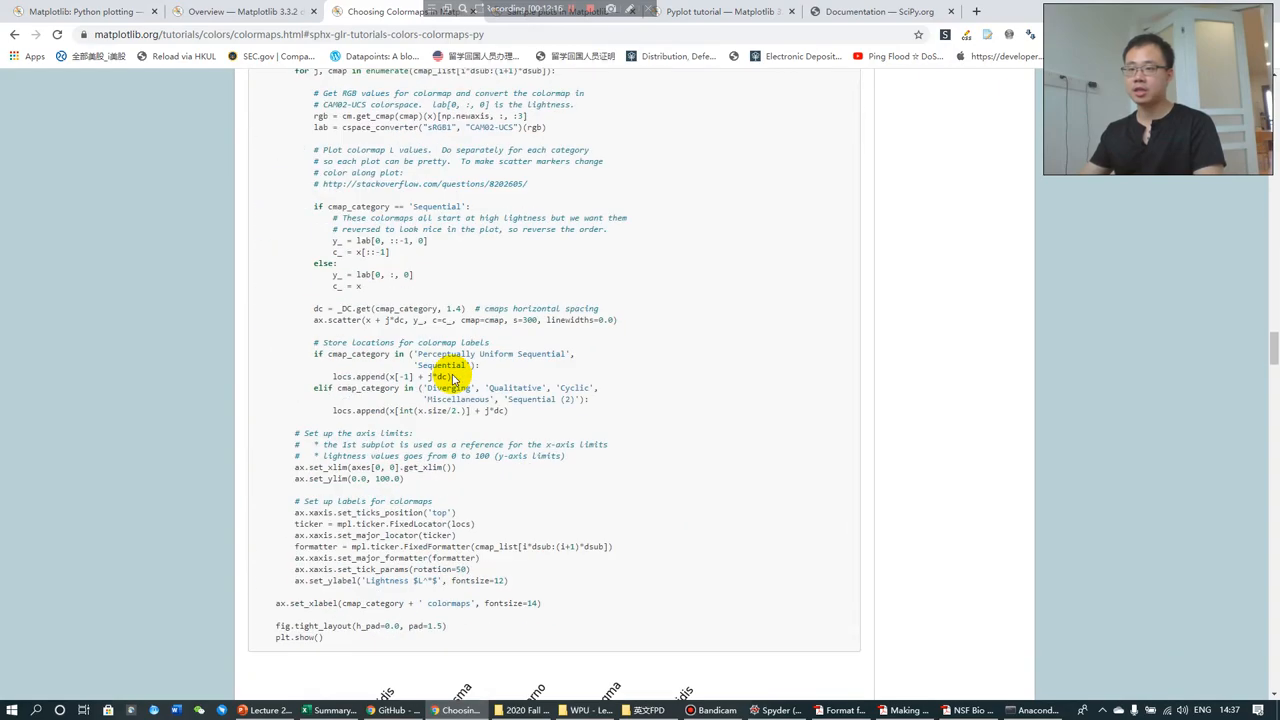
{"action": "scroll", "scroll_direction": "down", "scroll_amount": 3}
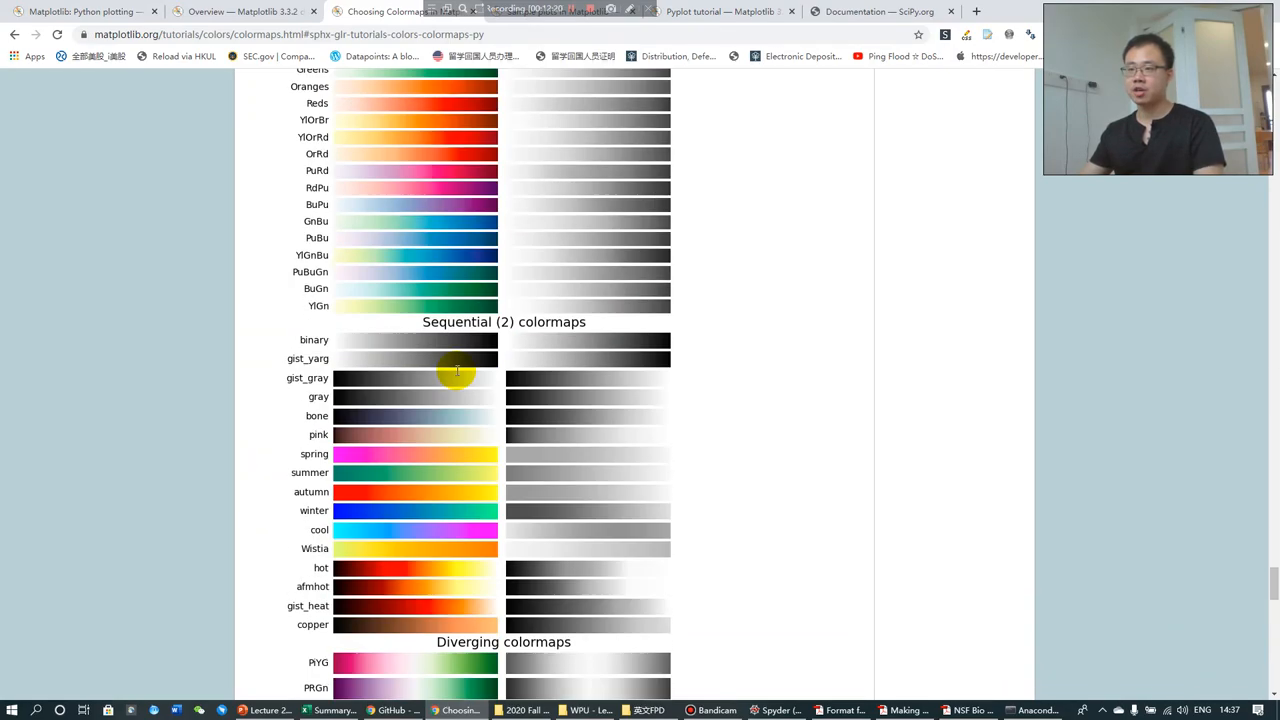
{"action": "scroll", "scroll_direction": "down", "scroll_amount": 3}
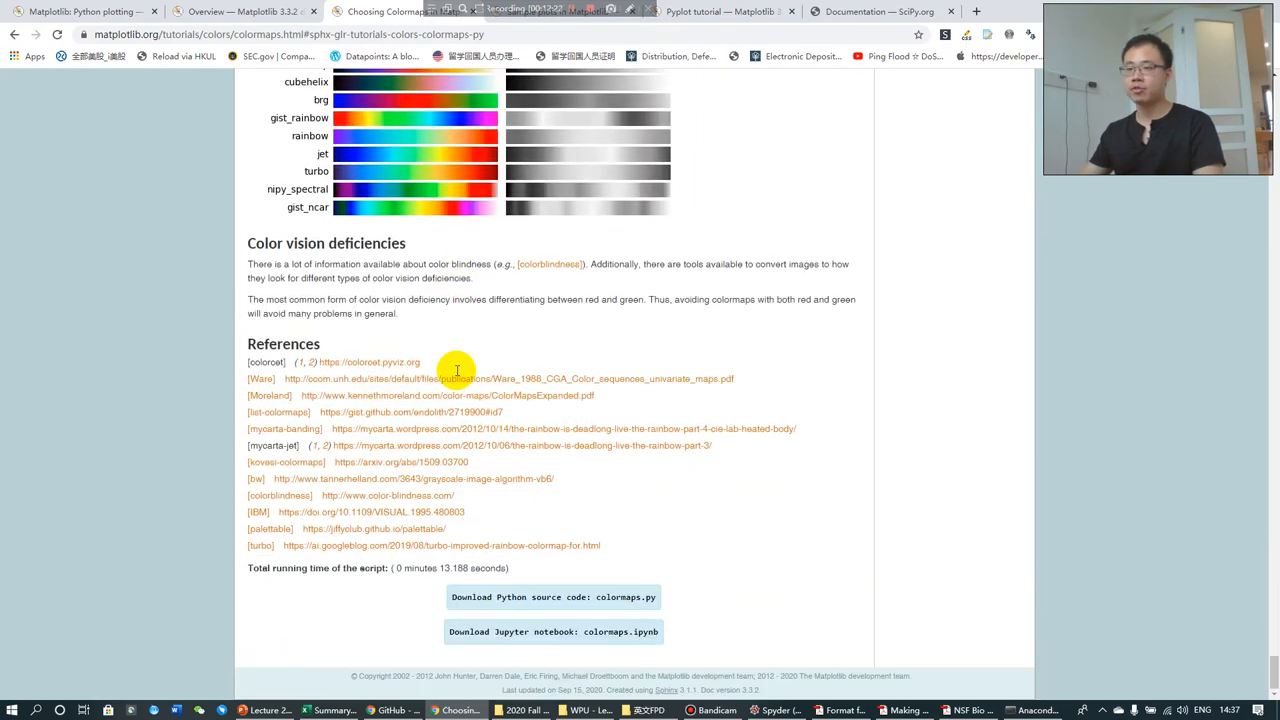
{"action": "scroll", "scroll_direction": "up", "scroll_amount": 3}
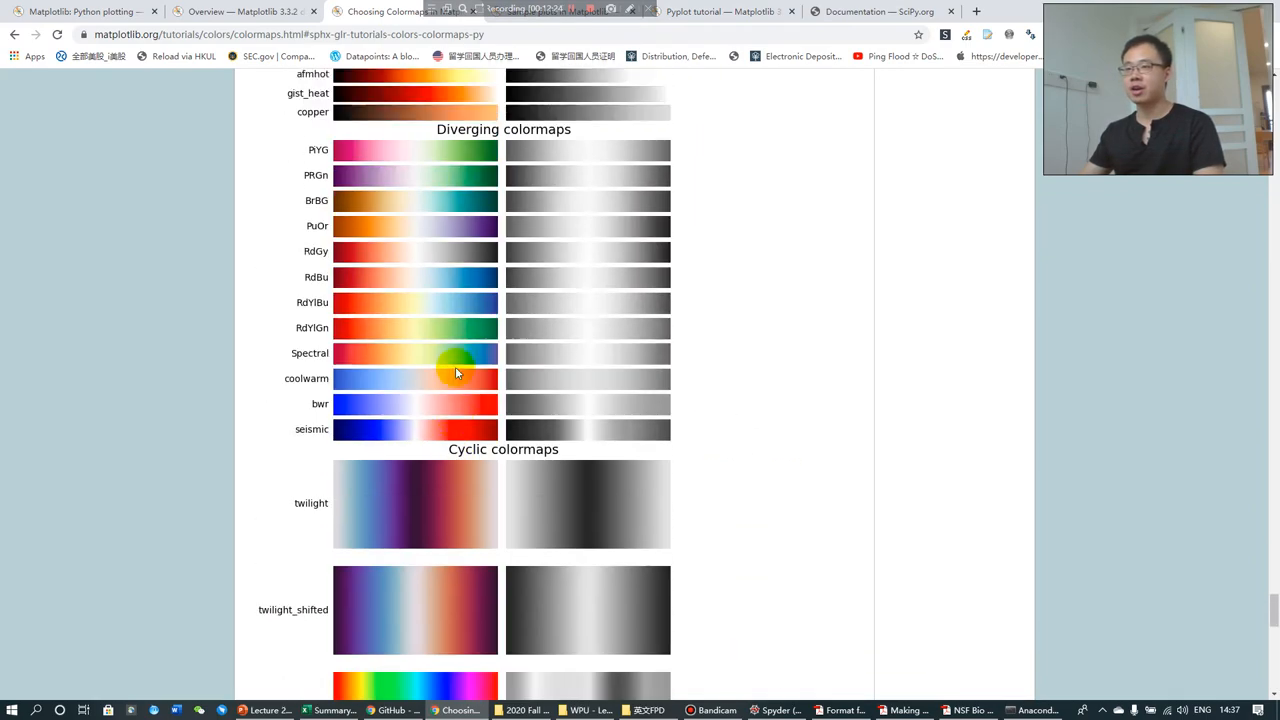
{"action": "scroll", "scroll_direction": "down", "scroll_amount": 3}
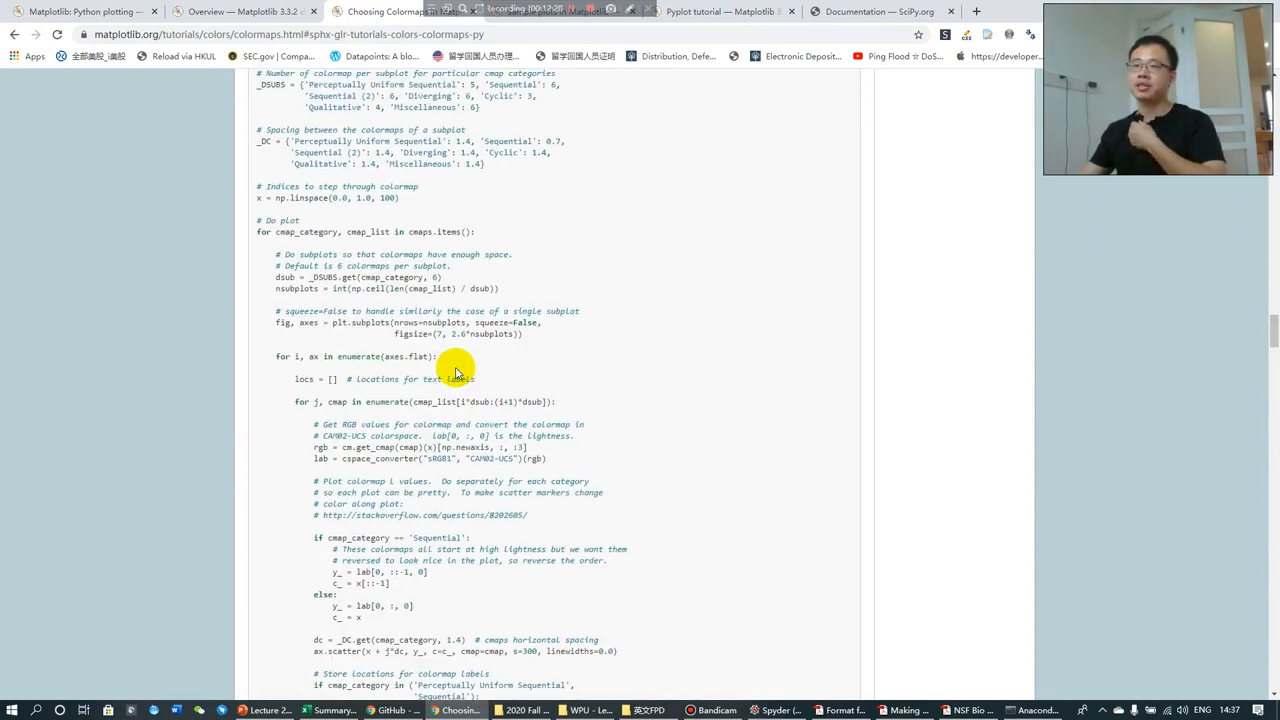
{"action": "scroll", "scroll_direction": "down", "scroll_amount": 3}
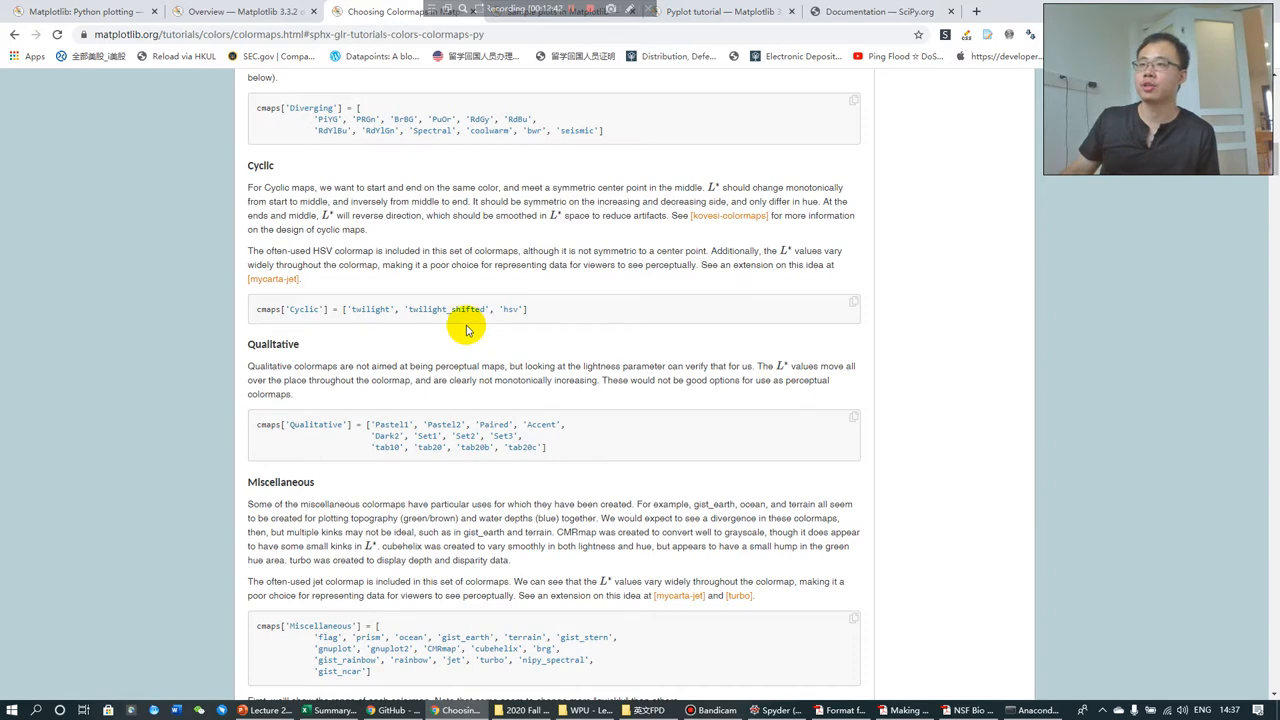
{"action": "scroll", "scroll_direction": "up", "scroll_amount": 3}
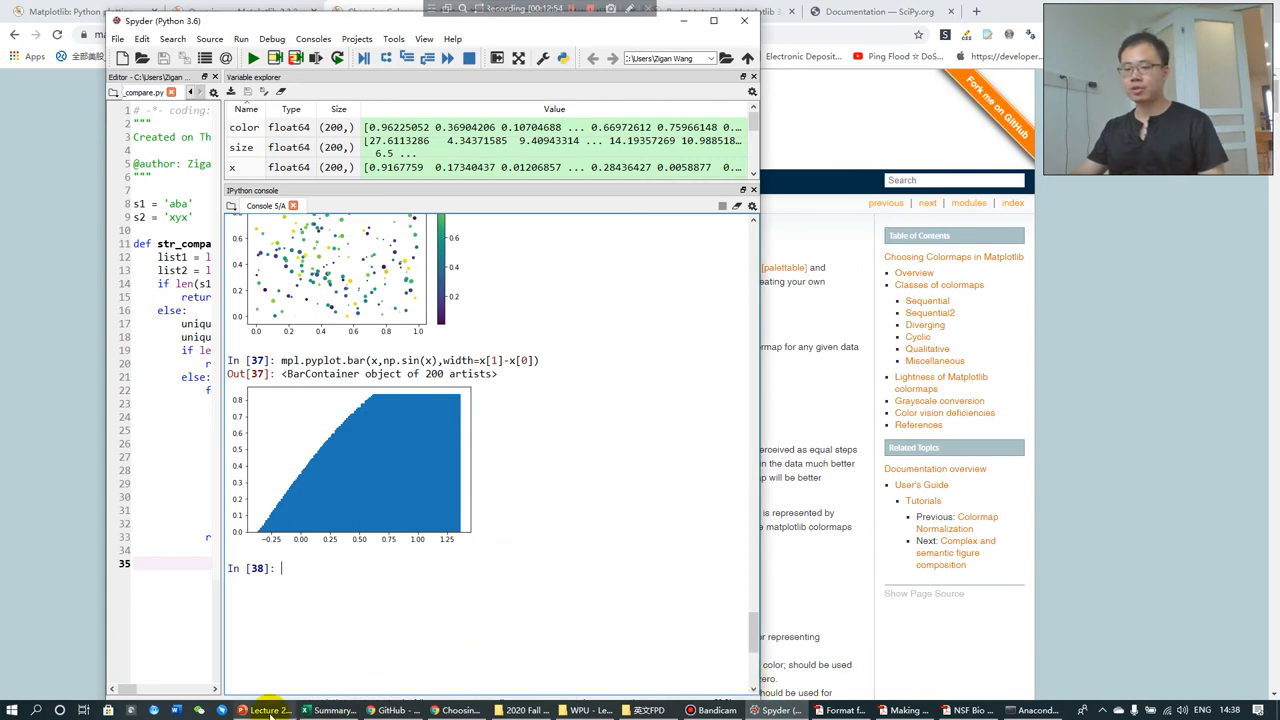
Minimize Spyder so the Choosing Colormaps tutorial shows from its top overview.
{"action": "left_click", "coordinate": [264, 710]}
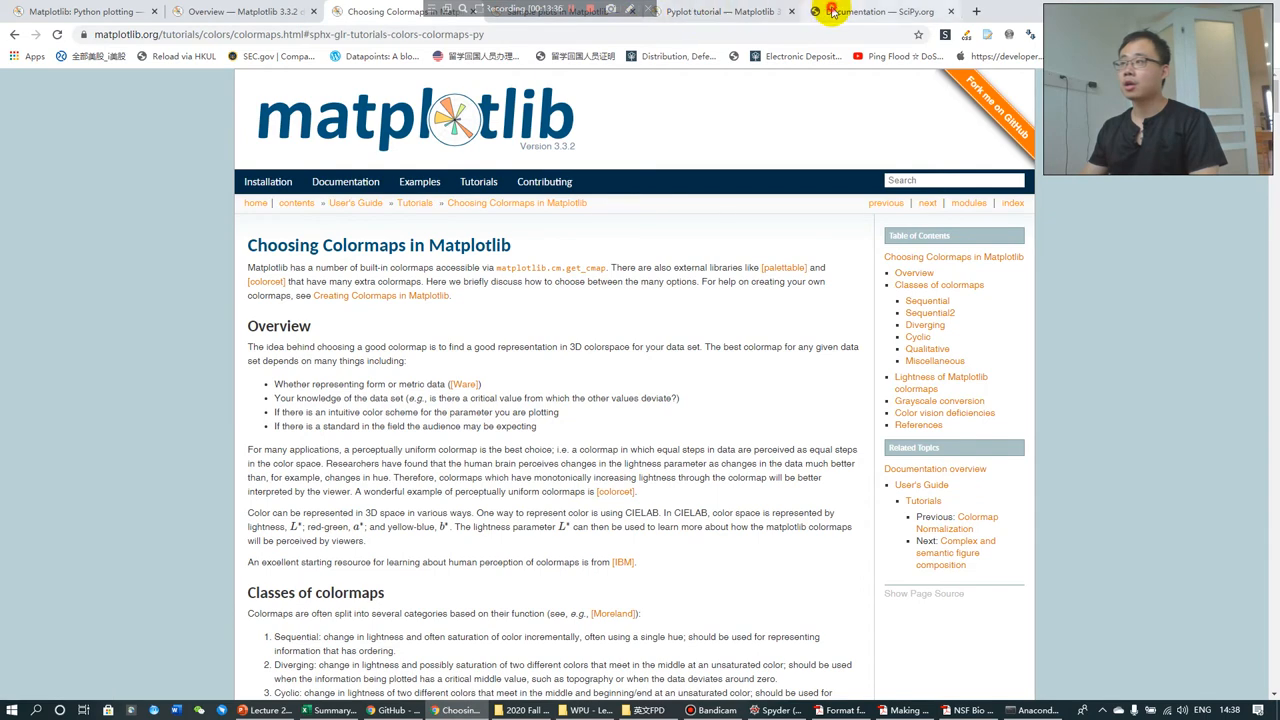
Navigate from SciPy.org into the SciPy reference guide and its Special functions (scipy.special) tutorial.
{"action": "left_click", "coordinate": [880, 12]}
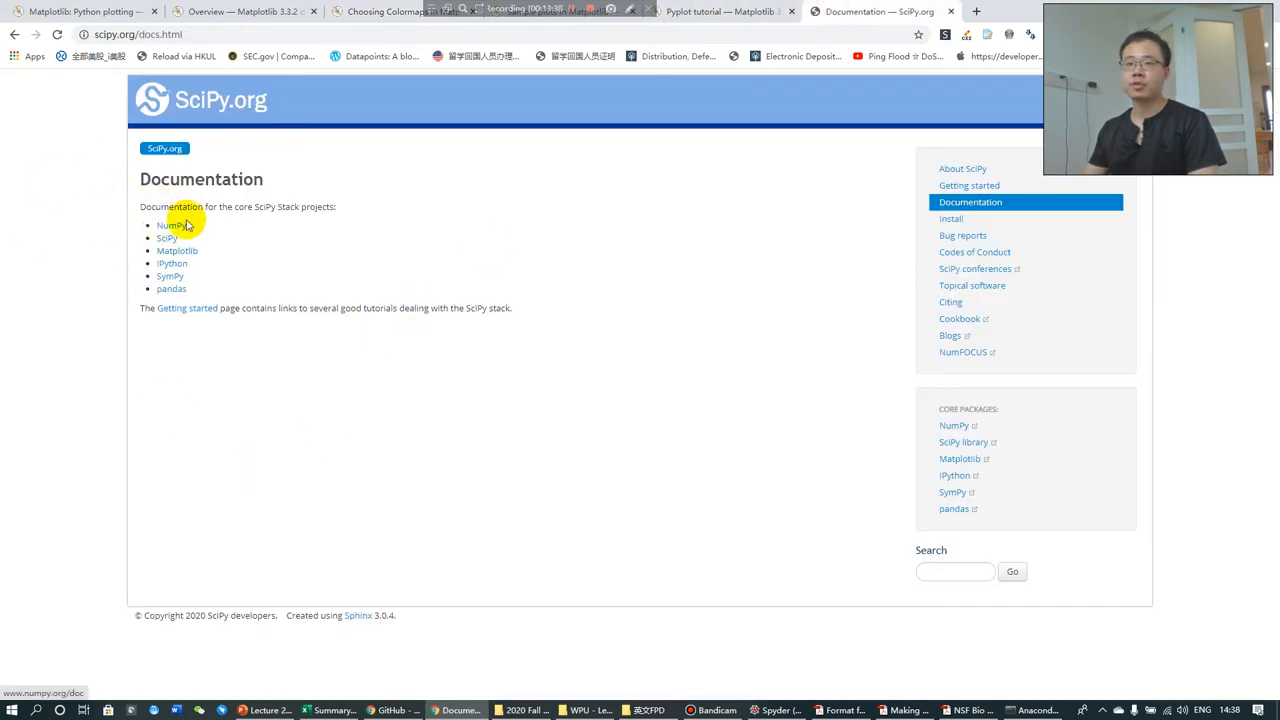
{"action": "mouse_move", "coordinate": [166, 238]}
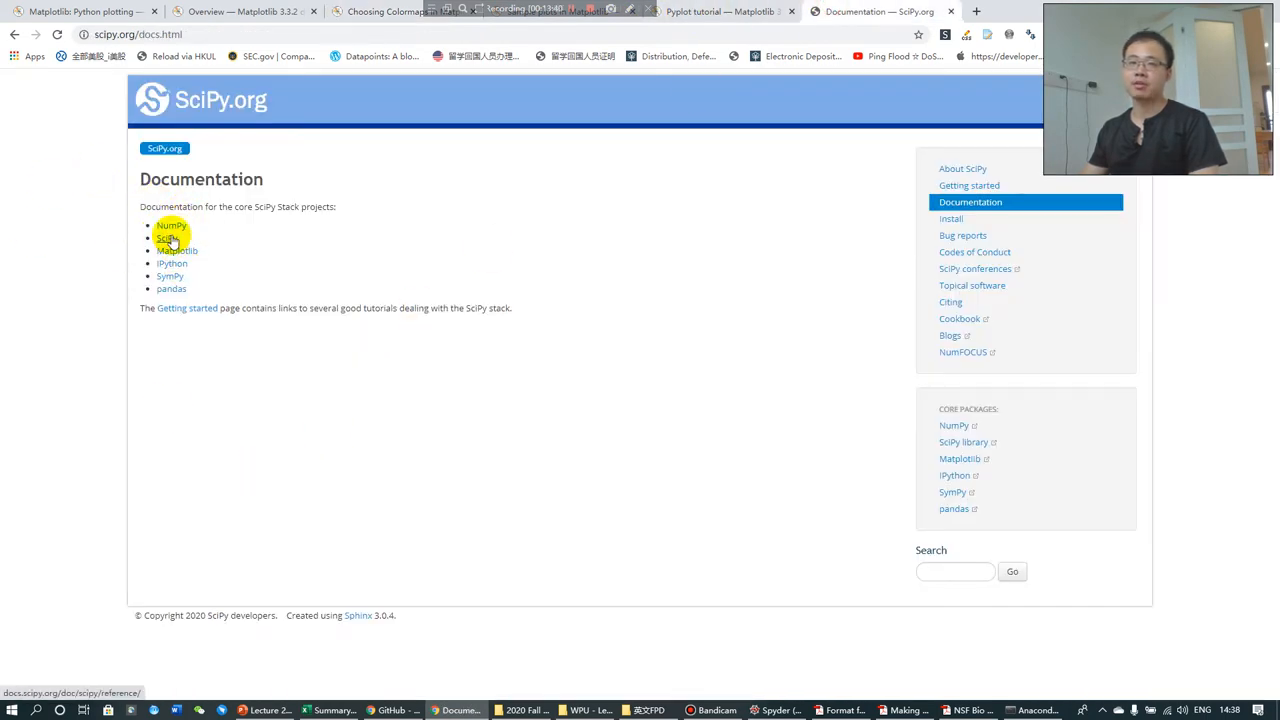
{"action": "mouse_move", "coordinate": [172, 288]}
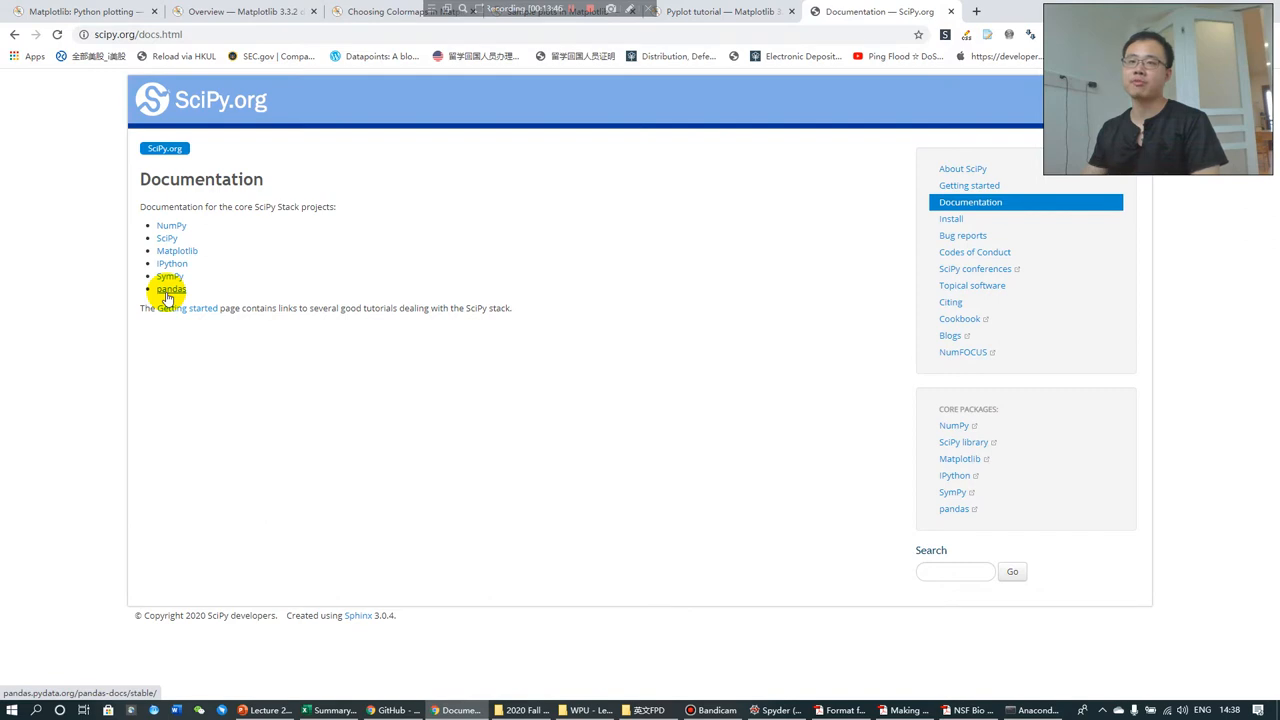
{"action": "mouse_move", "coordinate": [168, 238]}
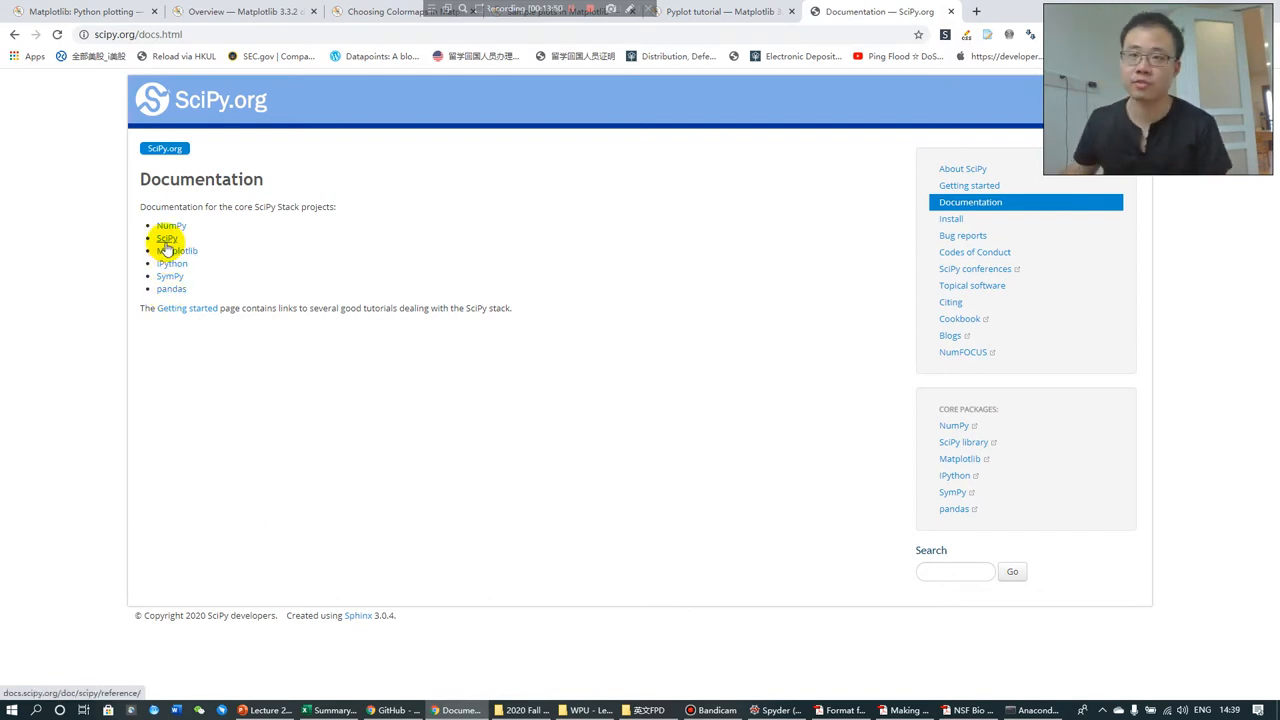
{"action": "left_click", "coordinate": [168, 238]}
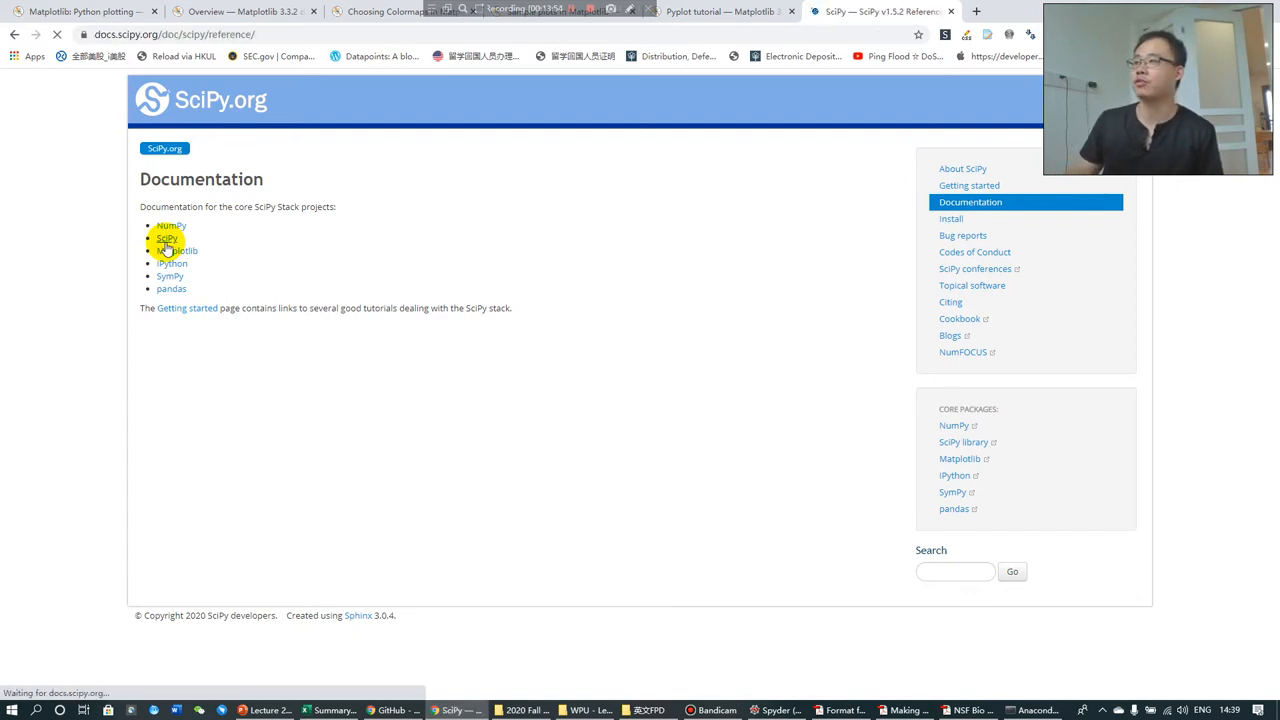
{"action": "left_click", "coordinate": [168, 238]}
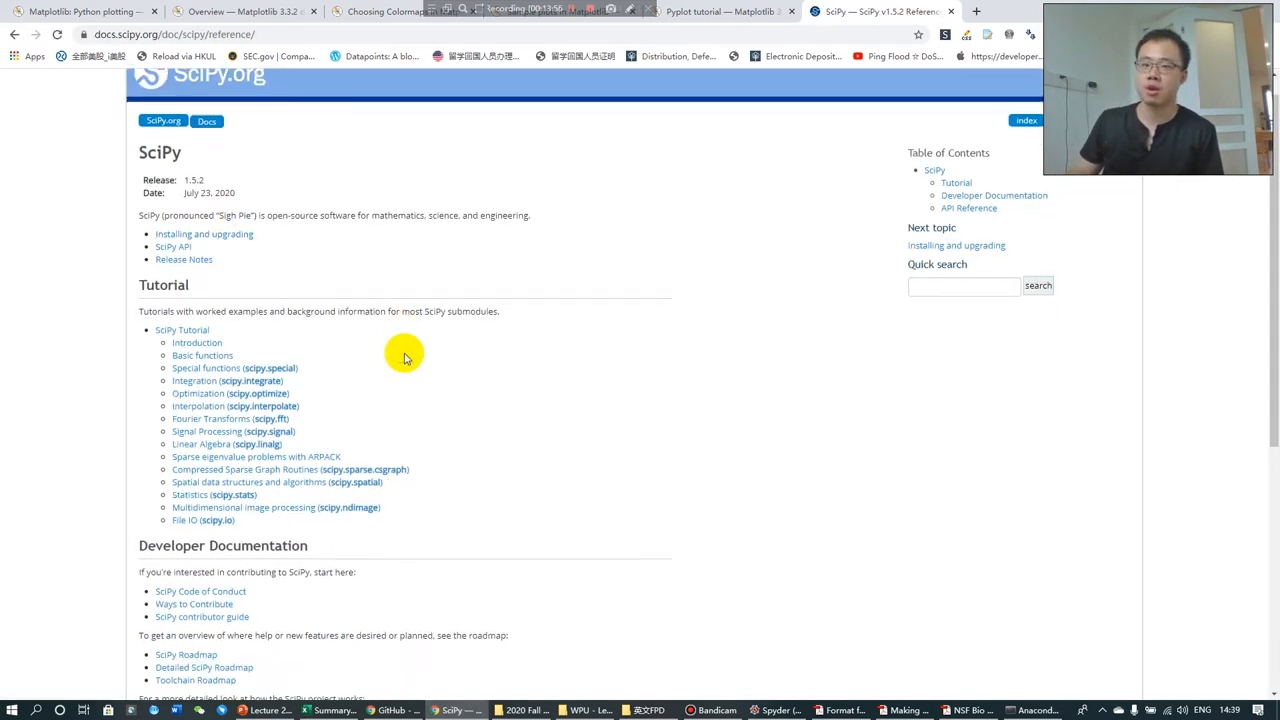
{"action": "scroll", "scroll_direction": "down", "scroll_amount": 3}
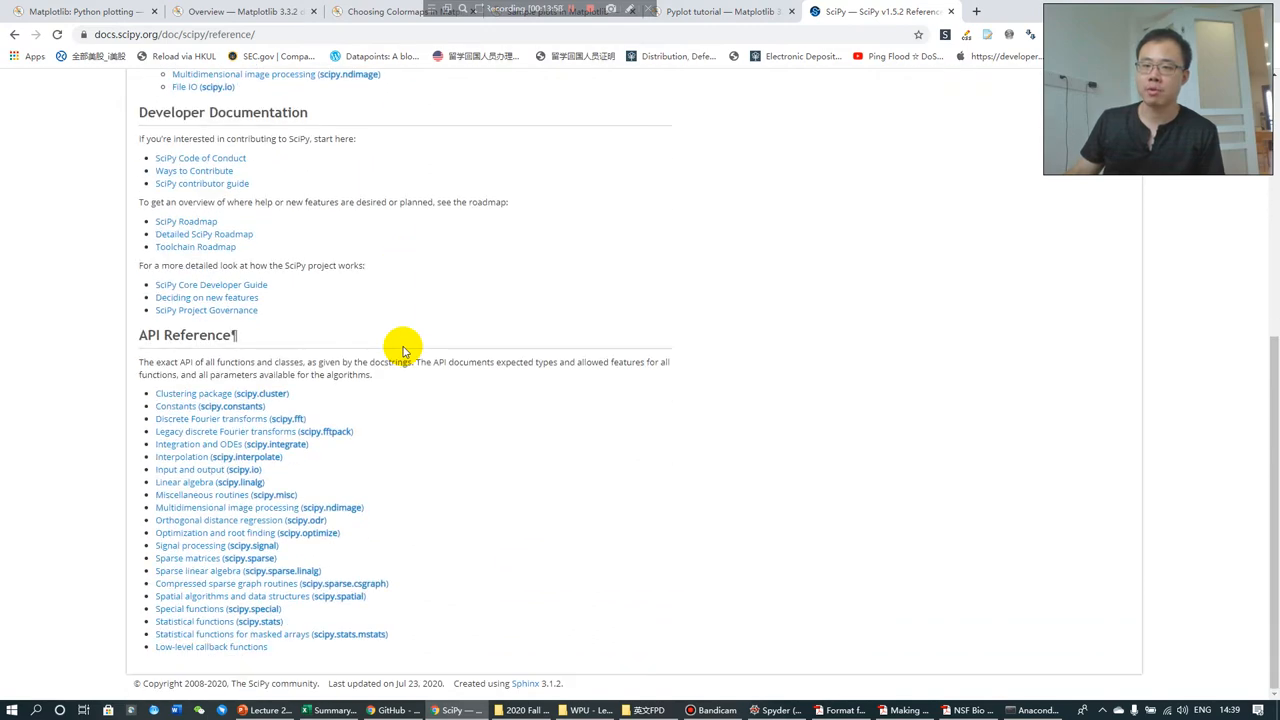
{"action": "scroll", "scroll_direction": "up", "scroll_amount": 3}
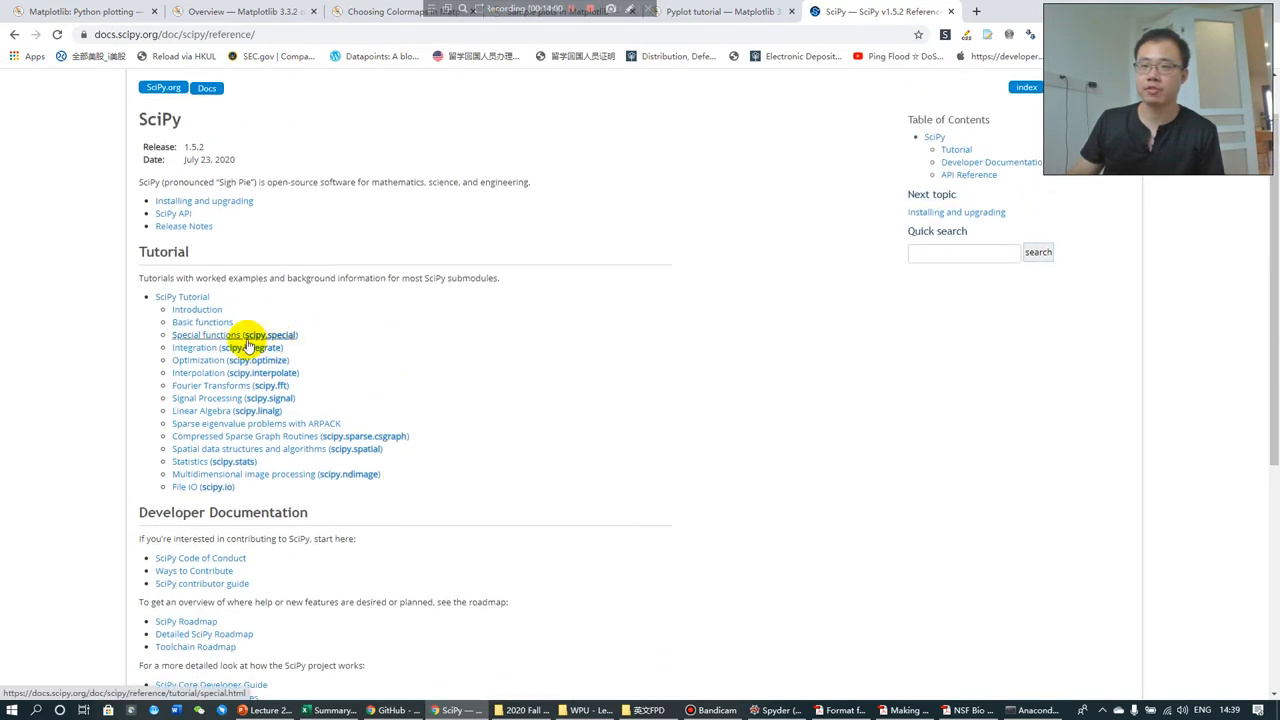
{"action": "left_click", "coordinate": [234, 334]}
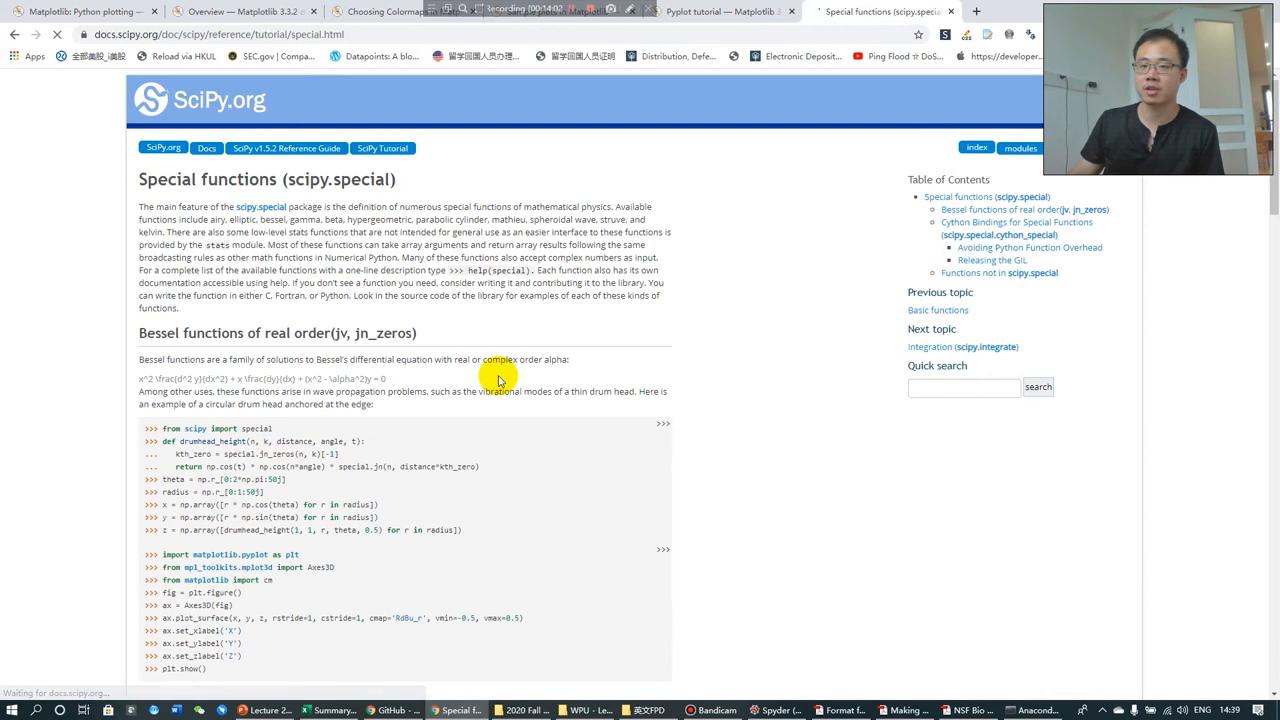
Scroll down to the Bessel drum-head example code and its 3D surface plot.
{"action": "scroll", "scroll_direction": "down", "scroll_amount": 3}
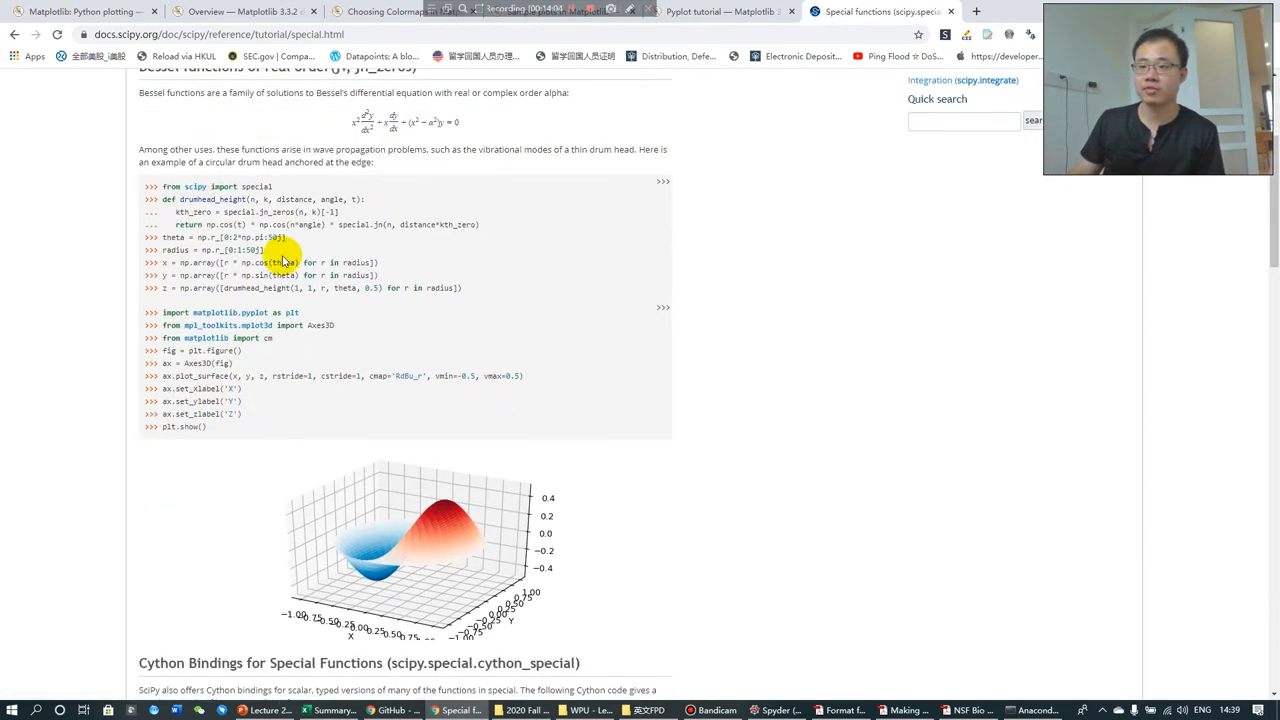
{"action": "scroll", "scroll_direction": "down", "scroll_amount": 3}
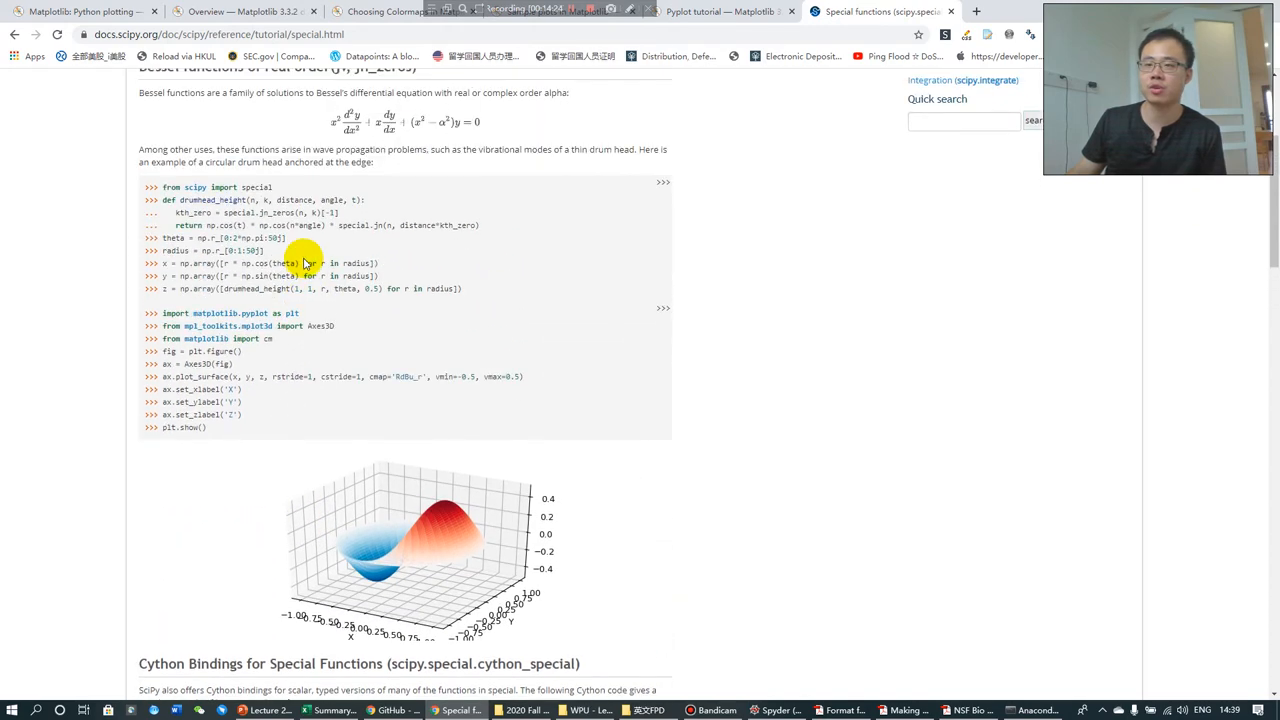
{"action": "mouse_move", "coordinate": [298, 316]}
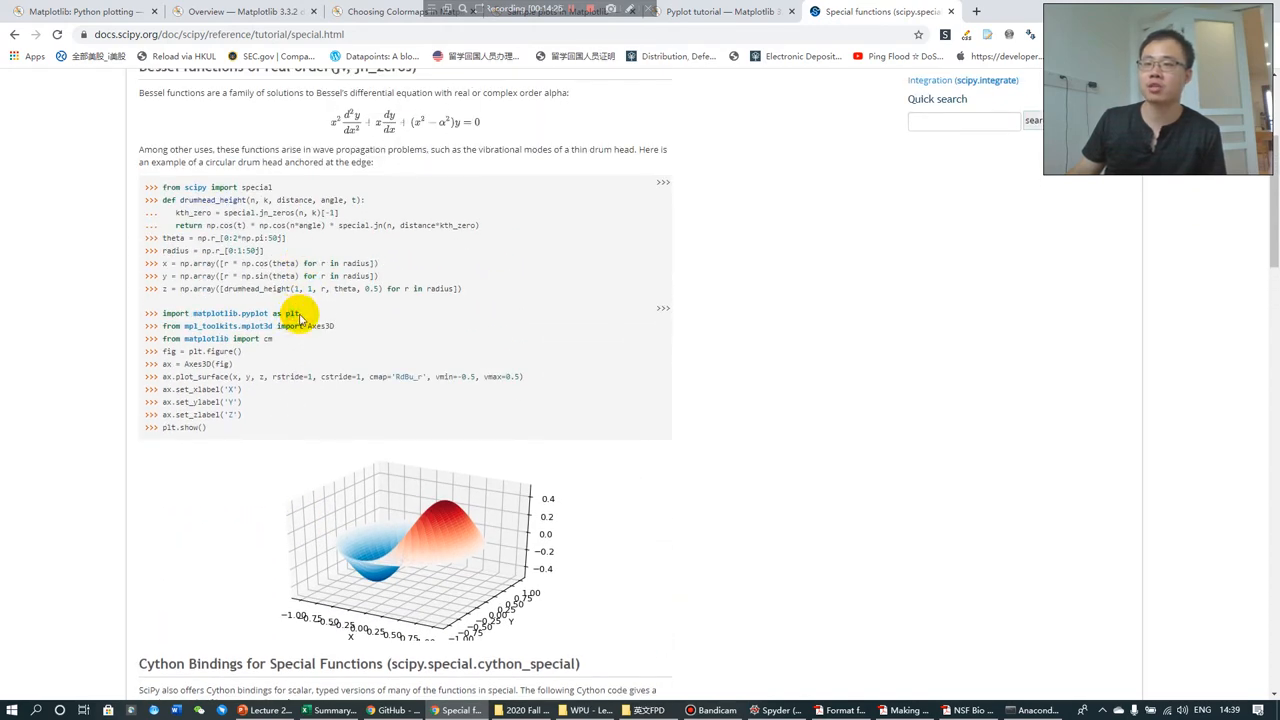
{"action": "scroll", "scroll_direction": "down", "scroll_amount": 3}
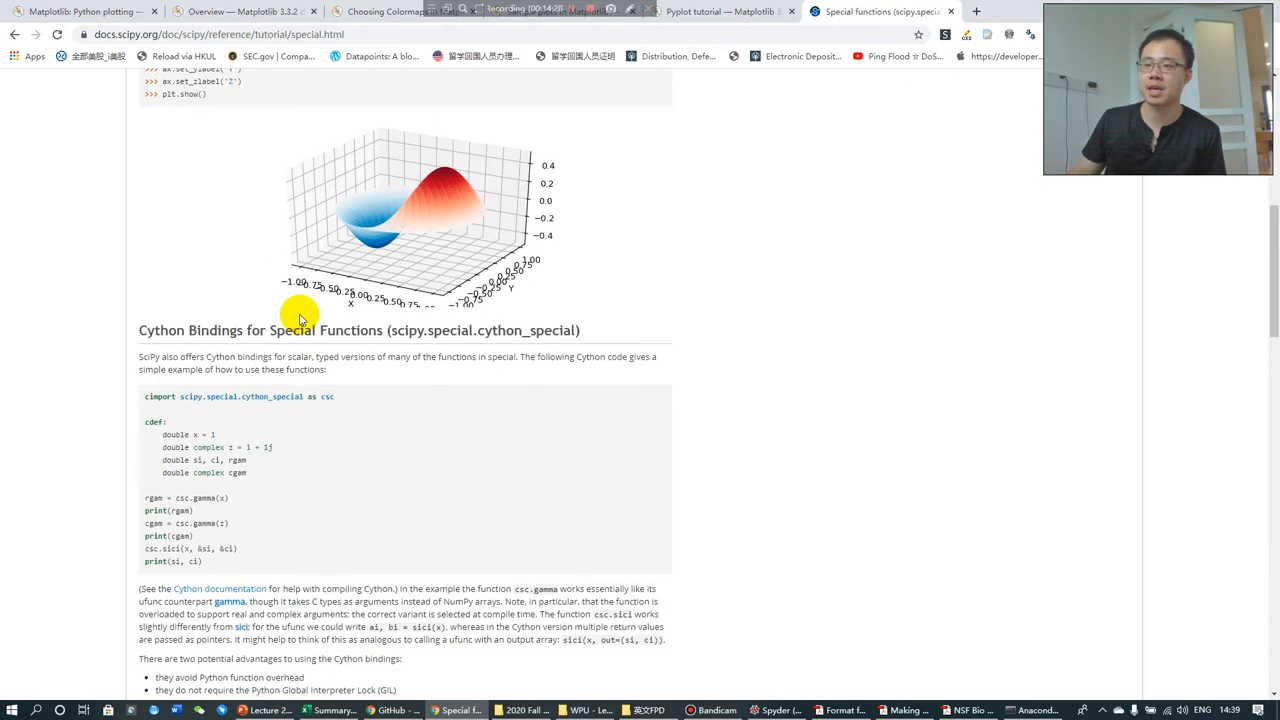
{"action": "scroll", "scroll_direction": "down", "scroll_amount": 3}
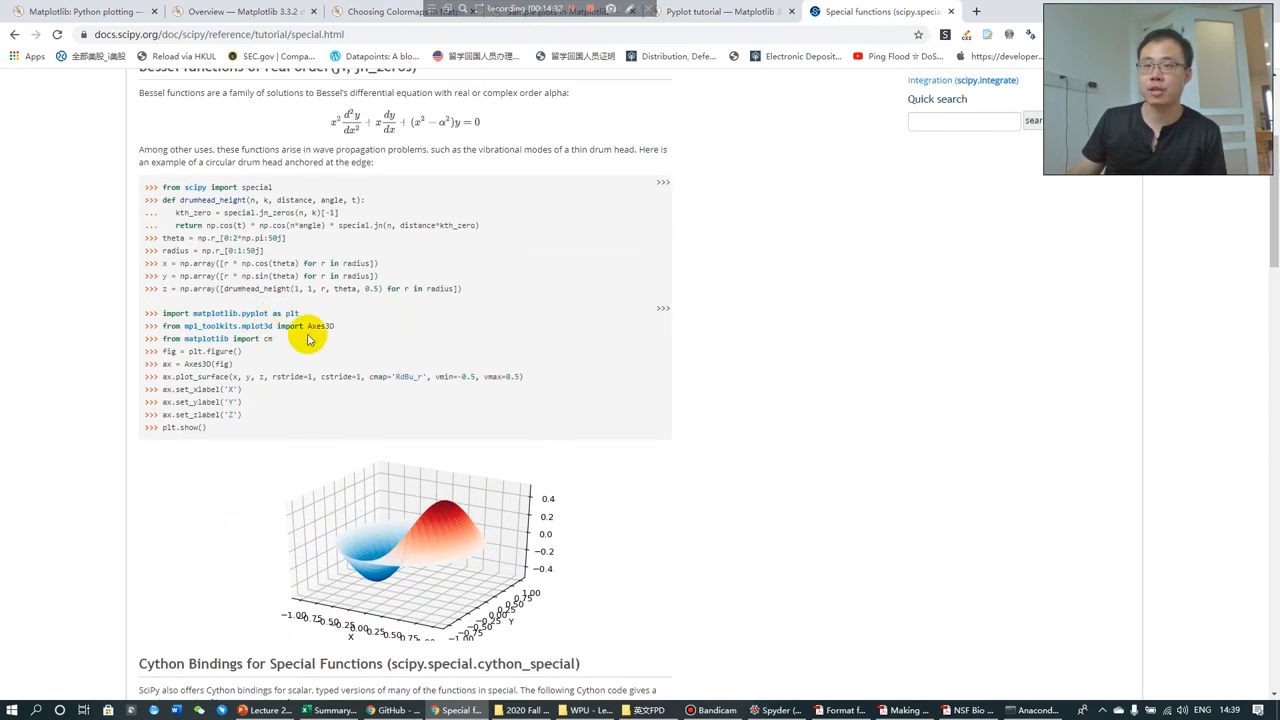
{"action": "mouse_move", "coordinate": [360, 482]}
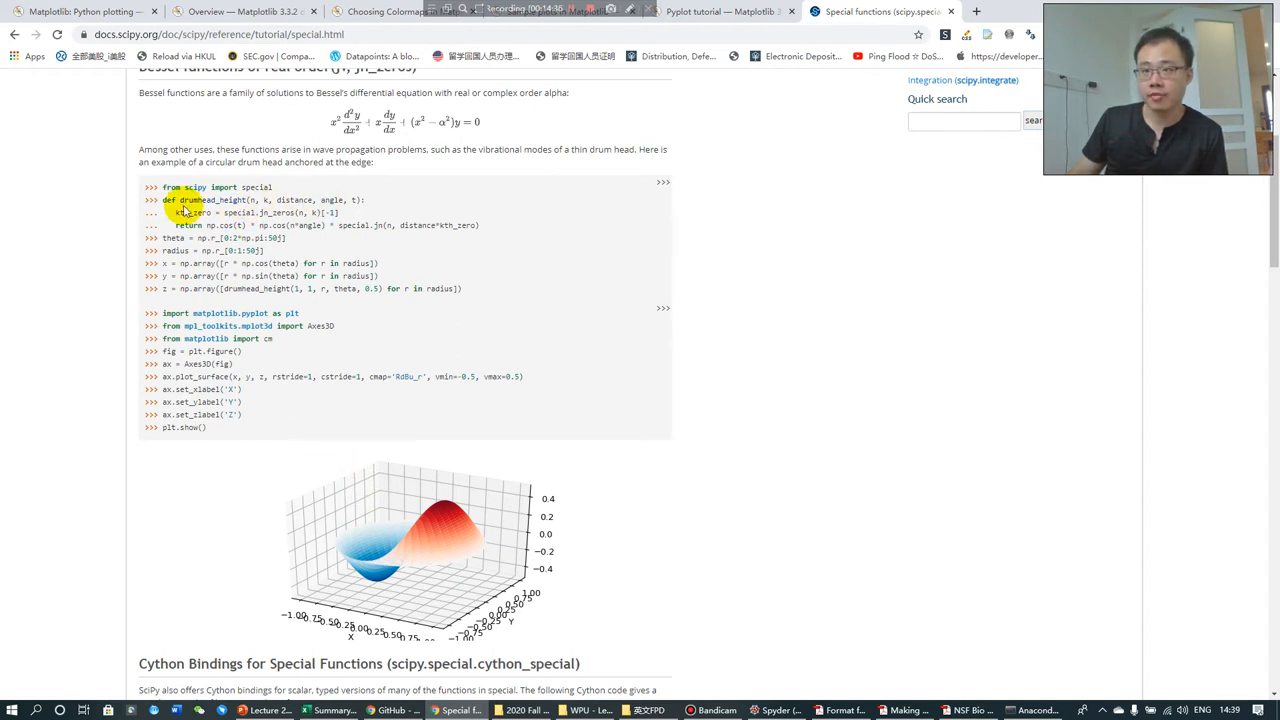
{"action": "mouse_move", "coordinate": [284, 404]}
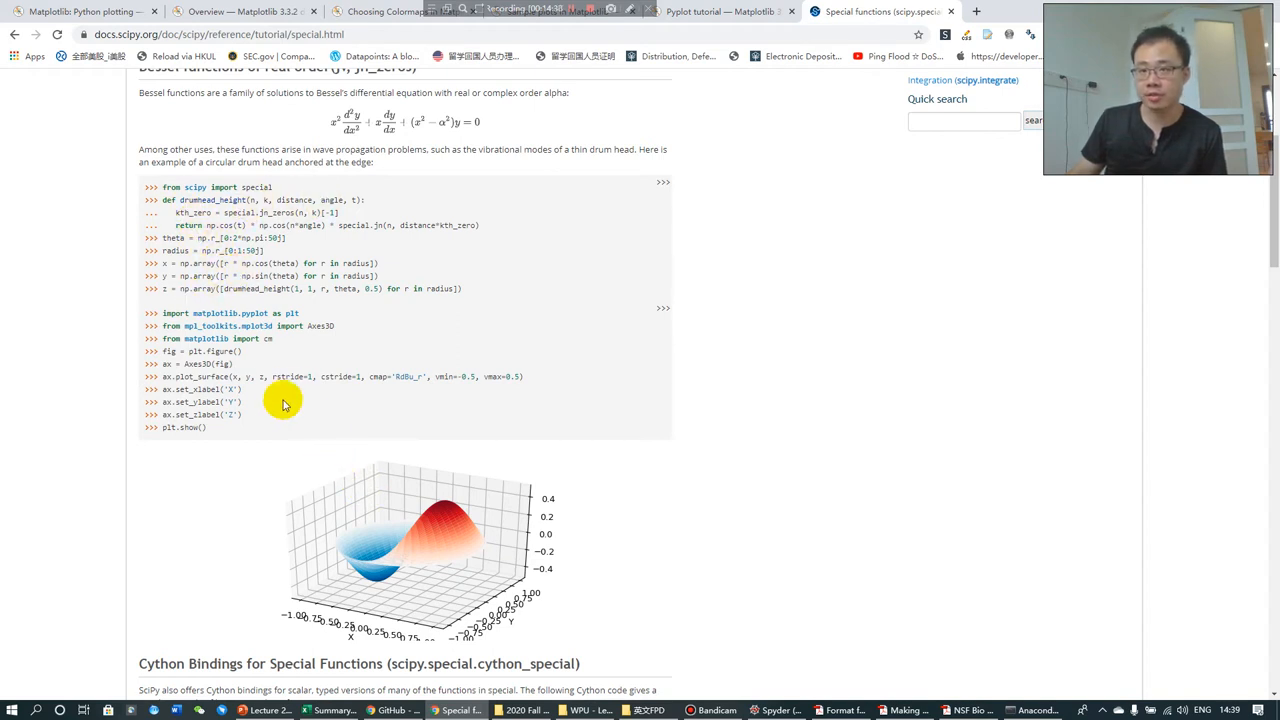
{"action": "mouse_move", "coordinate": [480, 292]}
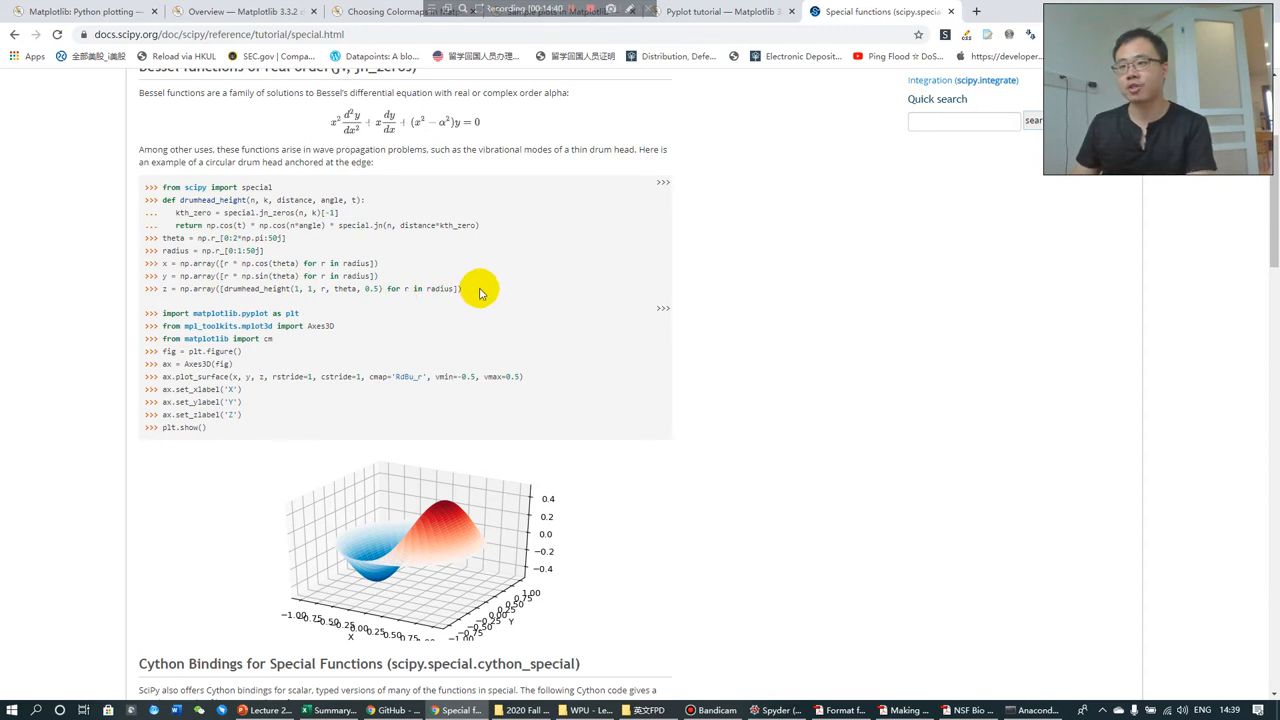
Copy the drum-head function and grid code, without >>> prompts, into a new Spyder script.
{"action": "left_click_drag", "start_coordinate": [480, 290], "coordinate": [152, 188]}
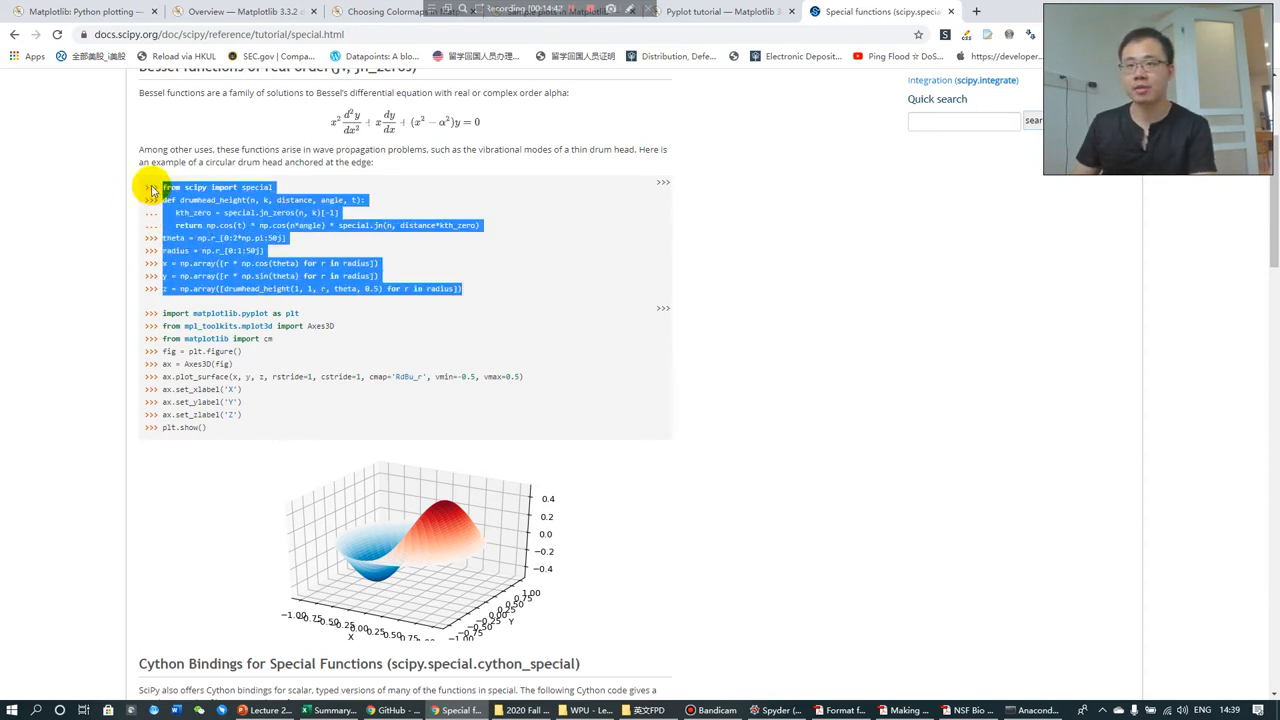
{"action": "left_click", "coordinate": [662, 184]}
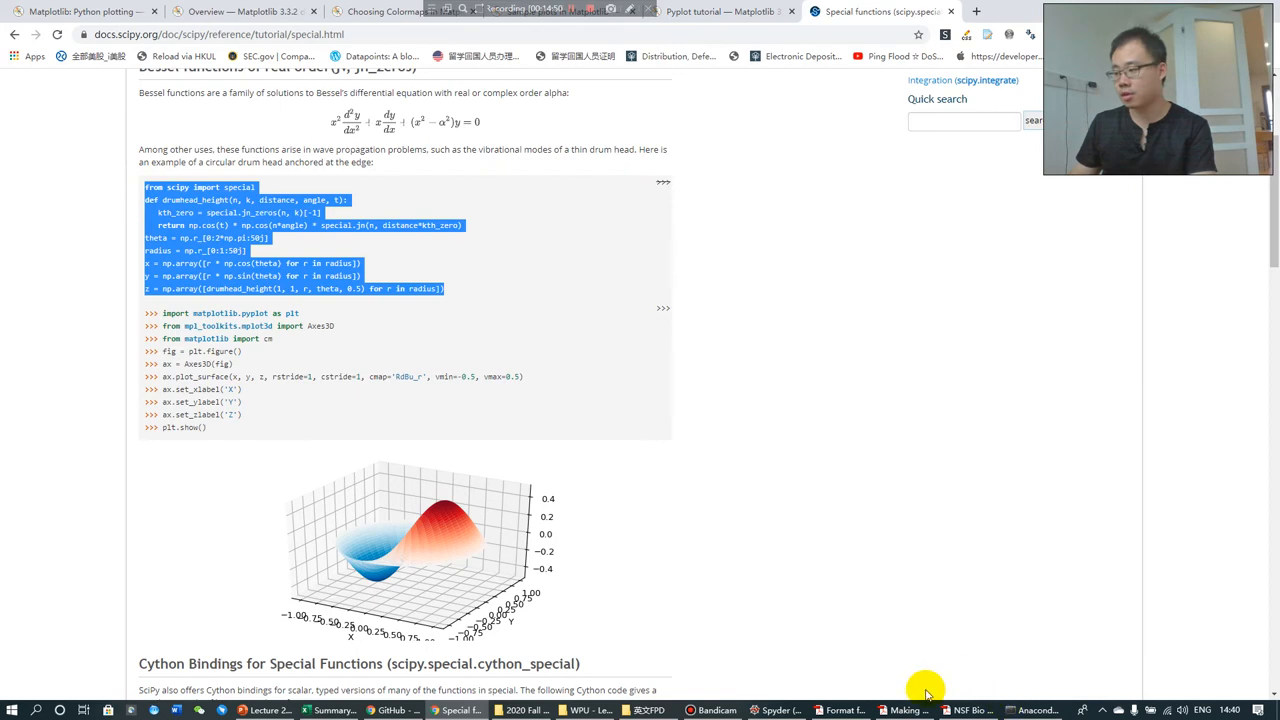
{"action": "left_click", "coordinate": [778, 710]}
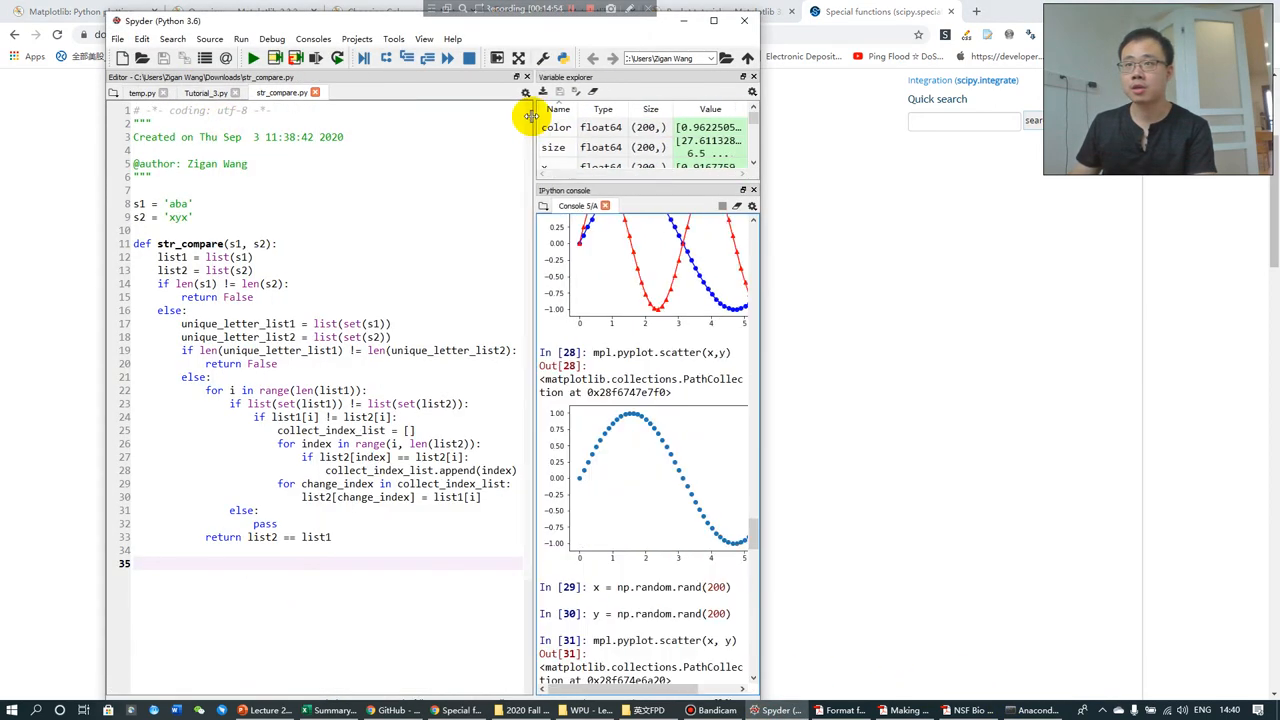
Copy the plotting block of the example and paste it into the Spyder script beside the page.
{"action": "left_click", "coordinate": [120, 56]}
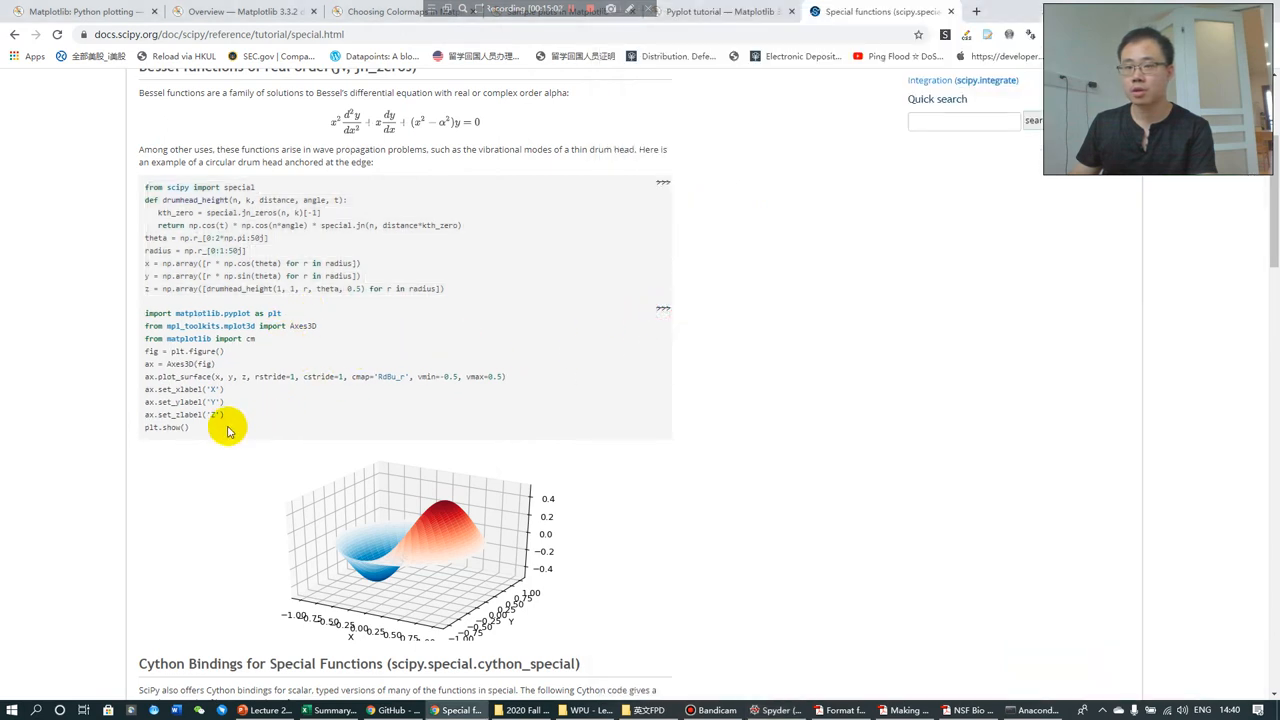
{"action": "left_click_drag", "start_coordinate": [228, 430], "coordinate": [140, 312]}
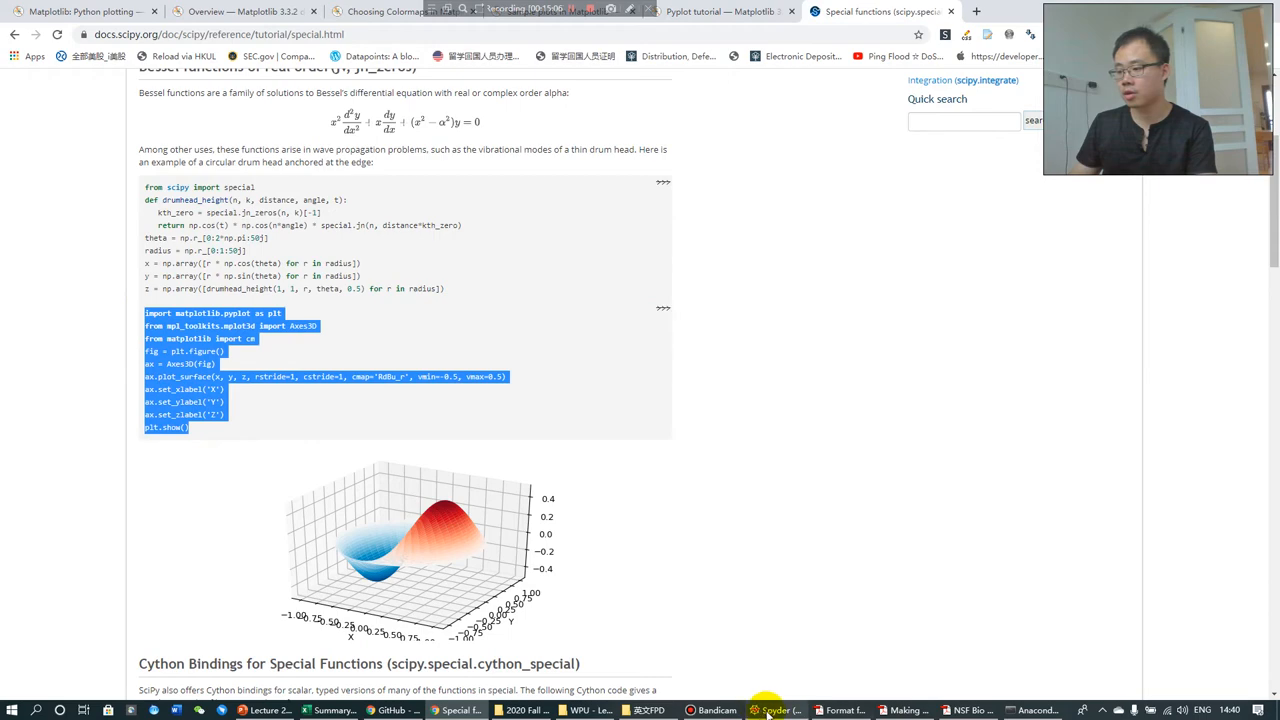
{"action": "left_click", "coordinate": [776, 710]}
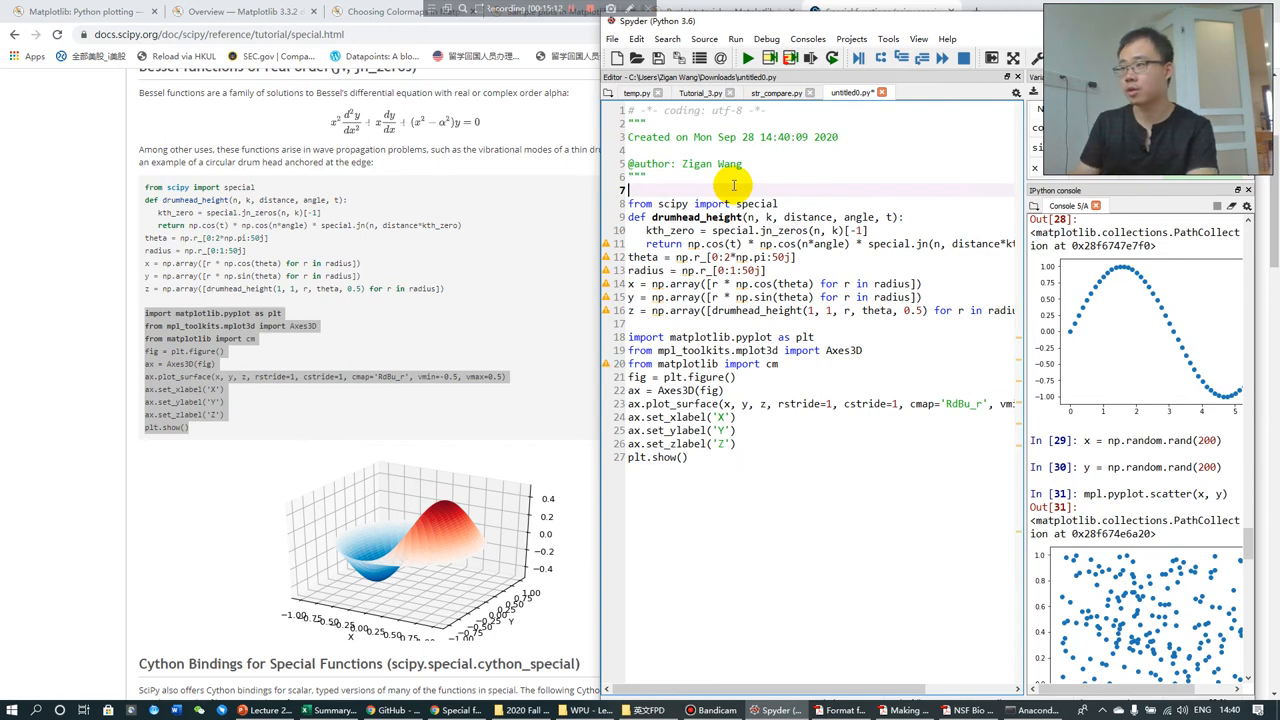
Add 'import numpy as np' at the top of the drum-head script and run it to draw the 3D surface plot.
{"action": "type", "text": "from numpy"}
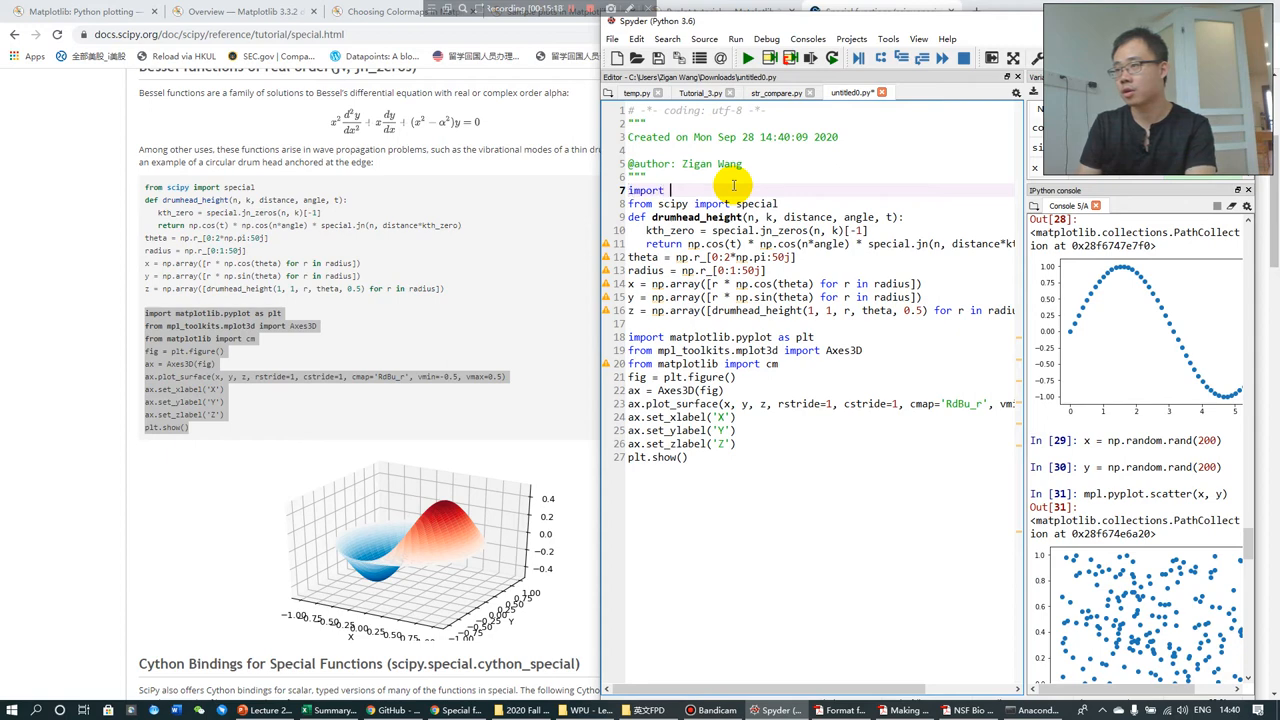
{"action": "type", "text": "numpy as np"}
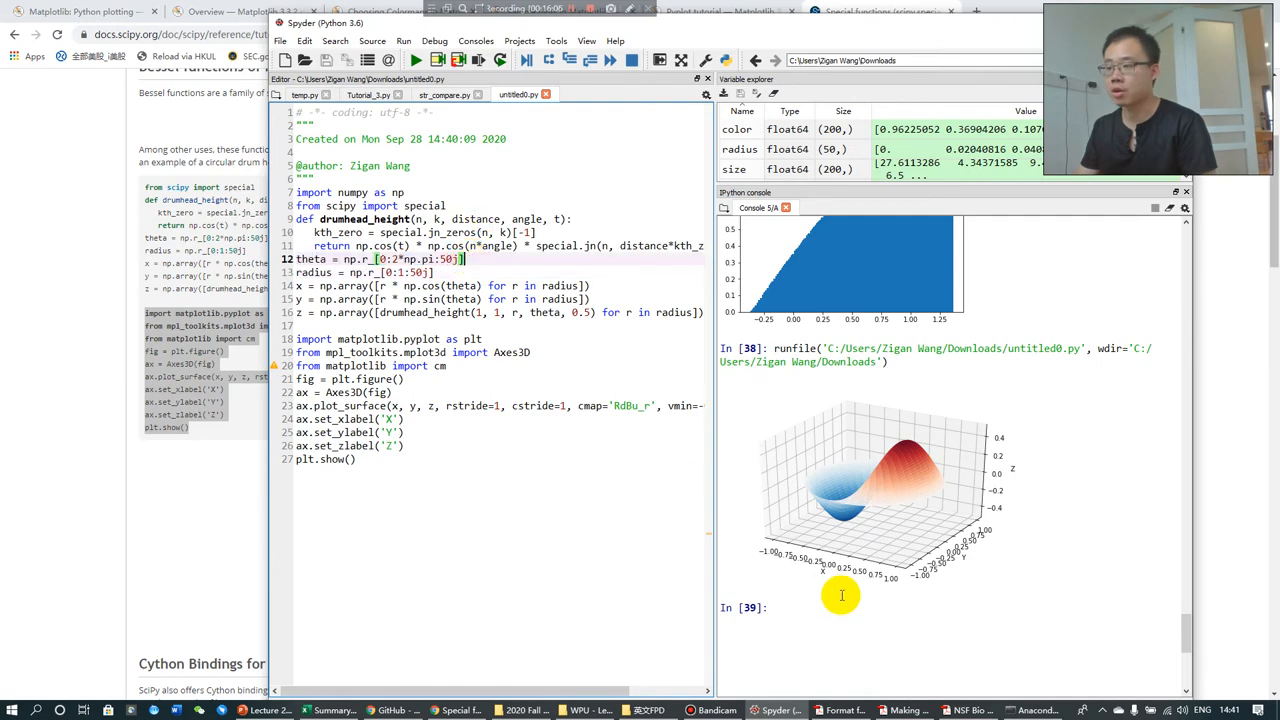
Return to the scipy.special tutorial page and scroll to the Cython Bindings section.
{"action": "type", "text": "th"}
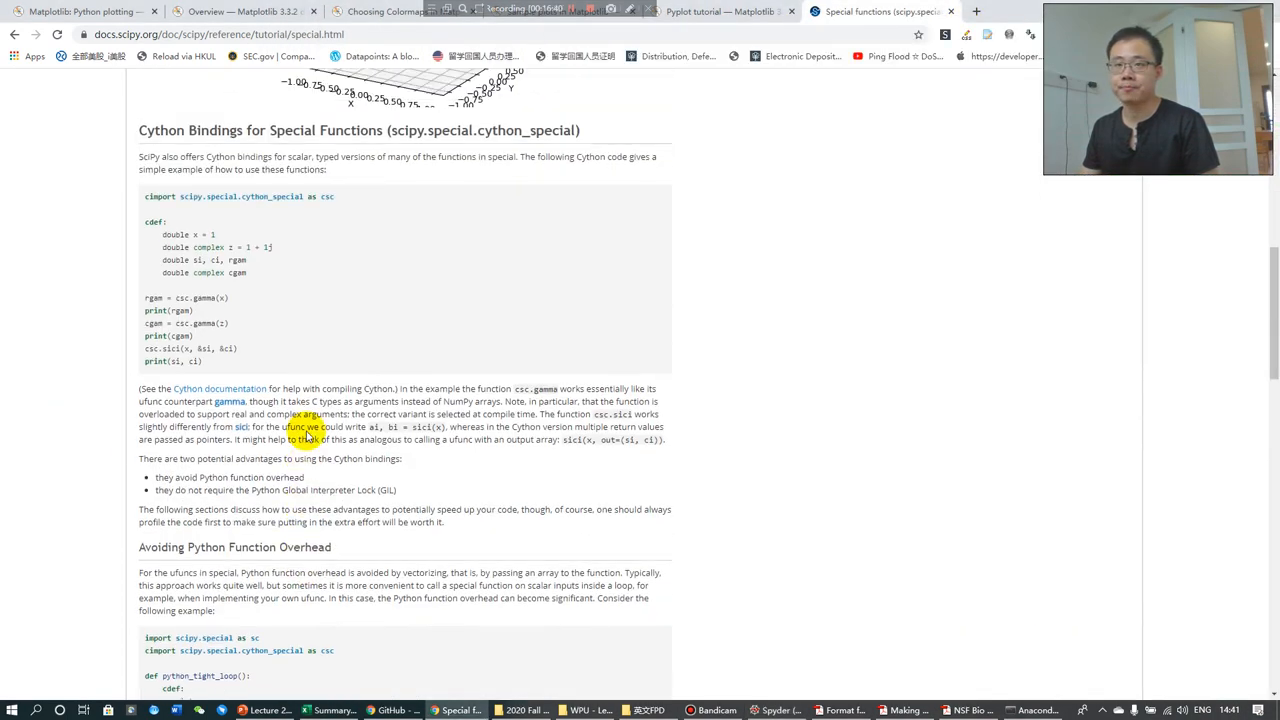
Go to the docs.scipy.org documentation index and scroll the list of NumPy/SciPy version guides.
{"action": "scroll", "scroll_direction": "down", "scroll_amount": 3}
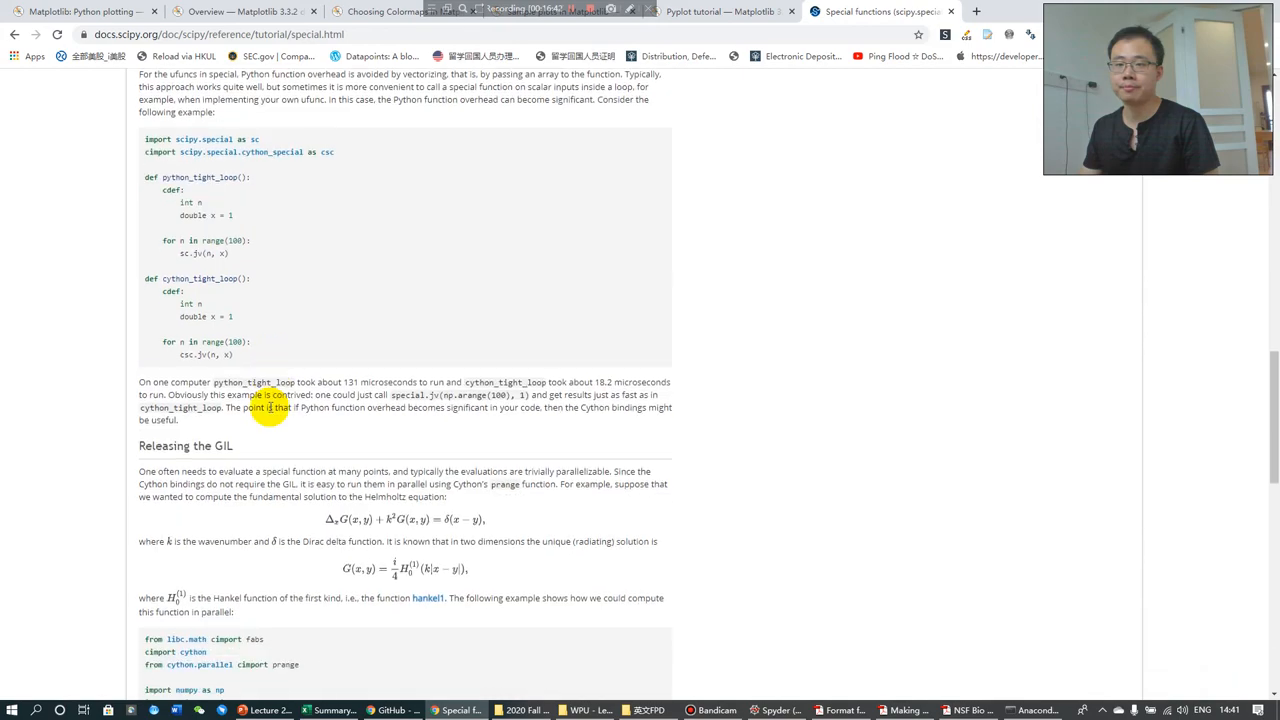
{"action": "scroll", "scroll_direction": "down", "scroll_amount": 3}
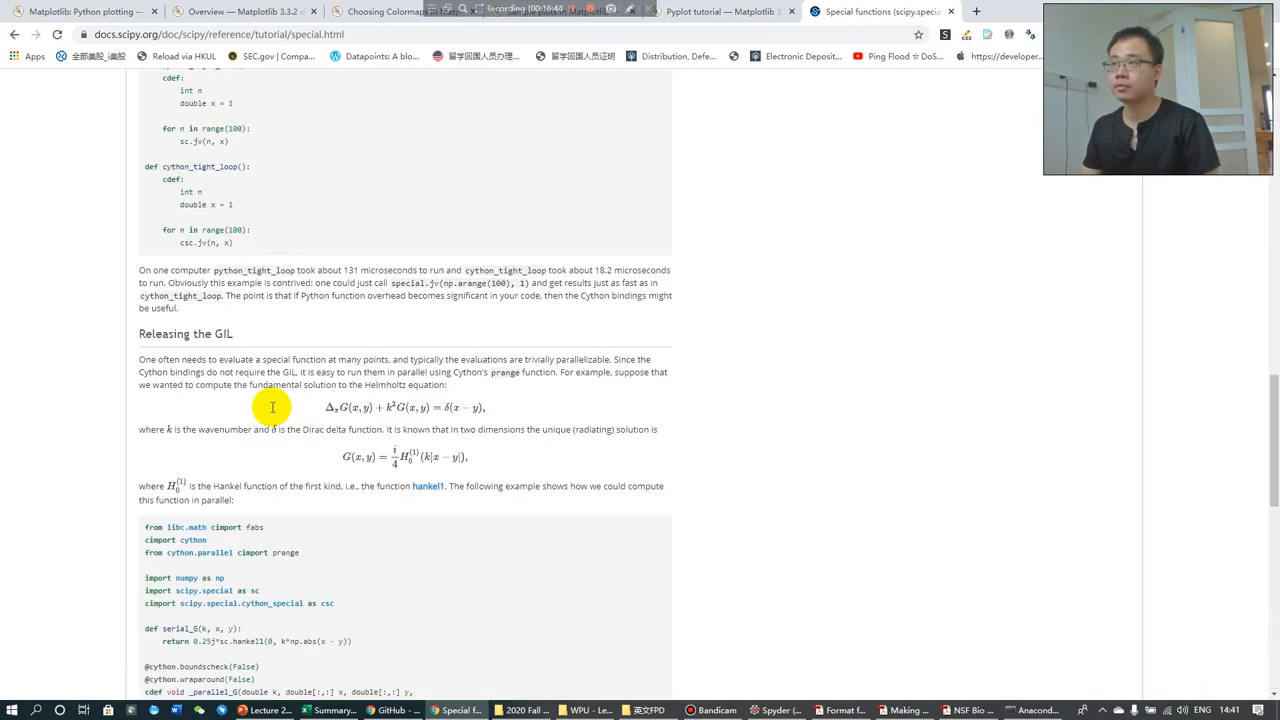
{"action": "left_click", "coordinate": [720, 12]}
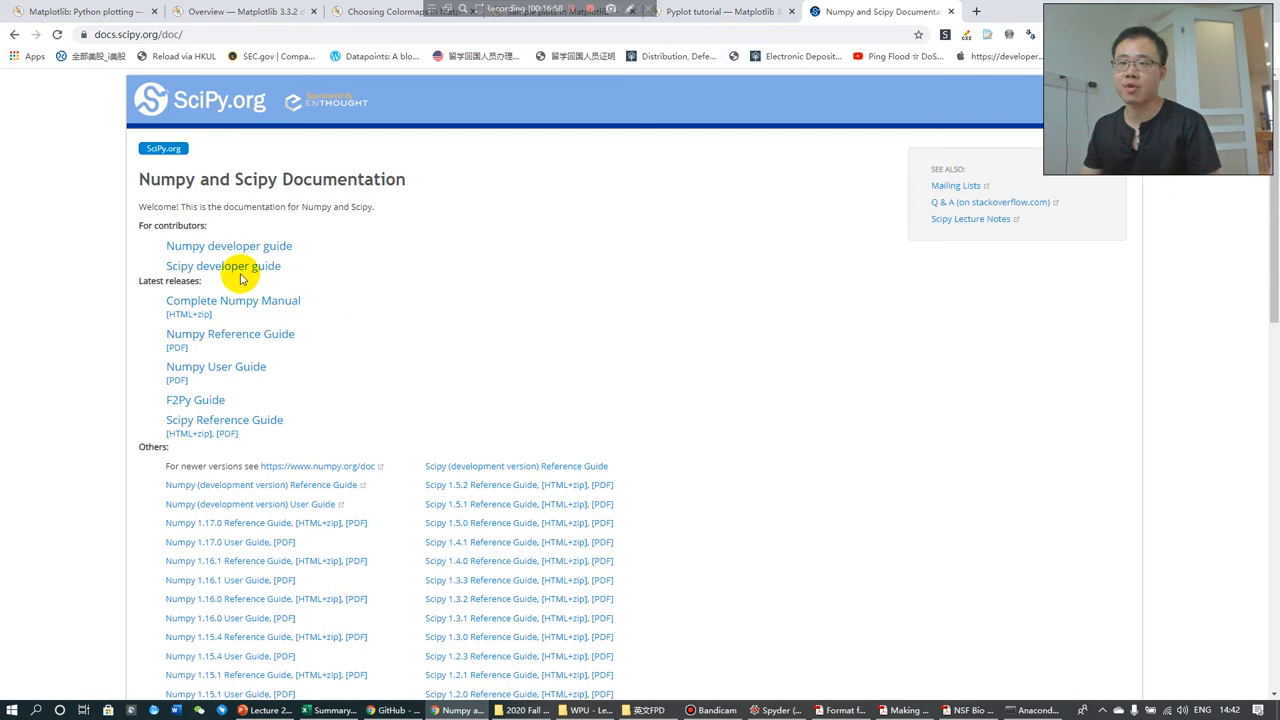
{"action": "scroll", "scroll_direction": "down", "scroll_amount": 3}
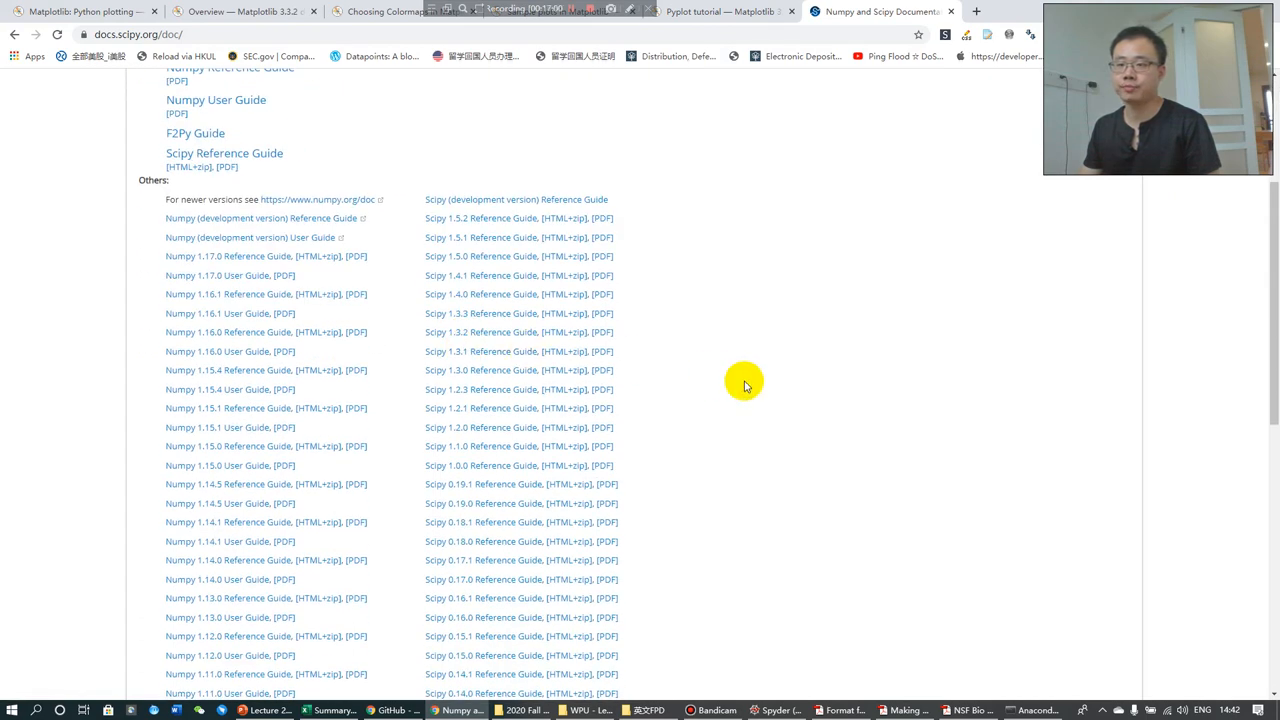
{"action": "scroll", "scroll_direction": "down", "scroll_amount": 3}
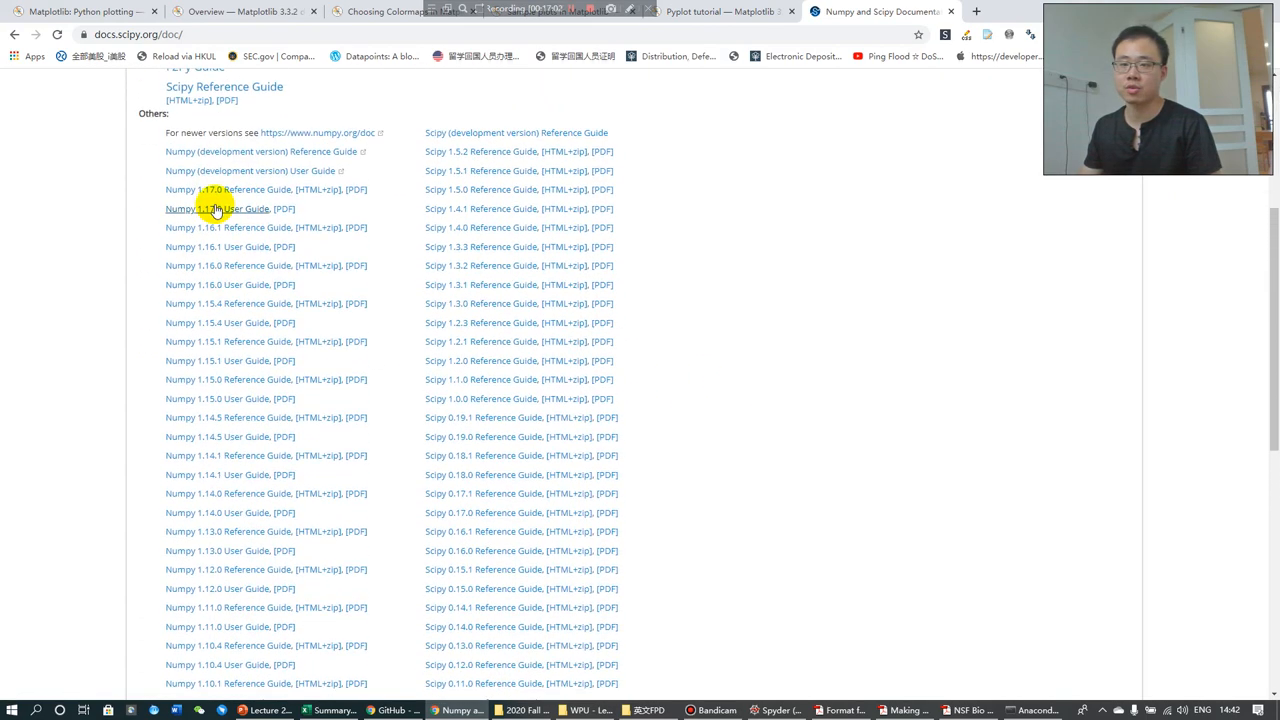
{"action": "scroll", "scroll_direction": "down", "scroll_amount": 3}
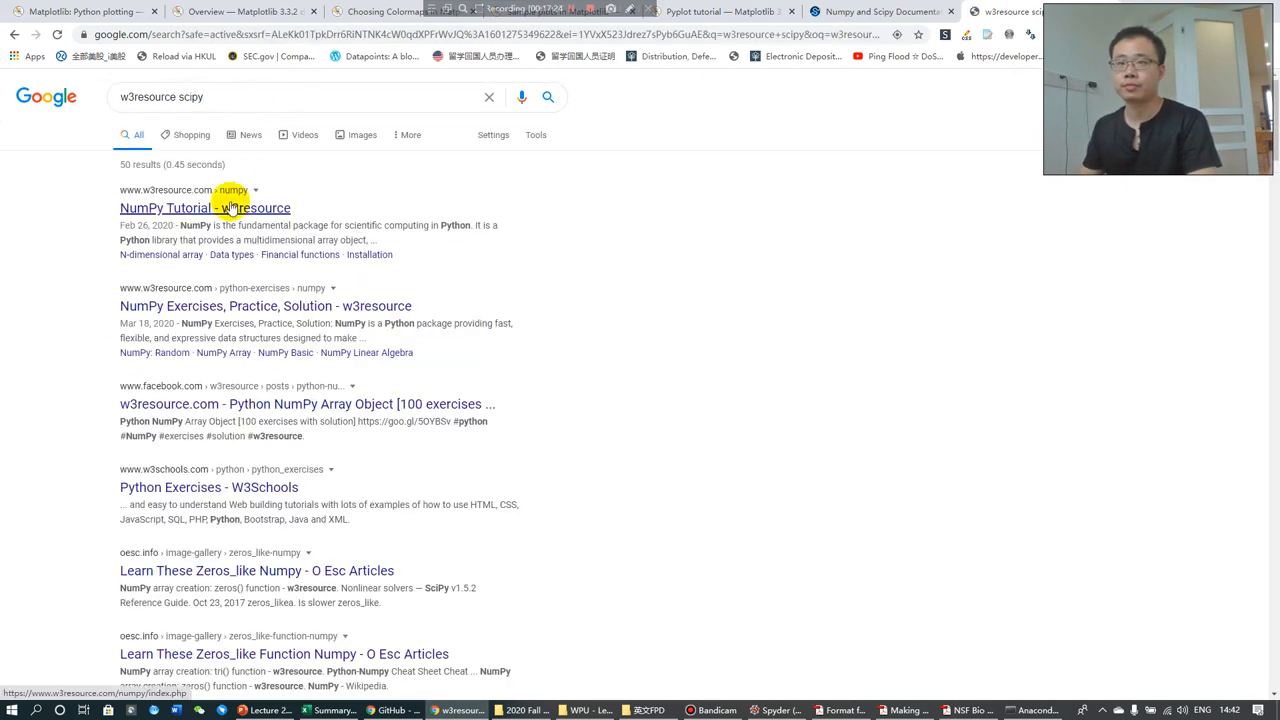
{"action": "mouse_move", "coordinate": [336, 206]}
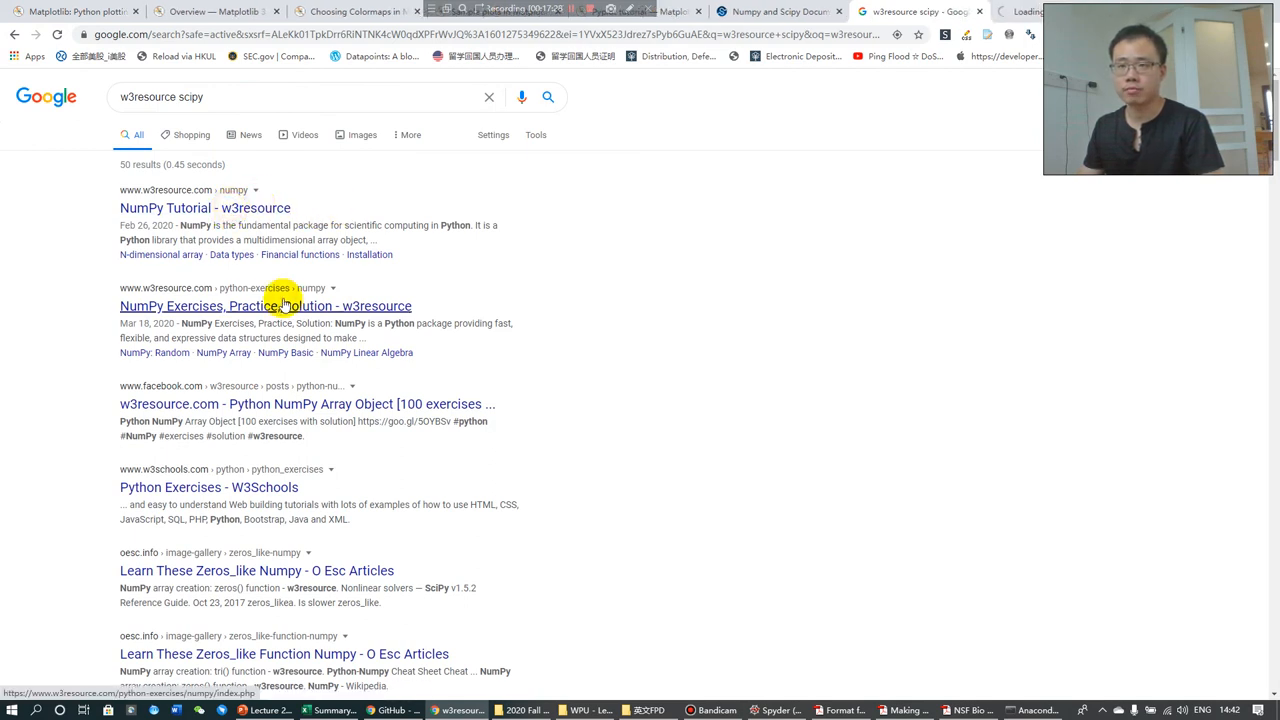
Open the 'NumPy Exercises, Practice, Solution - w3resource' search result.
{"action": "left_click", "coordinate": [204, 208]}
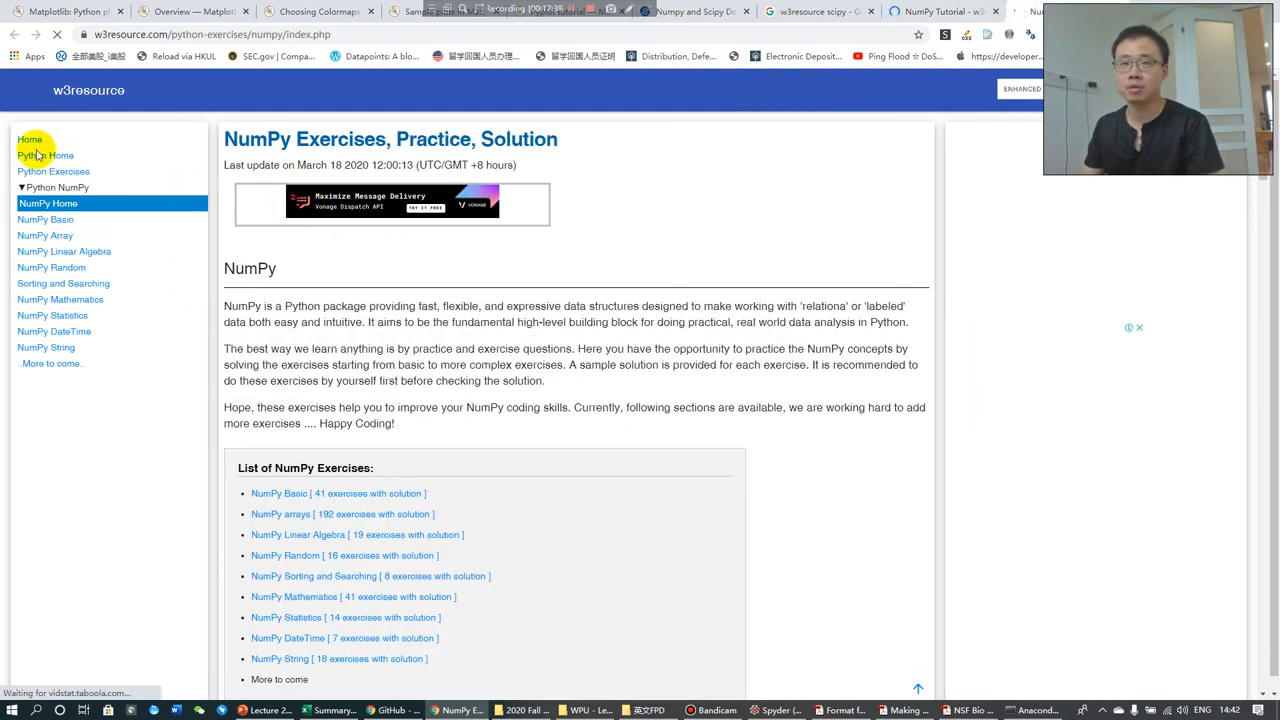
Browse w3resource's Python tutorial home, library module page and while loop lesson.
{"action": "left_click", "coordinate": [44, 156]}
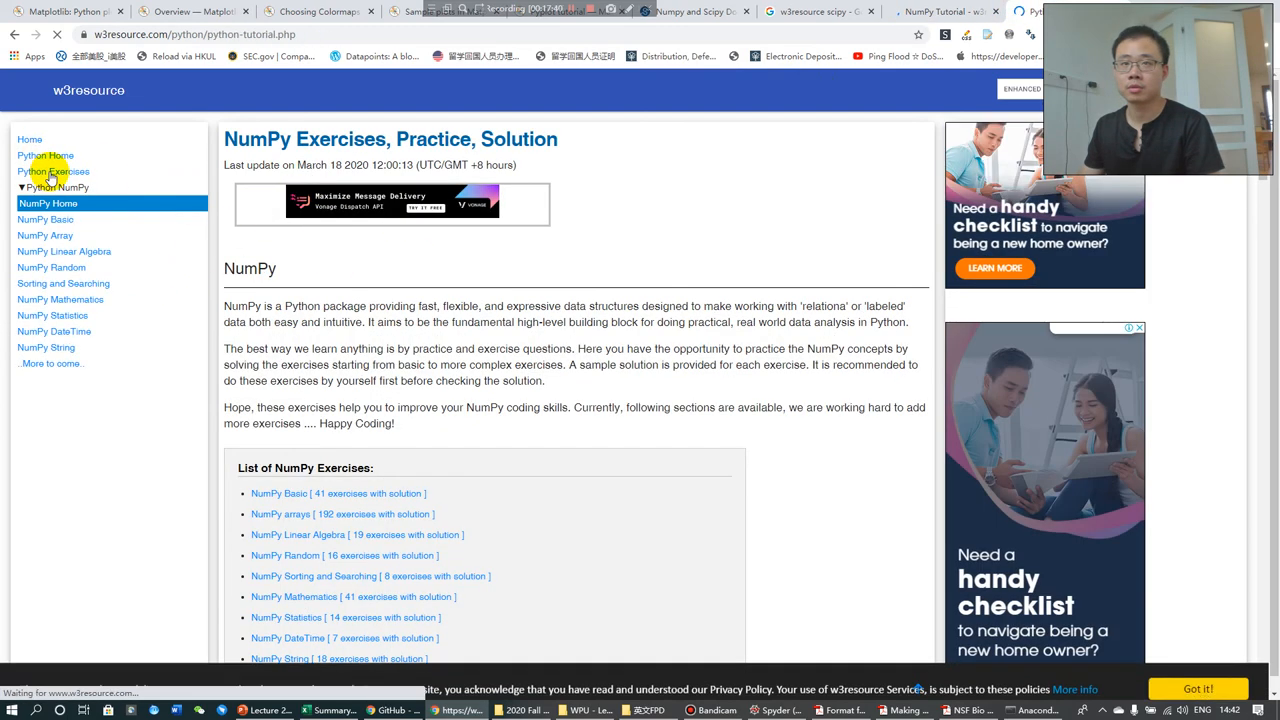
{"action": "left_click", "coordinate": [44, 156]}
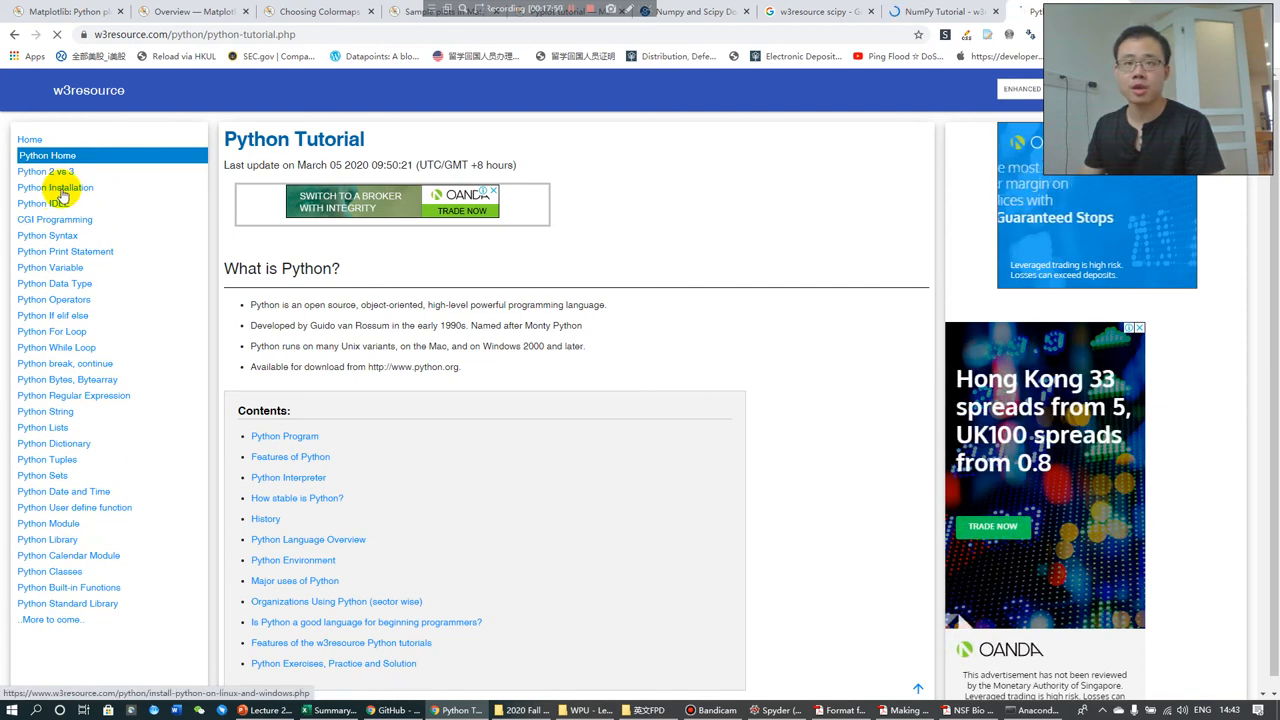
{"action": "left_click", "coordinate": [56, 188]}
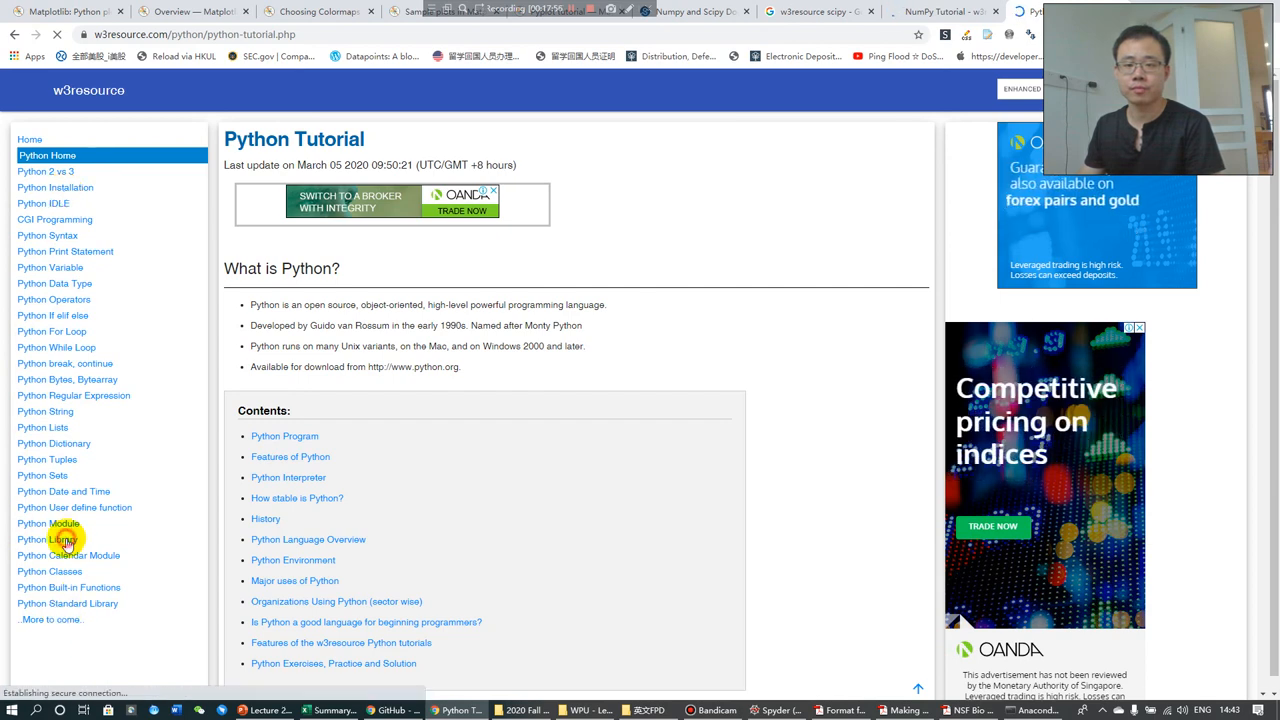
{"action": "left_click", "coordinate": [48, 540]}
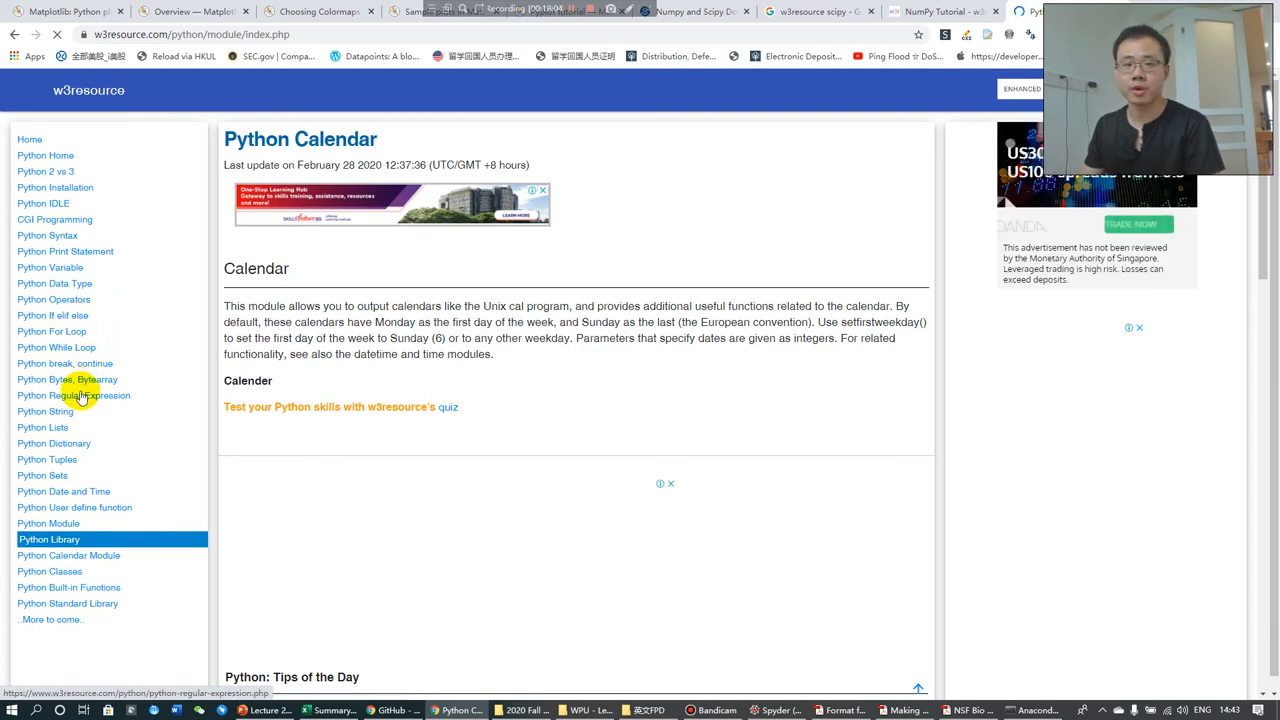
{"action": "left_click", "coordinate": [56, 348]}
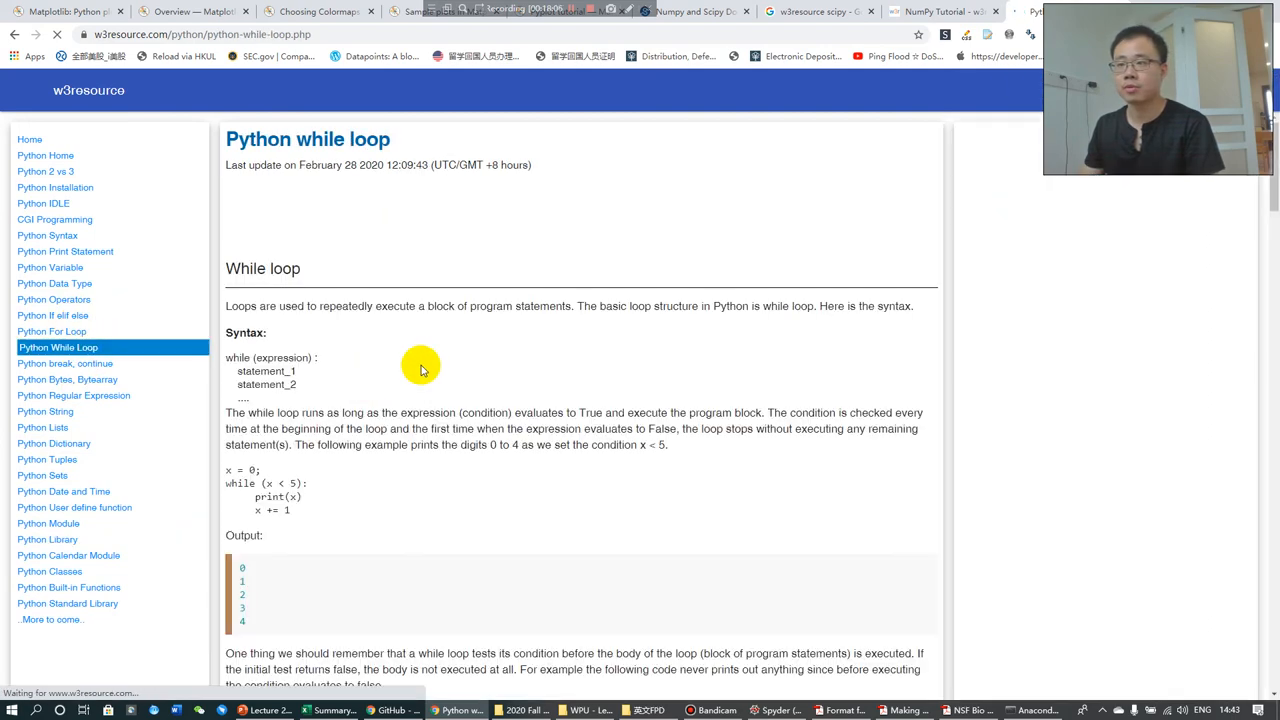
{"action": "scroll", "scroll_direction": "down", "scroll_amount": 3}
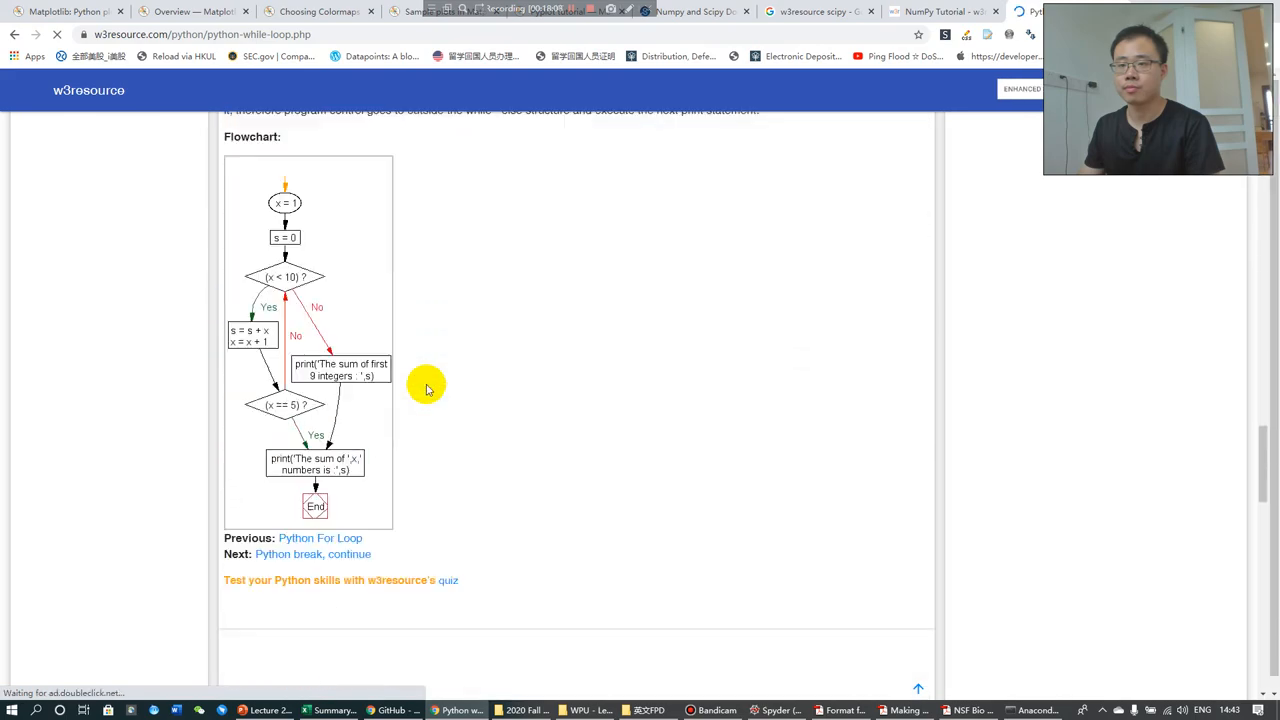
{"action": "scroll", "scroll_direction": "up", "scroll_amount": 3}
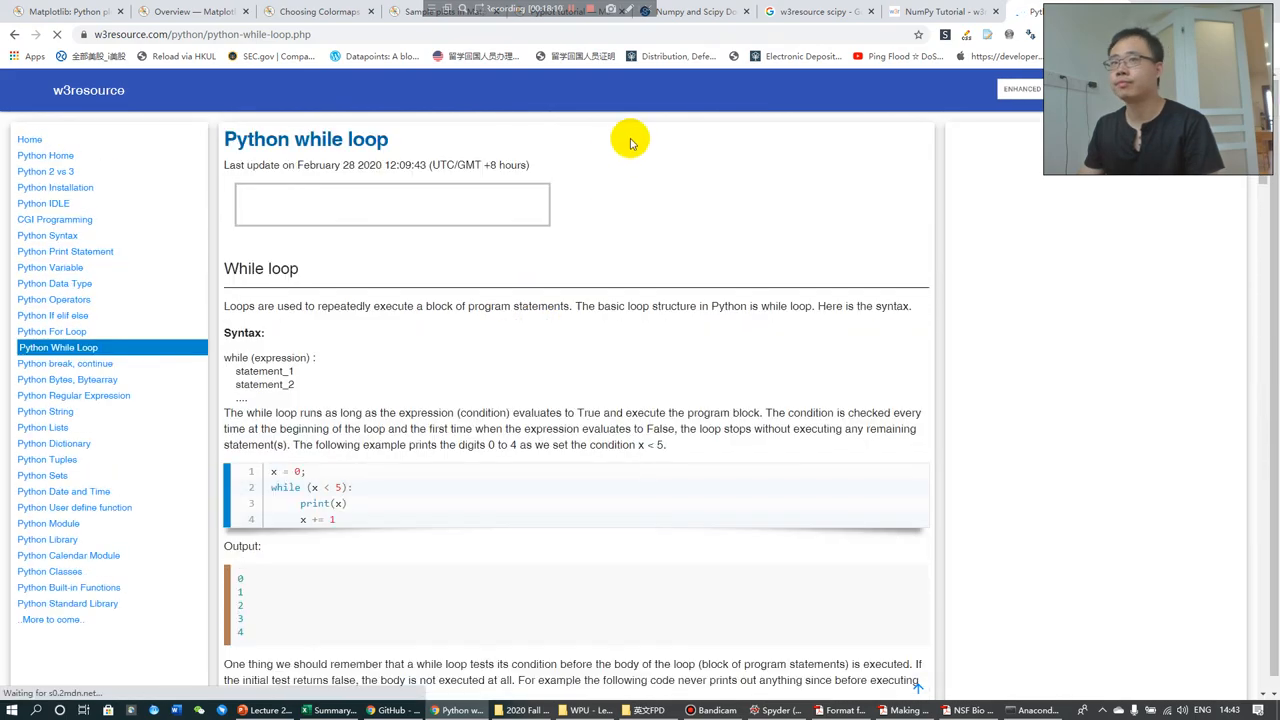
Switch to the NumPy tutorial page with its tables of array operations.
{"action": "left_click", "coordinate": [940, 12]}
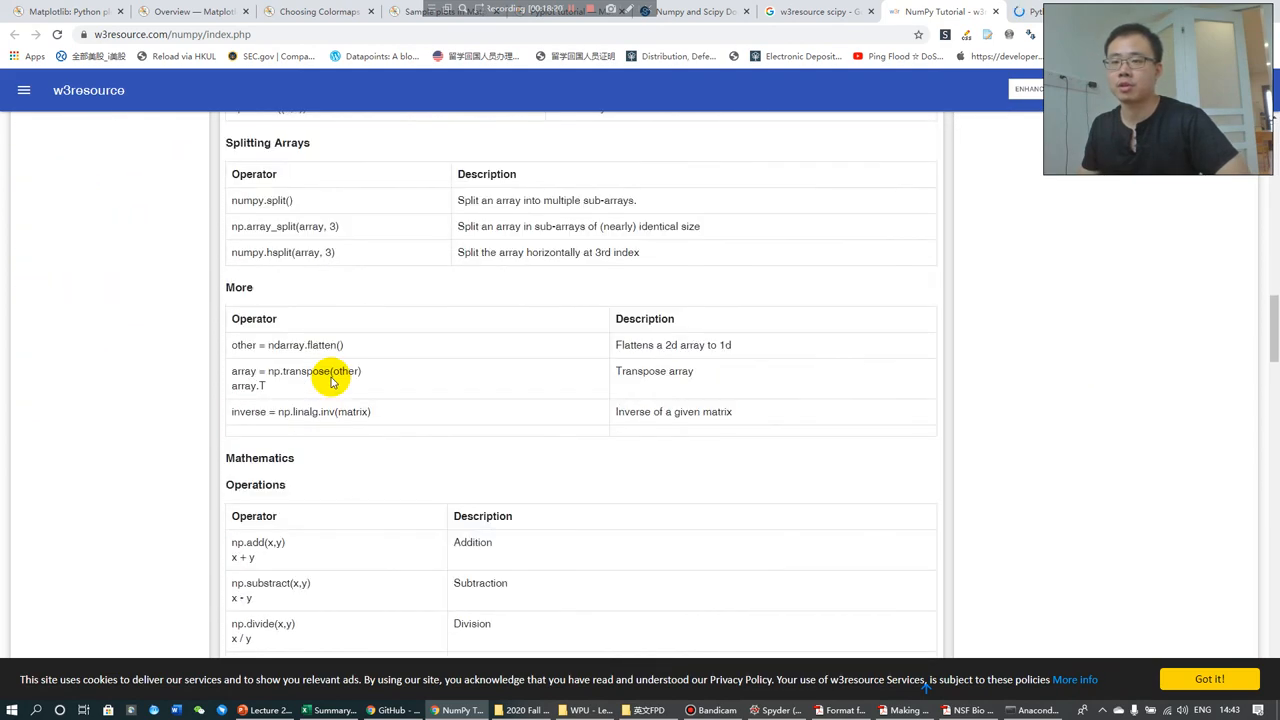
{"action": "left_click", "coordinate": [940, 12]}
{"action": "type", "text": "over"}
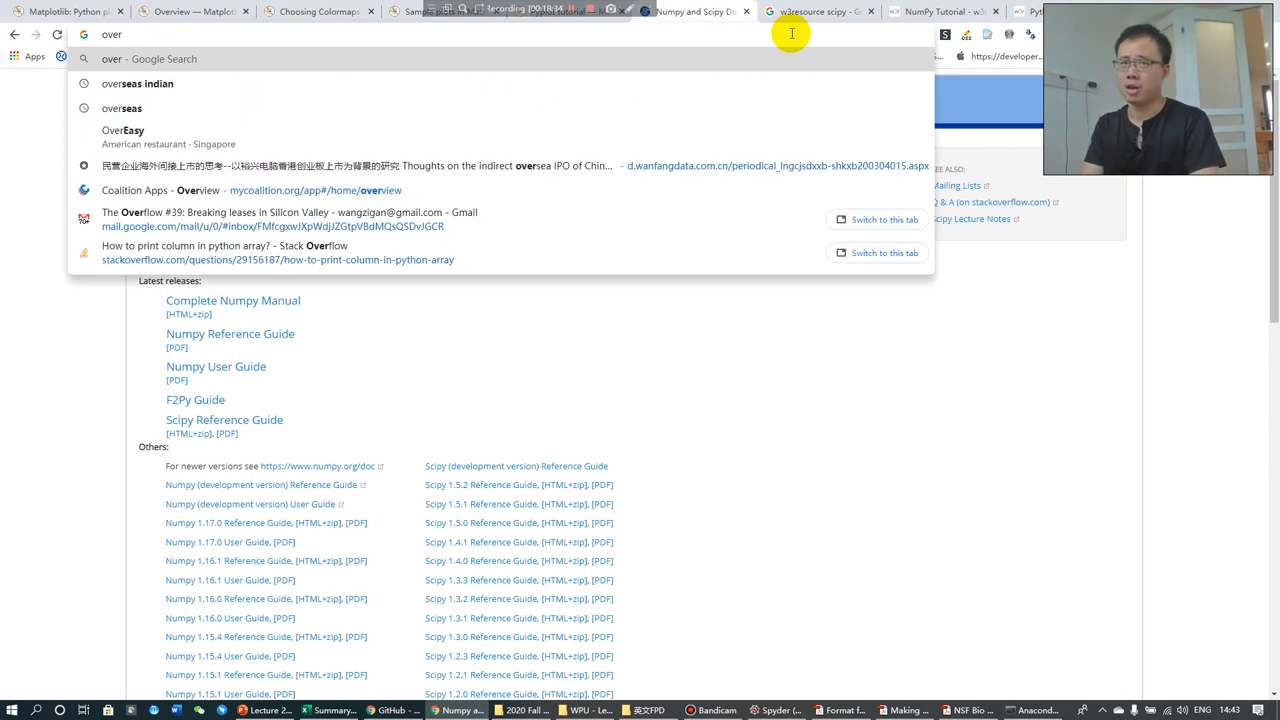
Search 'stackoverflow' and start a search limited to stackoverflow.com.
{"action": "type", "text": "stake"}
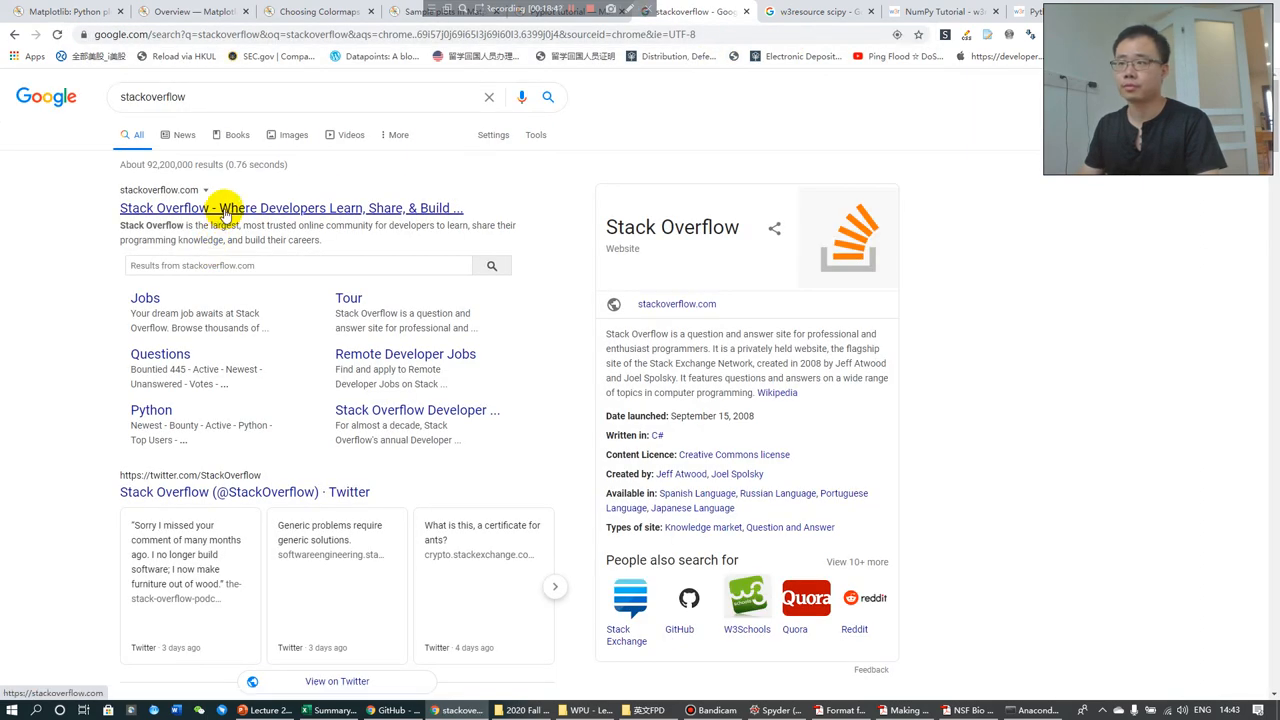
{"action": "left_click", "coordinate": [208, 264]}
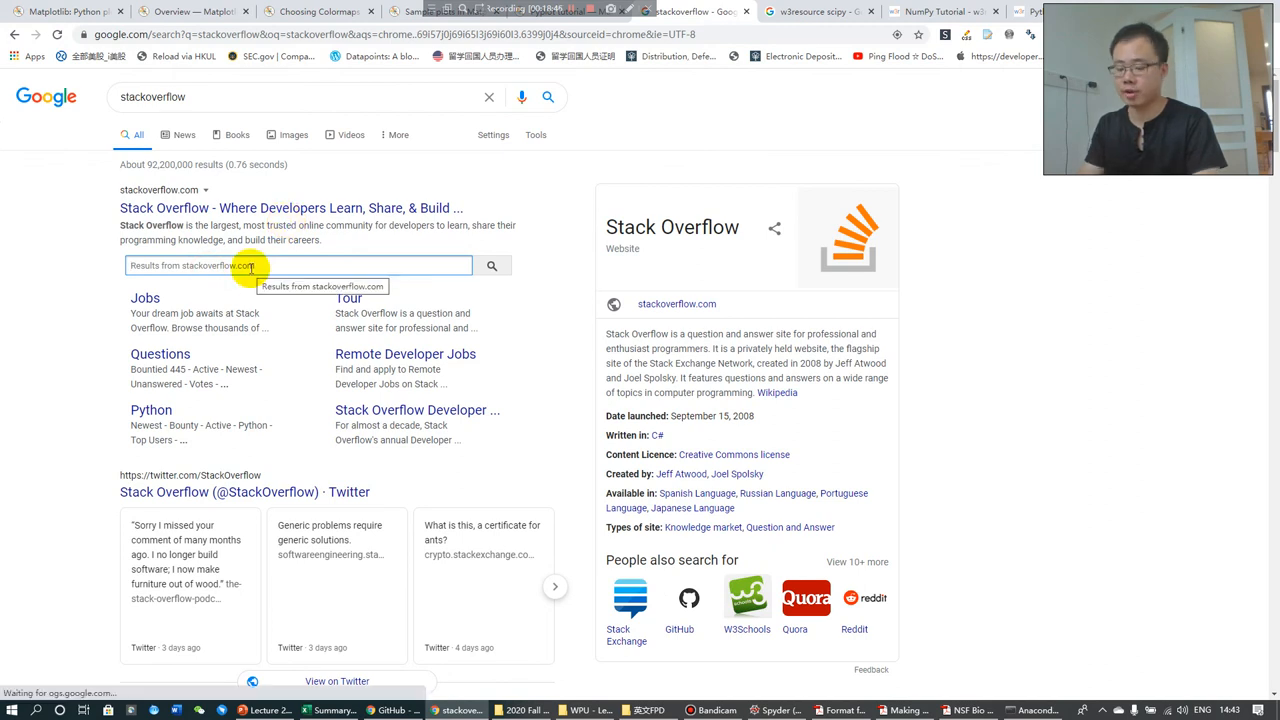
Search for counting the number of unique values in a list and open the matching Stack Overflow question.
{"action": "type", "text": "how to"}
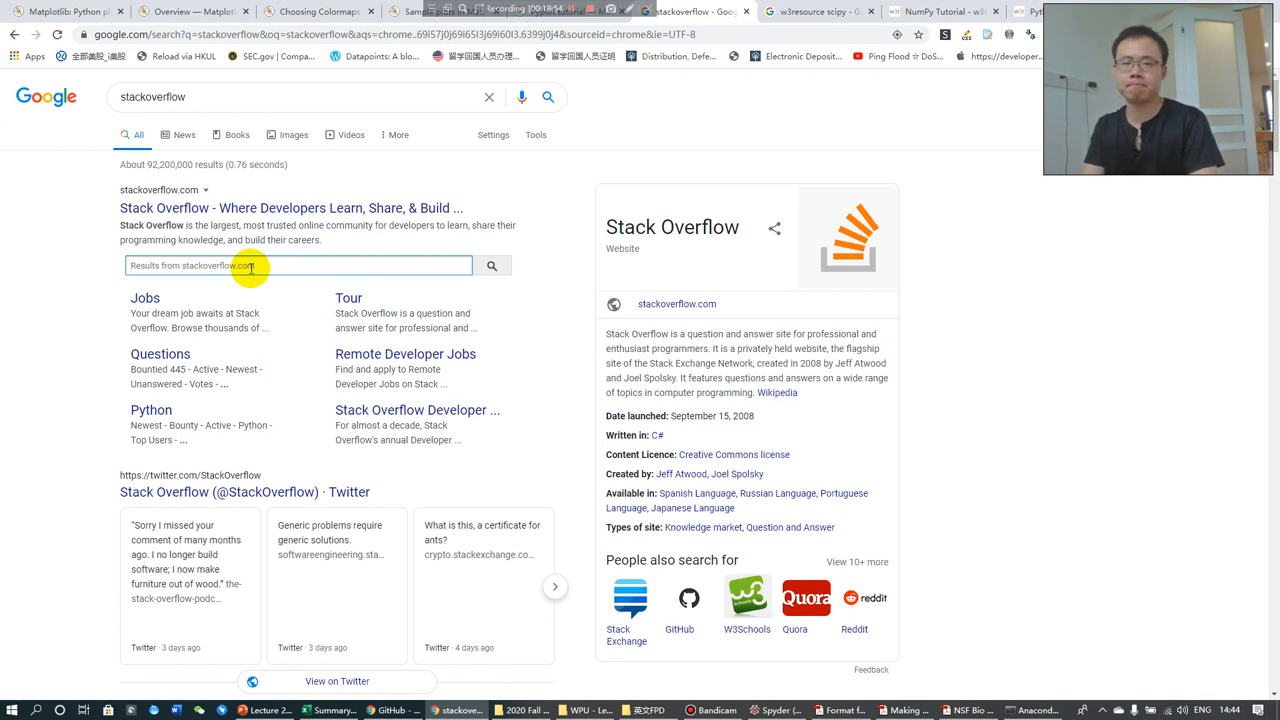
{"action": "type", "text": "c"}
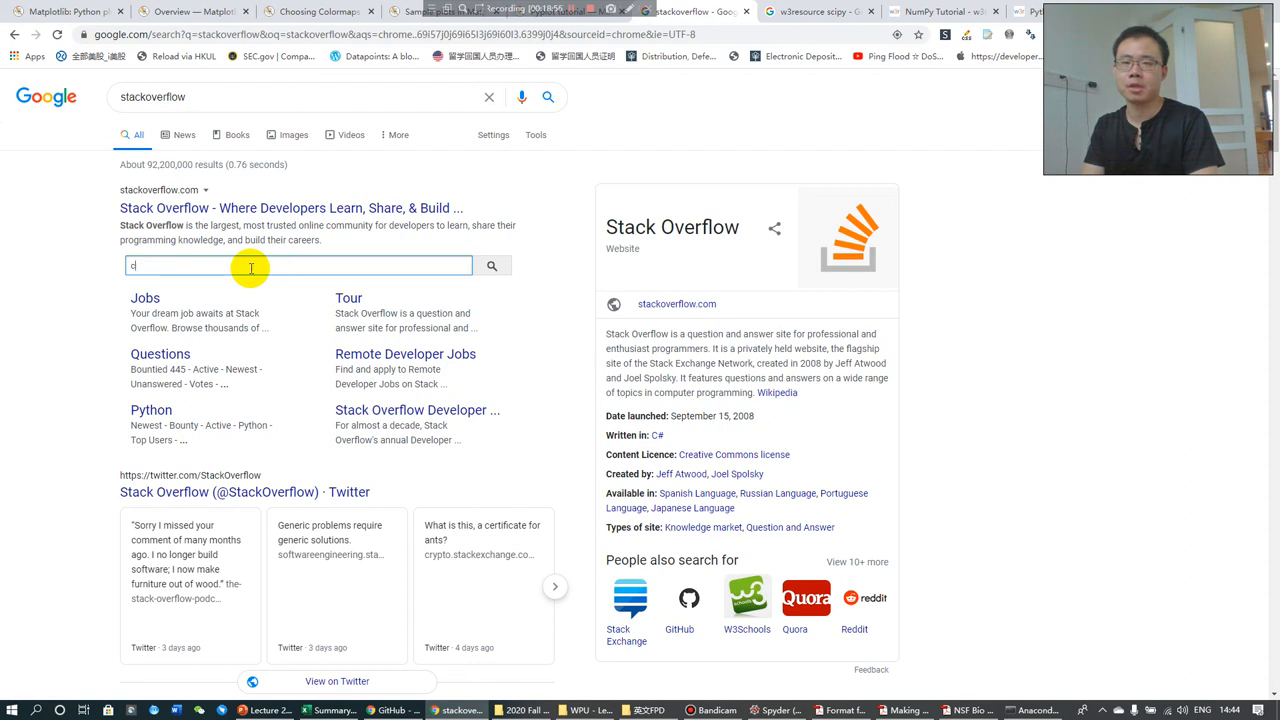
{"action": "type", "text": "alcu"}
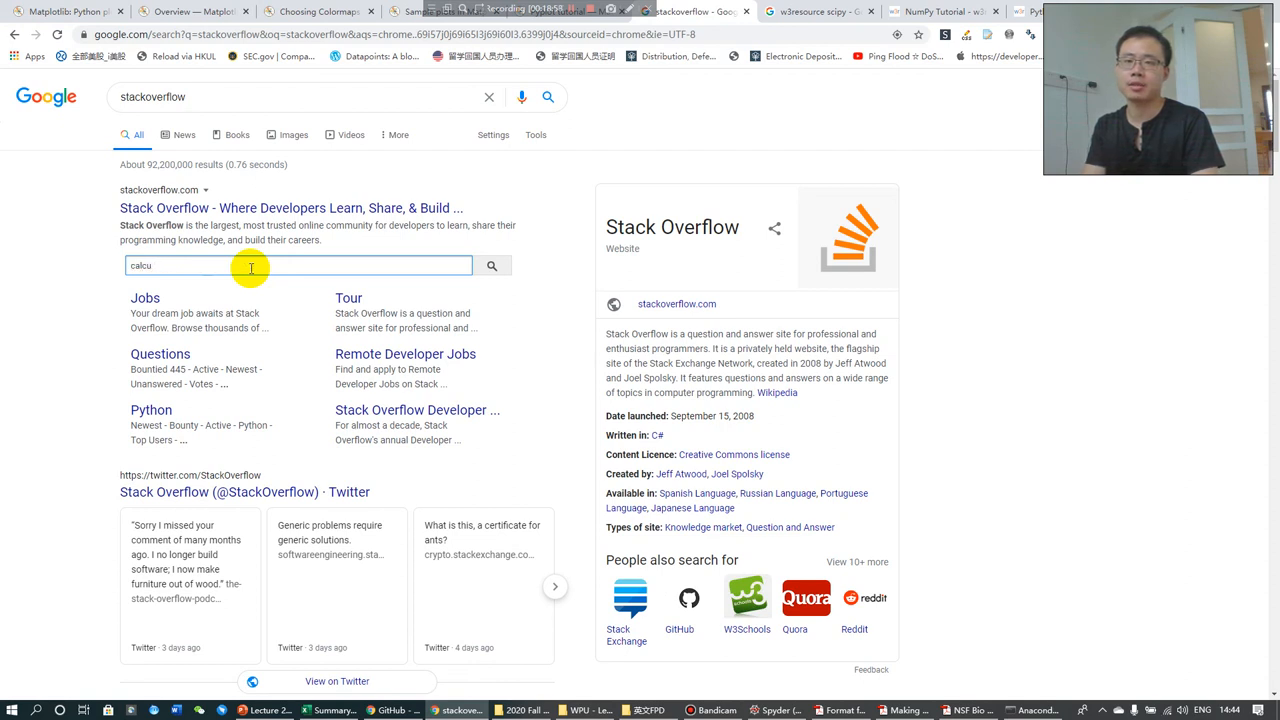
{"action": "type", "text": "count the number of unique"}
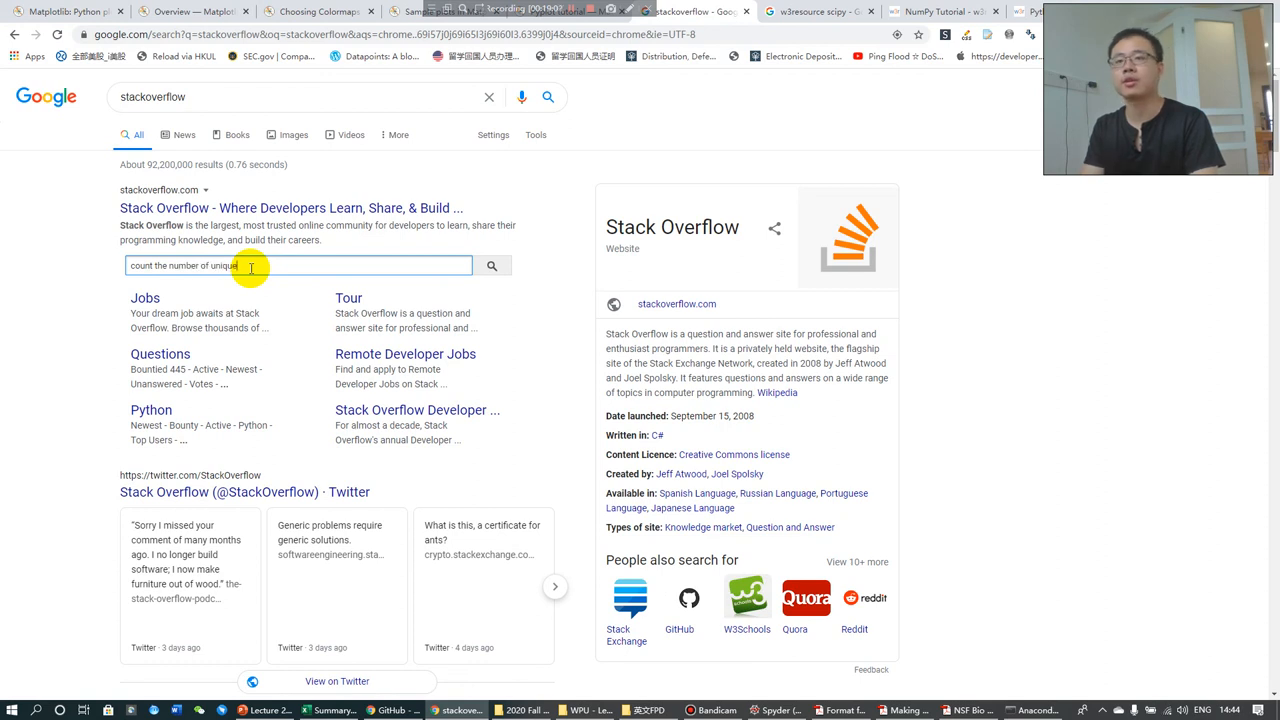
{"action": "type", "text": "values in a list site:stackoverflow.com"}
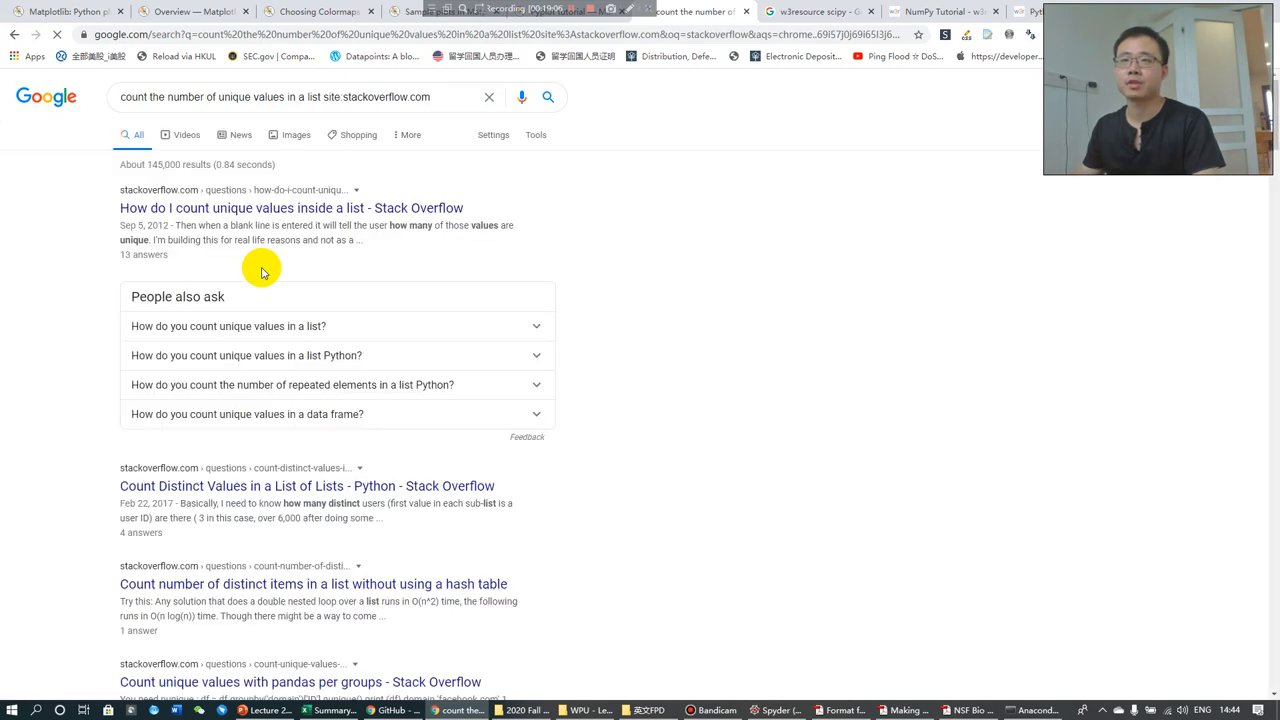
{"action": "left_click", "coordinate": [292, 206]}
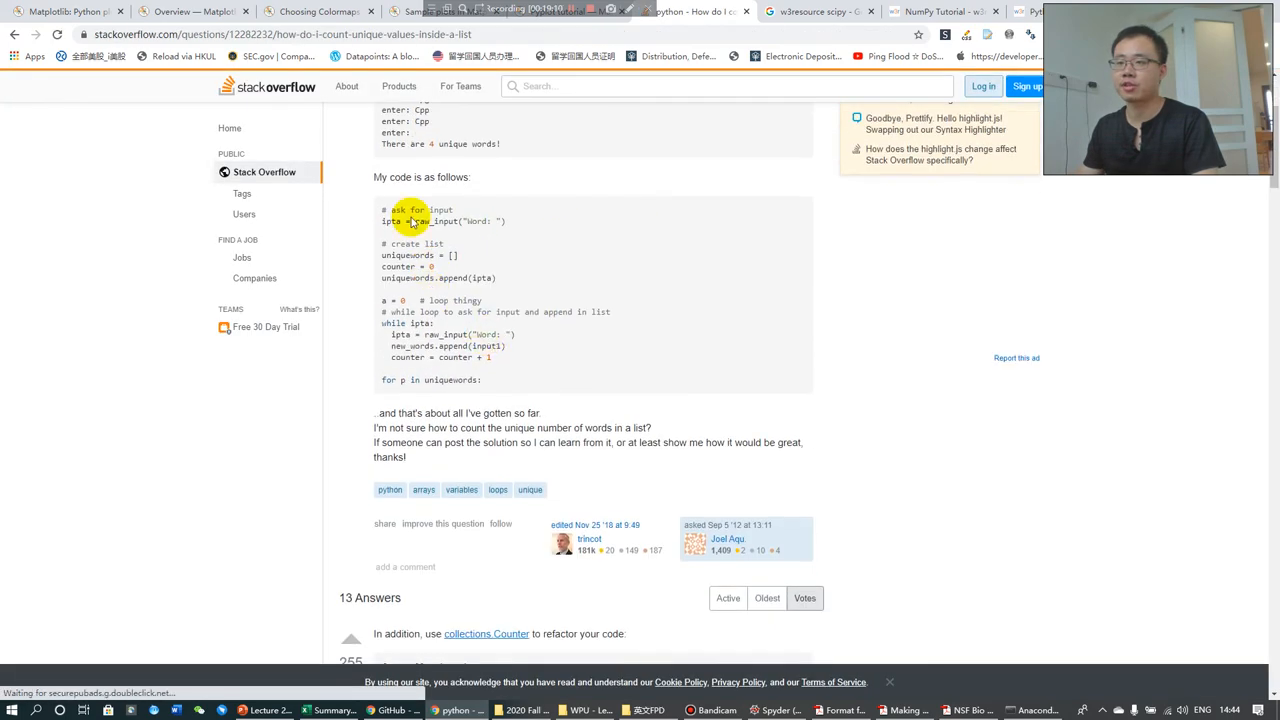
Scroll the unique-values question down to its collections.Counter and len(set(words)) answers.
{"action": "scroll", "scroll_direction": "up", "scroll_amount": 3}
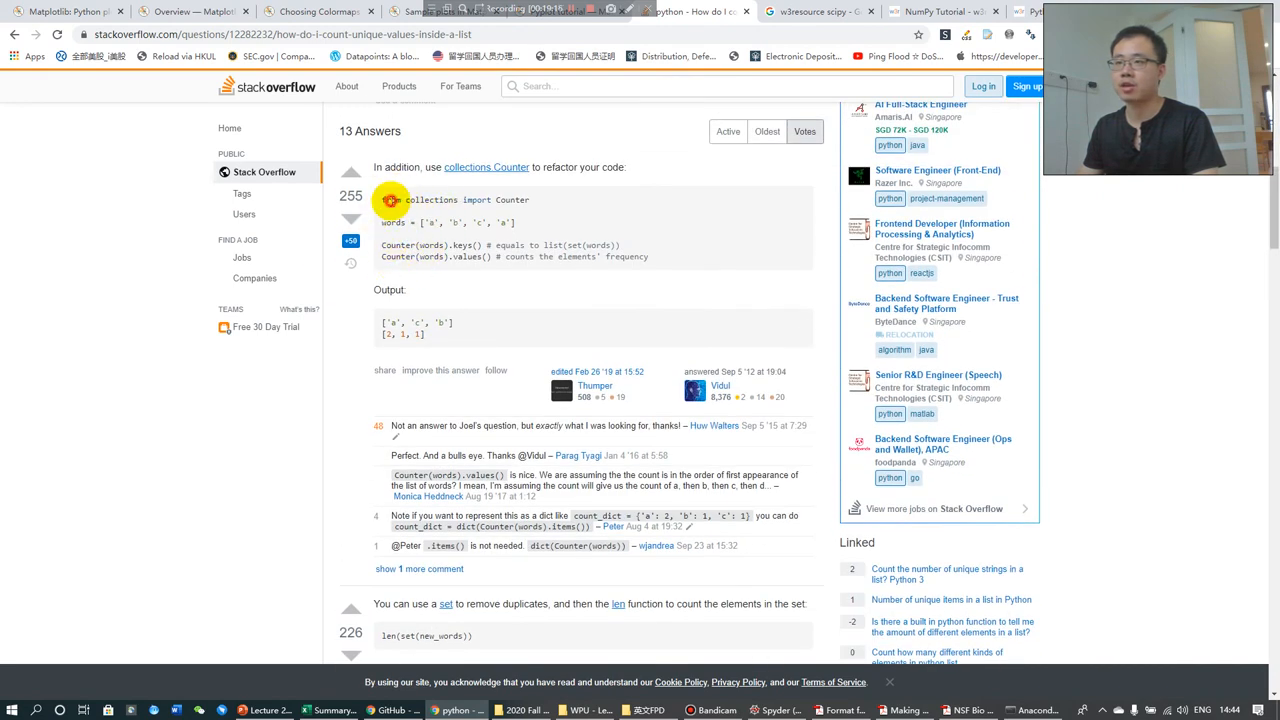
{"action": "scroll", "scroll_direction": "down", "scroll_amount": 3}
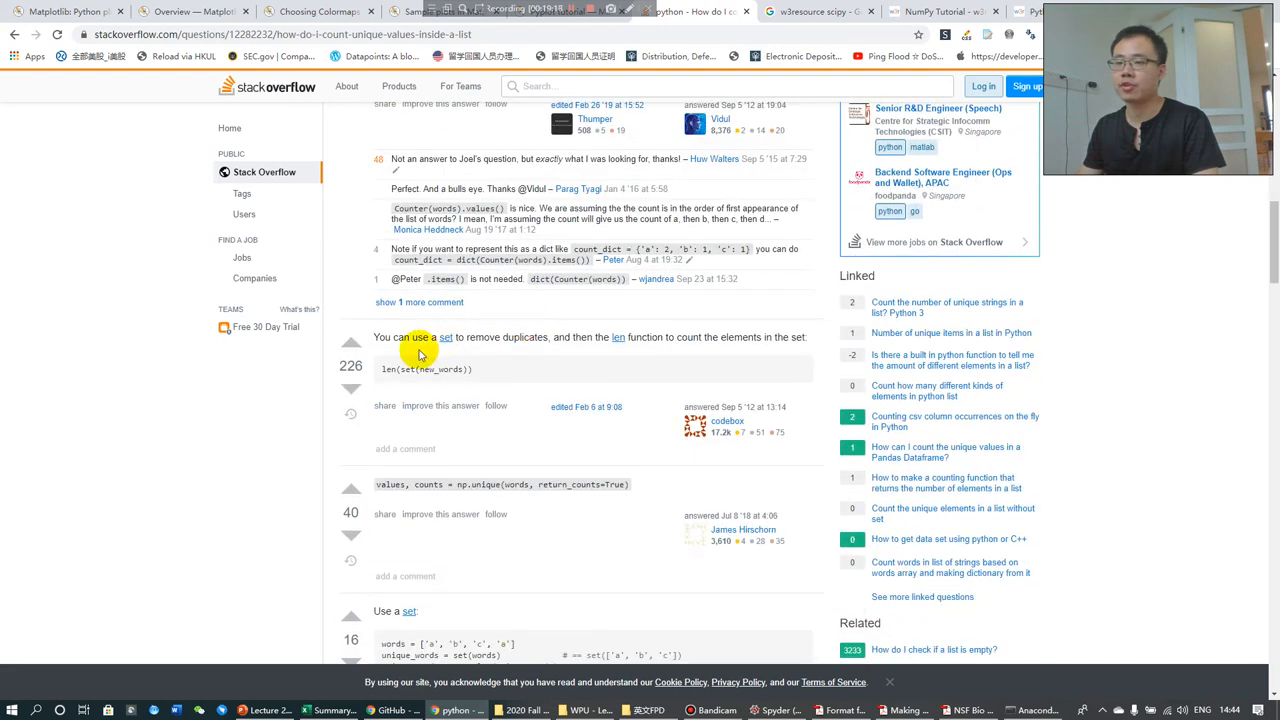
{"action": "mouse_move", "coordinate": [478, 388]}
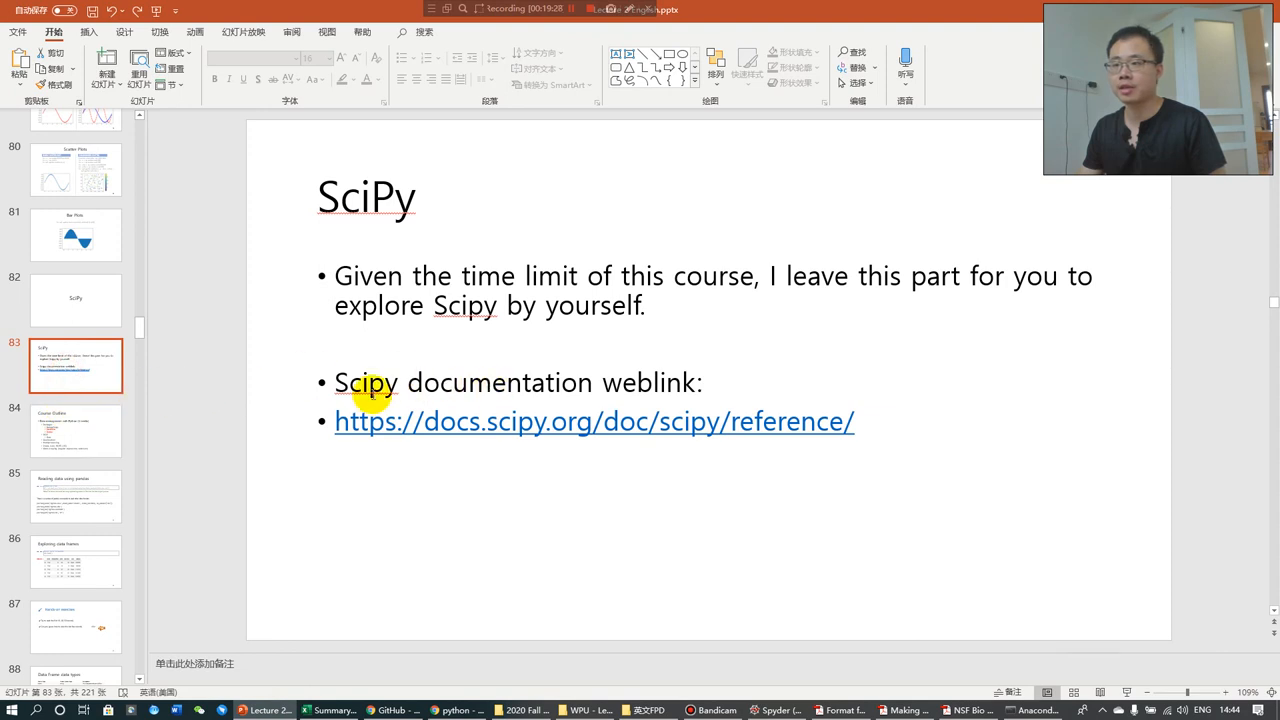
{"action": "mouse_move", "coordinate": [888, 442]}
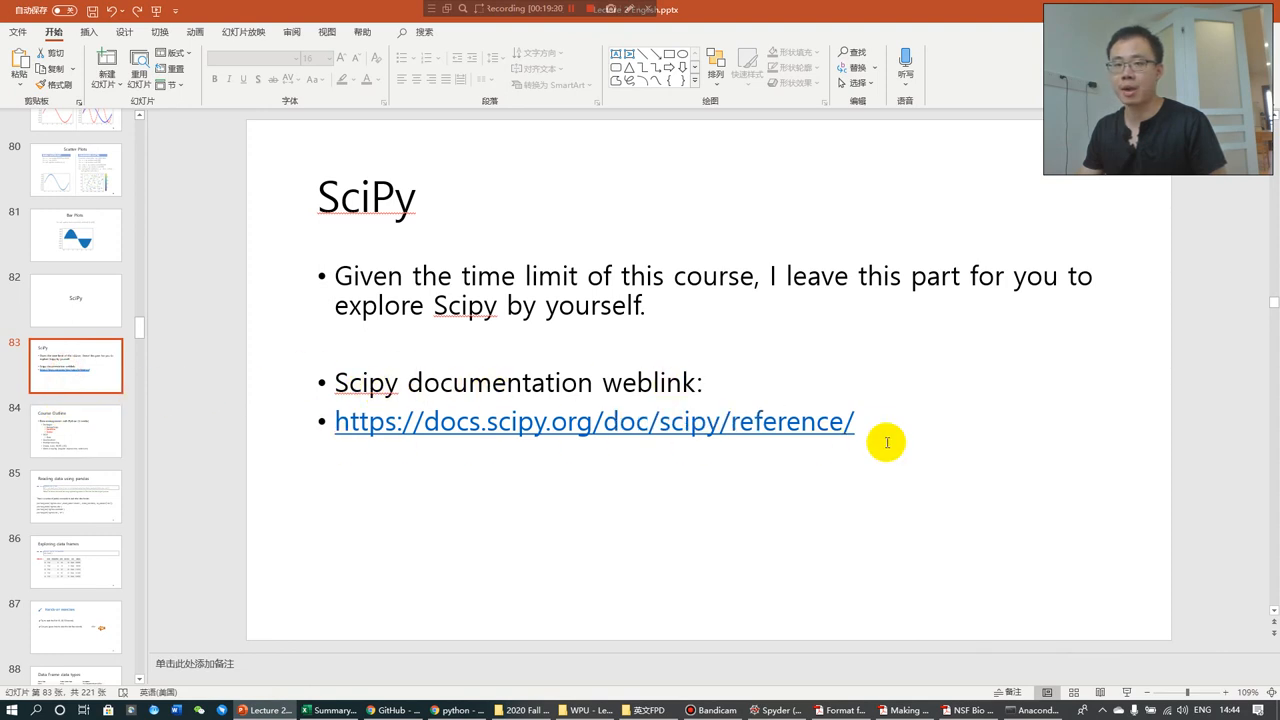
Advance from the SciPy slide to the Course Outline slide (slide 84).
{"action": "left_click", "coordinate": [76, 432]}
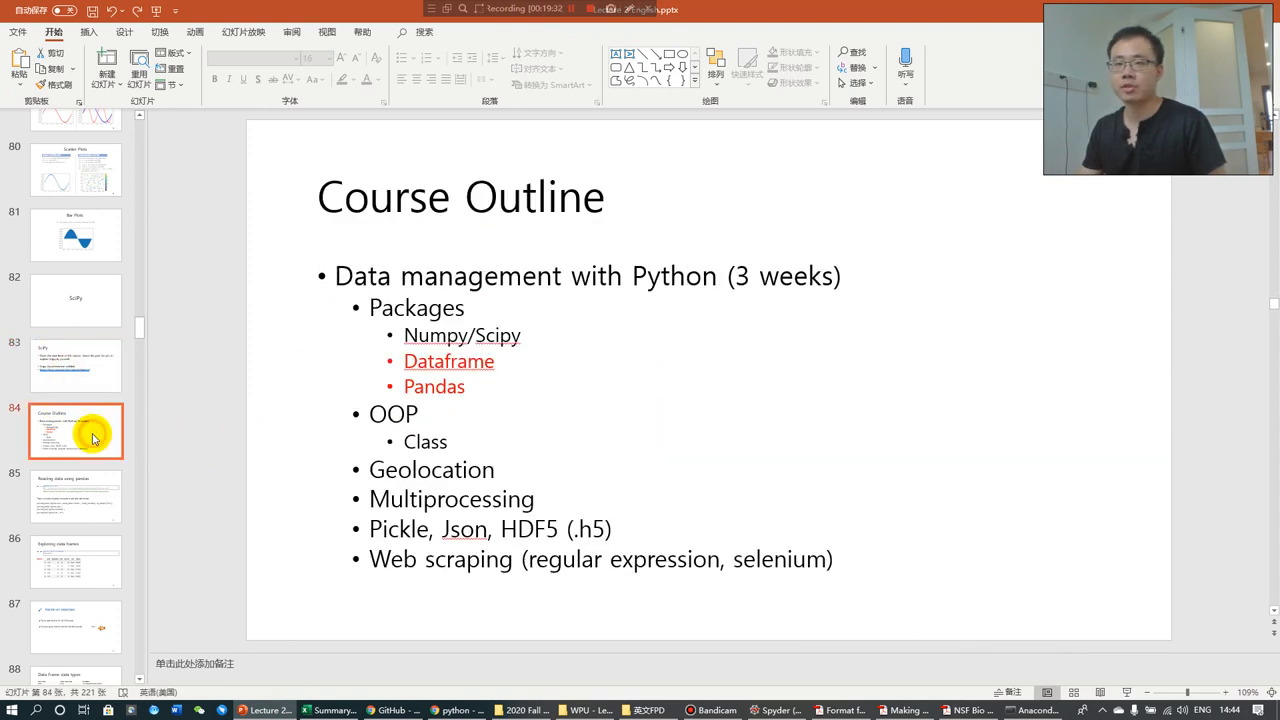